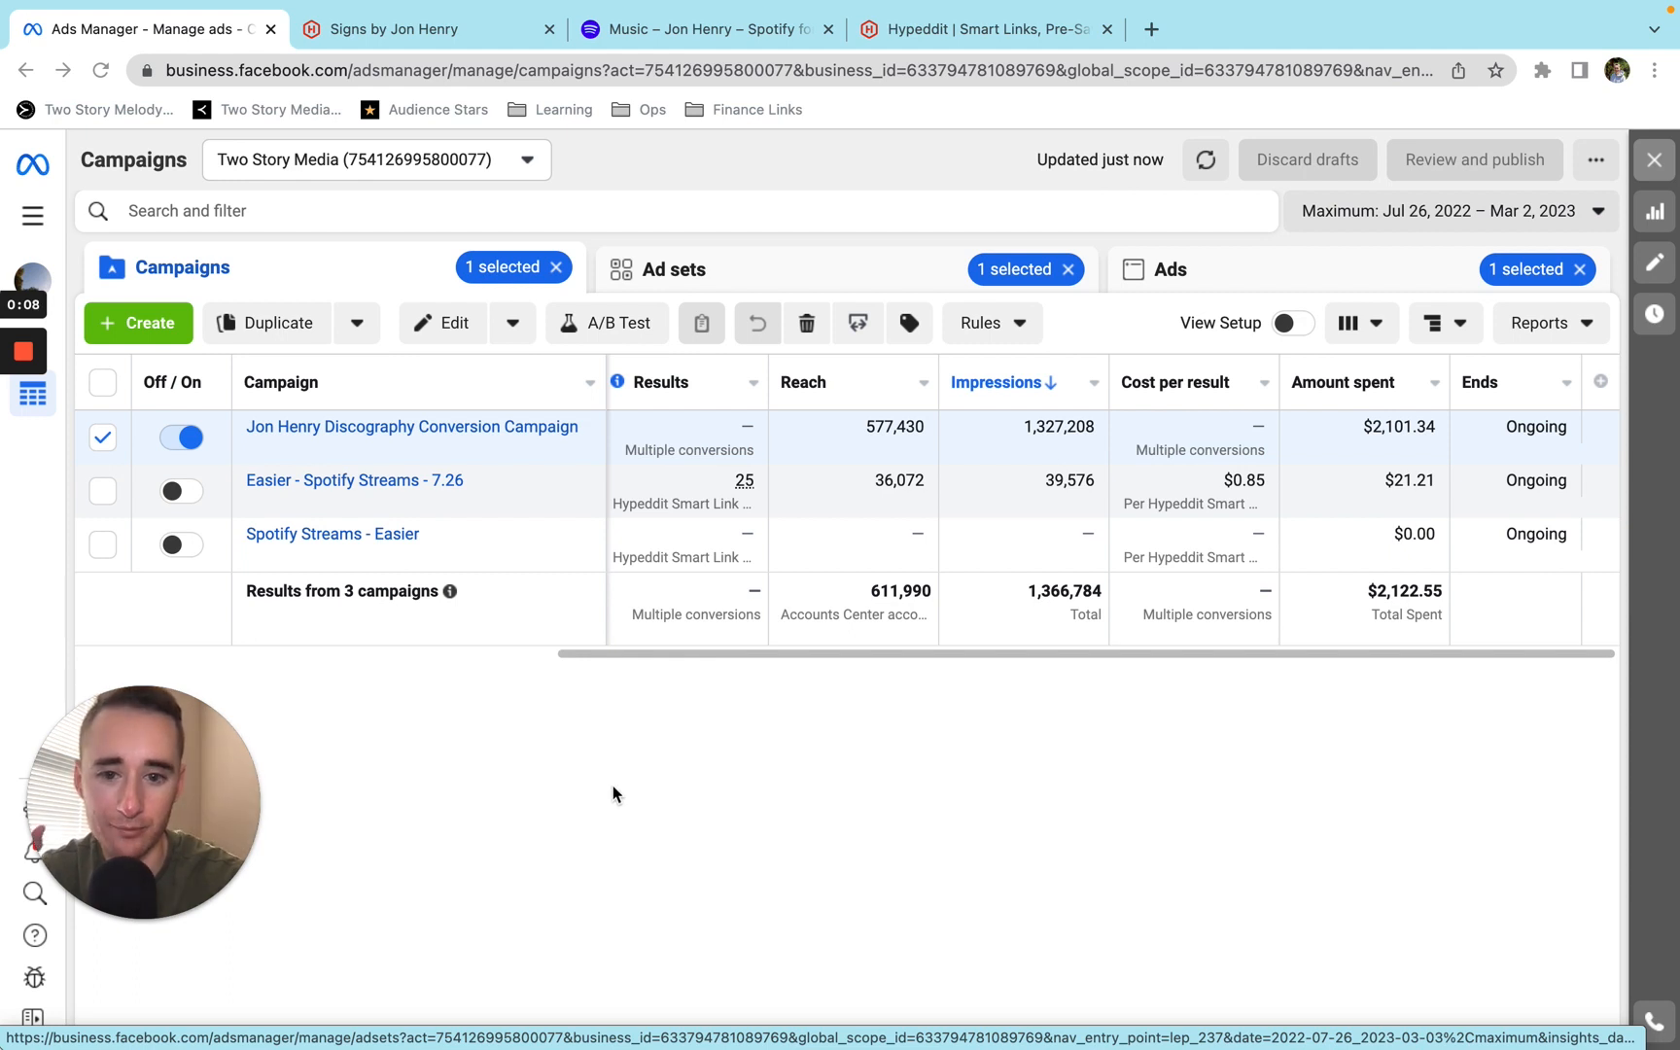
{"action": "mouse_move", "coordinate": [1093, 663]}
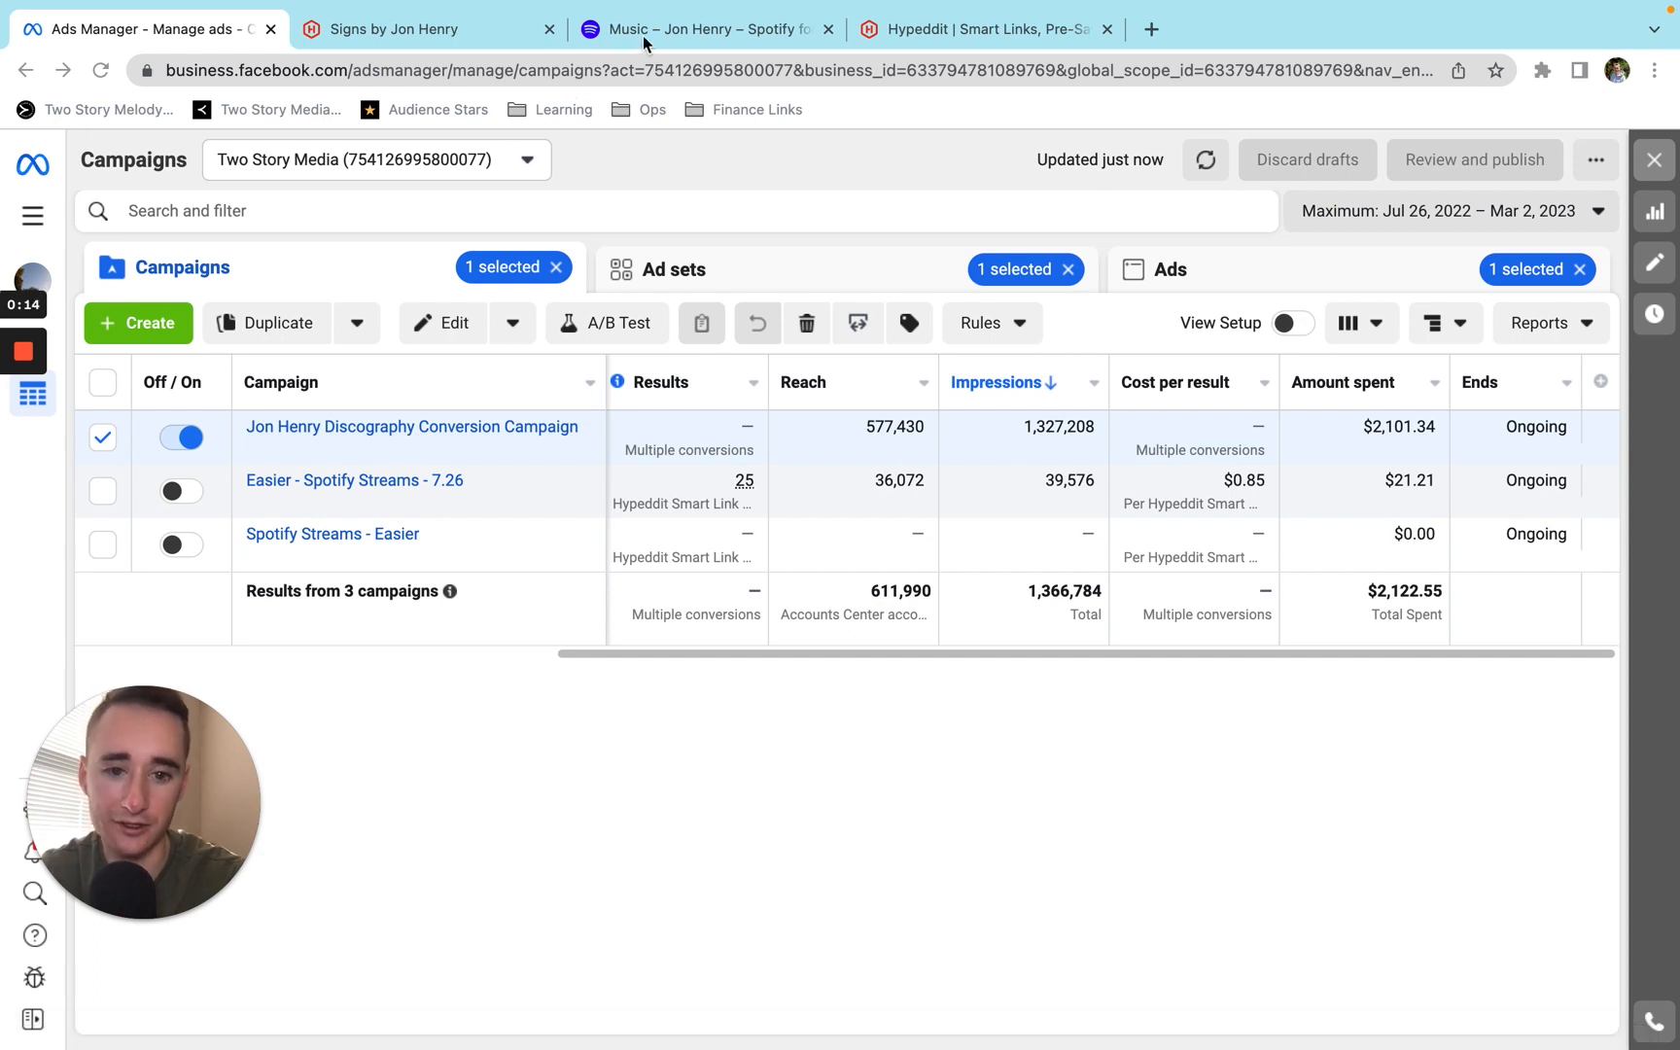
{"action": "mouse_move", "coordinate": [396, 659]}
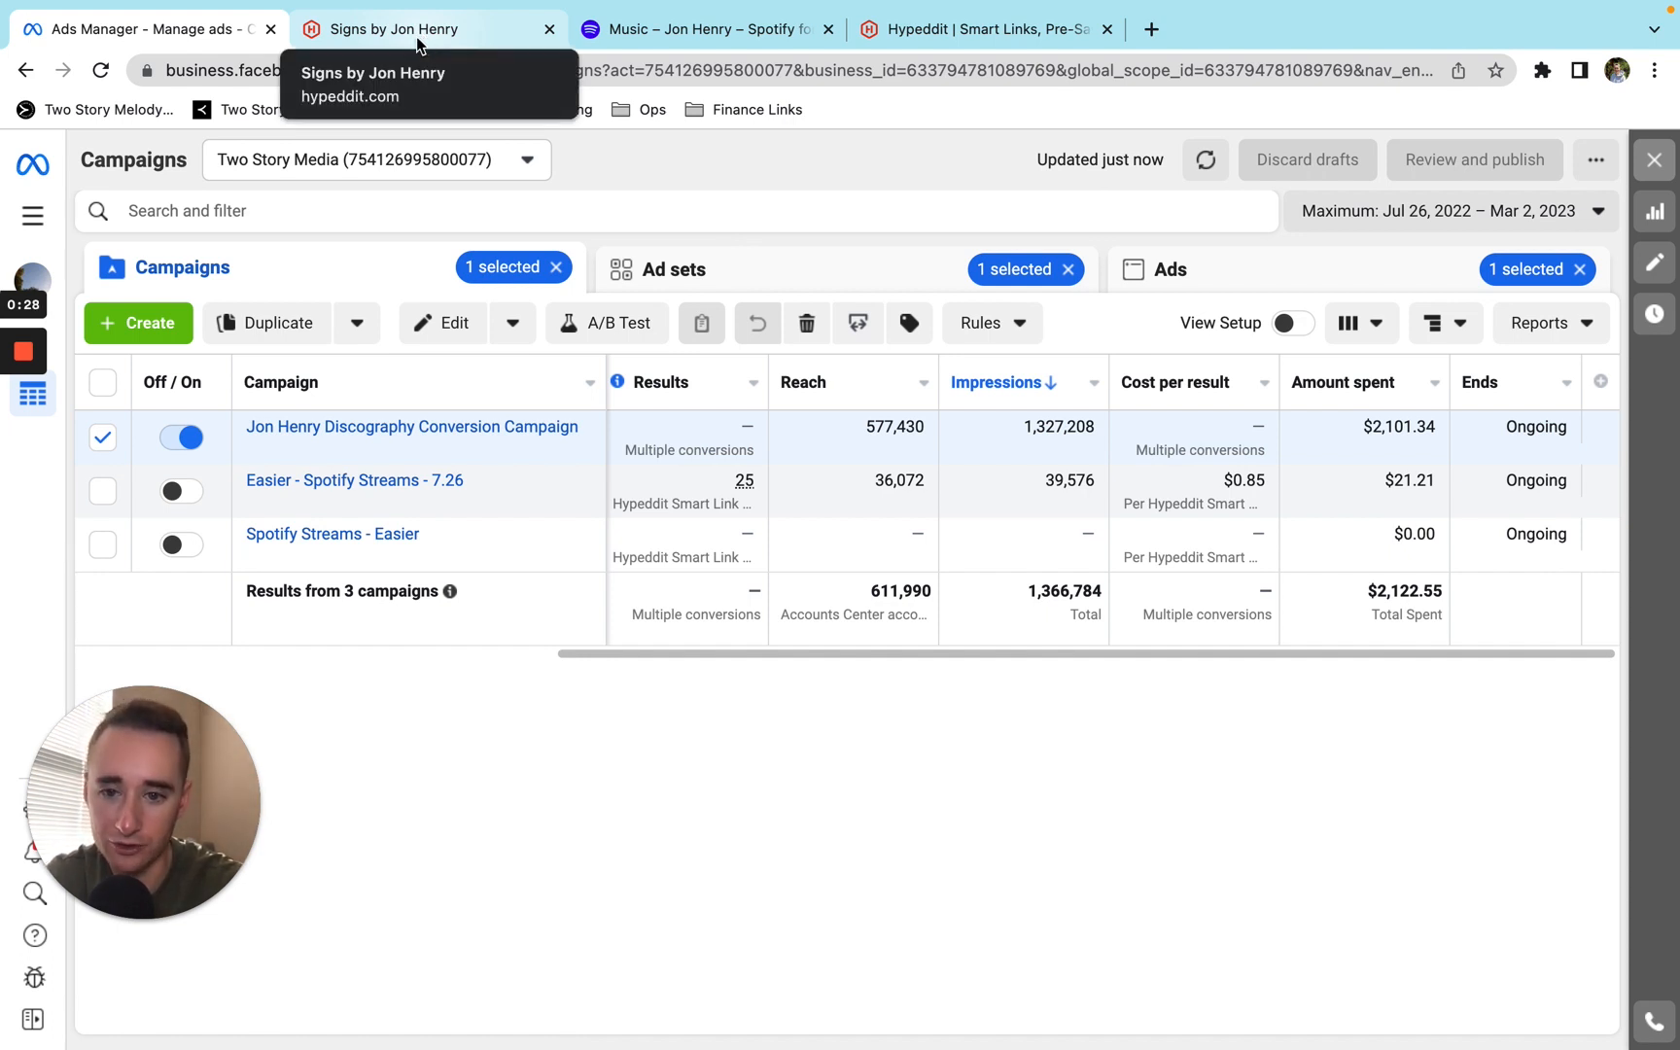
Follow the Signs by Jon Henry smart link's Spotify PLAY option through to the playlist.
{"action": "left_click", "coordinate": [426, 30]}
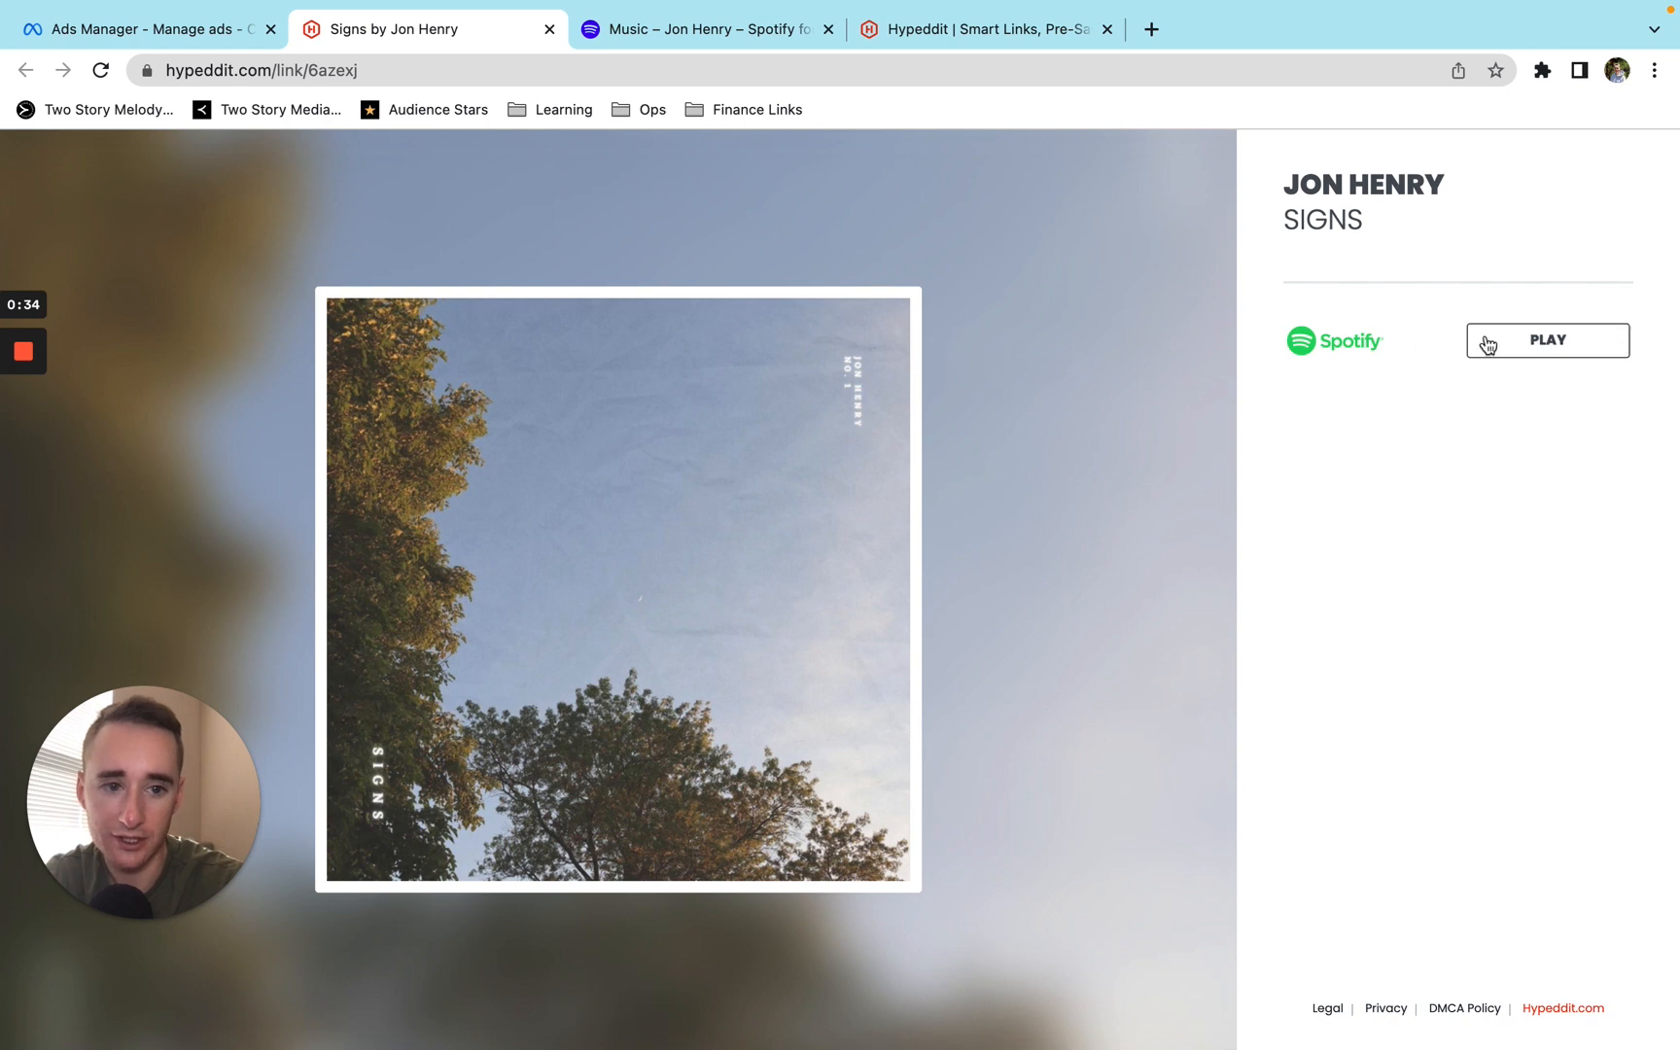
{"action": "mouse_move", "coordinate": [1537, 349]}
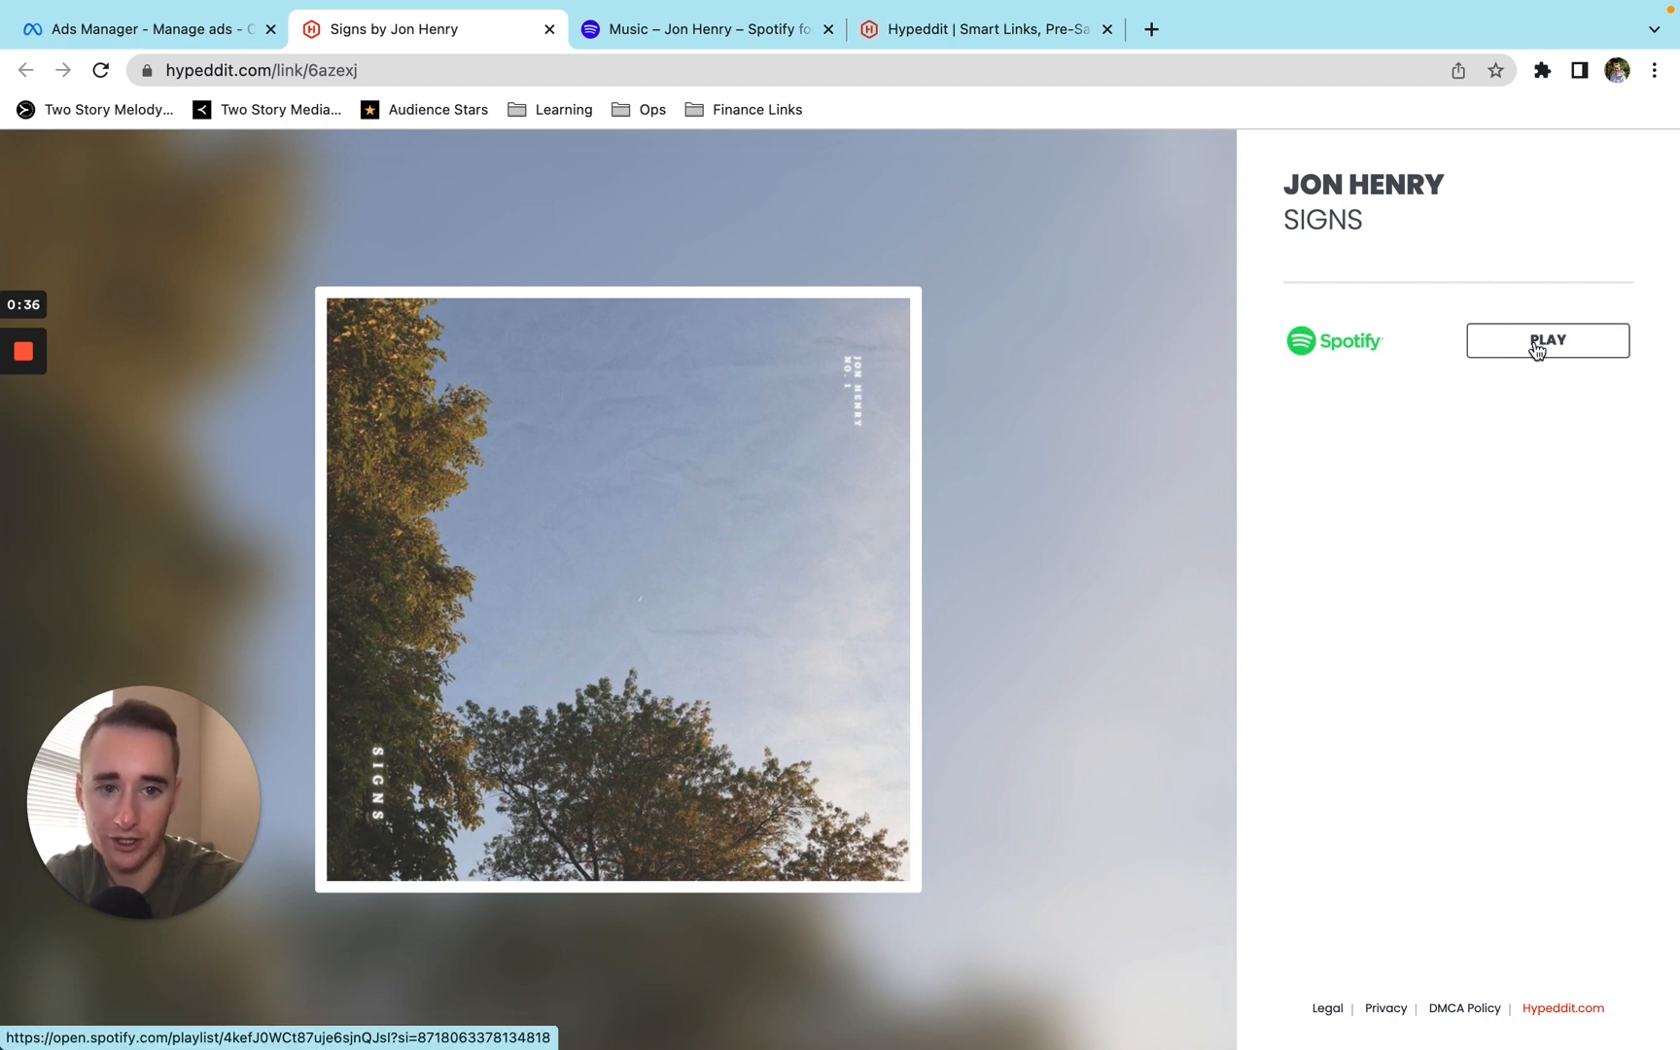
{"action": "left_click", "coordinate": [1545, 340]}
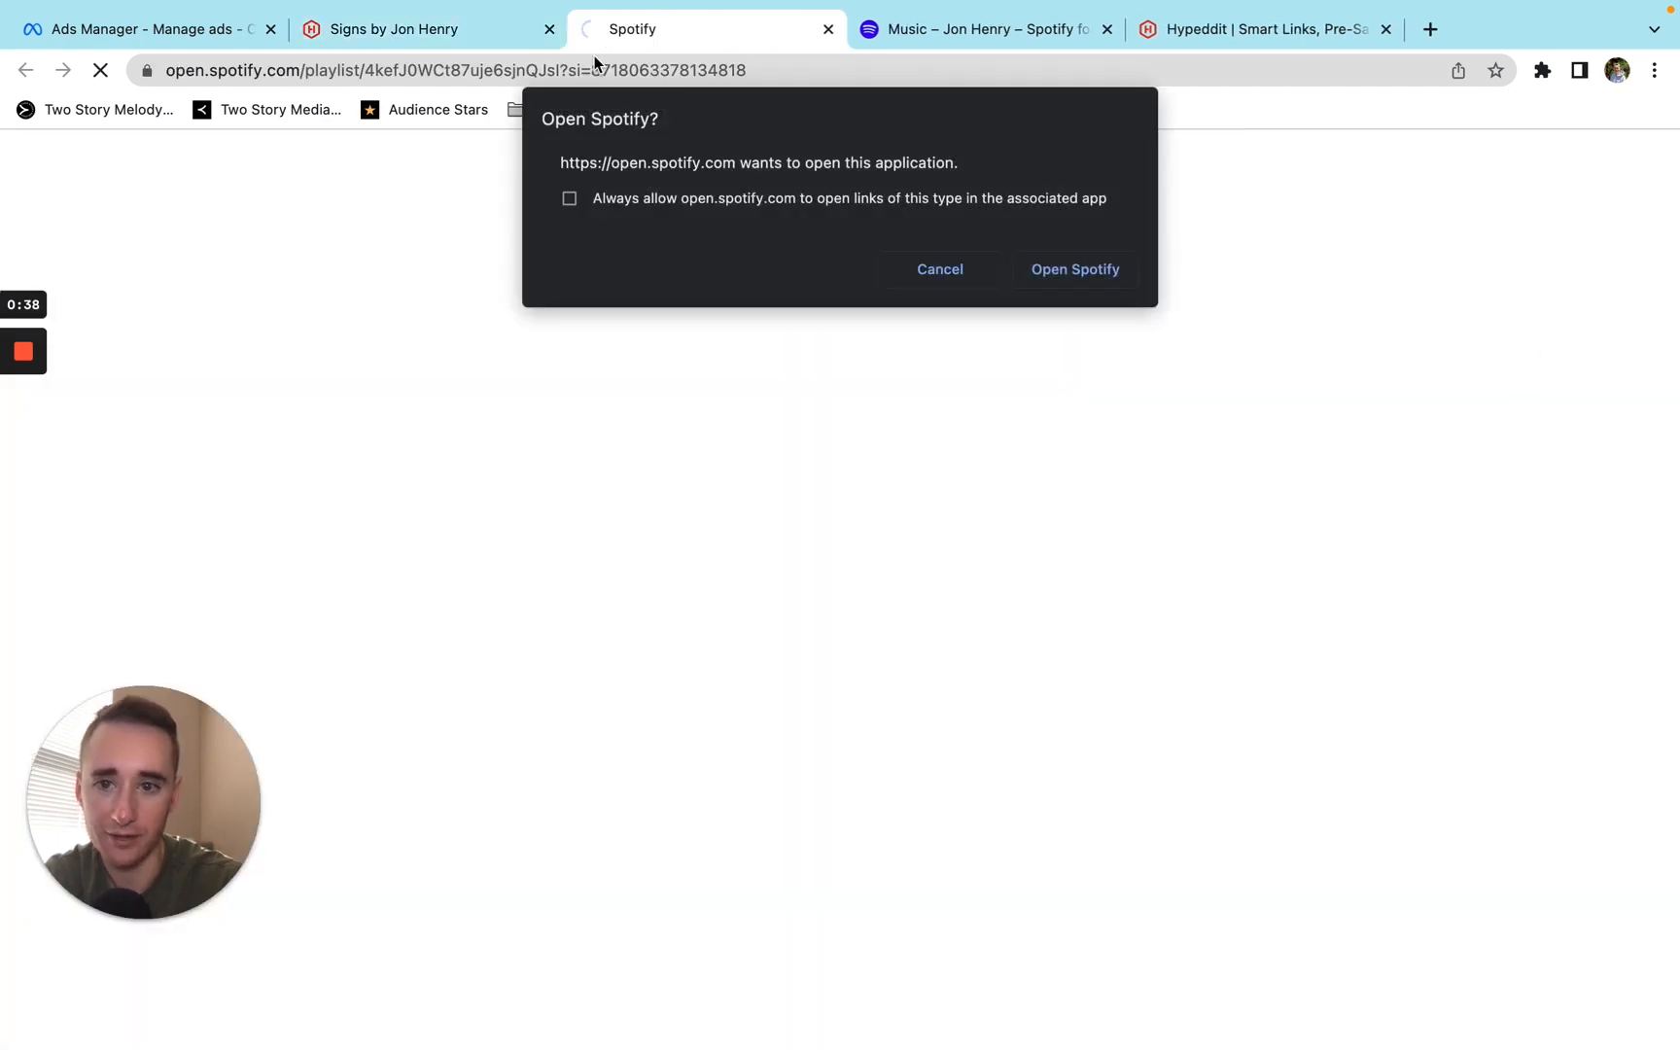
Dismiss the Open Spotify prompt and scroll through Jon Henry Discography's 13 tracks.
{"action": "left_click", "coordinate": [937, 269]}
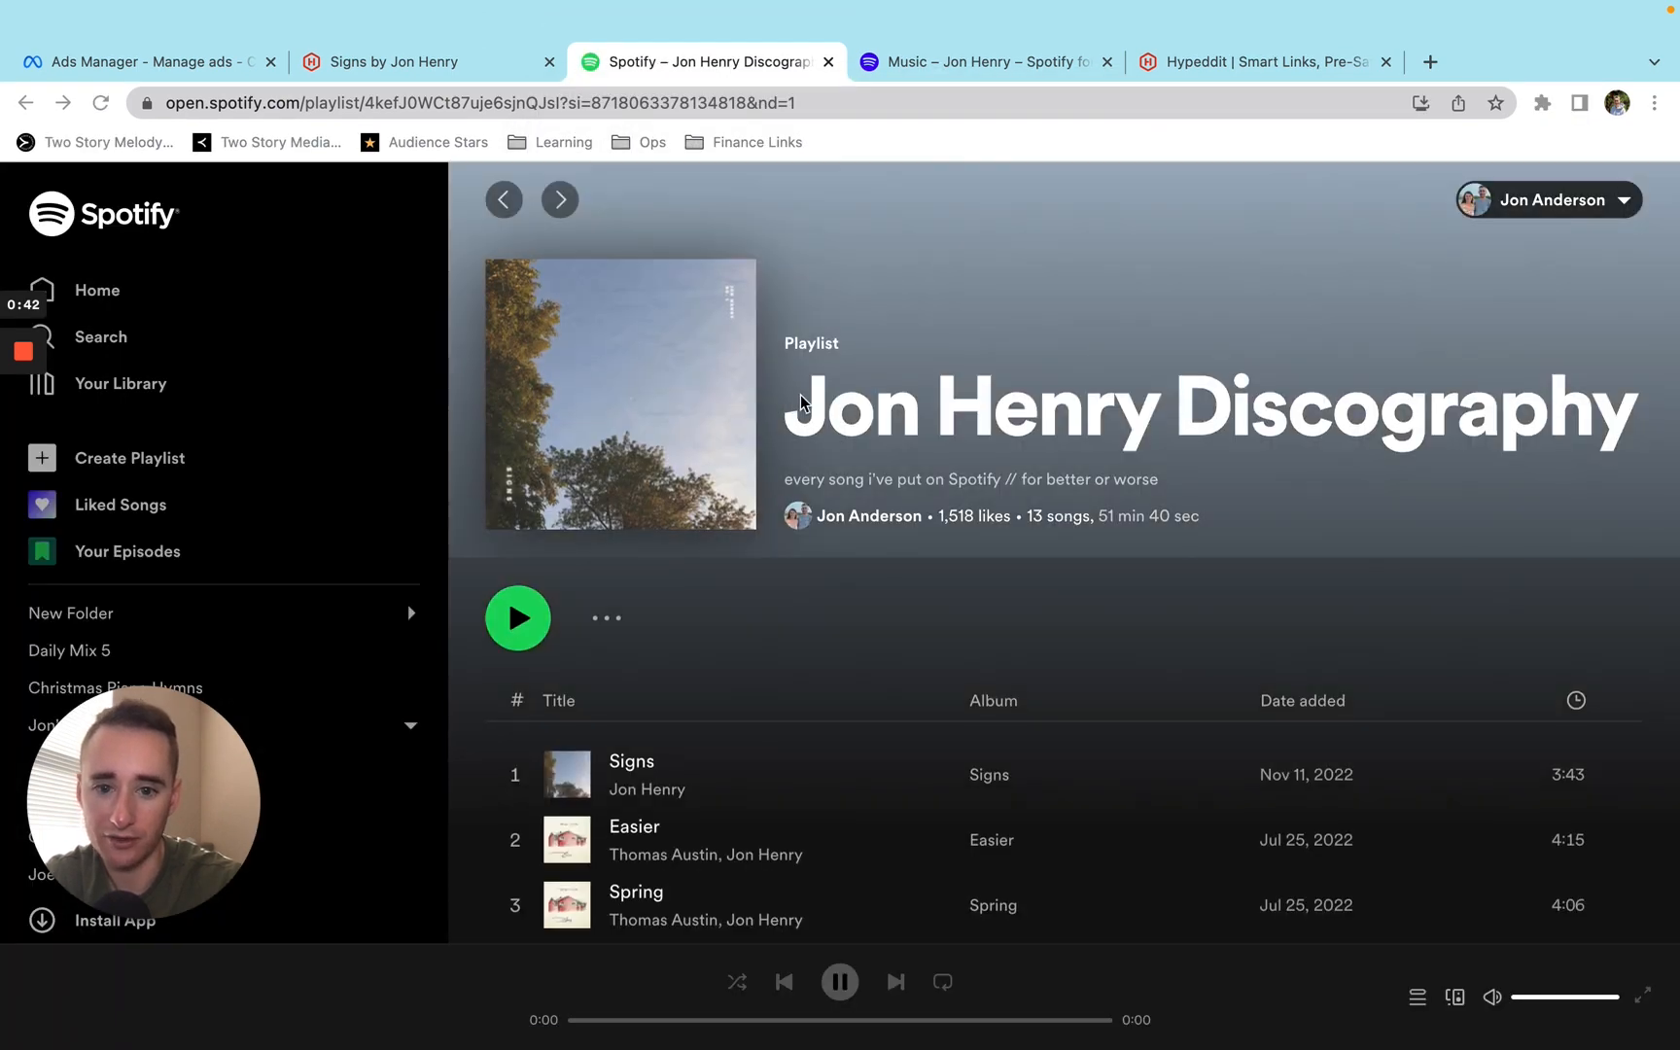
{"action": "scroll", "scroll_direction": "down", "scroll_amount": 3}
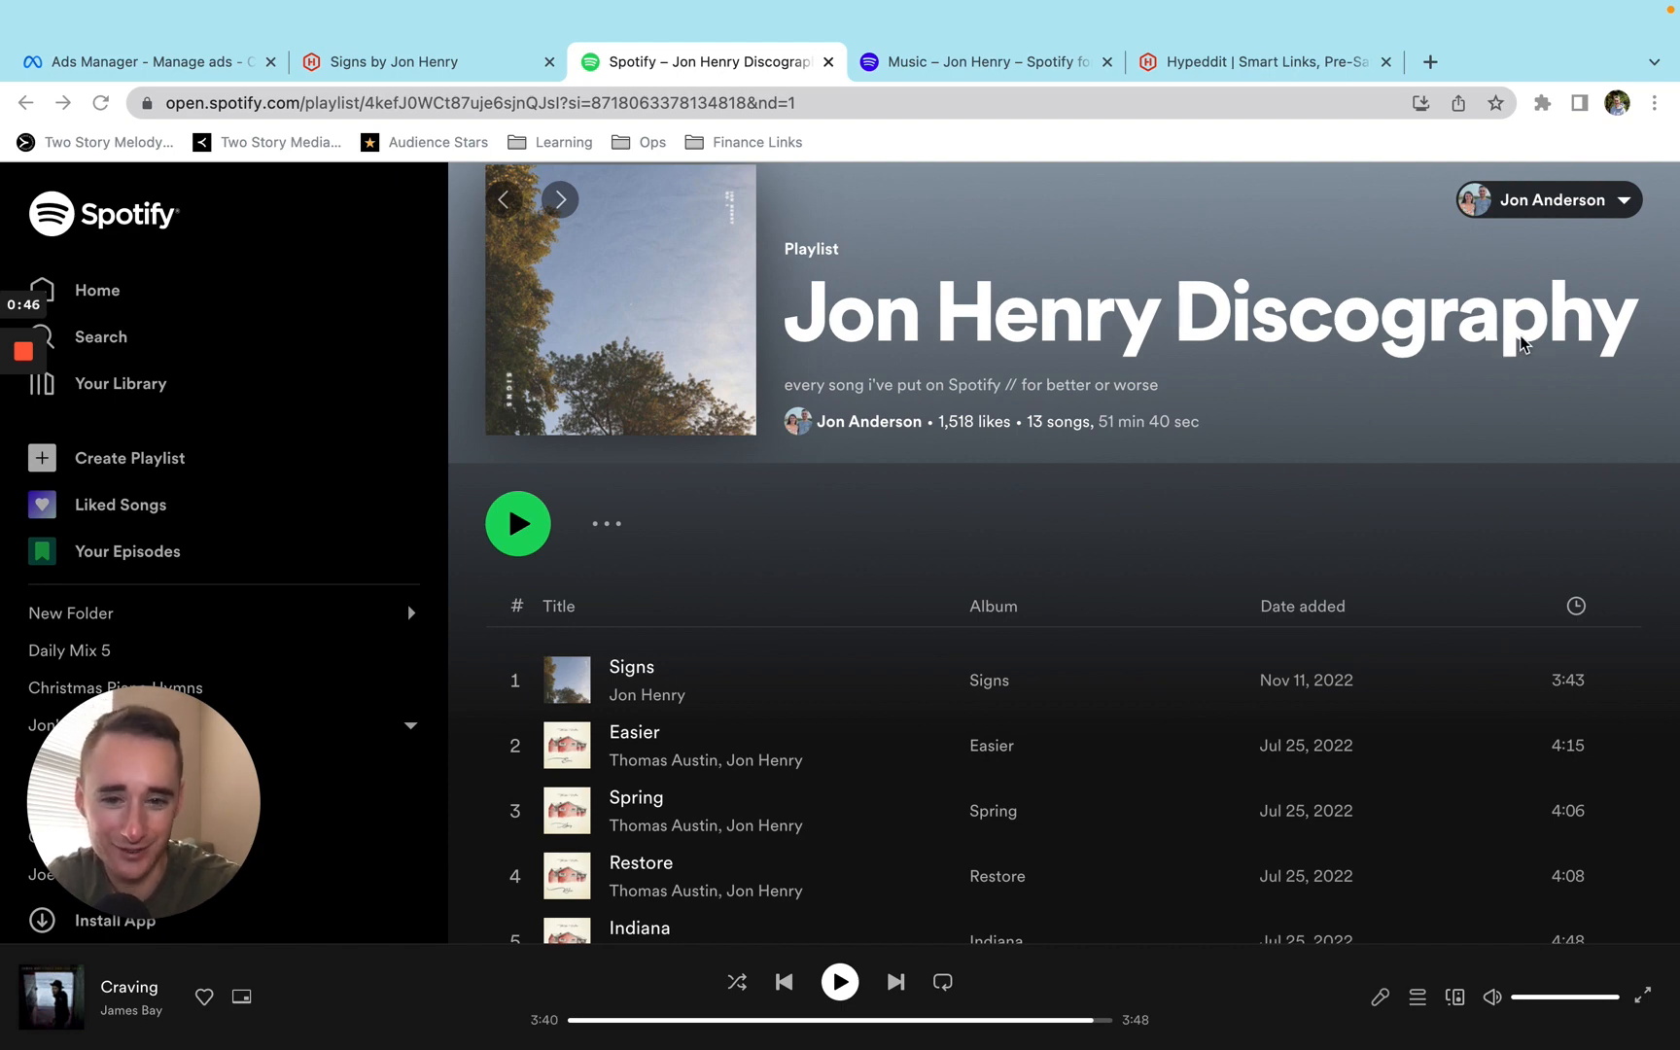
{"action": "scroll", "scroll_direction": "down", "scroll_amount": 3}
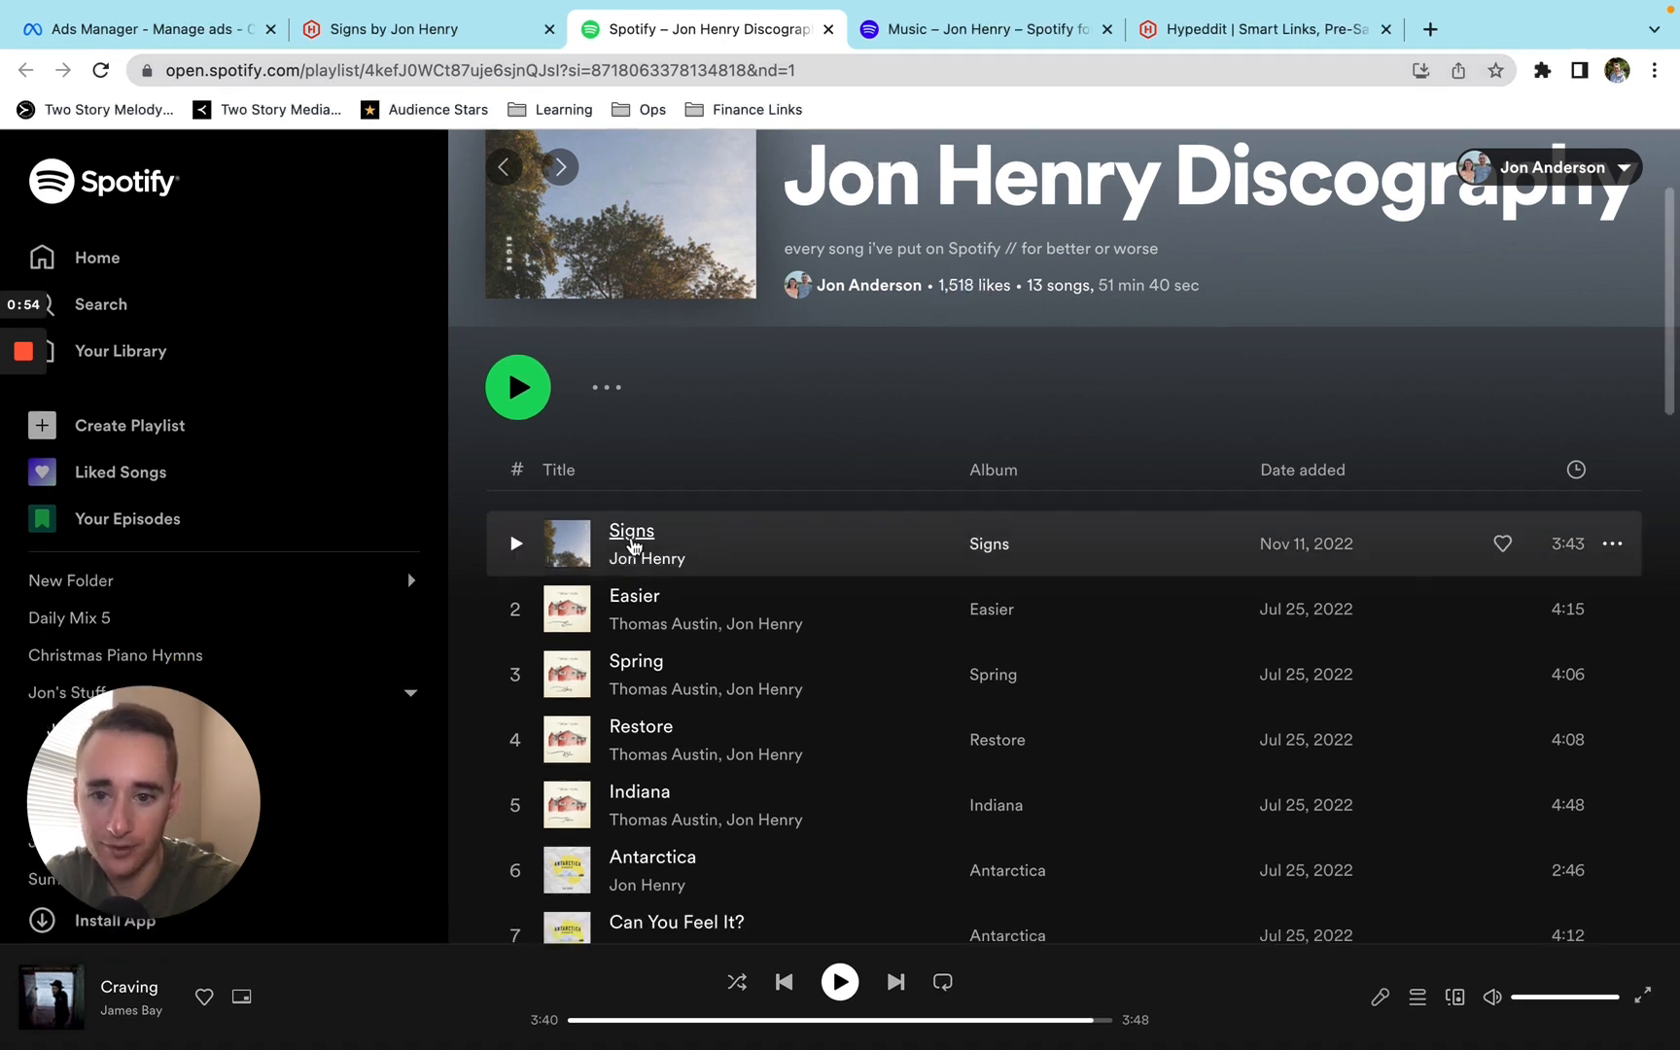
{"action": "scroll", "scroll_direction": "down", "scroll_amount": 3}
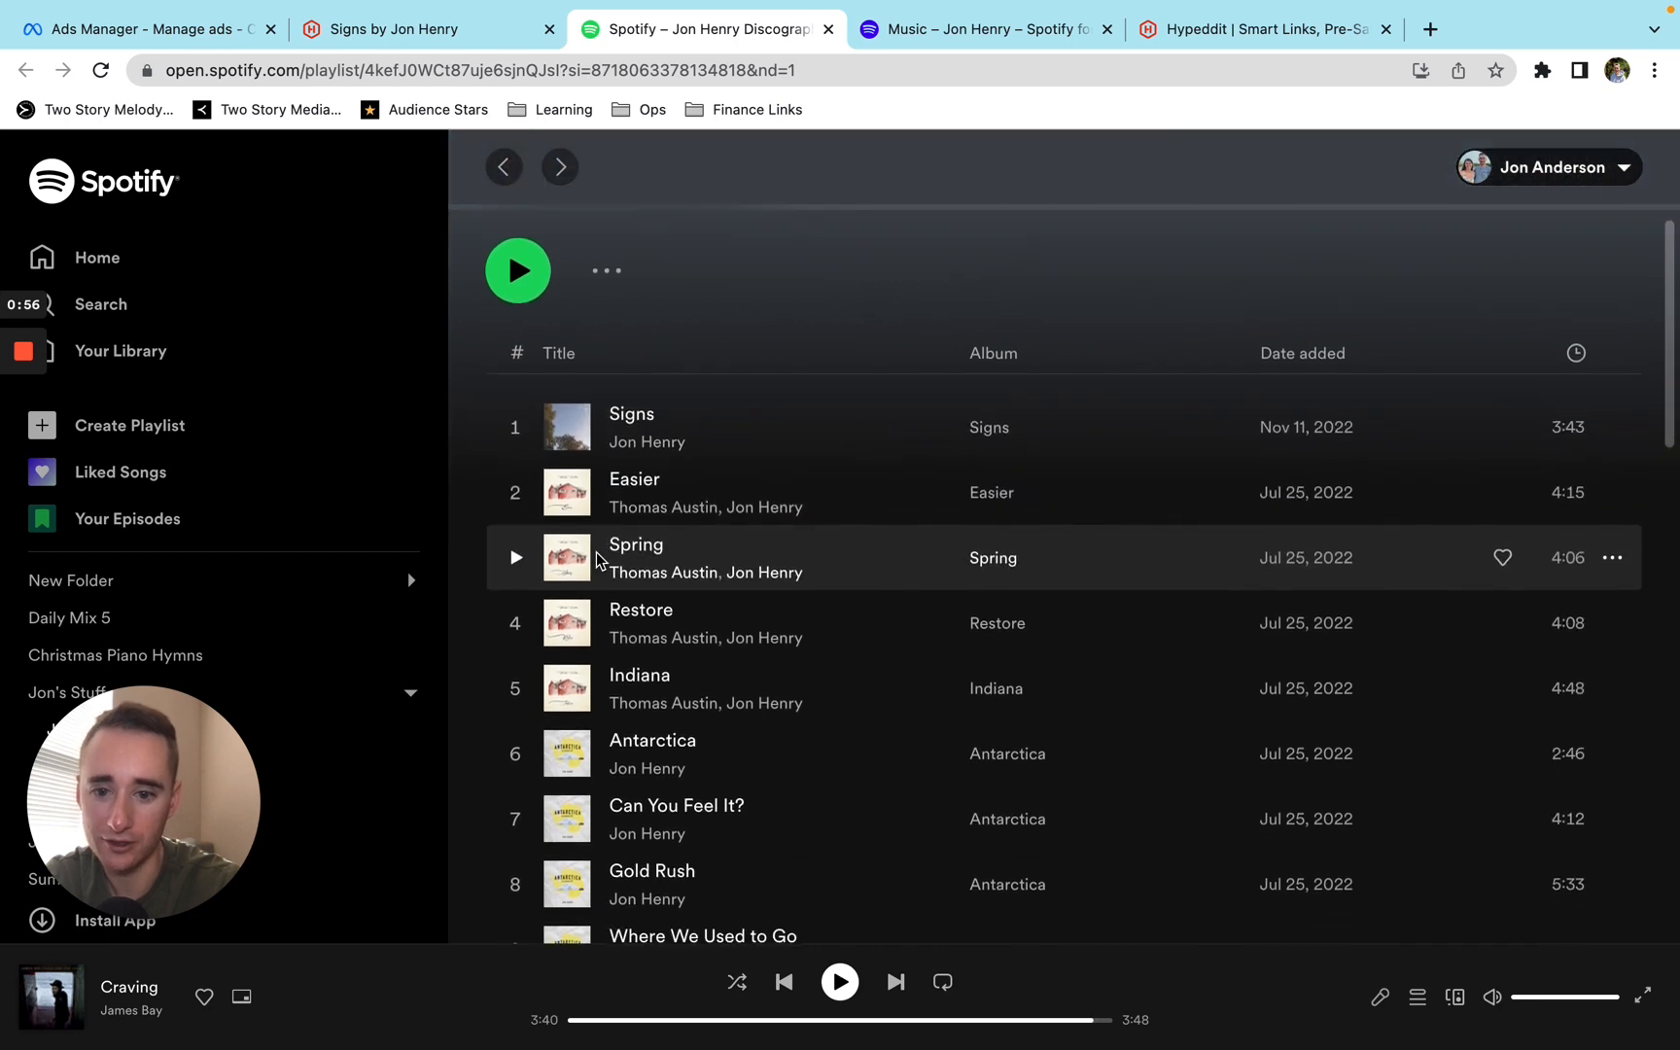
{"action": "scroll", "scroll_direction": "down", "scroll_amount": 3}
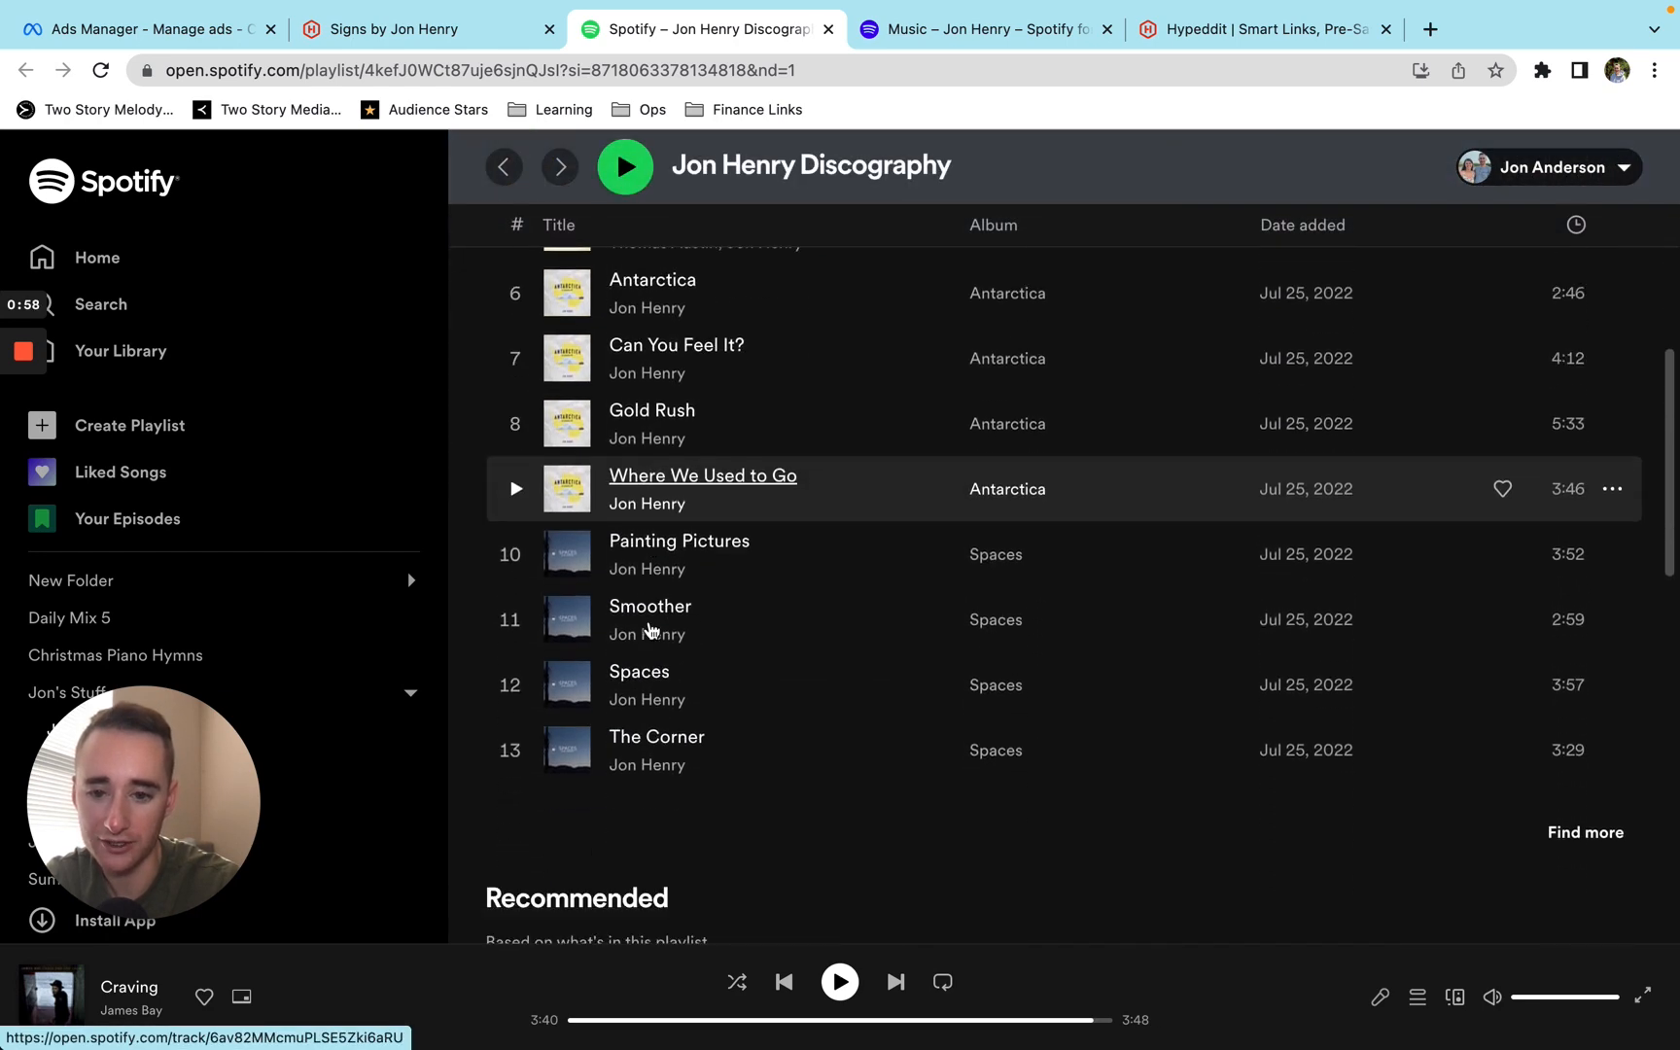
{"action": "left_click", "coordinate": [145, 29]}
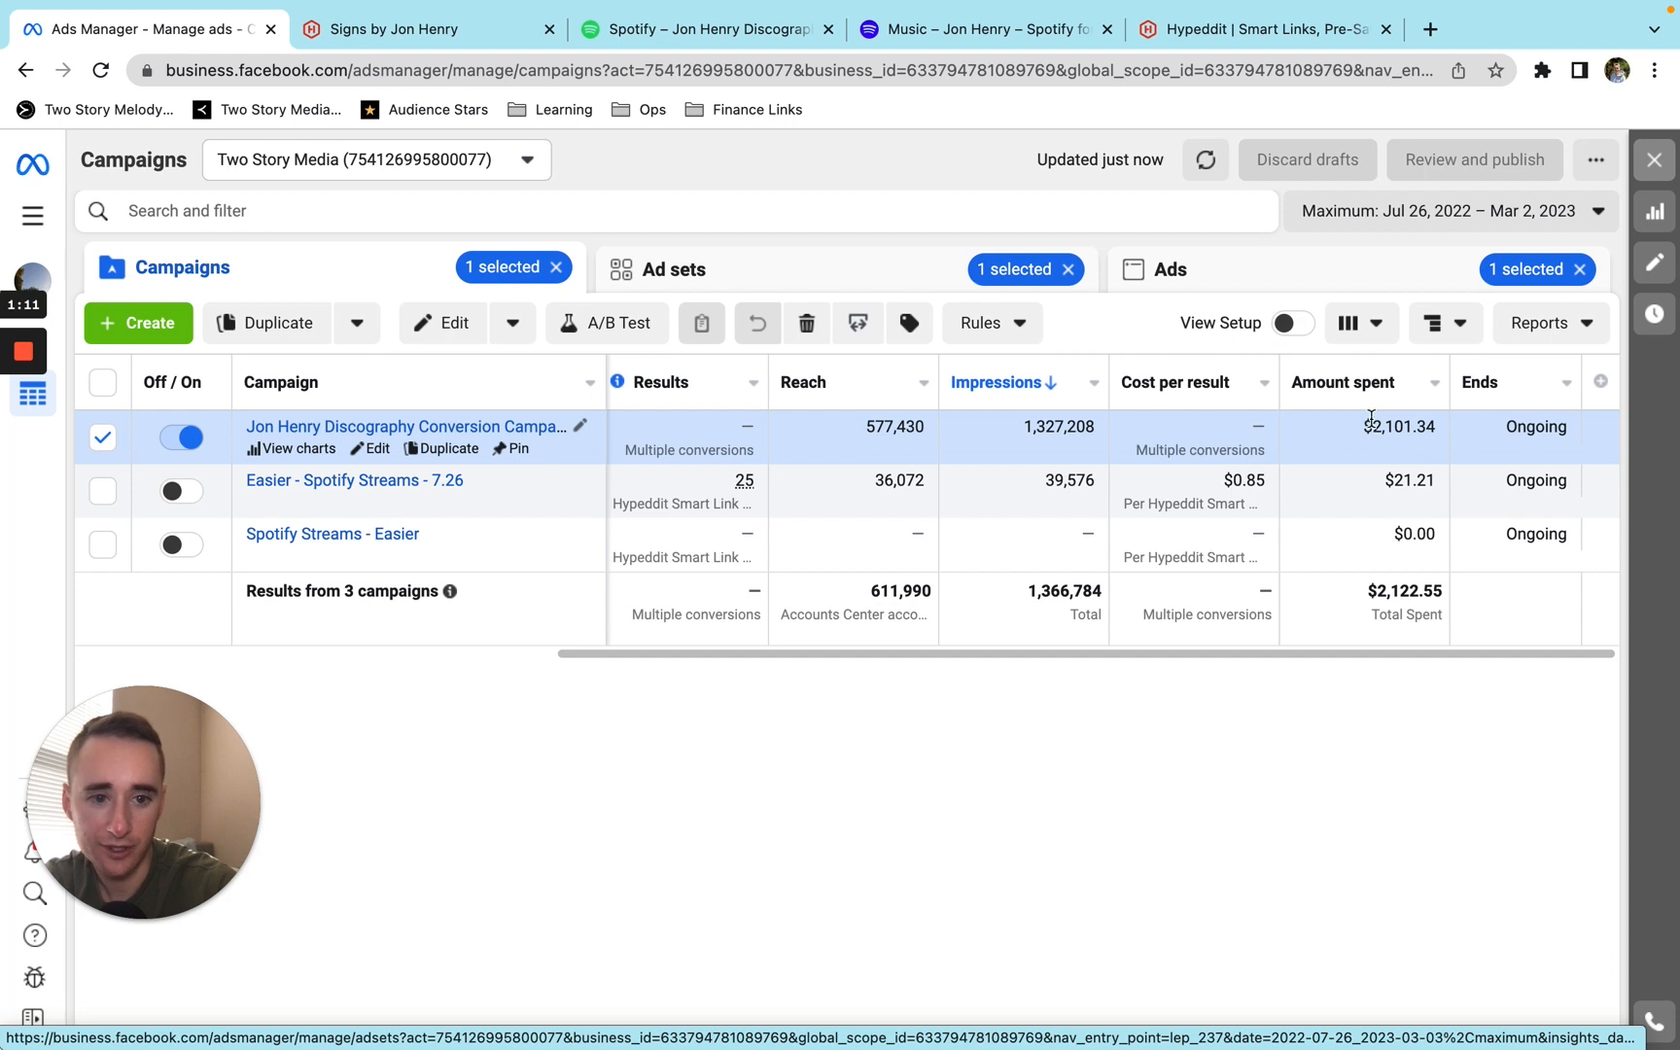
{"action": "mouse_move", "coordinate": [1012, 445]}
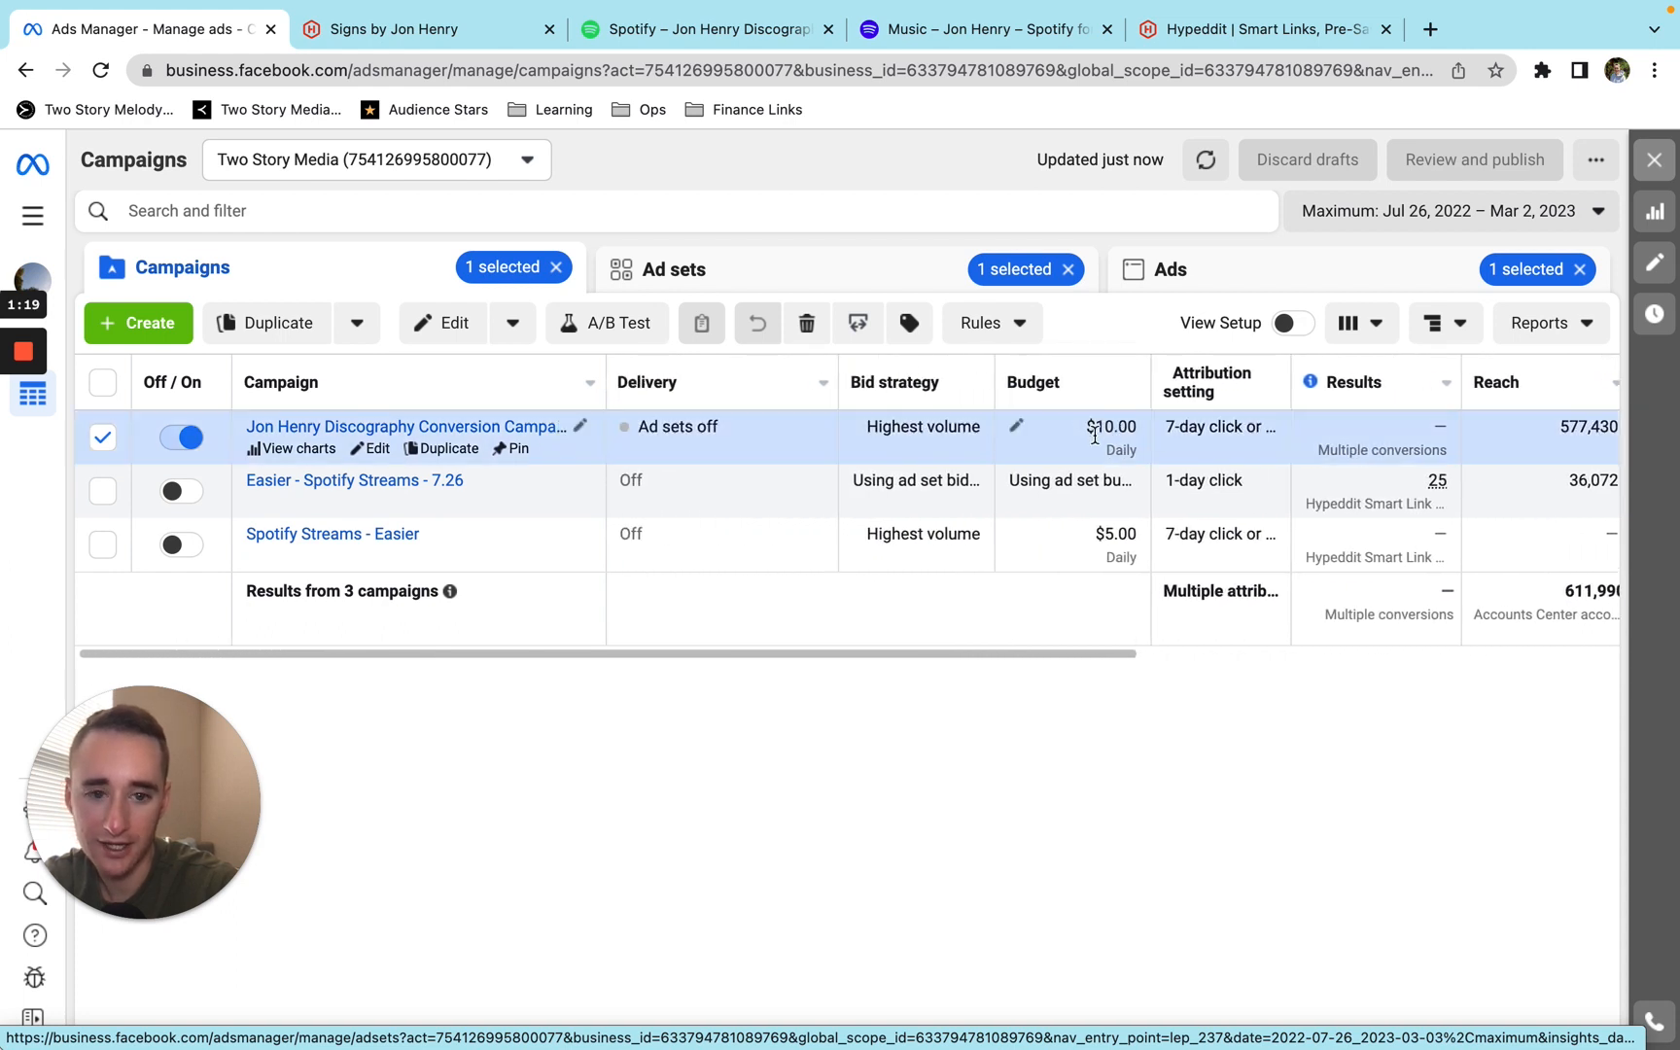
{"action": "mouse_move", "coordinate": [407, 427]}
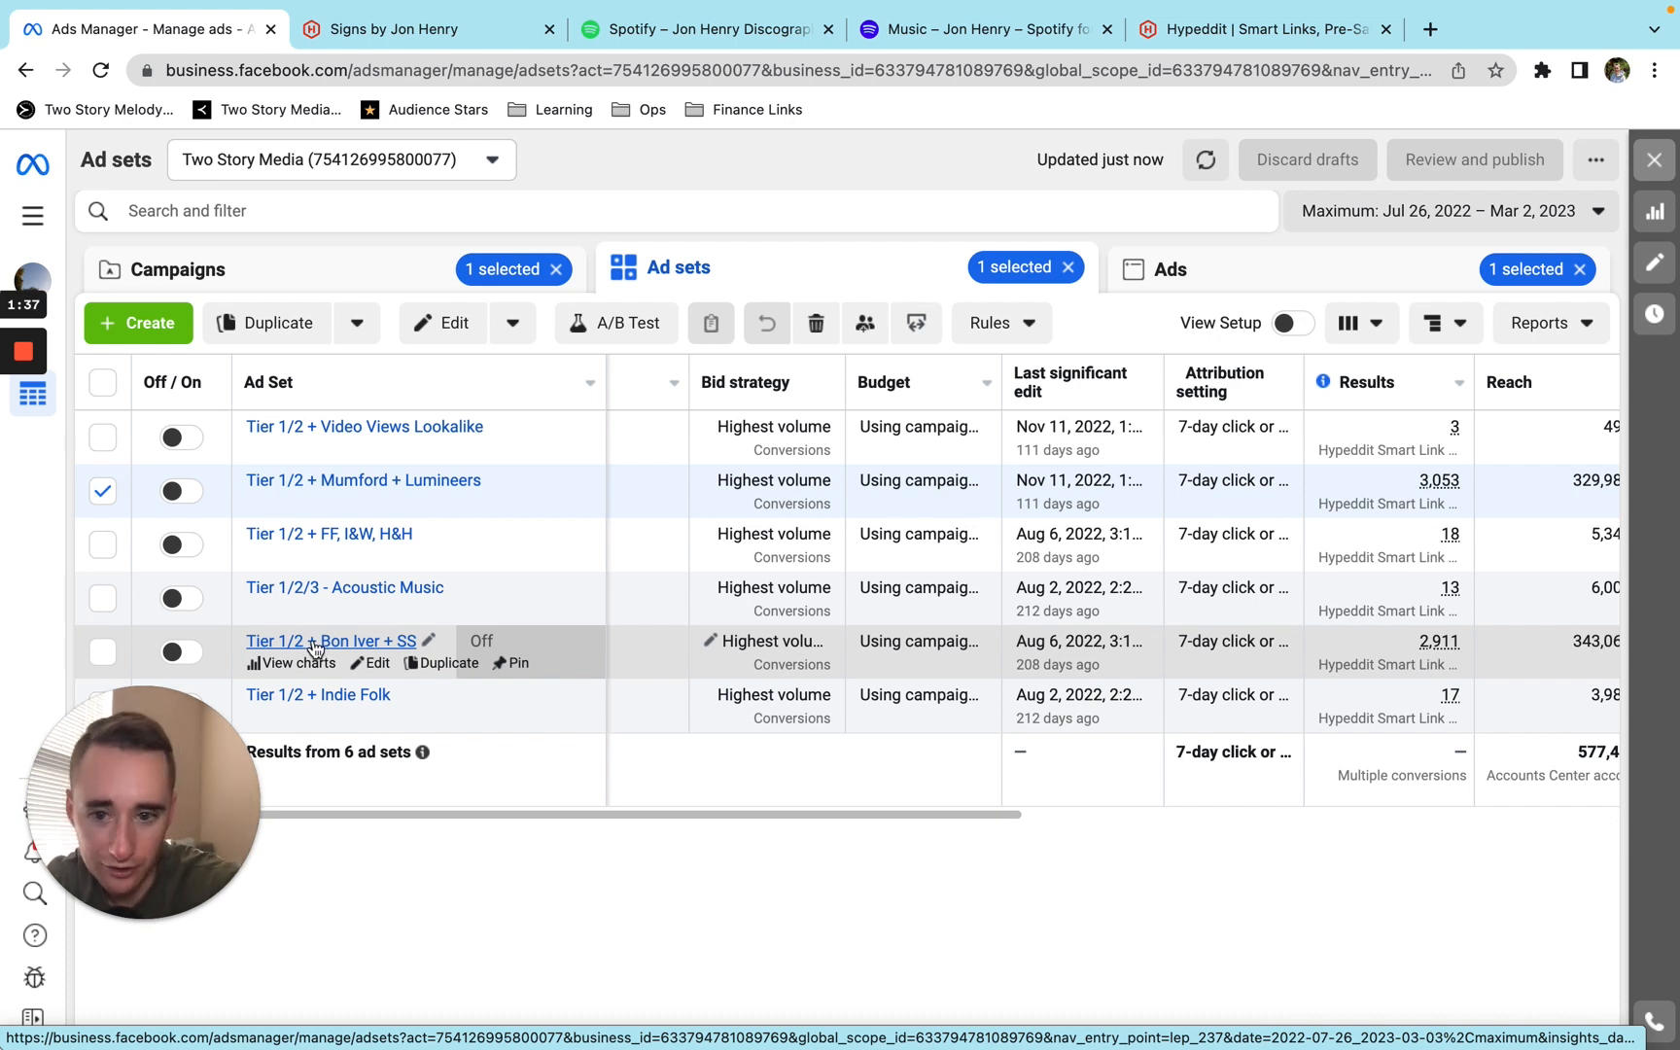
{"action": "mouse_move", "coordinate": [316, 569]}
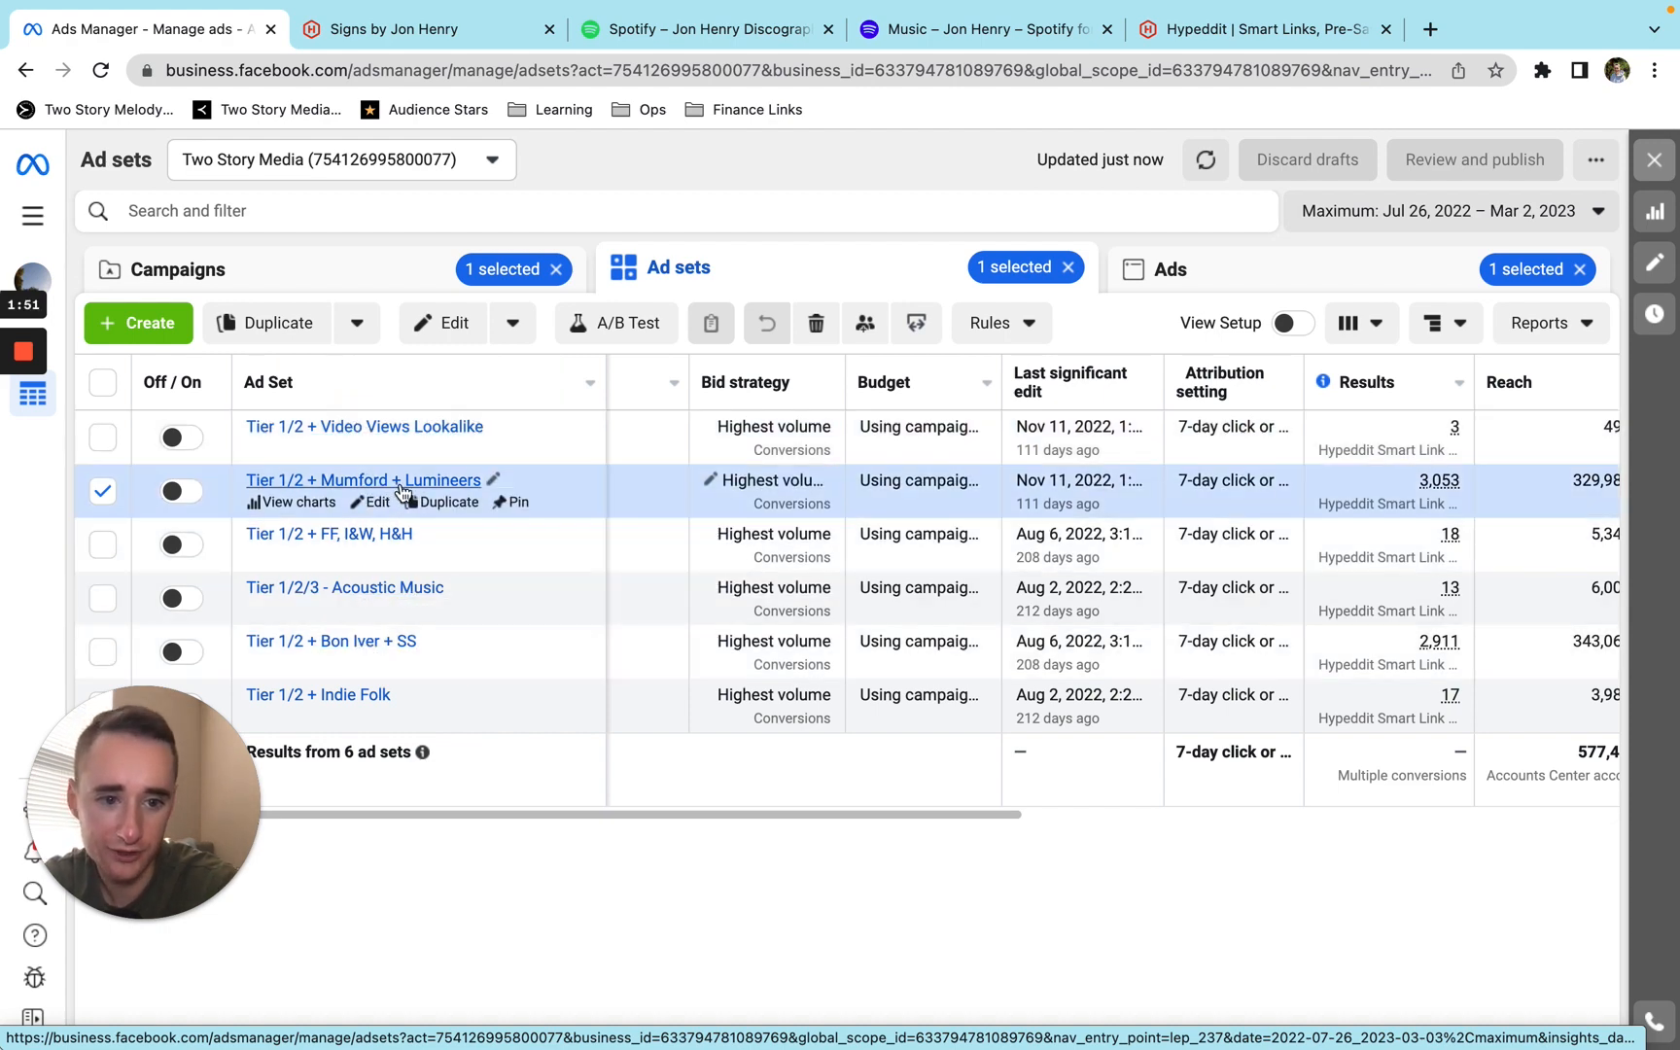
Scroll across the ad set columns to reveal spend, totalling $2,101.34 across six.
{"action": "scroll", "scroll_direction": "right", "scroll_amount": 3}
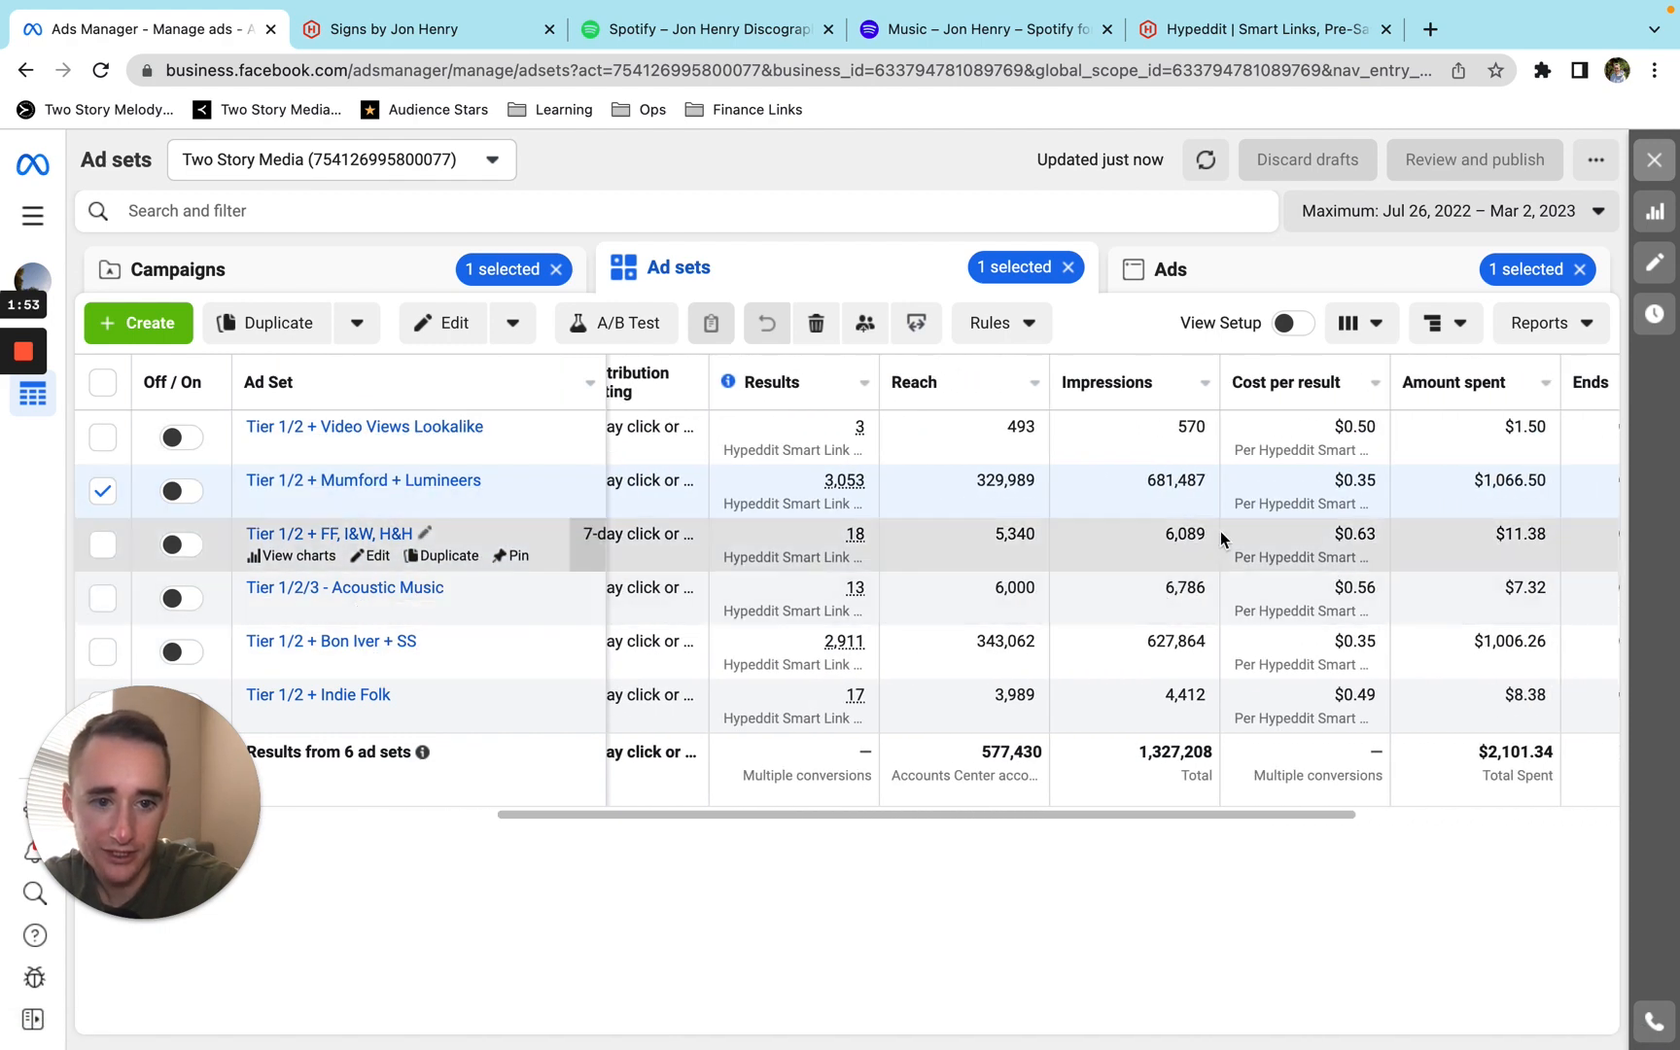
{"action": "mouse_move", "coordinate": [1353, 647]}
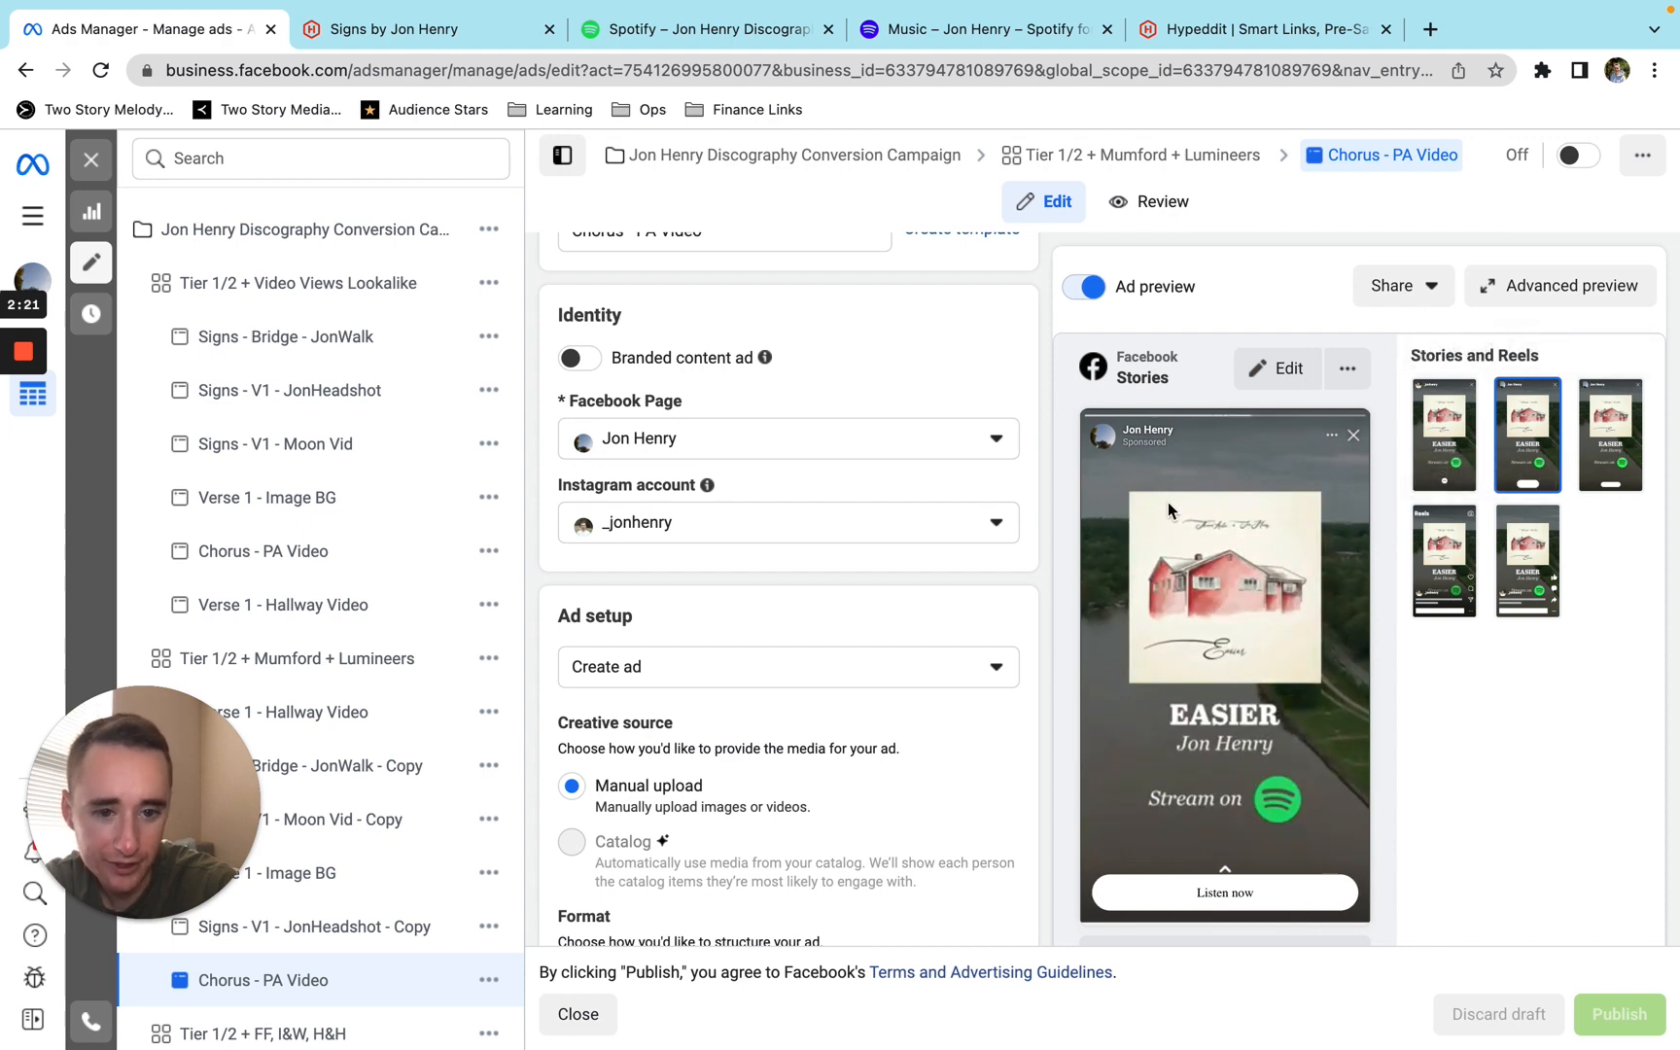
{"action": "mouse_move", "coordinate": [1121, 613]}
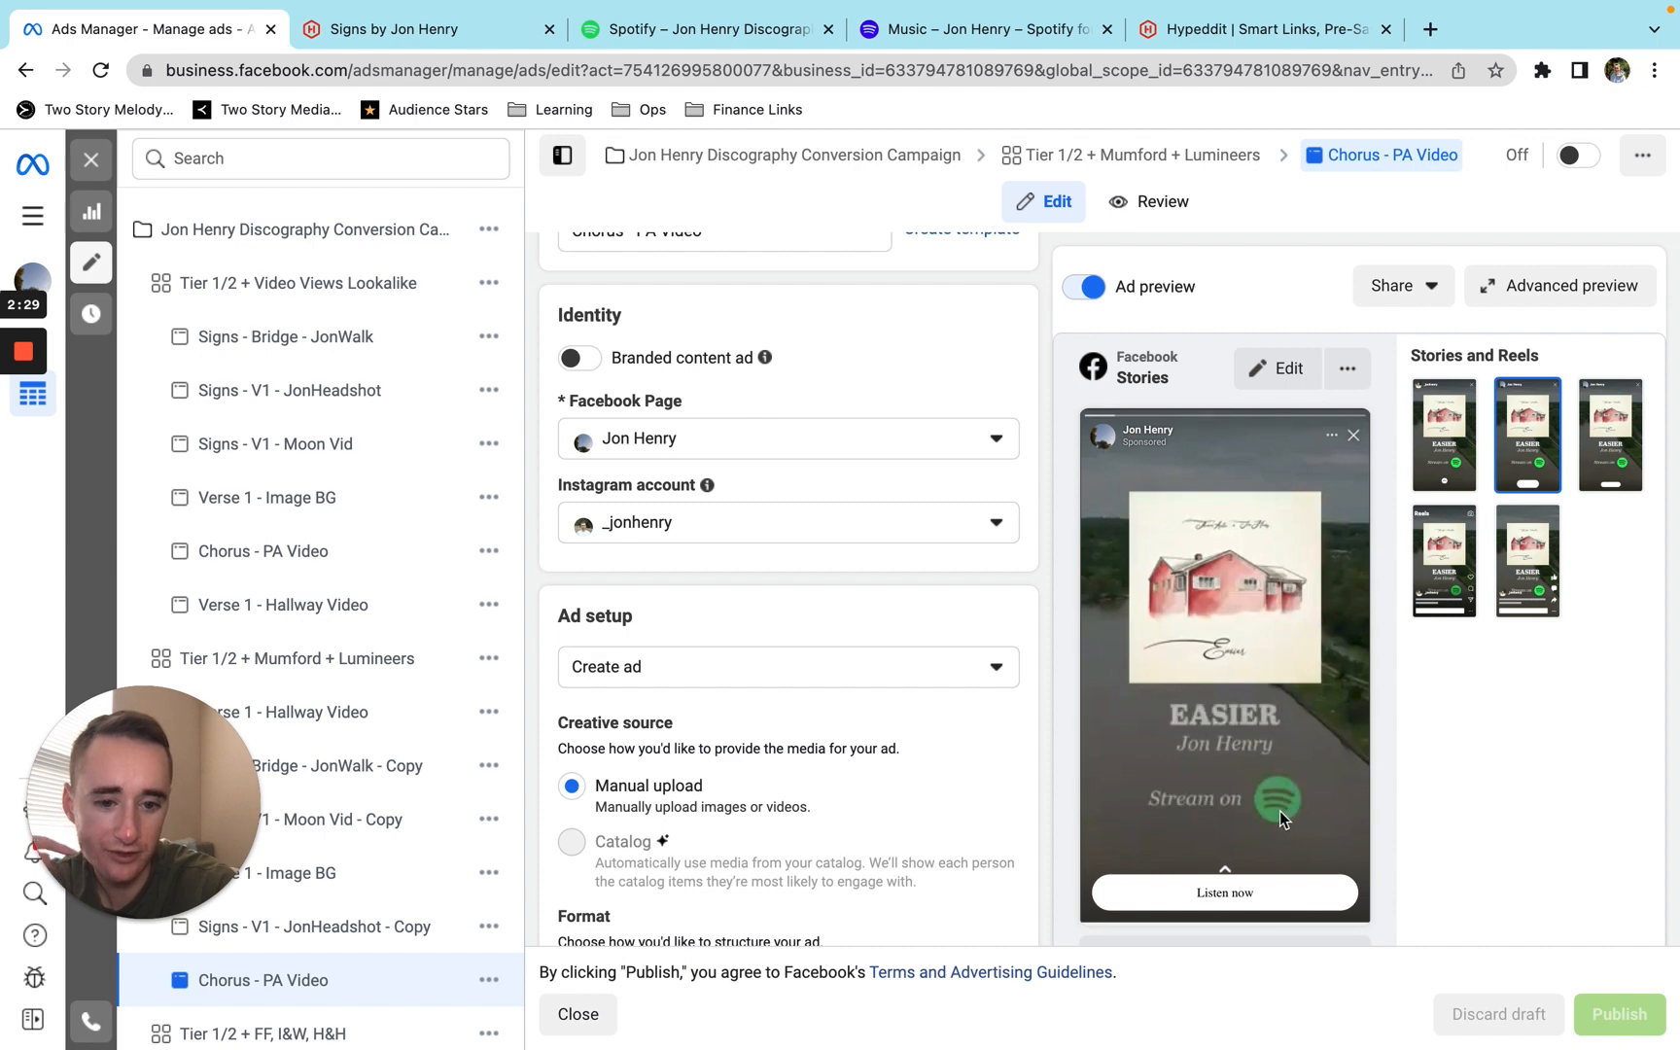
{"action": "mouse_move", "coordinate": [1248, 884]}
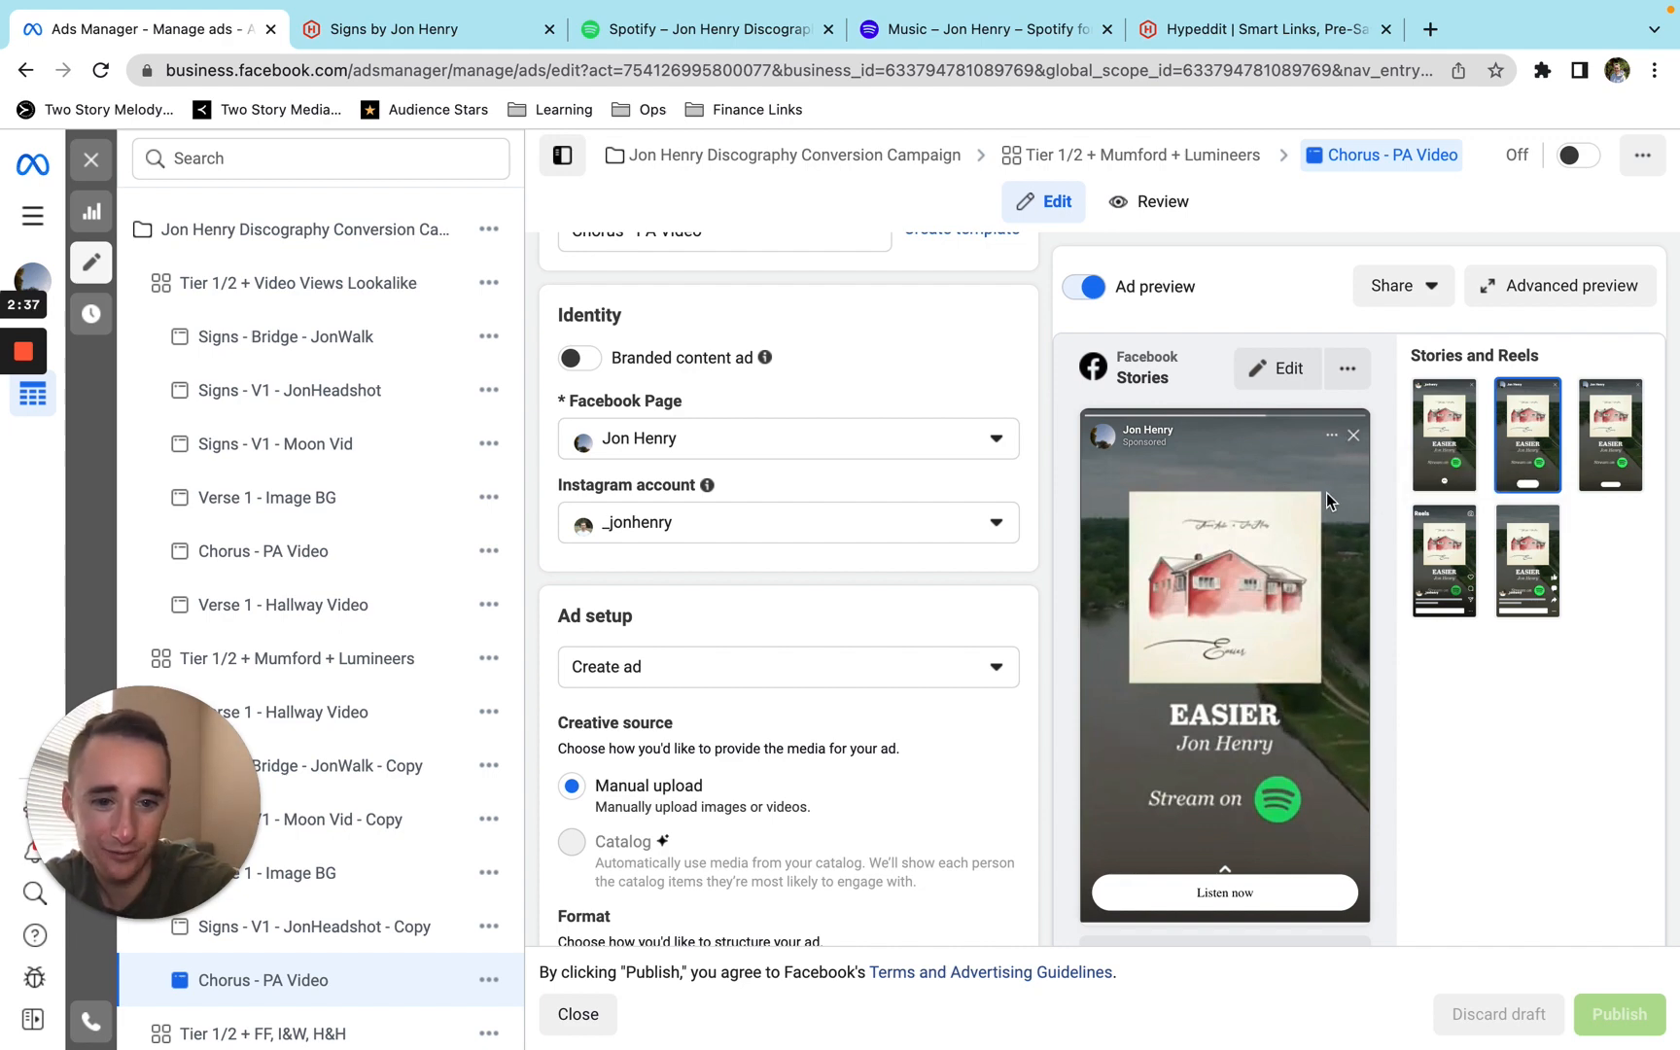
Close the Chorus - PA Video ad editor after reviewing the Easier Stories preview.
{"action": "left_click", "coordinate": [578, 1015]}
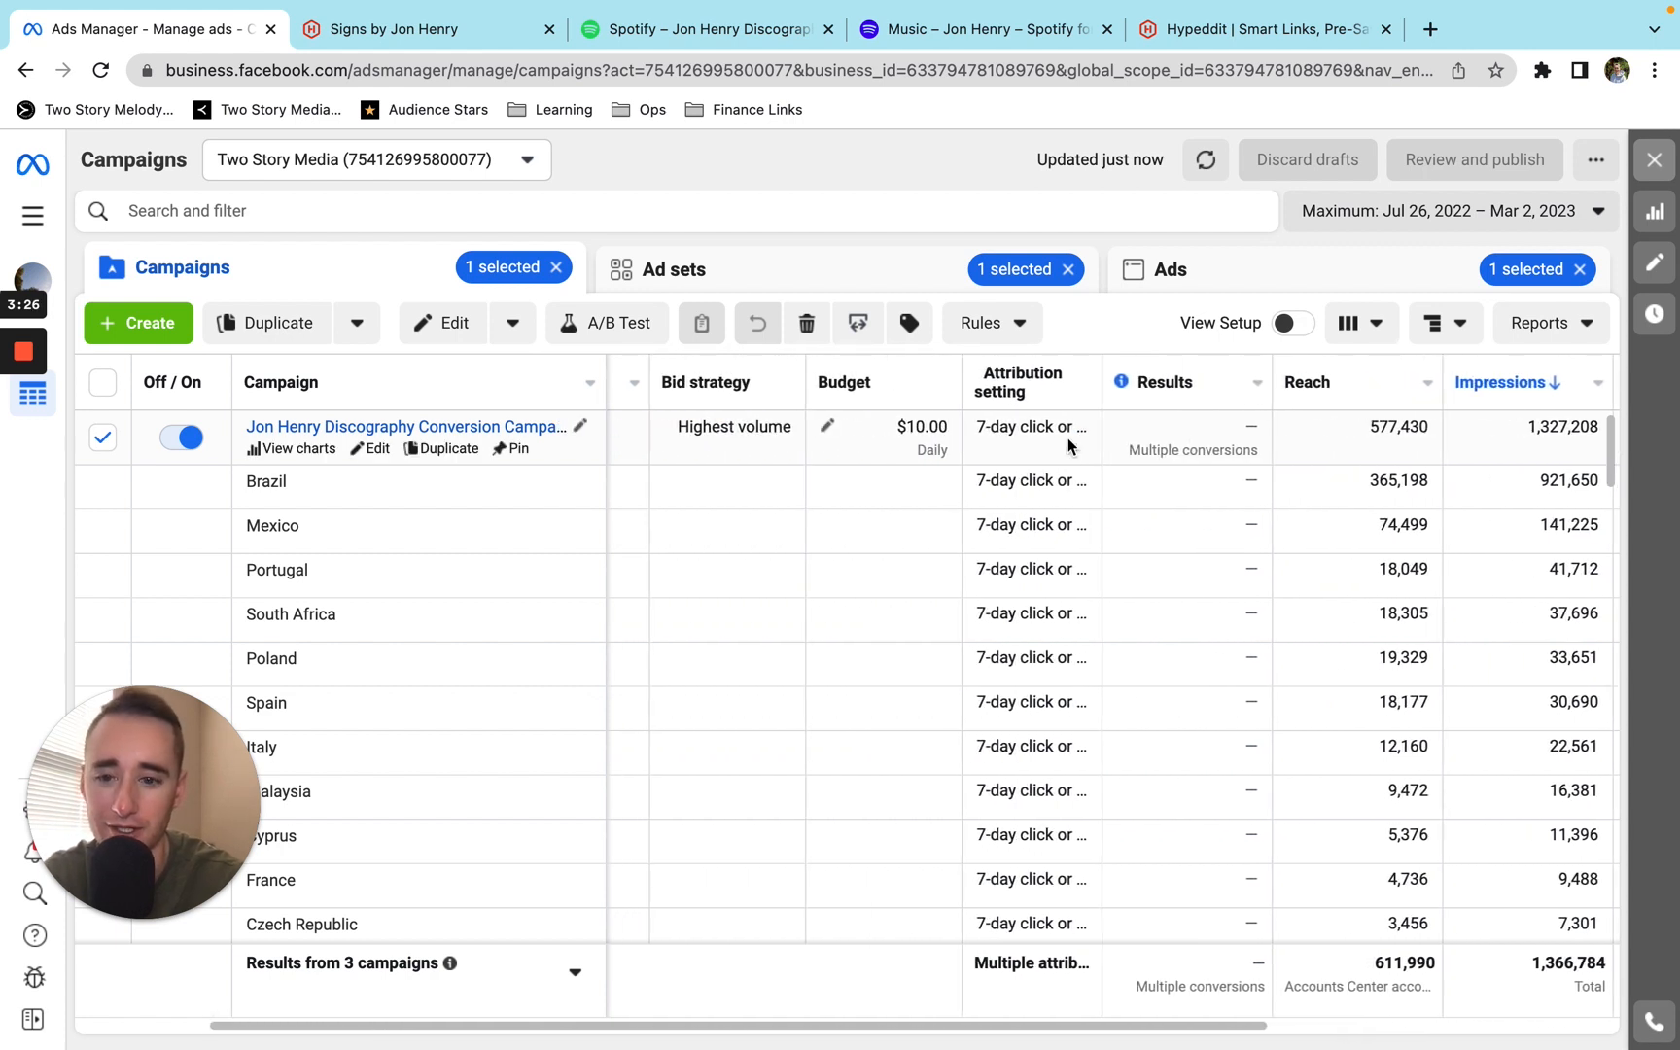
Scroll through the country breakdown rows, with Brazil spending $1,475.33 of $2,101.34.
{"action": "scroll", "scroll_direction": "right", "scroll_amount": 3}
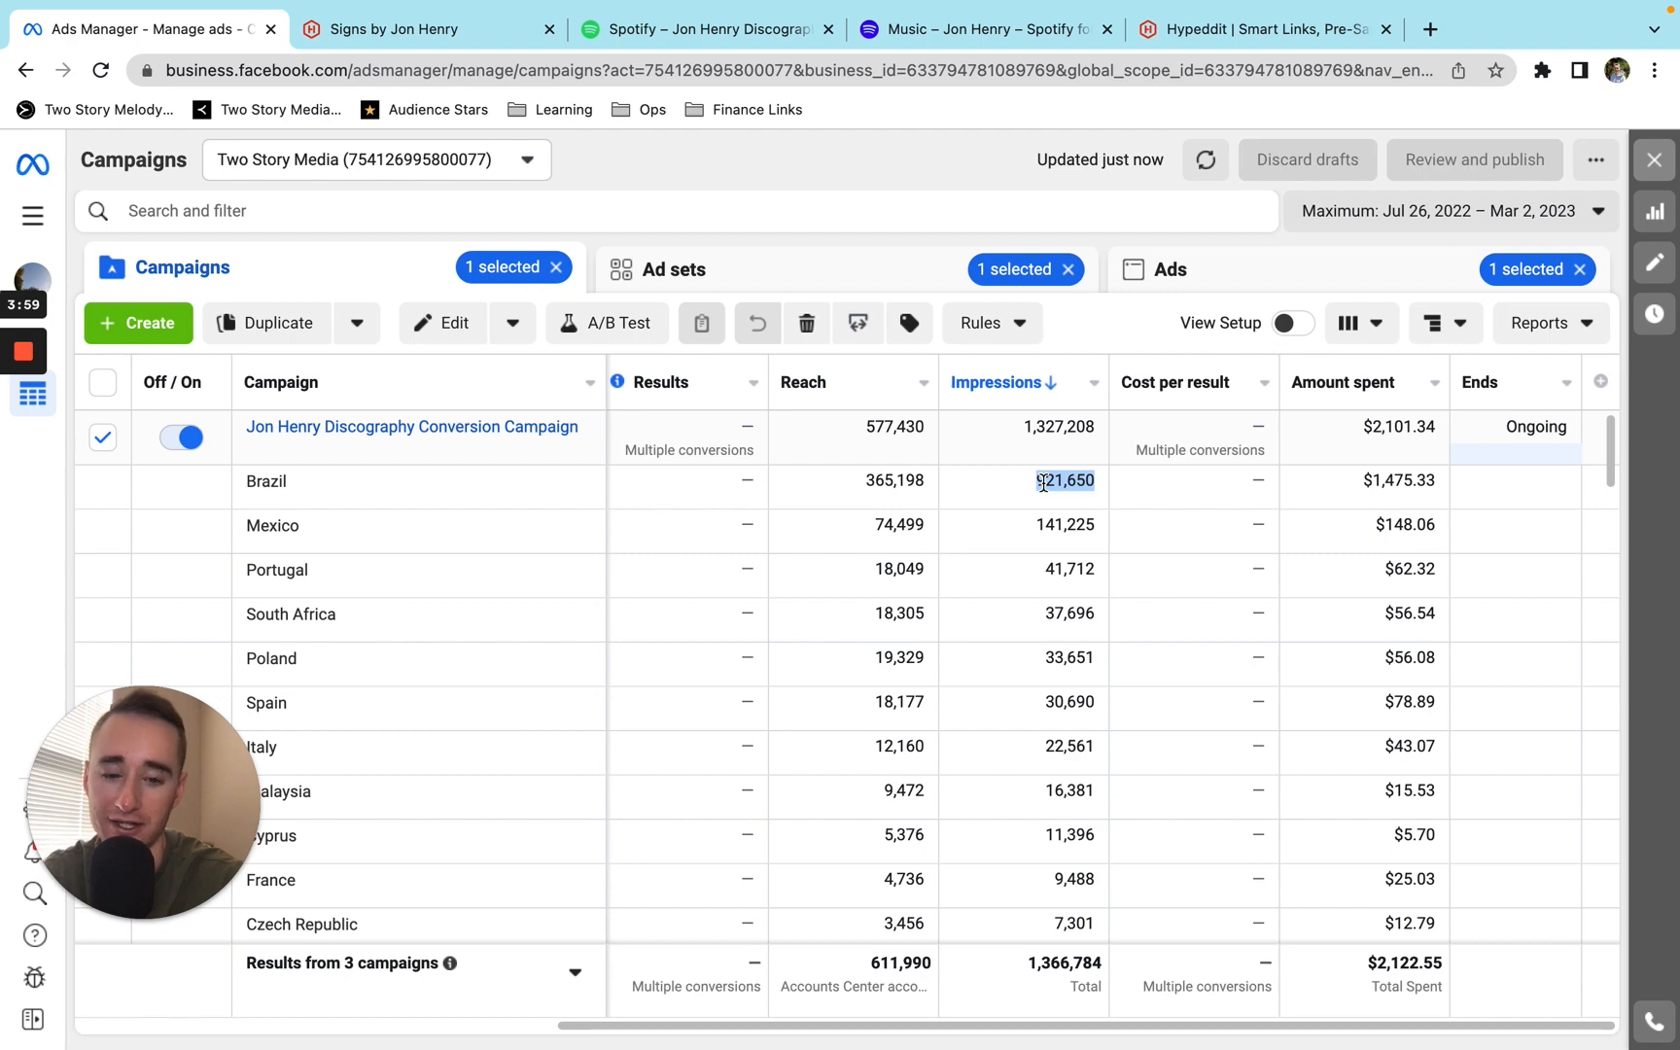
{"action": "scroll", "scroll_direction": "down", "scroll_amount": 3}
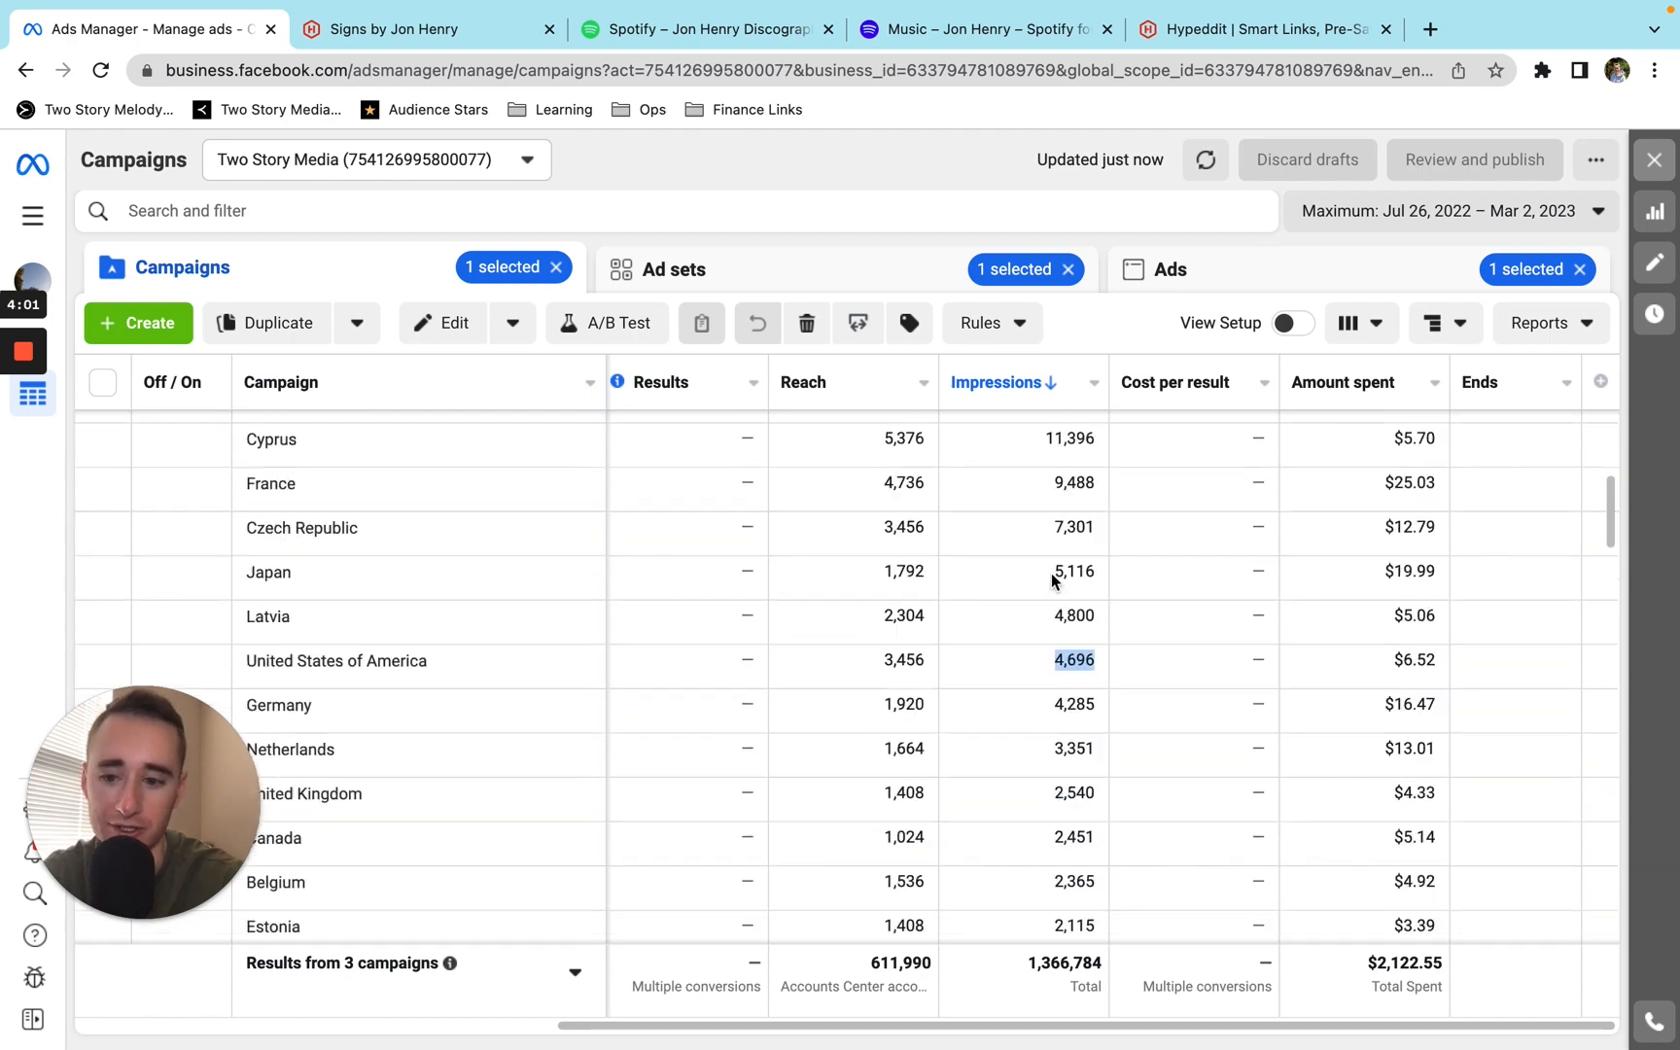
{"action": "scroll", "scroll_direction": "down", "scroll_amount": 3}
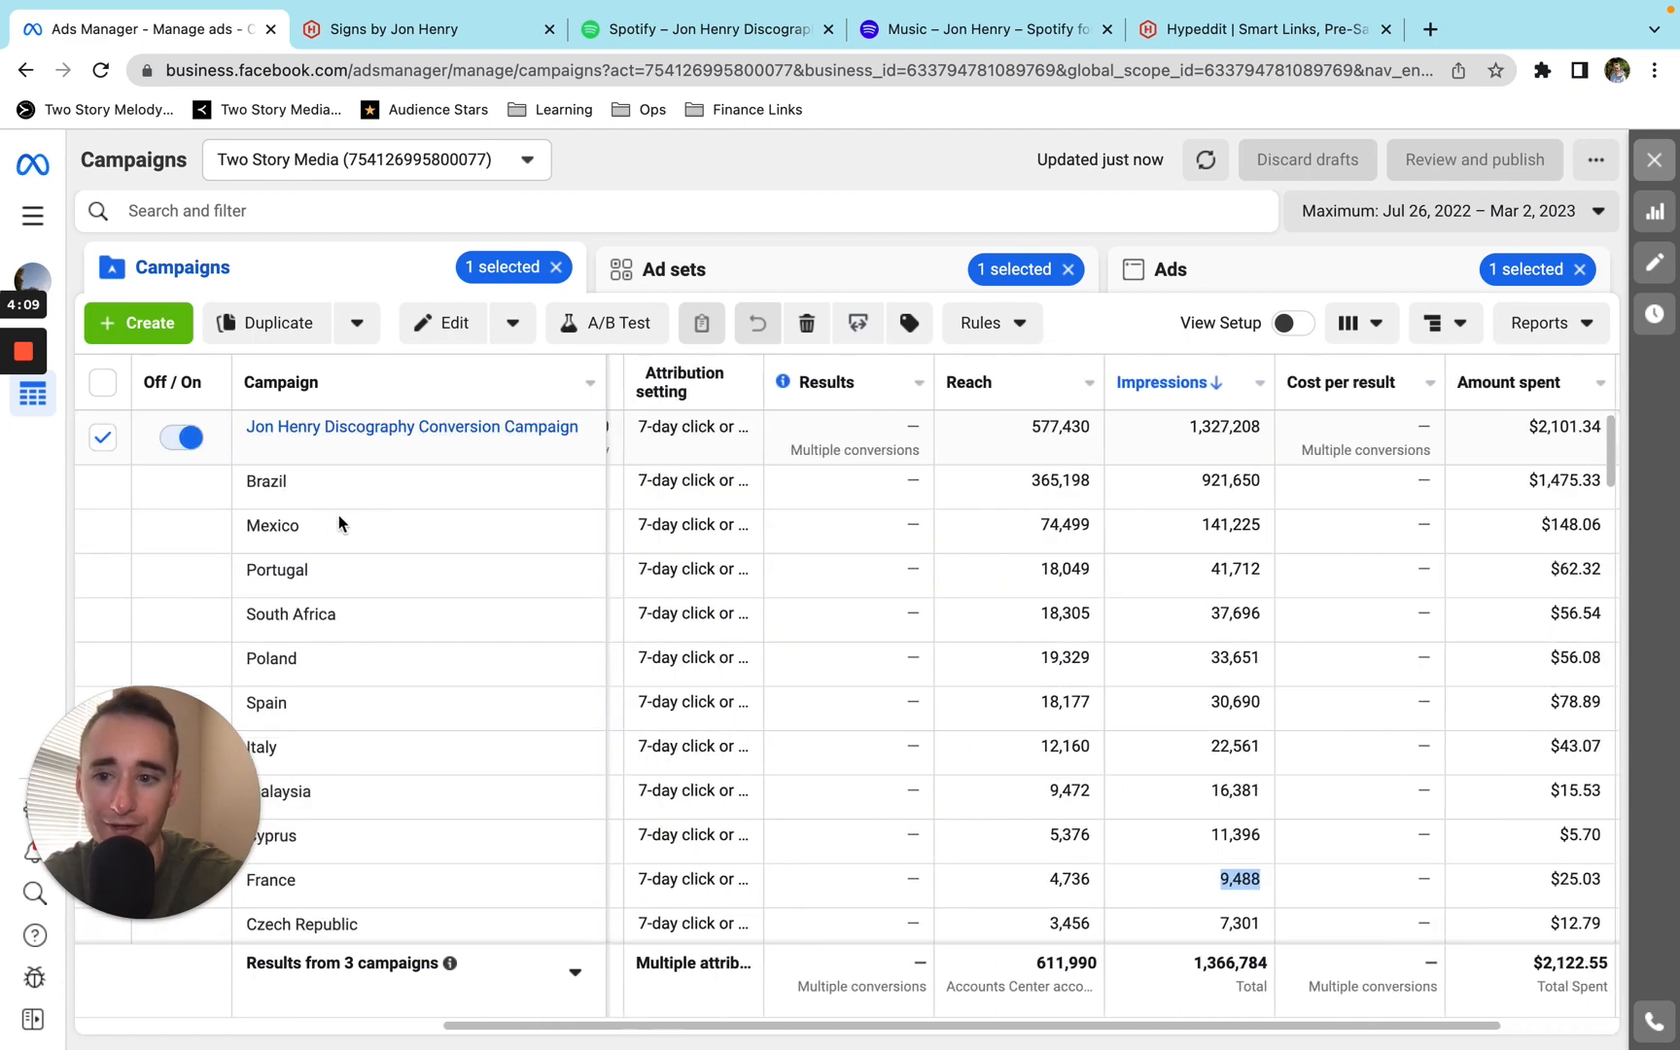
{"action": "mouse_move", "coordinate": [555, 580]}
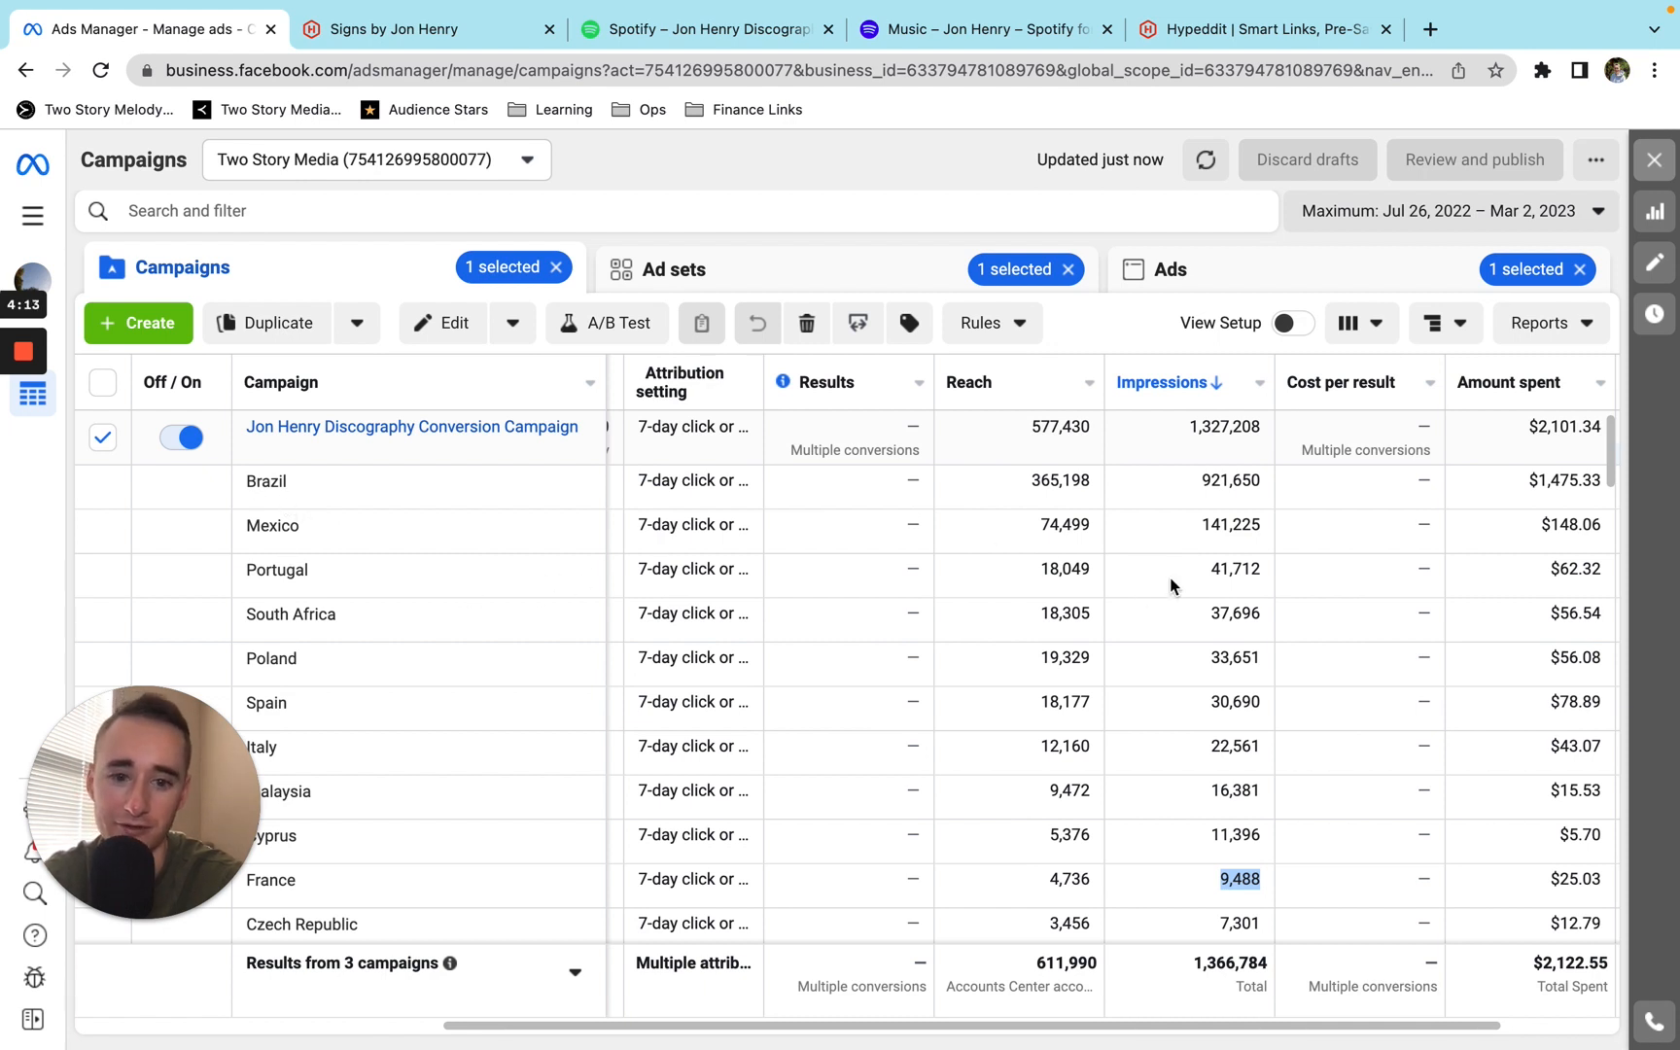
{"action": "mouse_move", "coordinate": [1194, 590]}
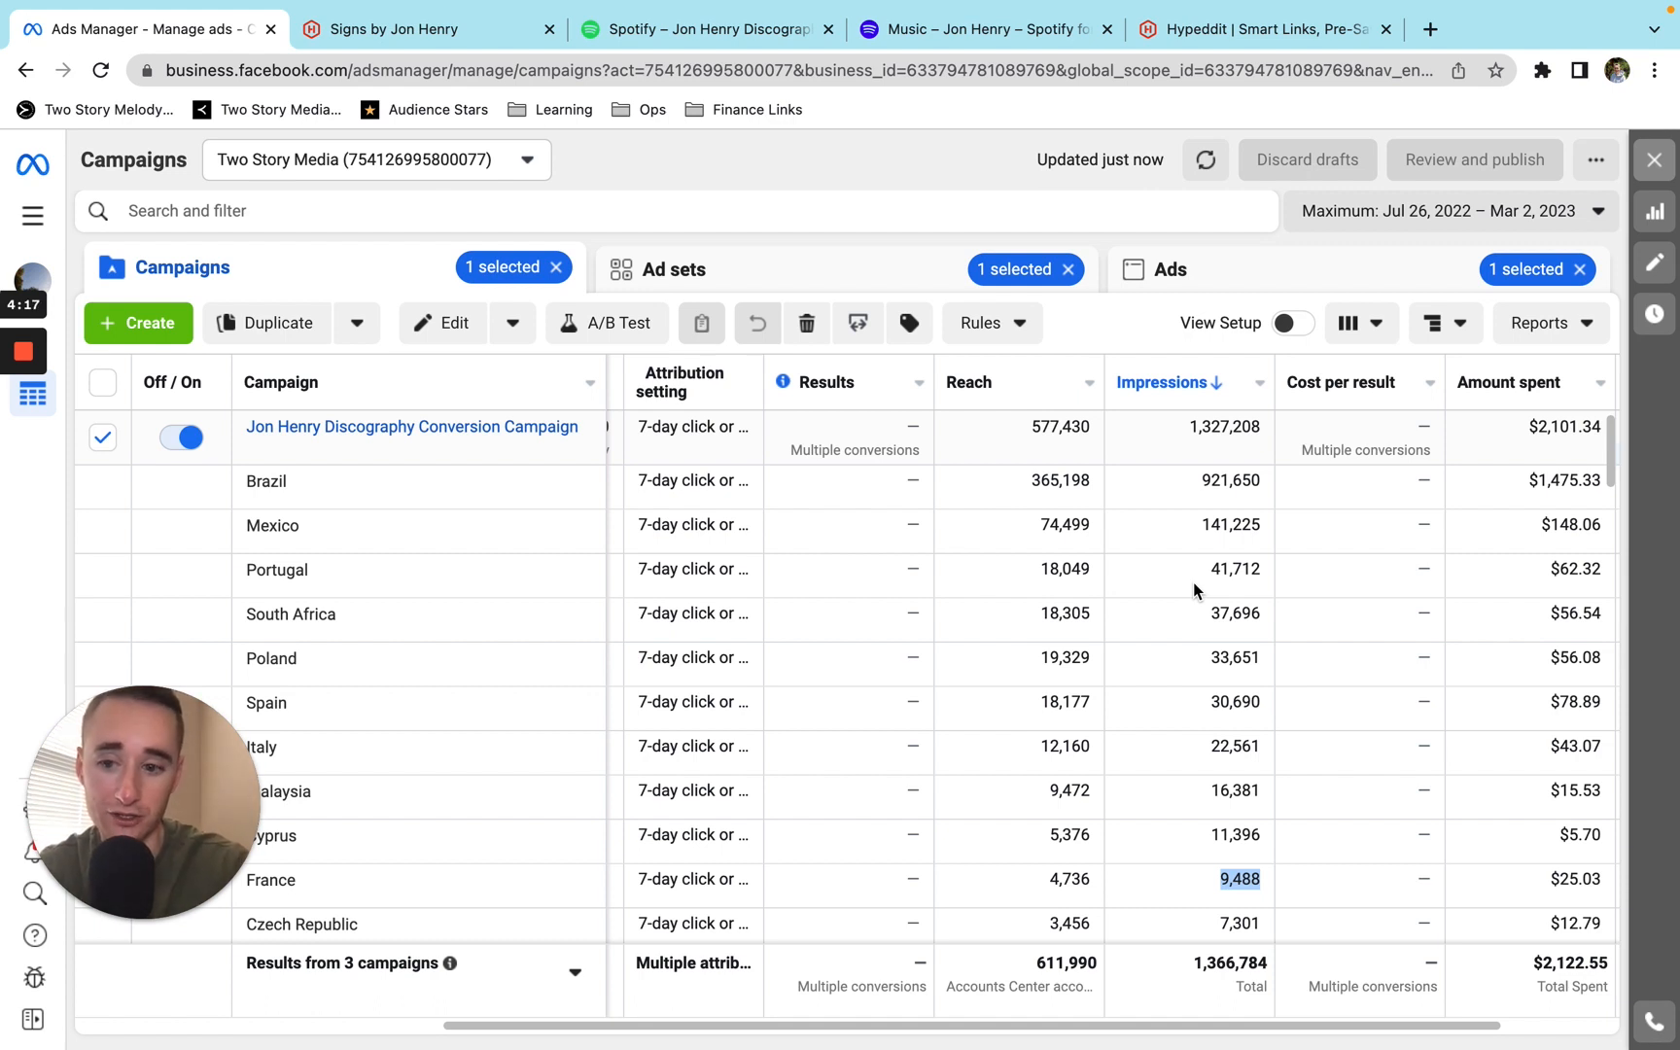
{"action": "mouse_move", "coordinate": [1185, 595]}
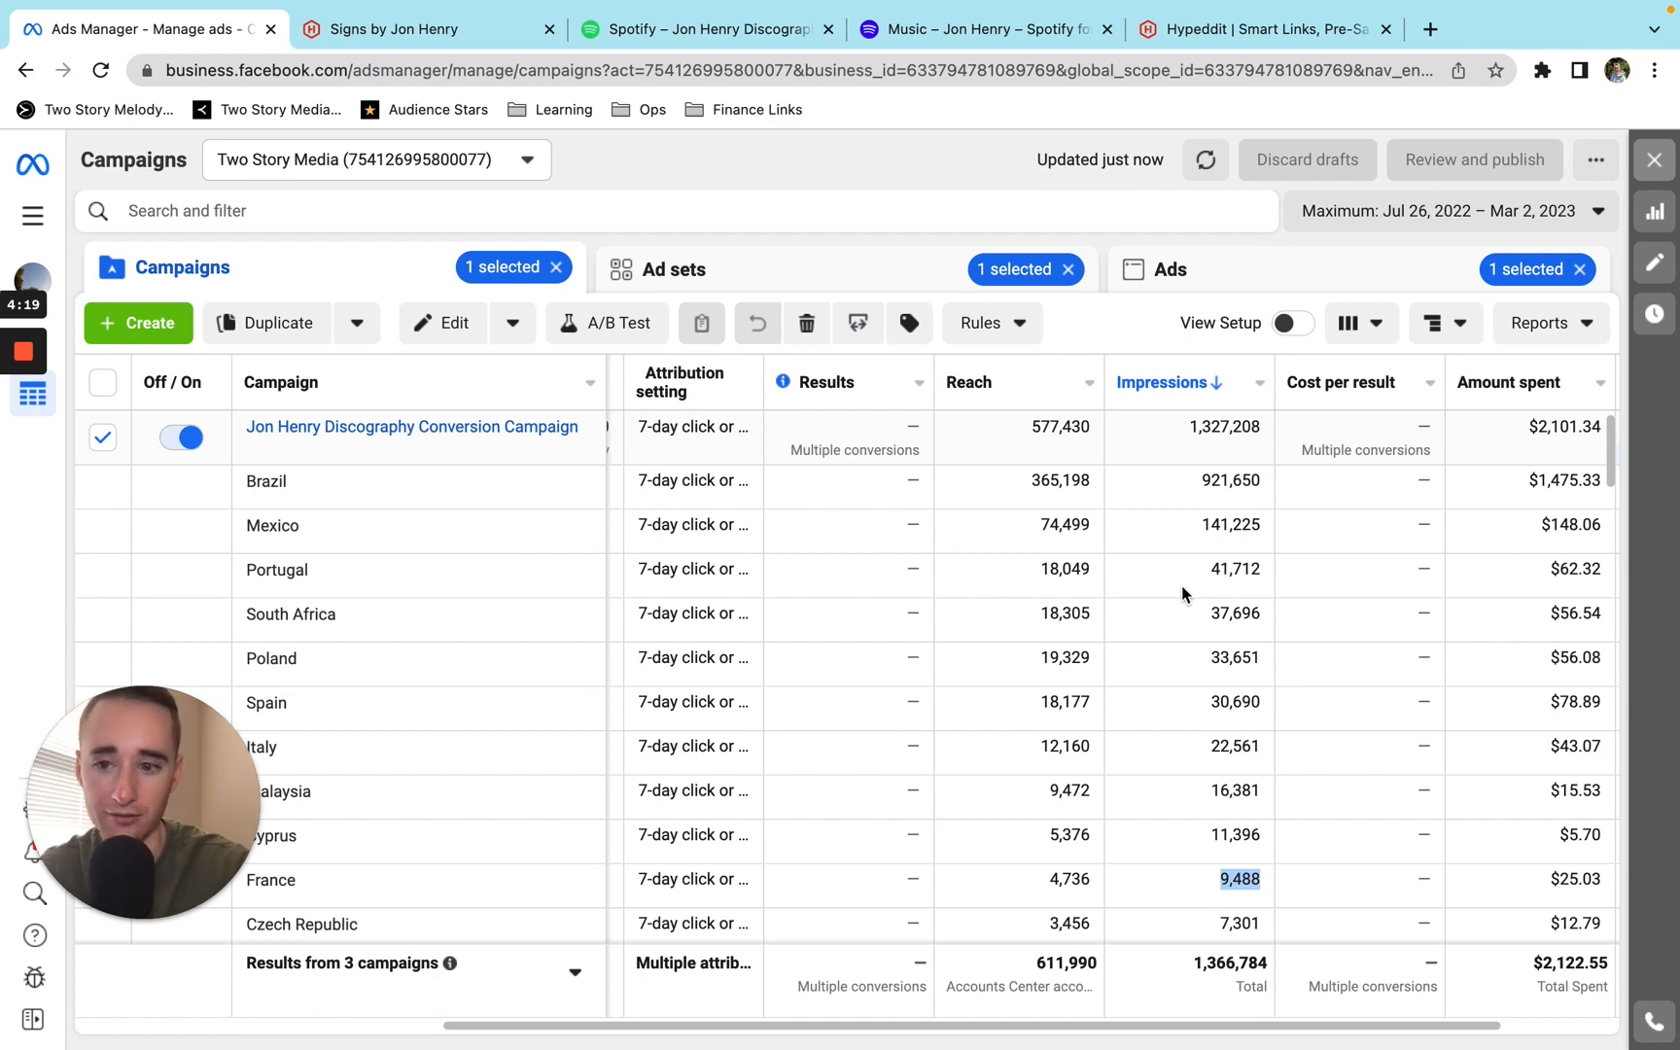
{"action": "mouse_move", "coordinate": [284, 533]}
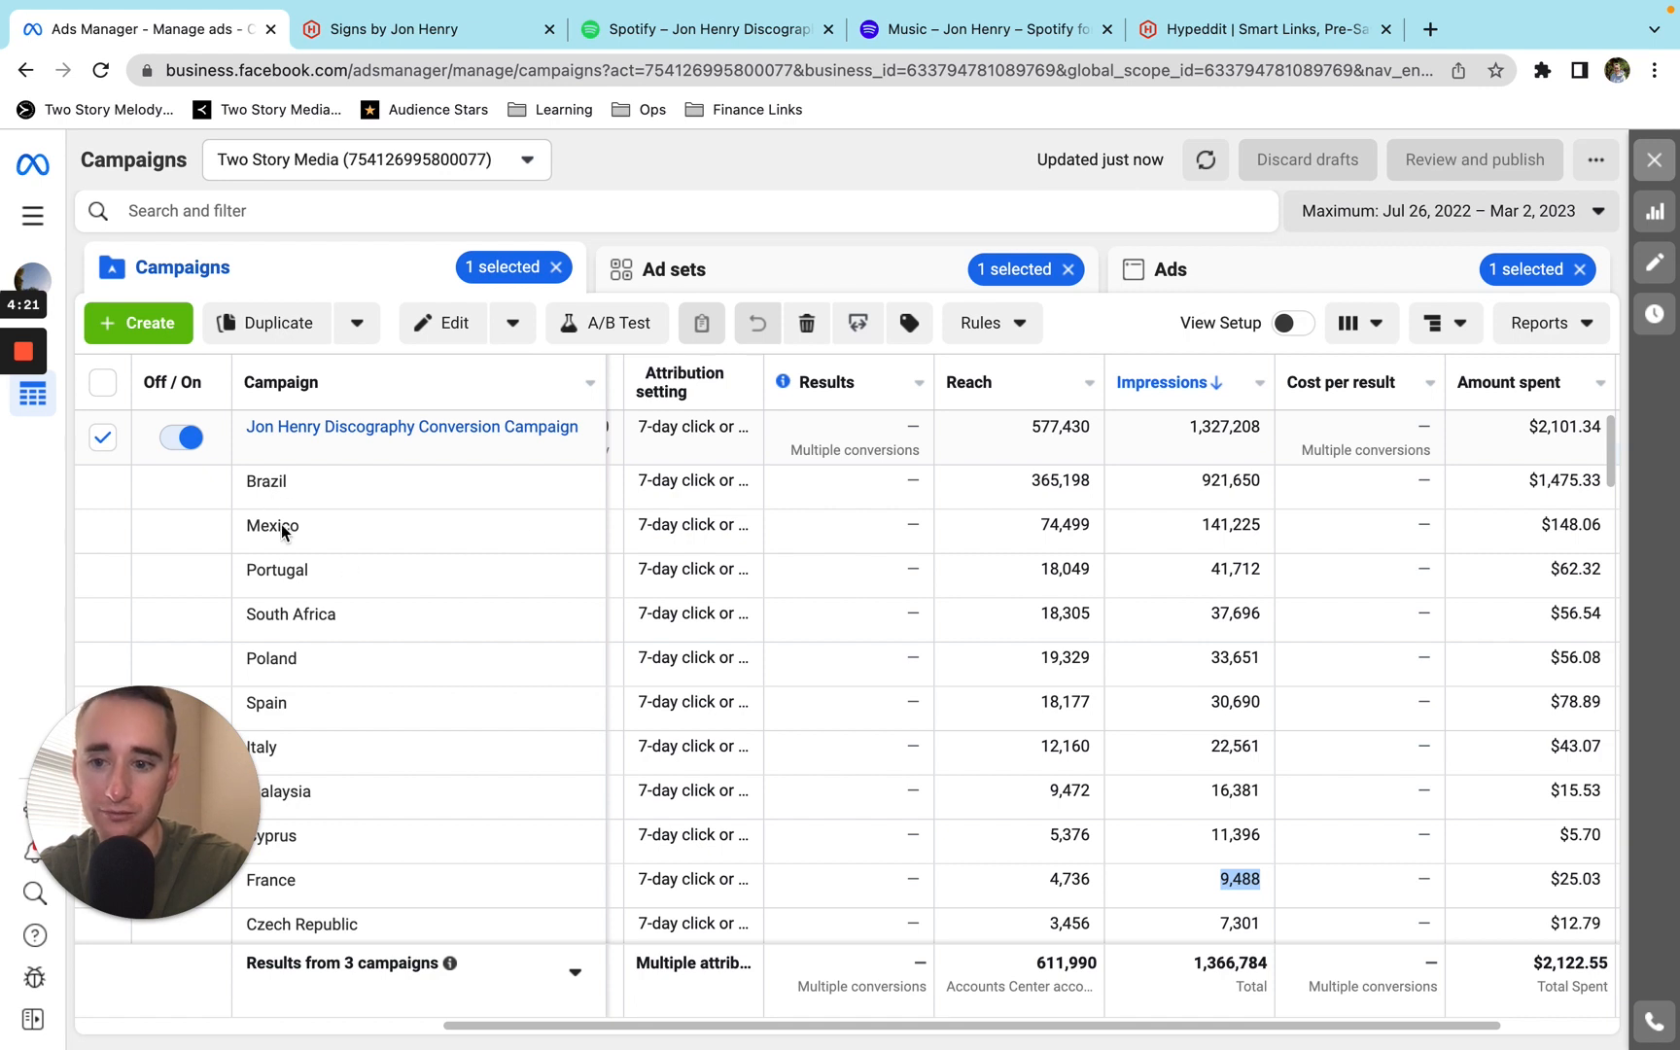
{"action": "mouse_move", "coordinate": [466, 585]}
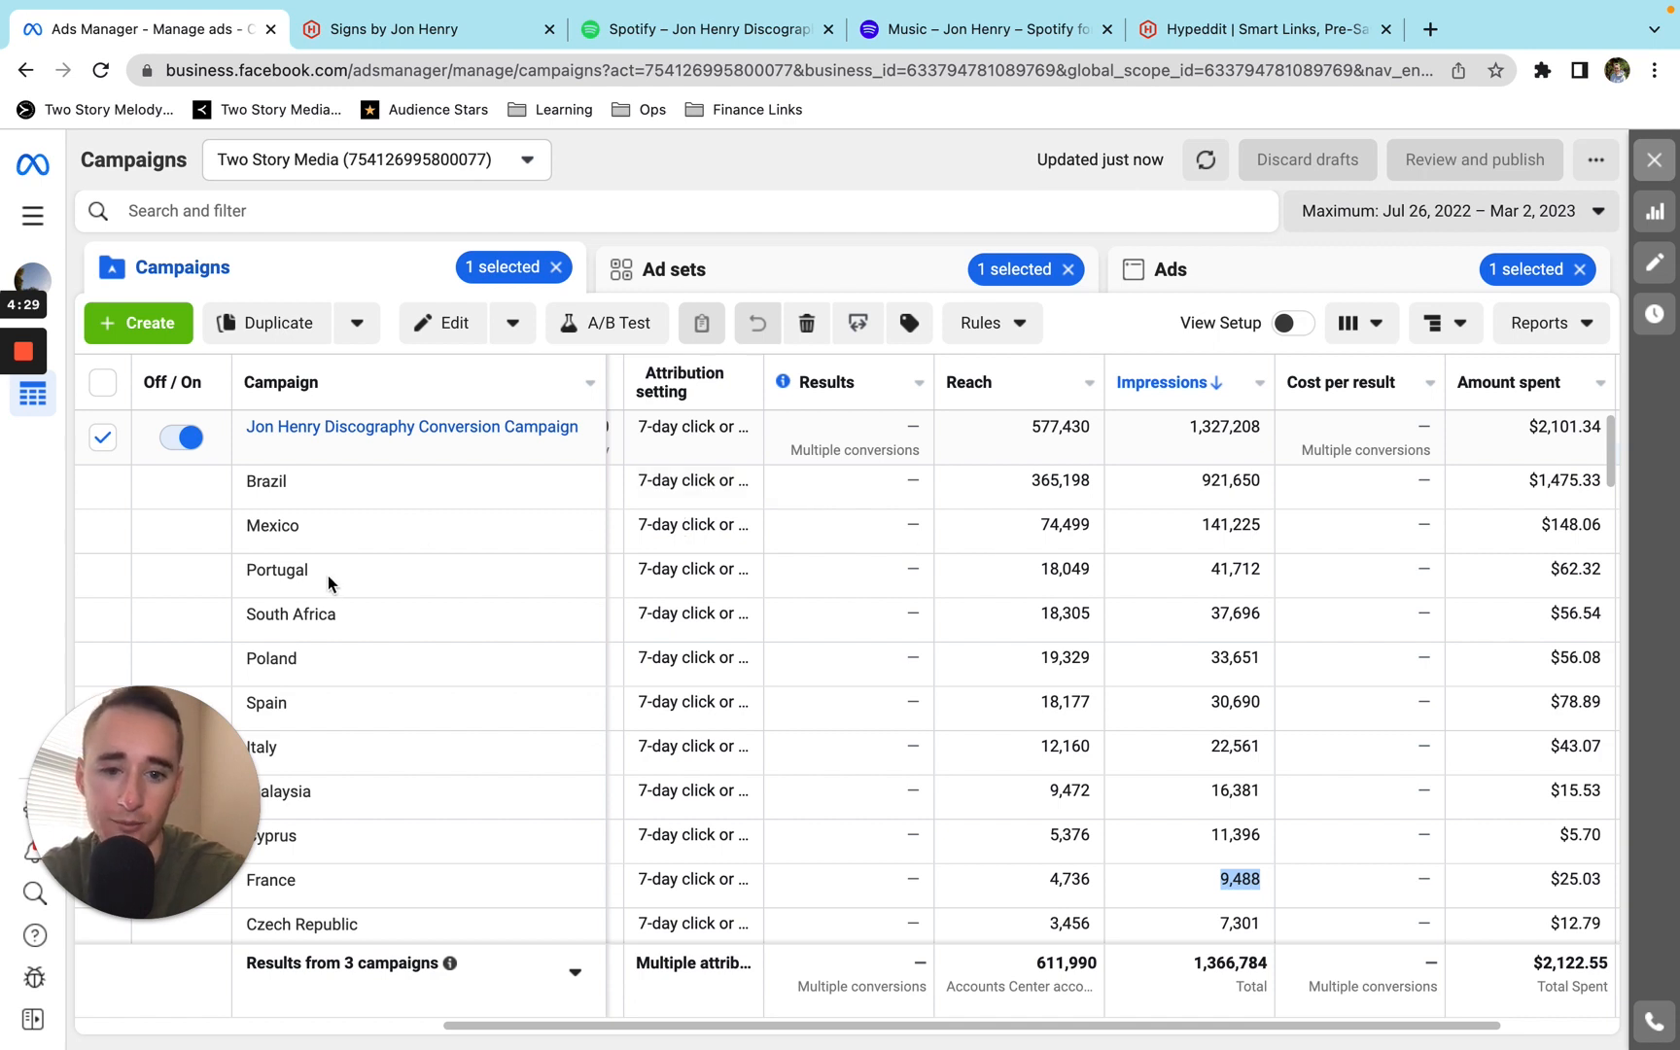
{"action": "mouse_move", "coordinate": [325, 596]}
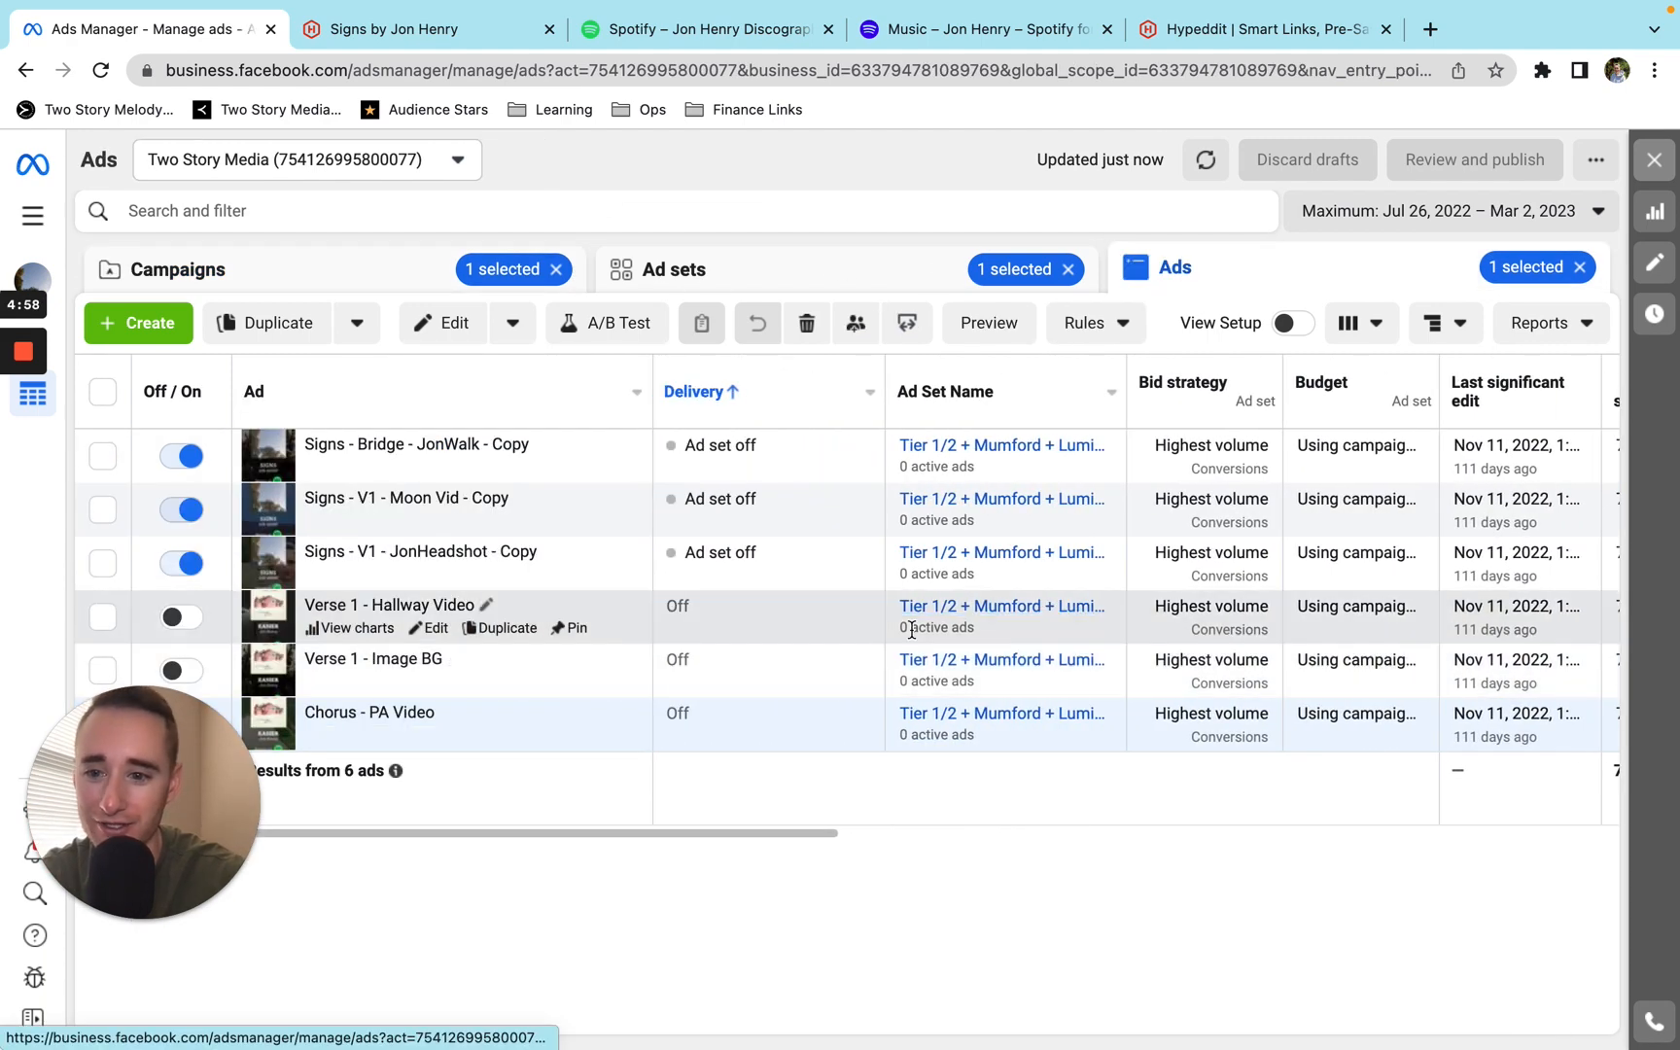
{"action": "mouse_move", "coordinate": [1001, 606]}
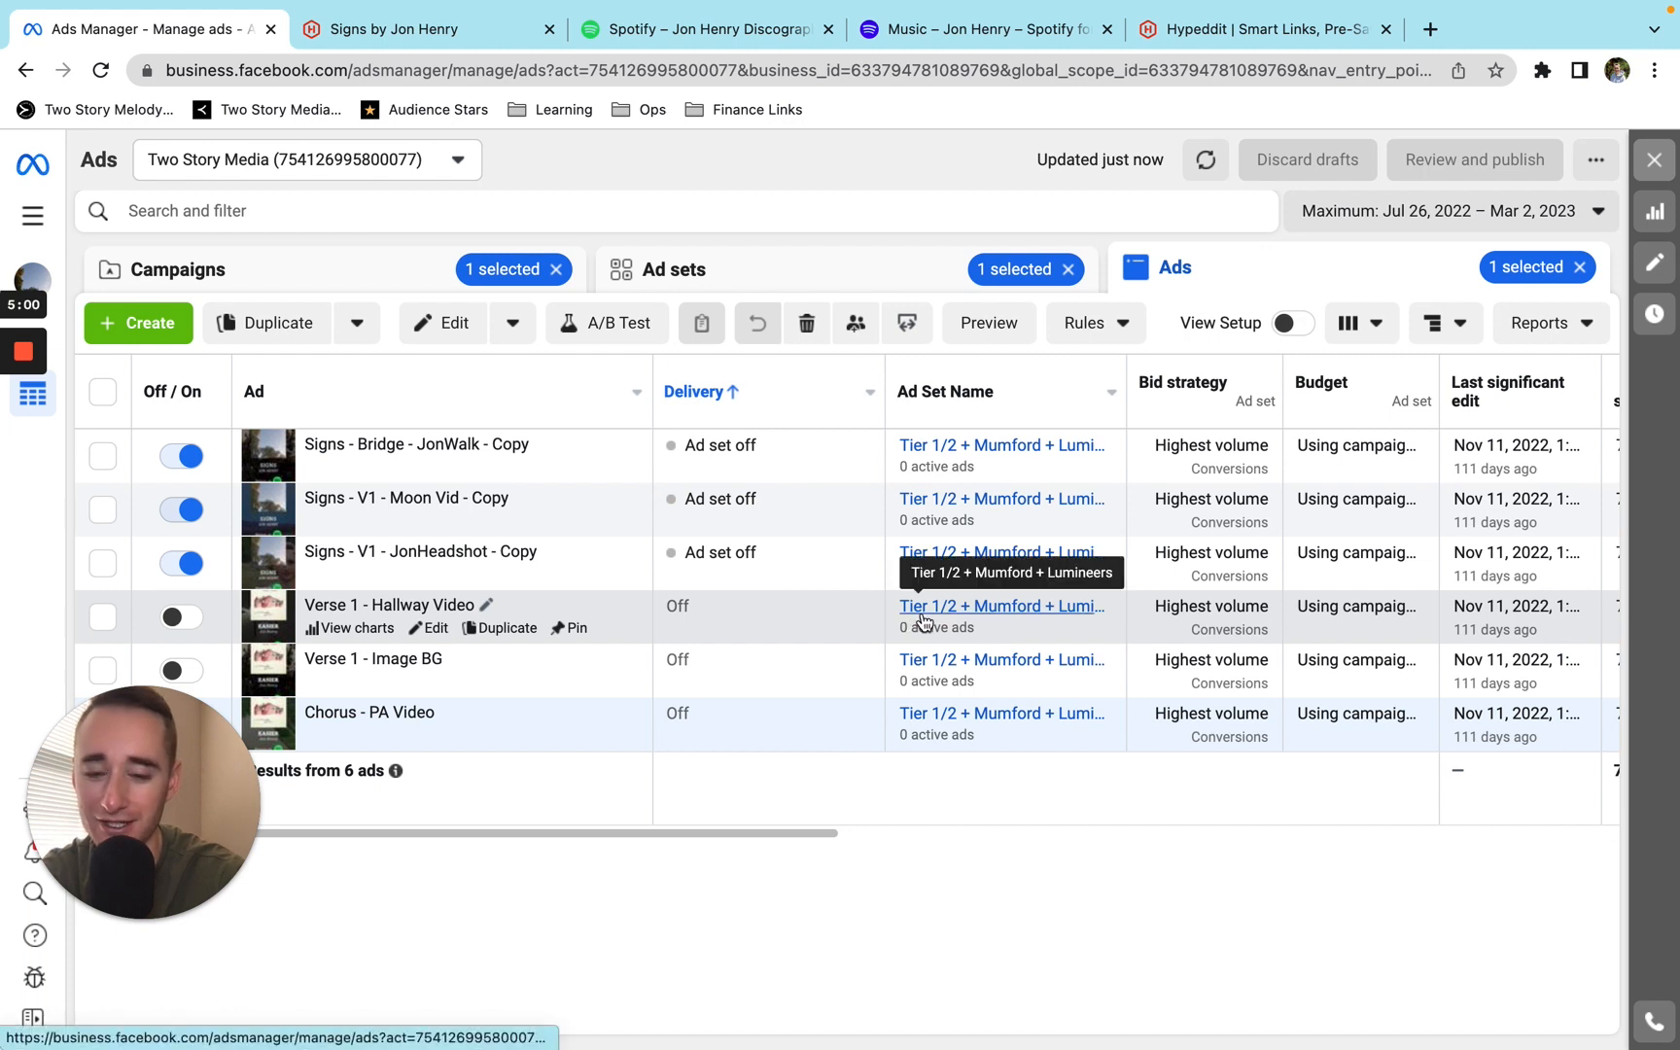
{"action": "mouse_move", "coordinate": [852, 630]}
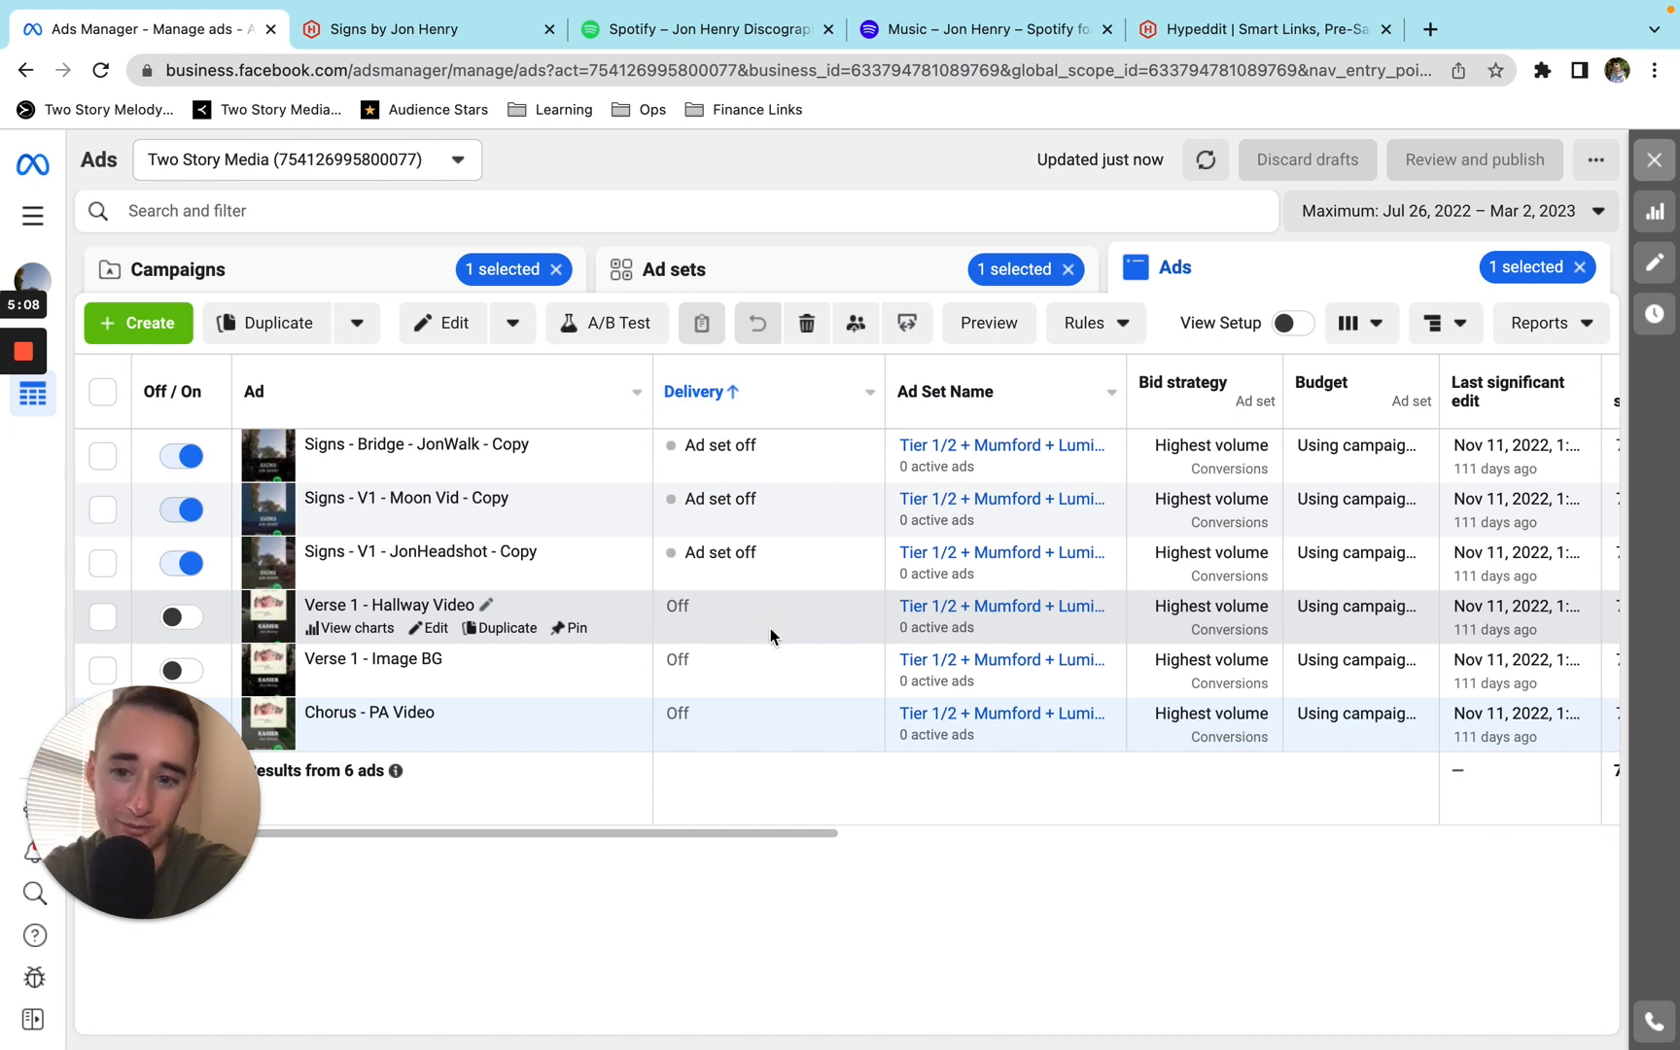
{"action": "mouse_move", "coordinate": [726, 641]}
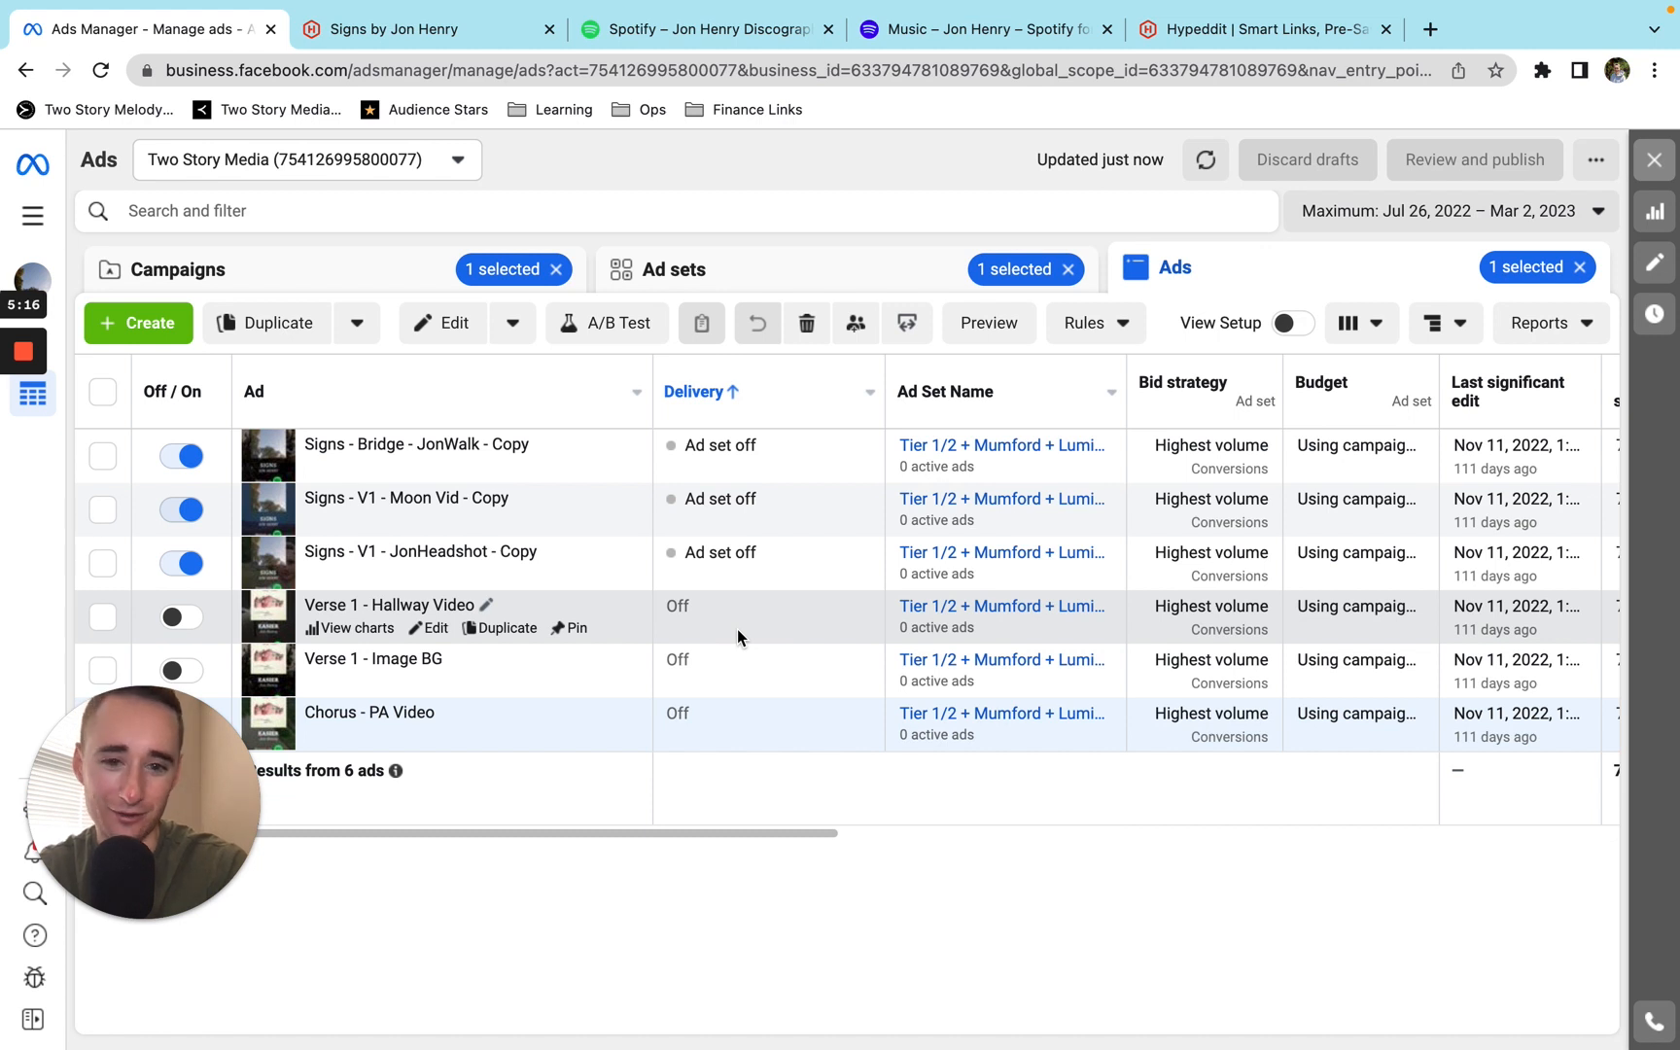
{"action": "mouse_move", "coordinate": [789, 641]}
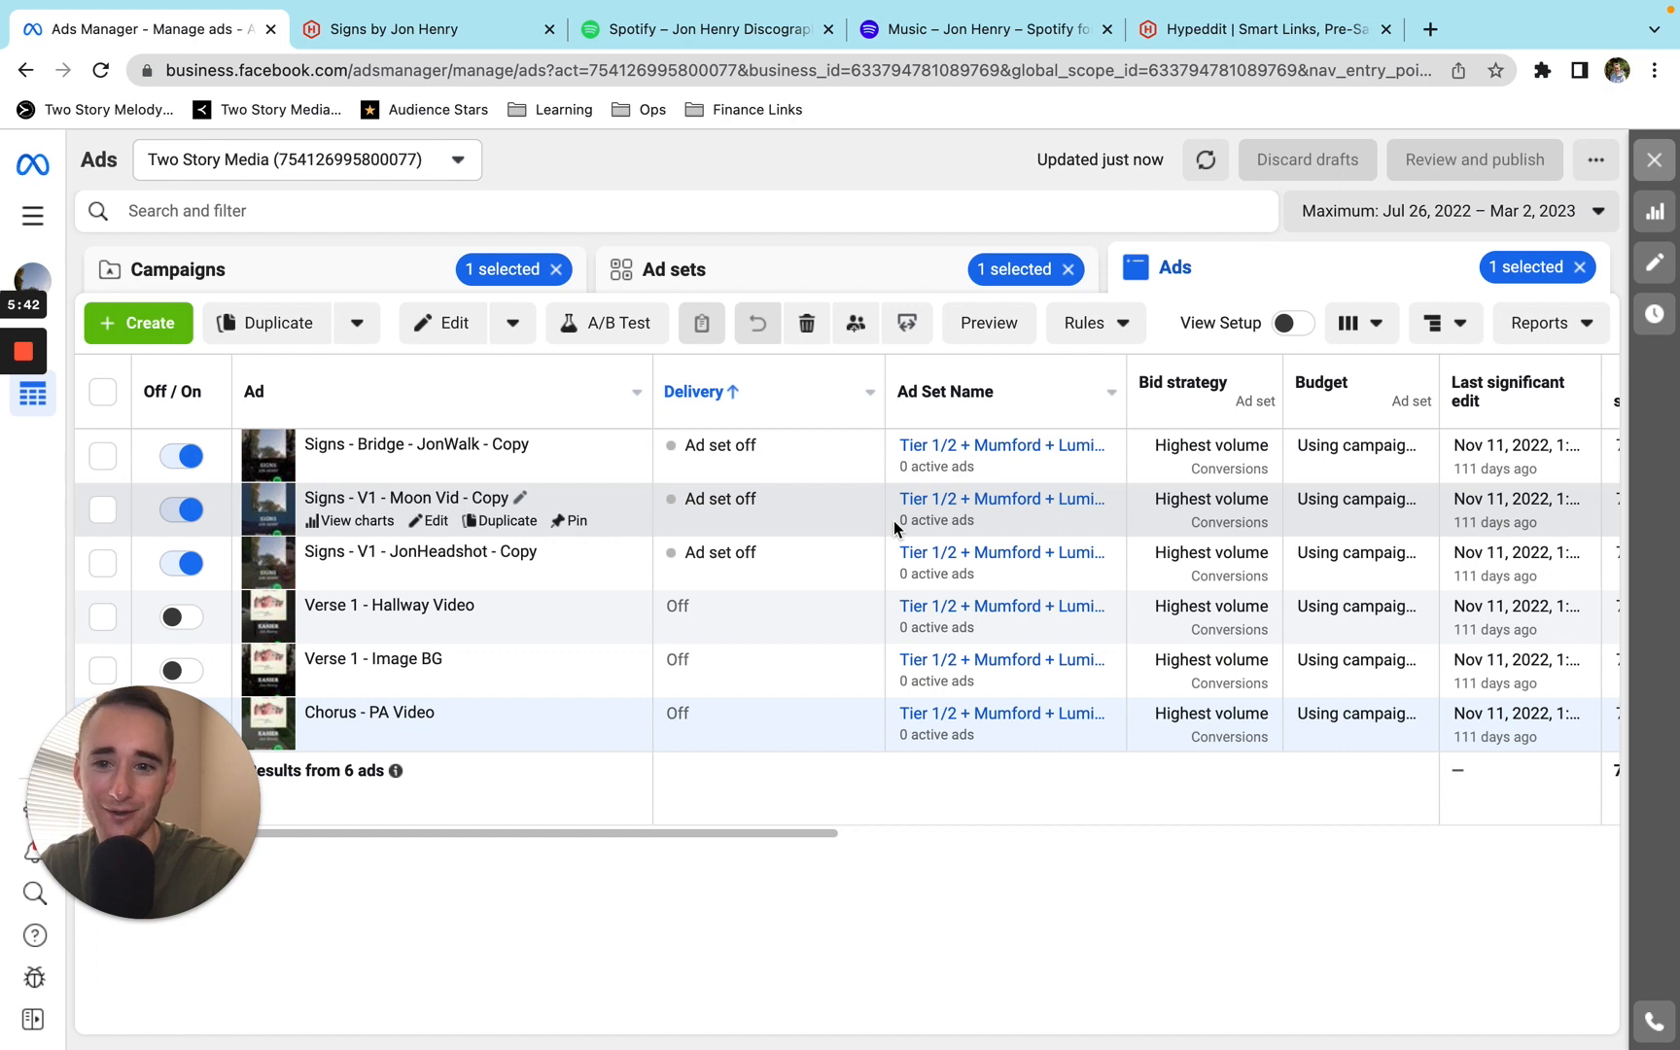
{"action": "mouse_move", "coordinate": [1000, 561]}
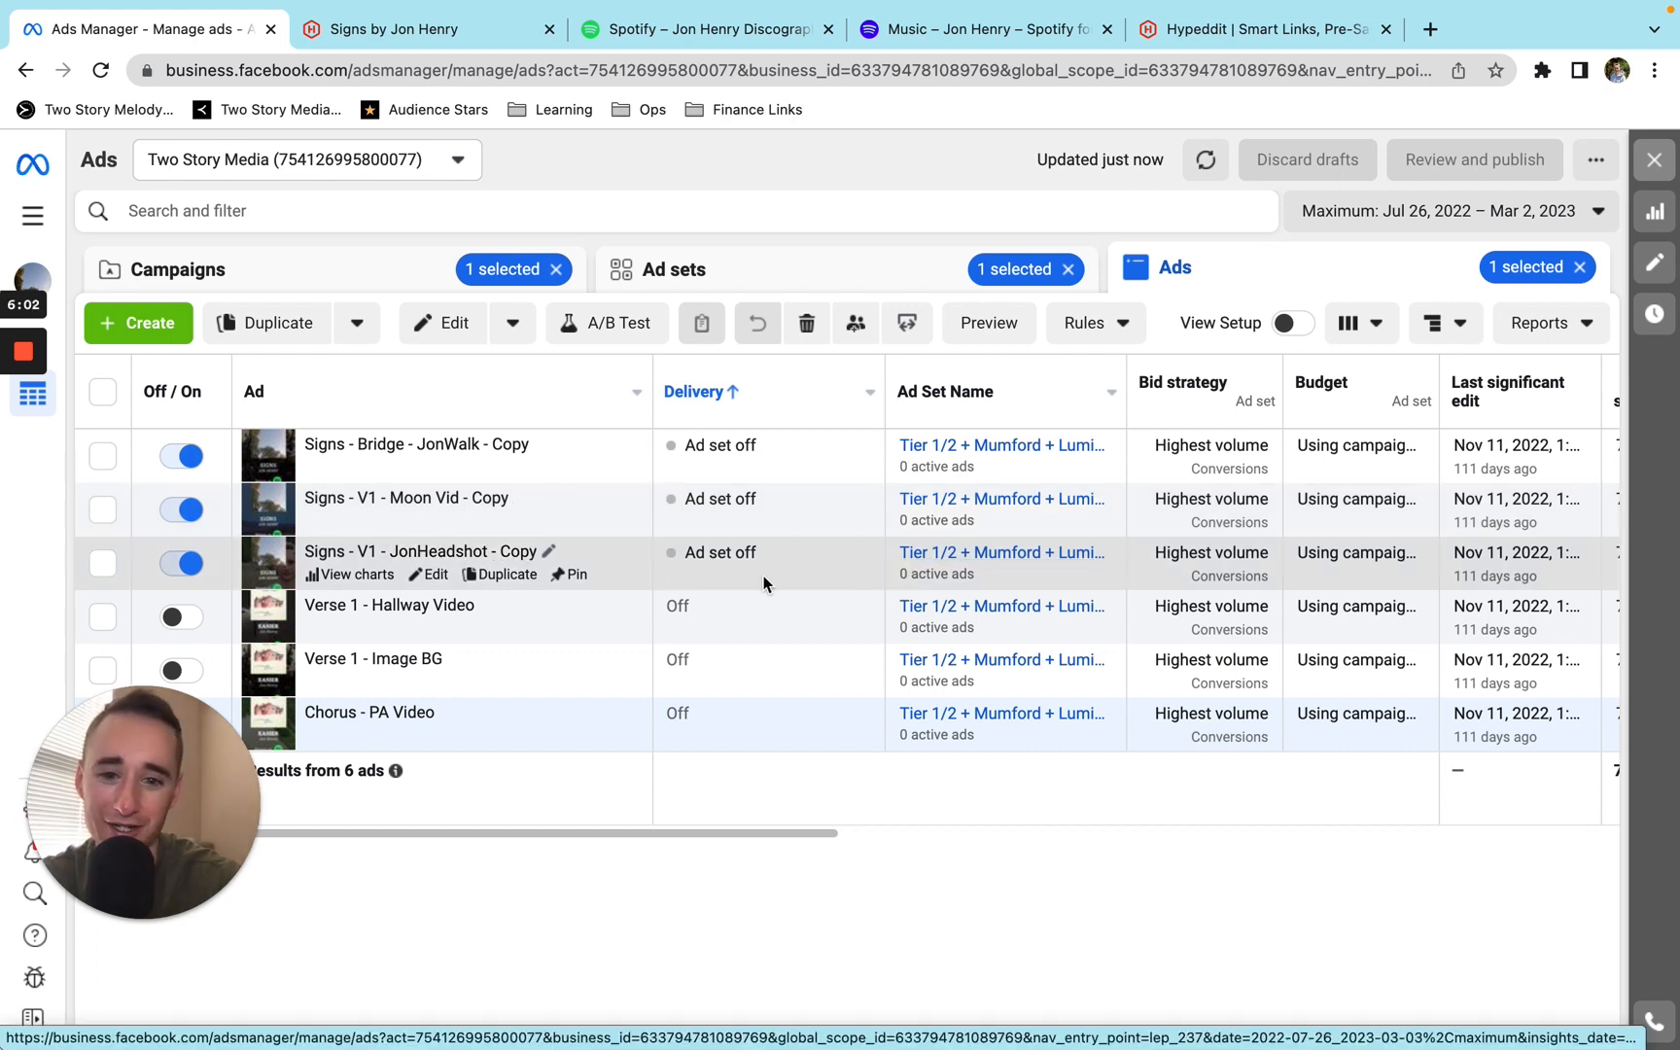
{"action": "scroll", "scroll_direction": "right", "scroll_amount": 3}
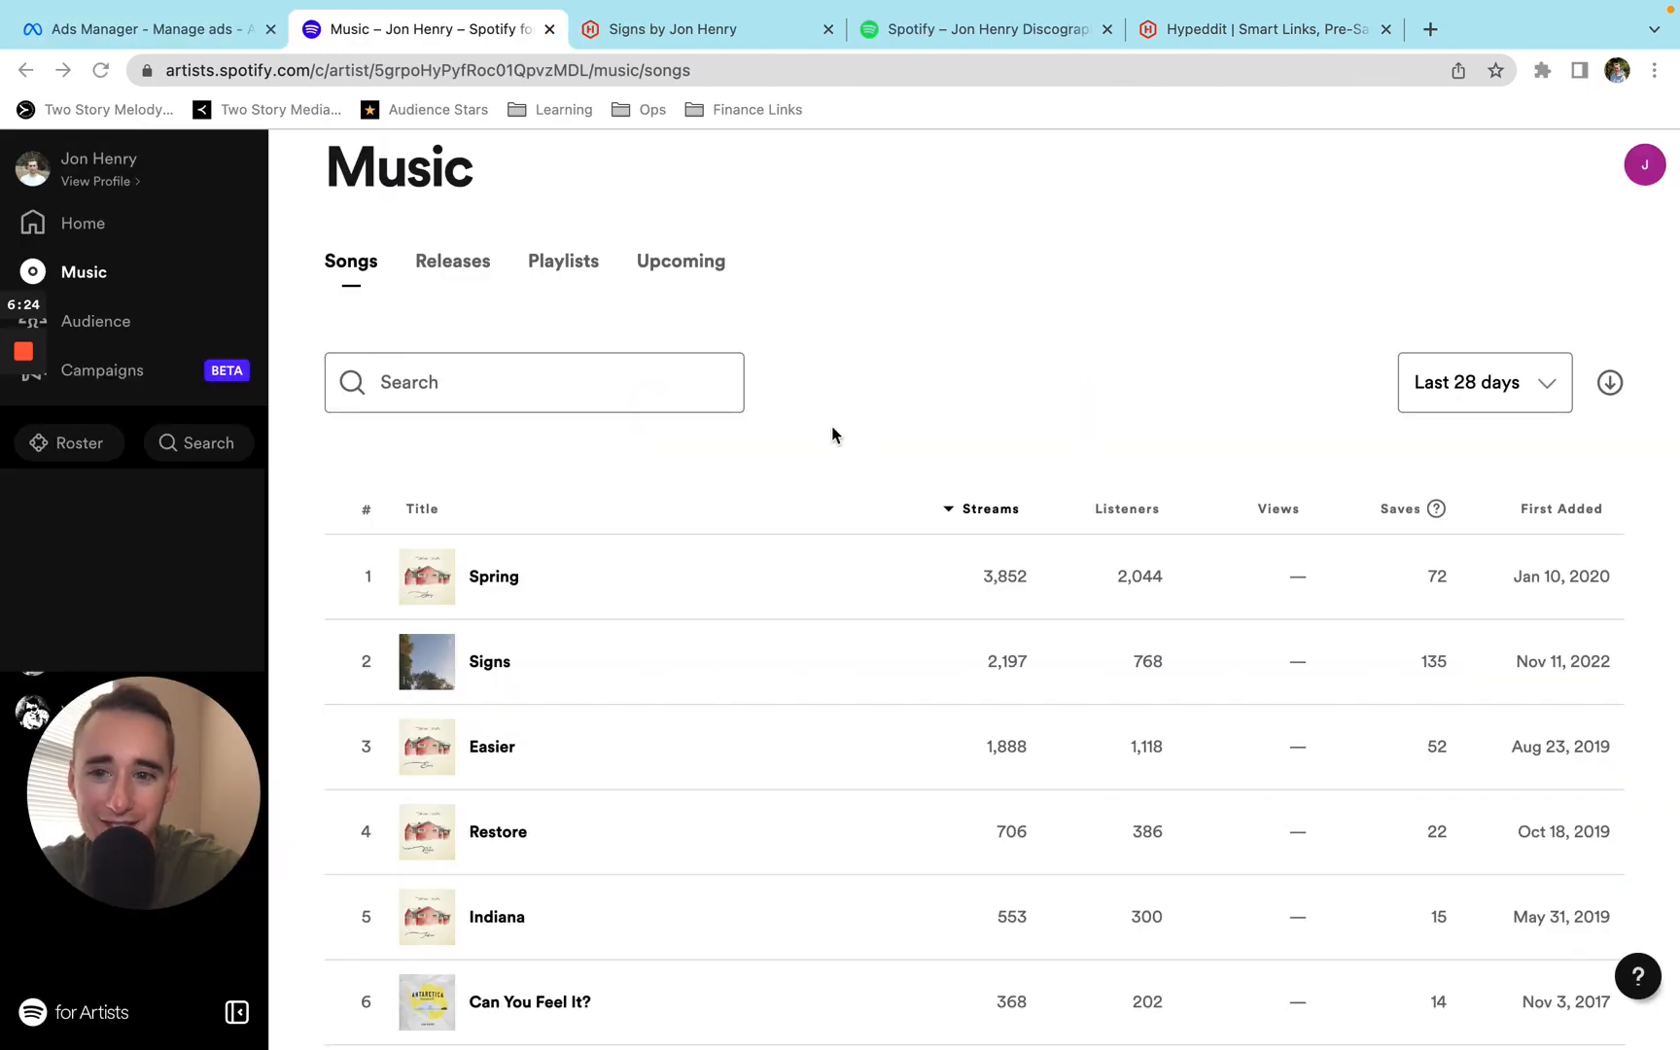
{"action": "mouse_move", "coordinate": [802, 439]}
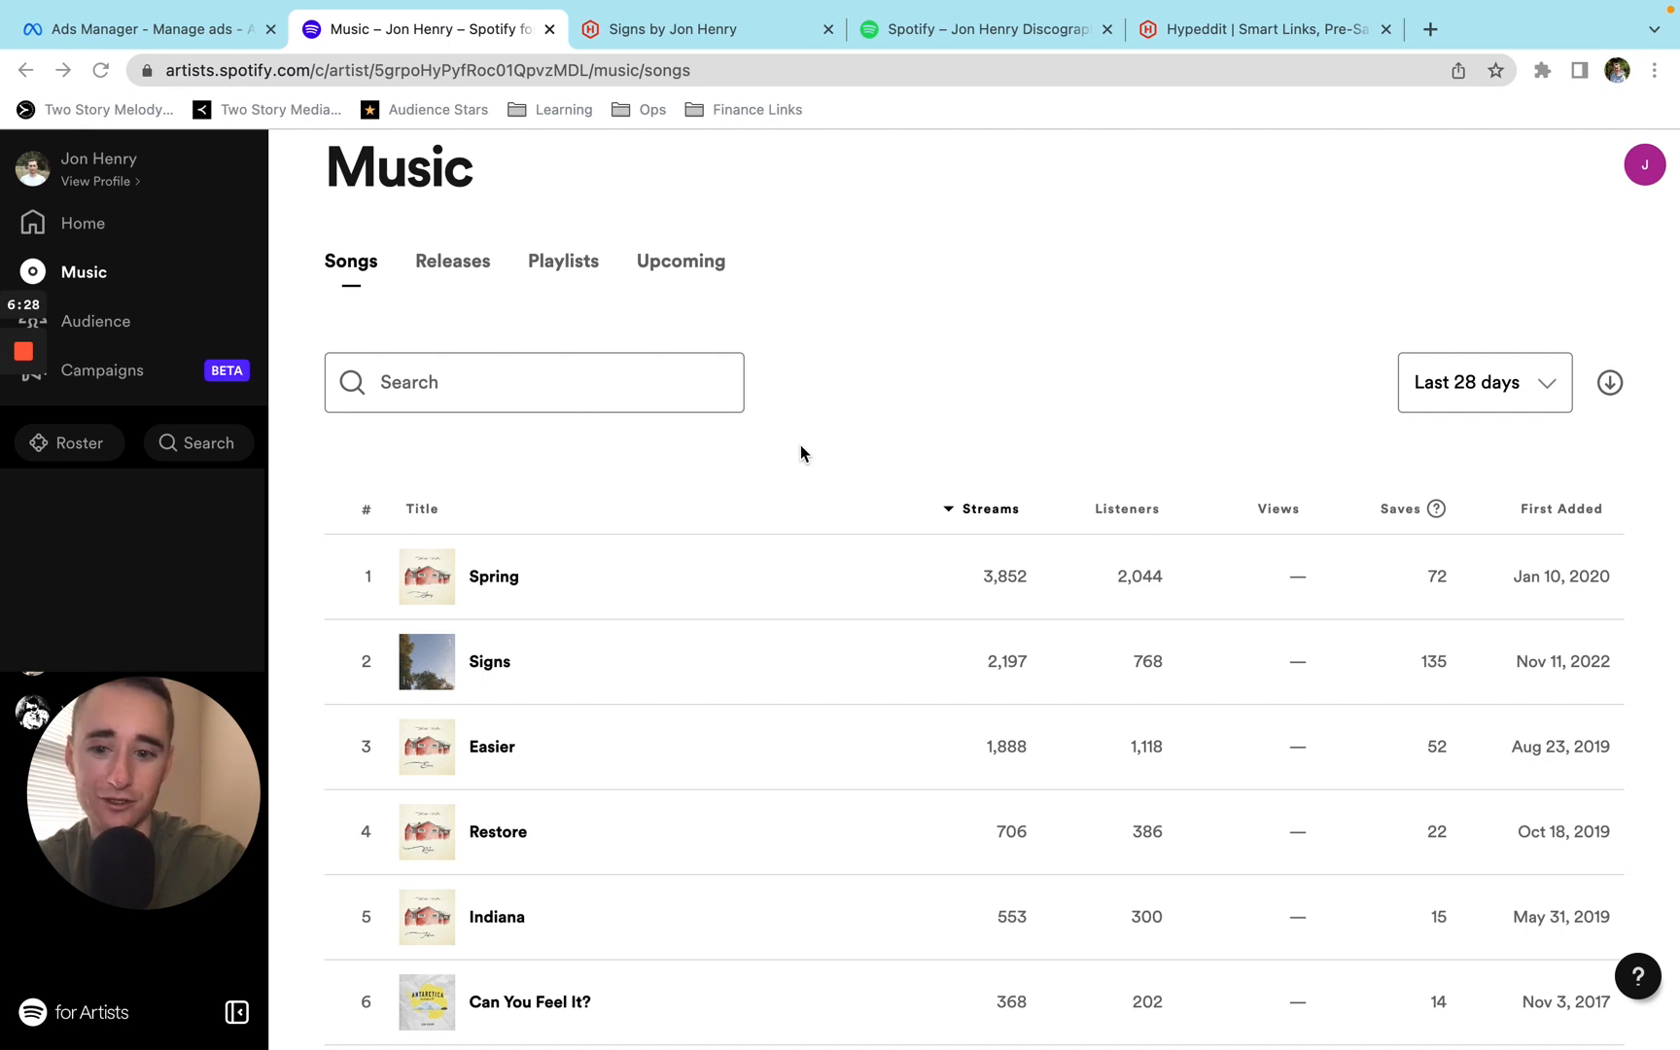
Open Easier's stats page from the Songs list: 17,782 streams in 12 months, up 1,688%.
{"action": "scroll", "scroll_direction": "down", "scroll_amount": 3}
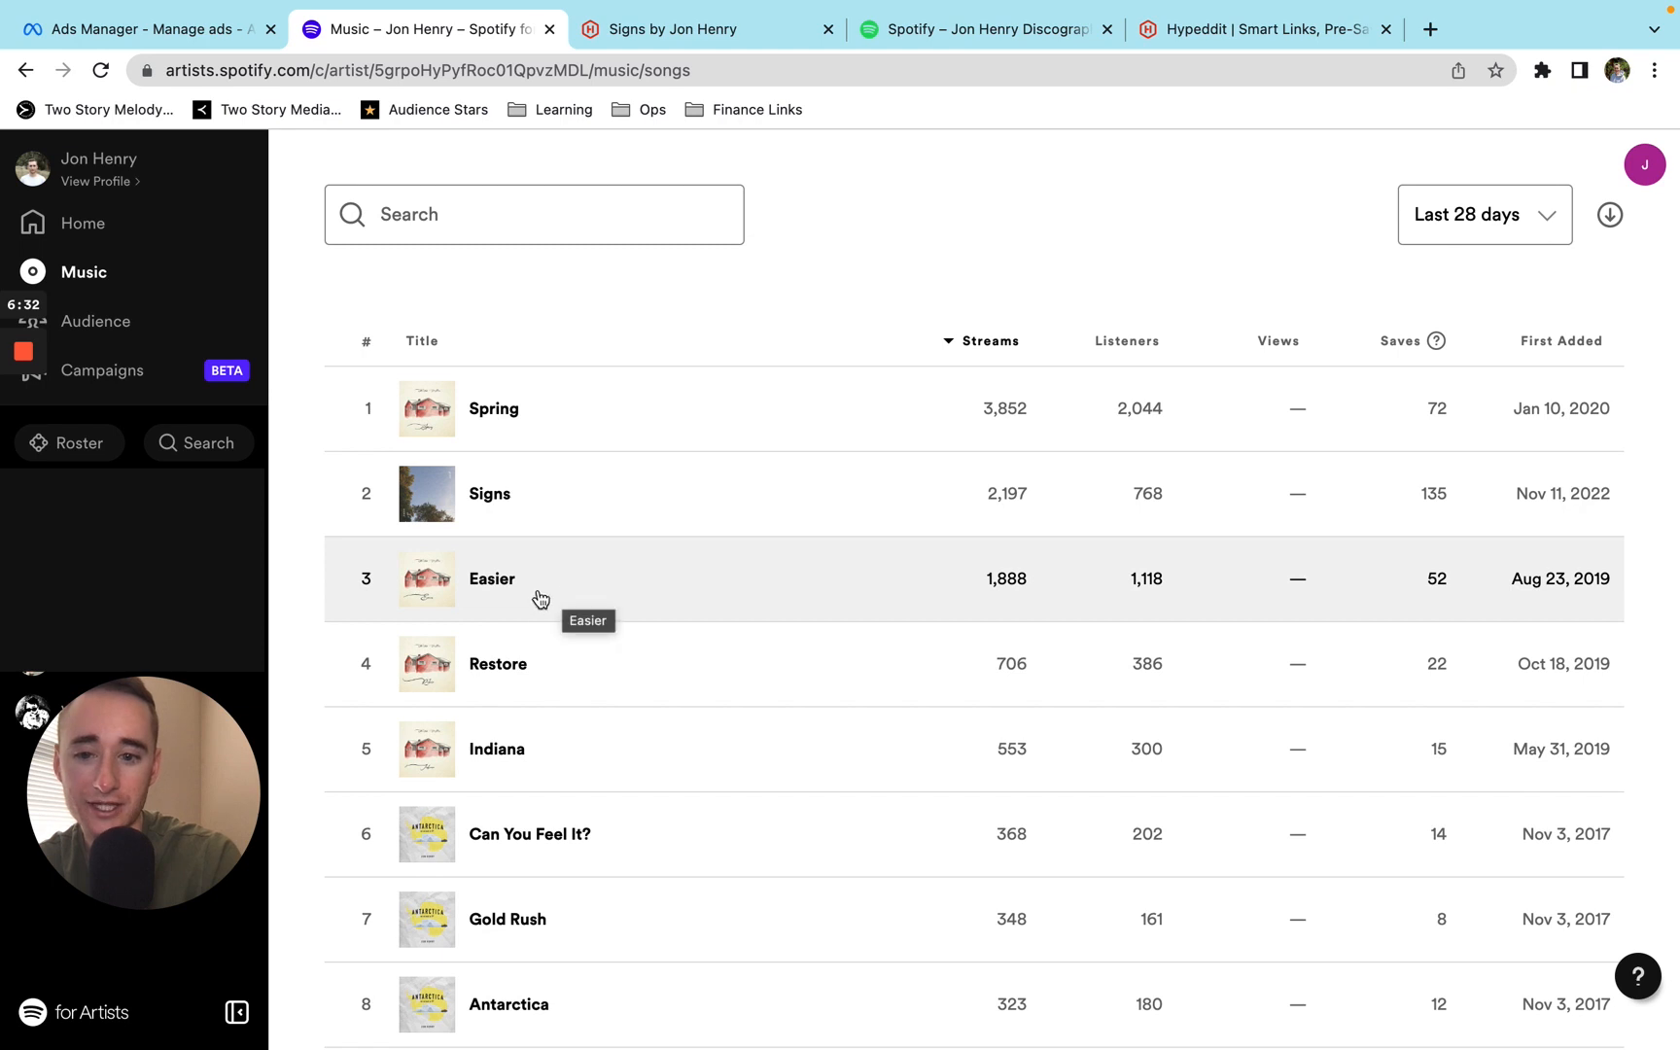
{"action": "mouse_move", "coordinate": [1559, 589]}
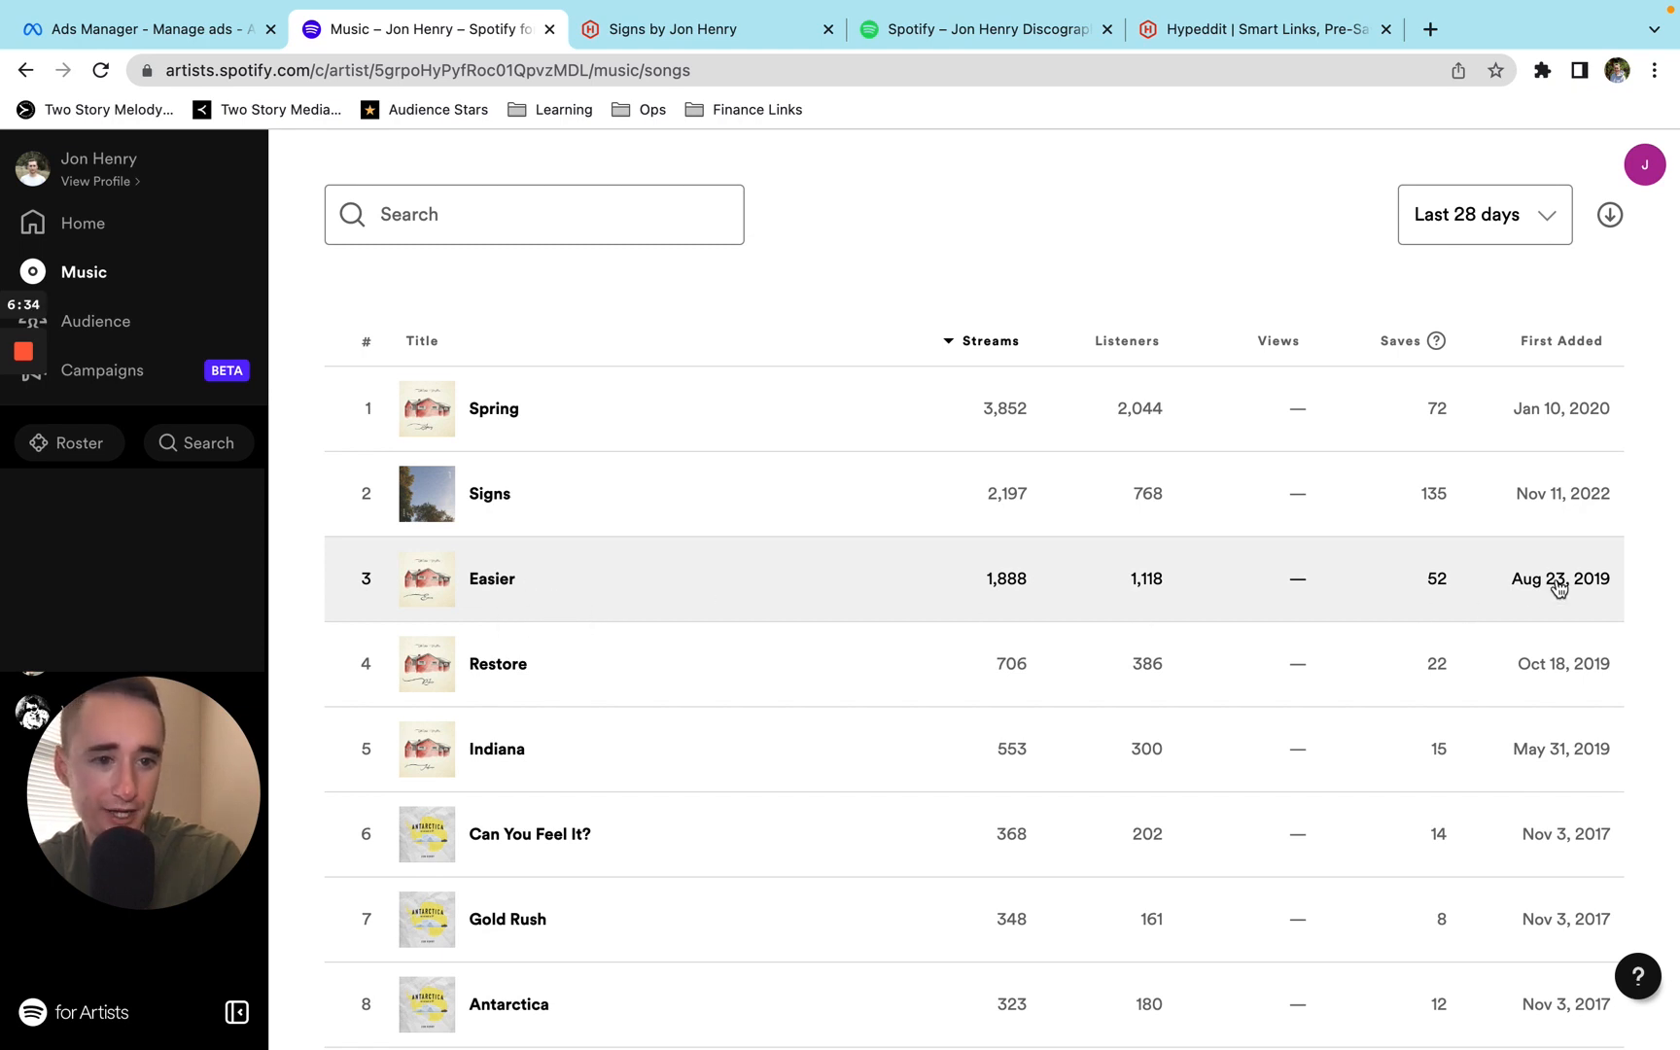
{"action": "left_click", "coordinate": [492, 579]}
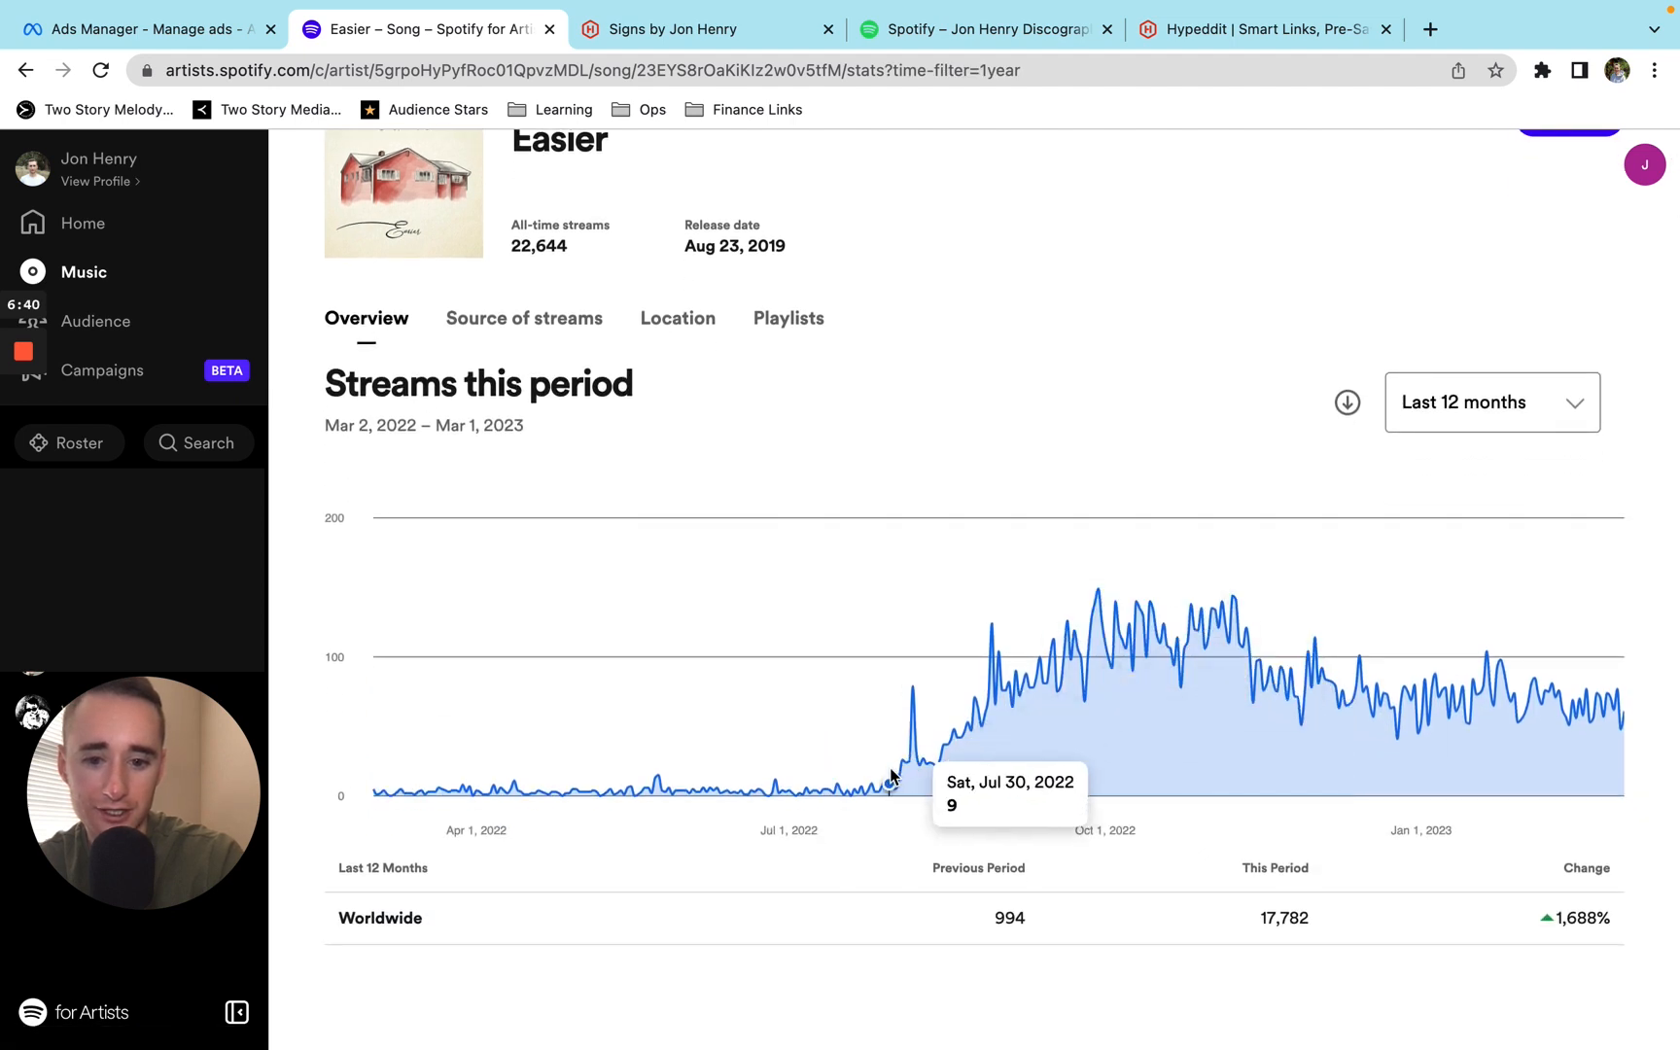
{"action": "mouse_move", "coordinate": [959, 737]}
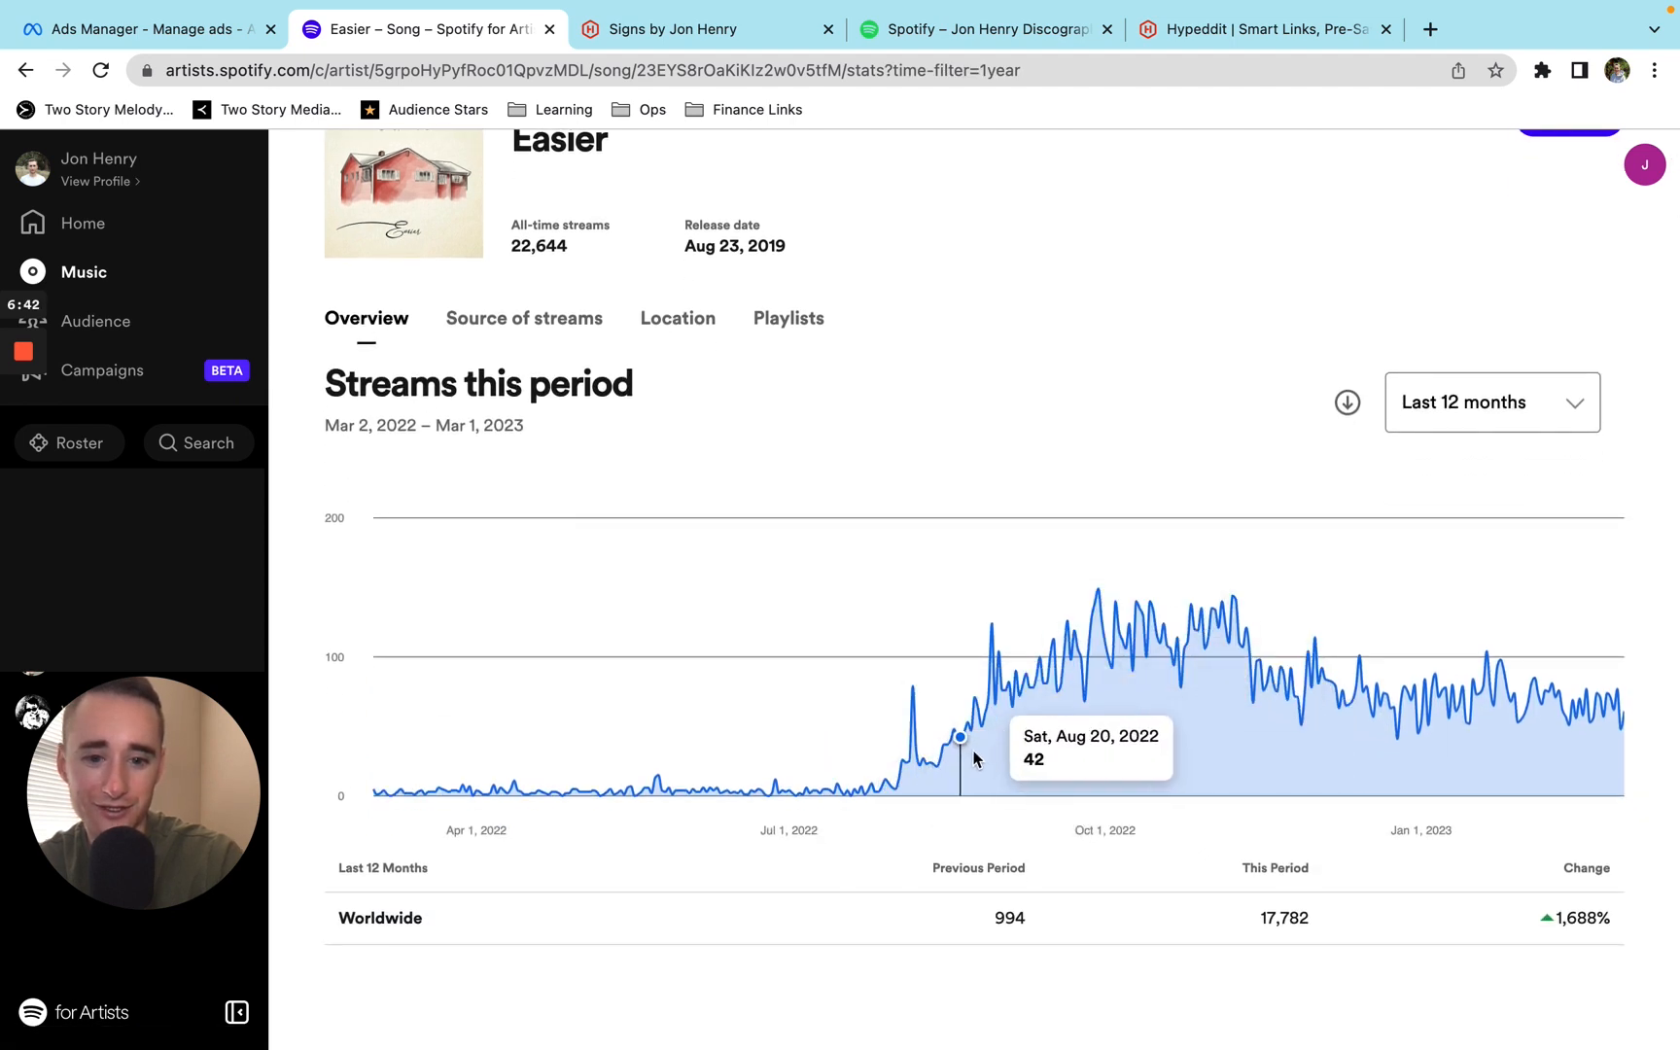
{"action": "mouse_move", "coordinate": [1235, 599]}
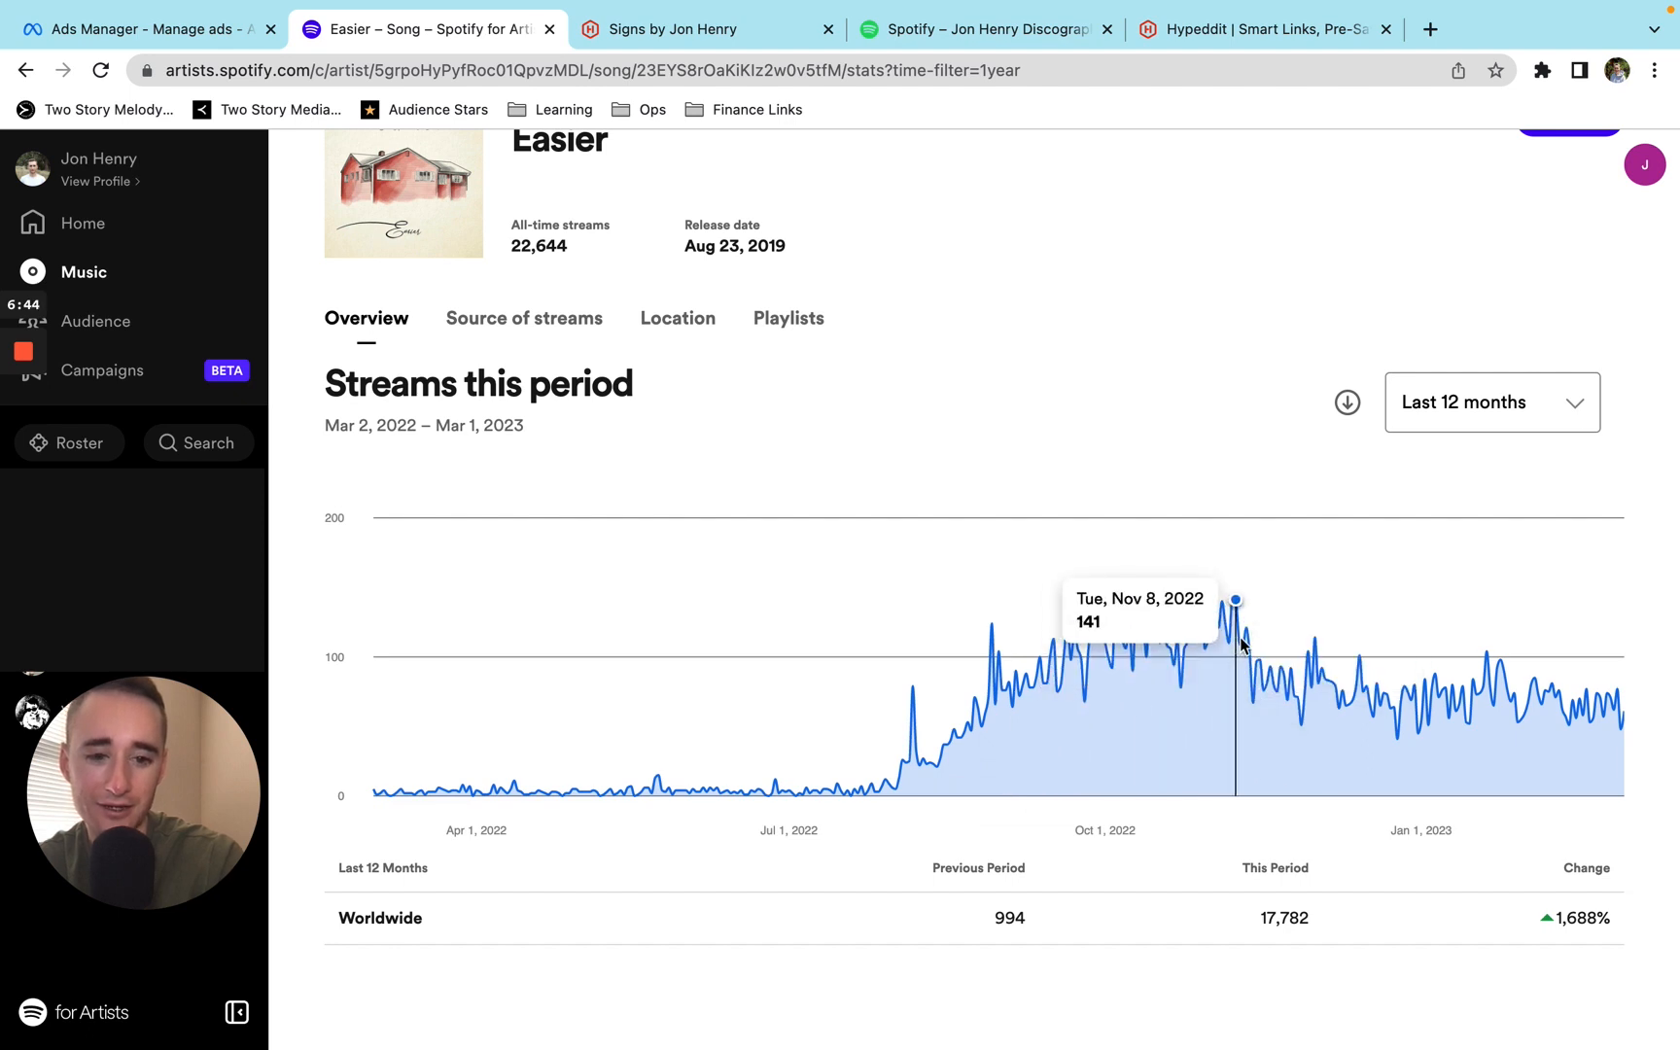
{"action": "mouse_move", "coordinate": [1270, 666]}
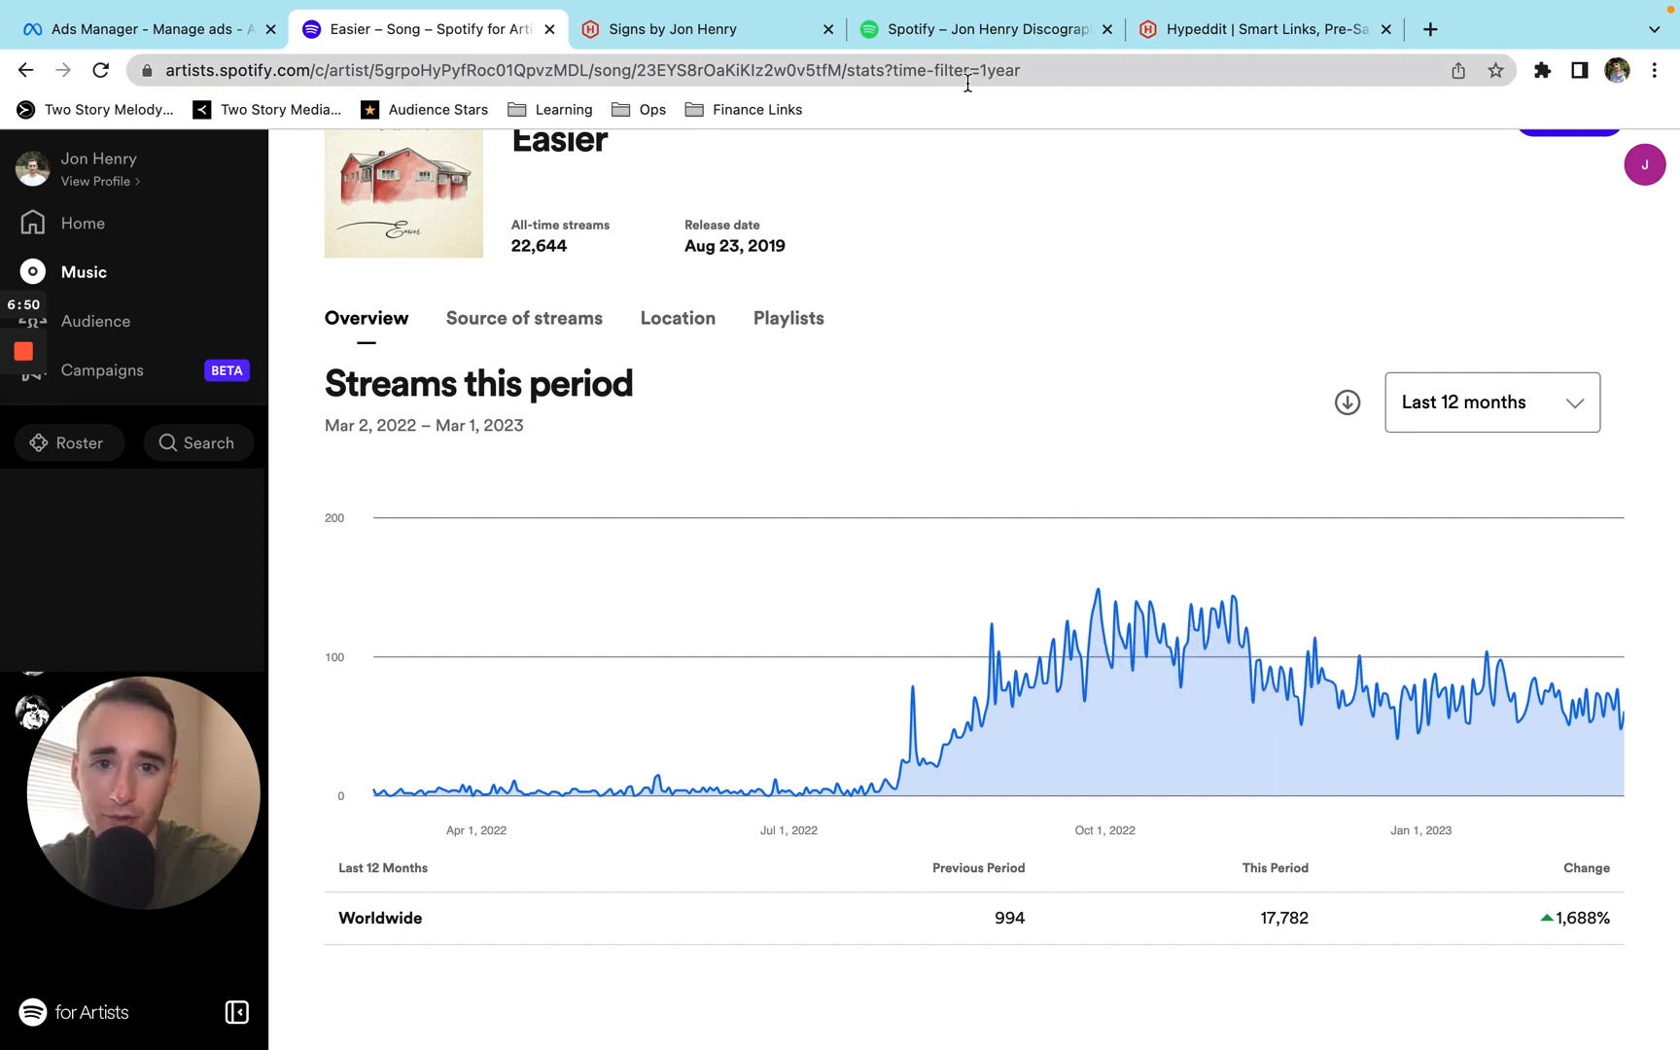
{"action": "left_click", "coordinate": [983, 30]}
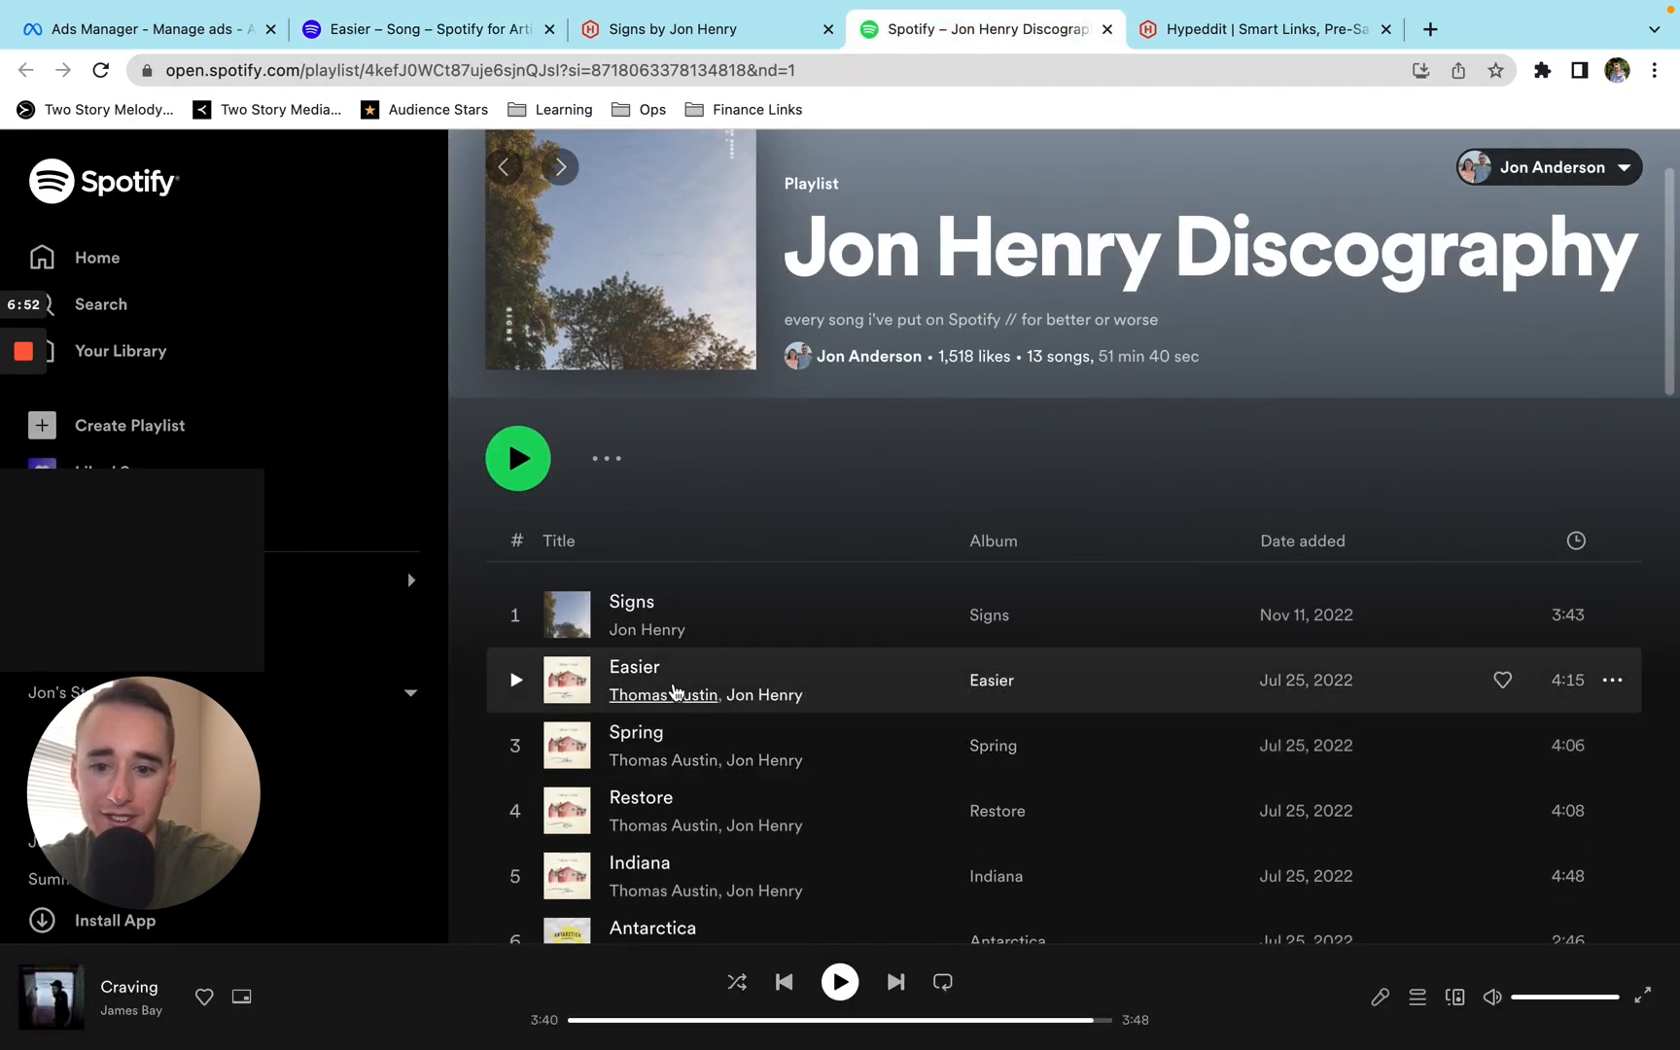
{"action": "mouse_move", "coordinate": [1144, 628]}
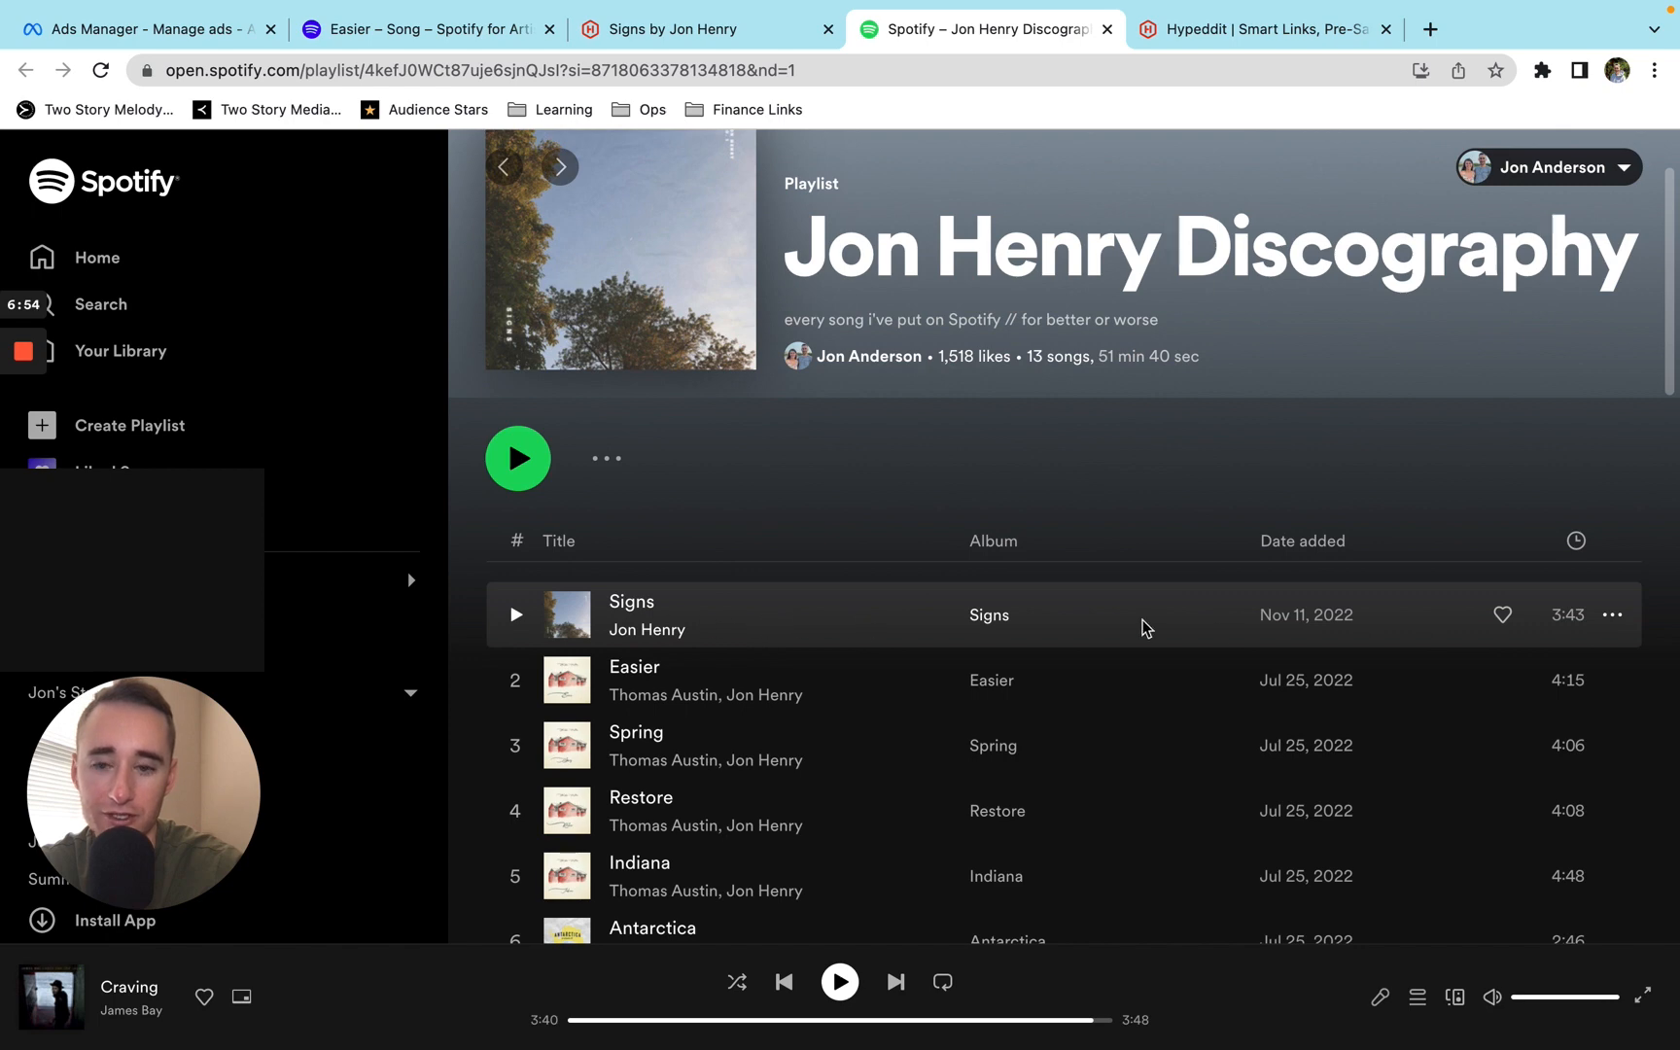
{"action": "left_click", "coordinate": [423, 29]}
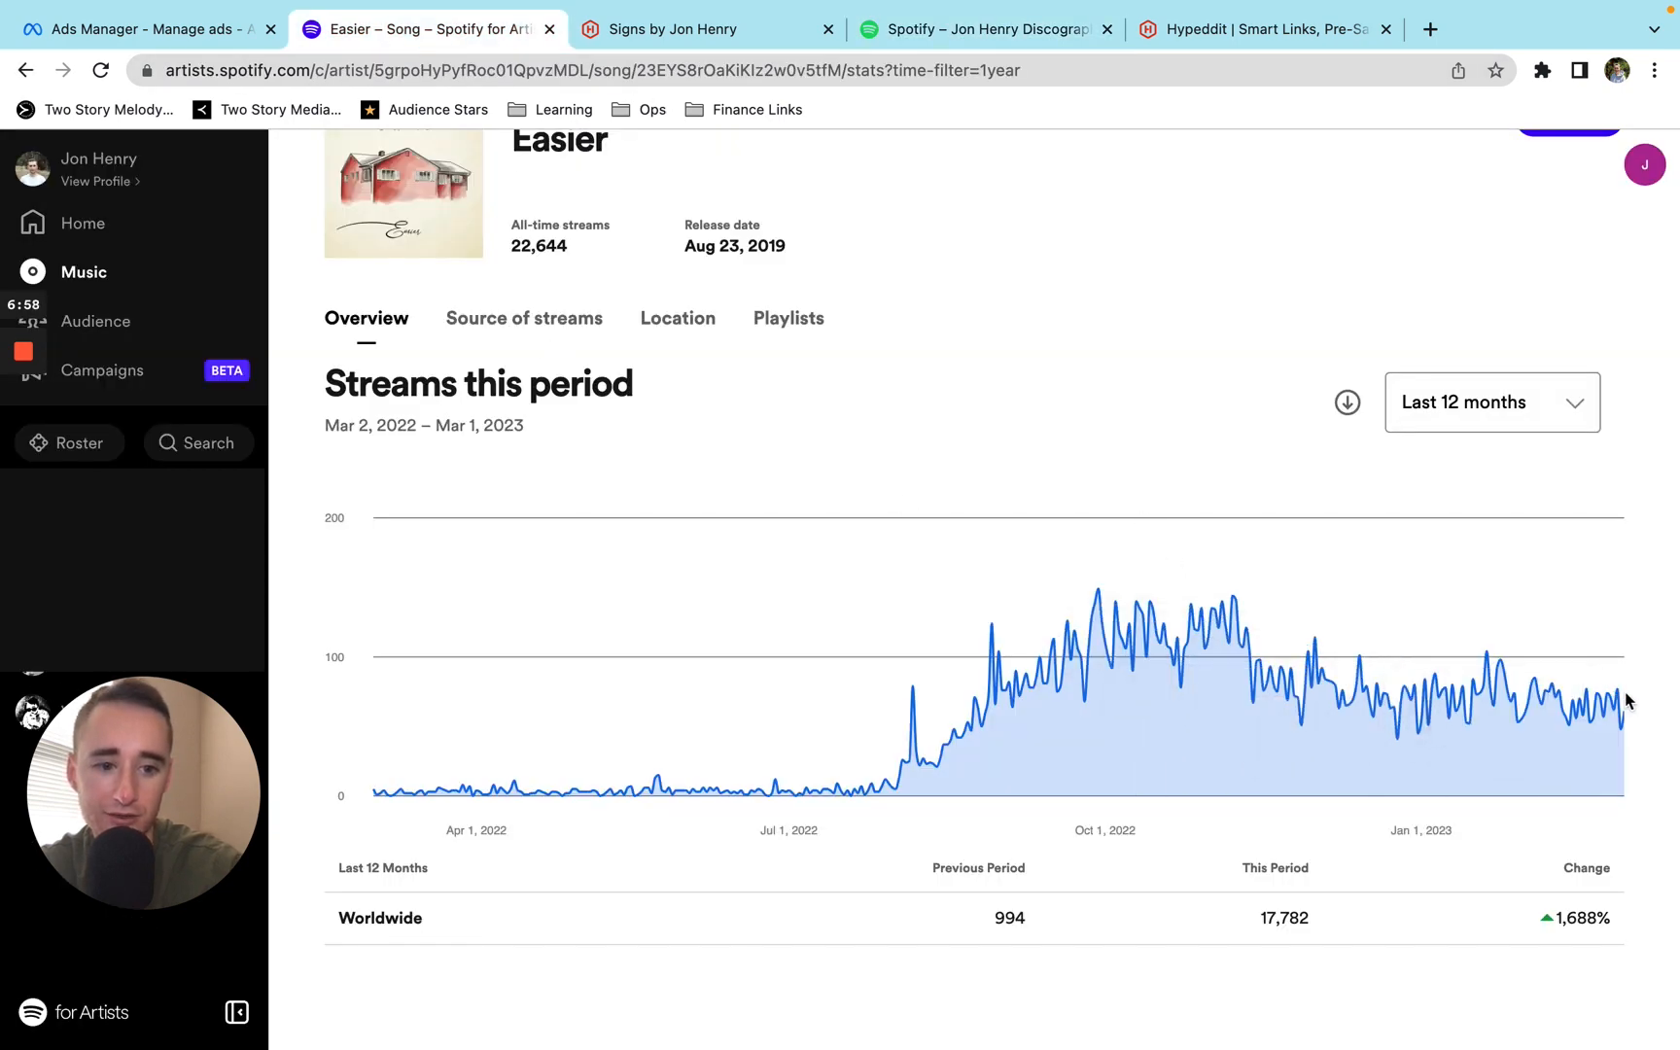
{"action": "mouse_move", "coordinate": [770, 778]}
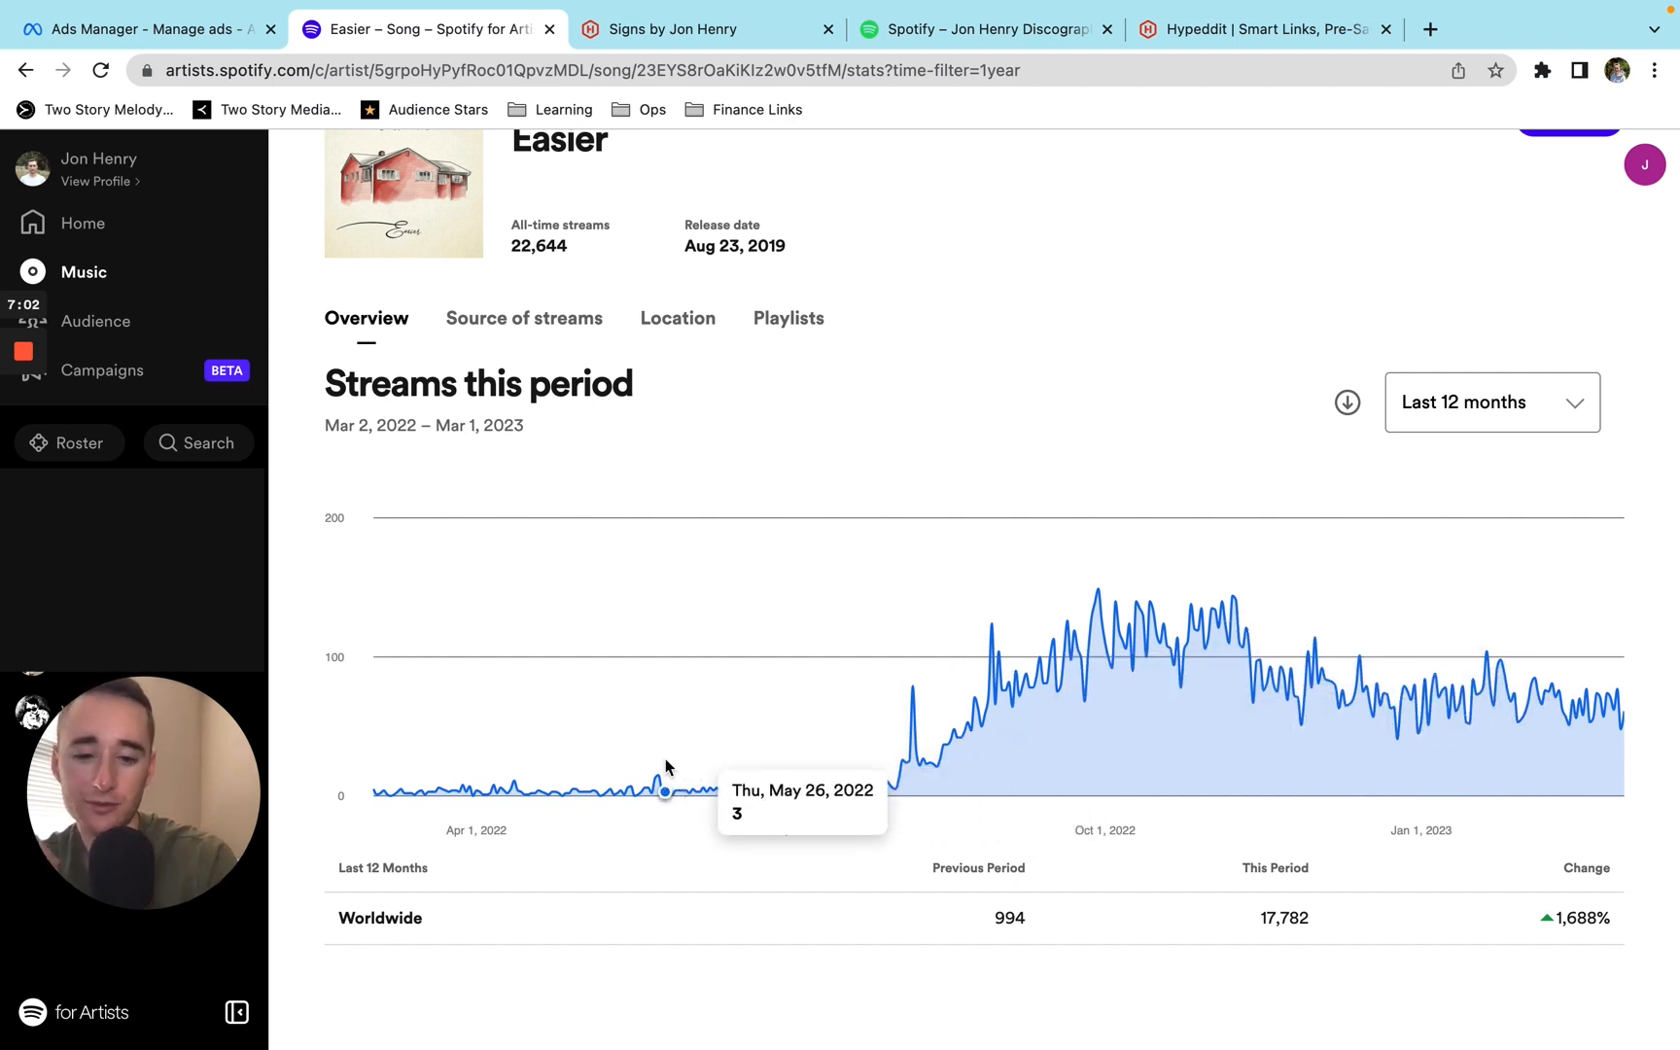
{"action": "mouse_move", "coordinate": [680, 791]}
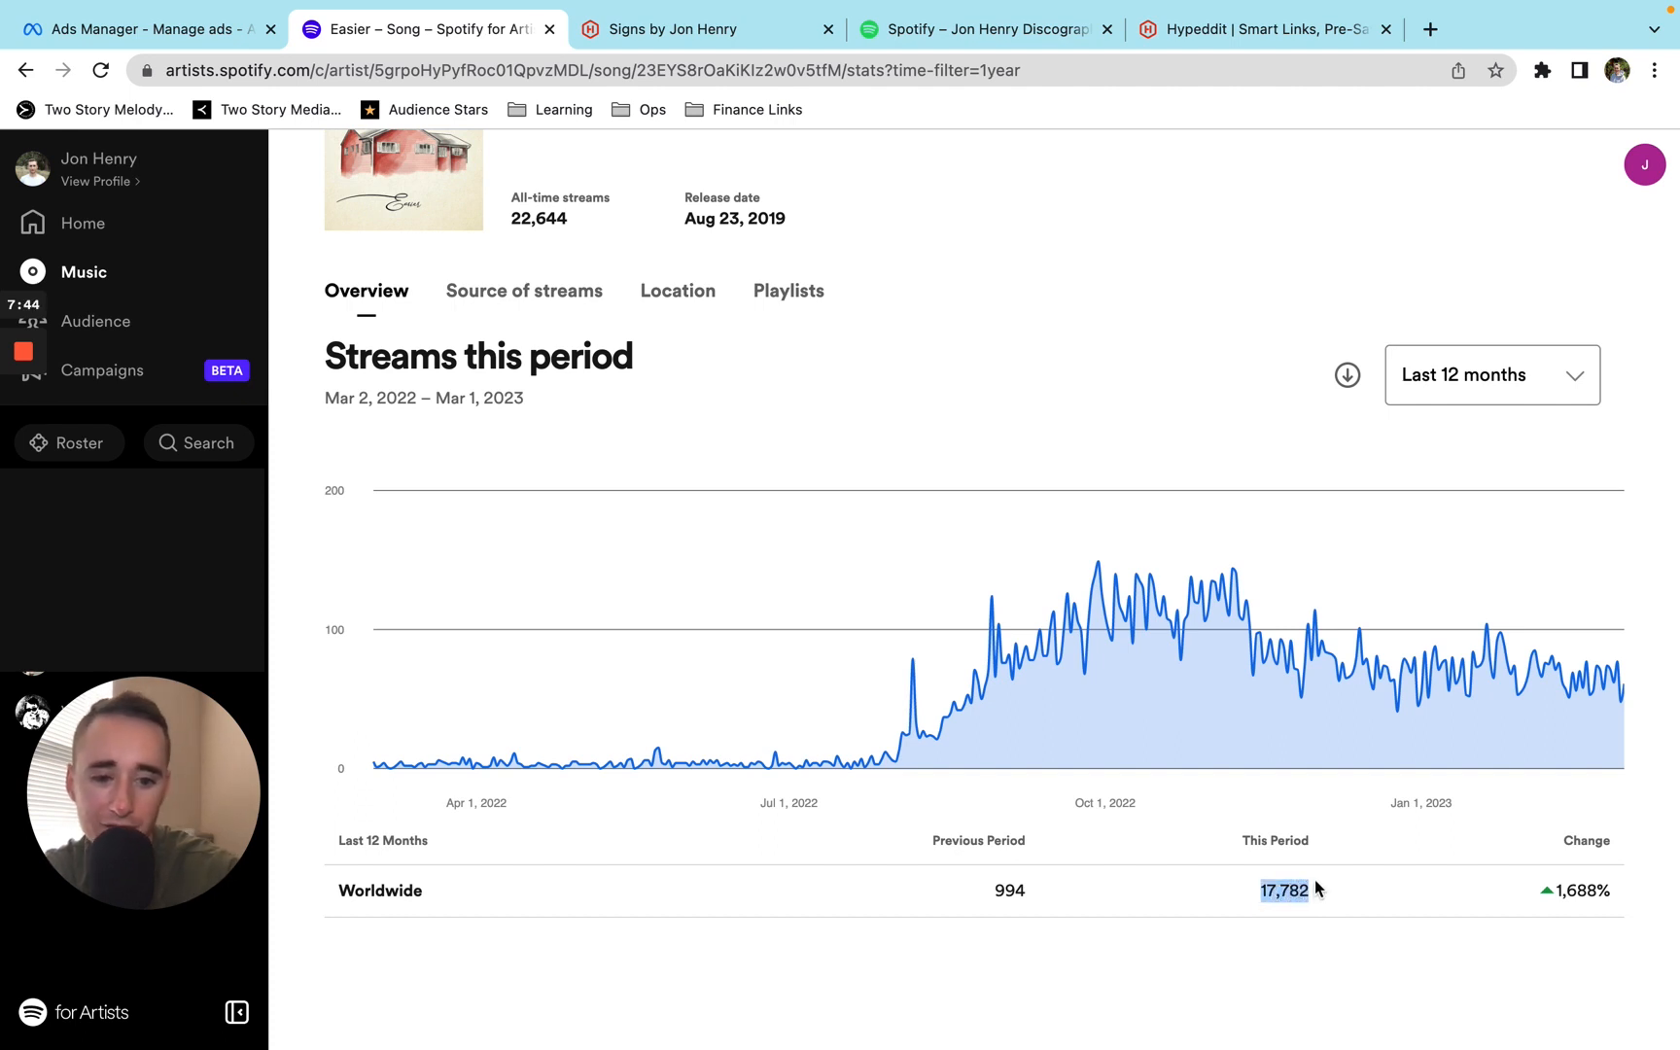
{"action": "mouse_move", "coordinate": [1274, 658]}
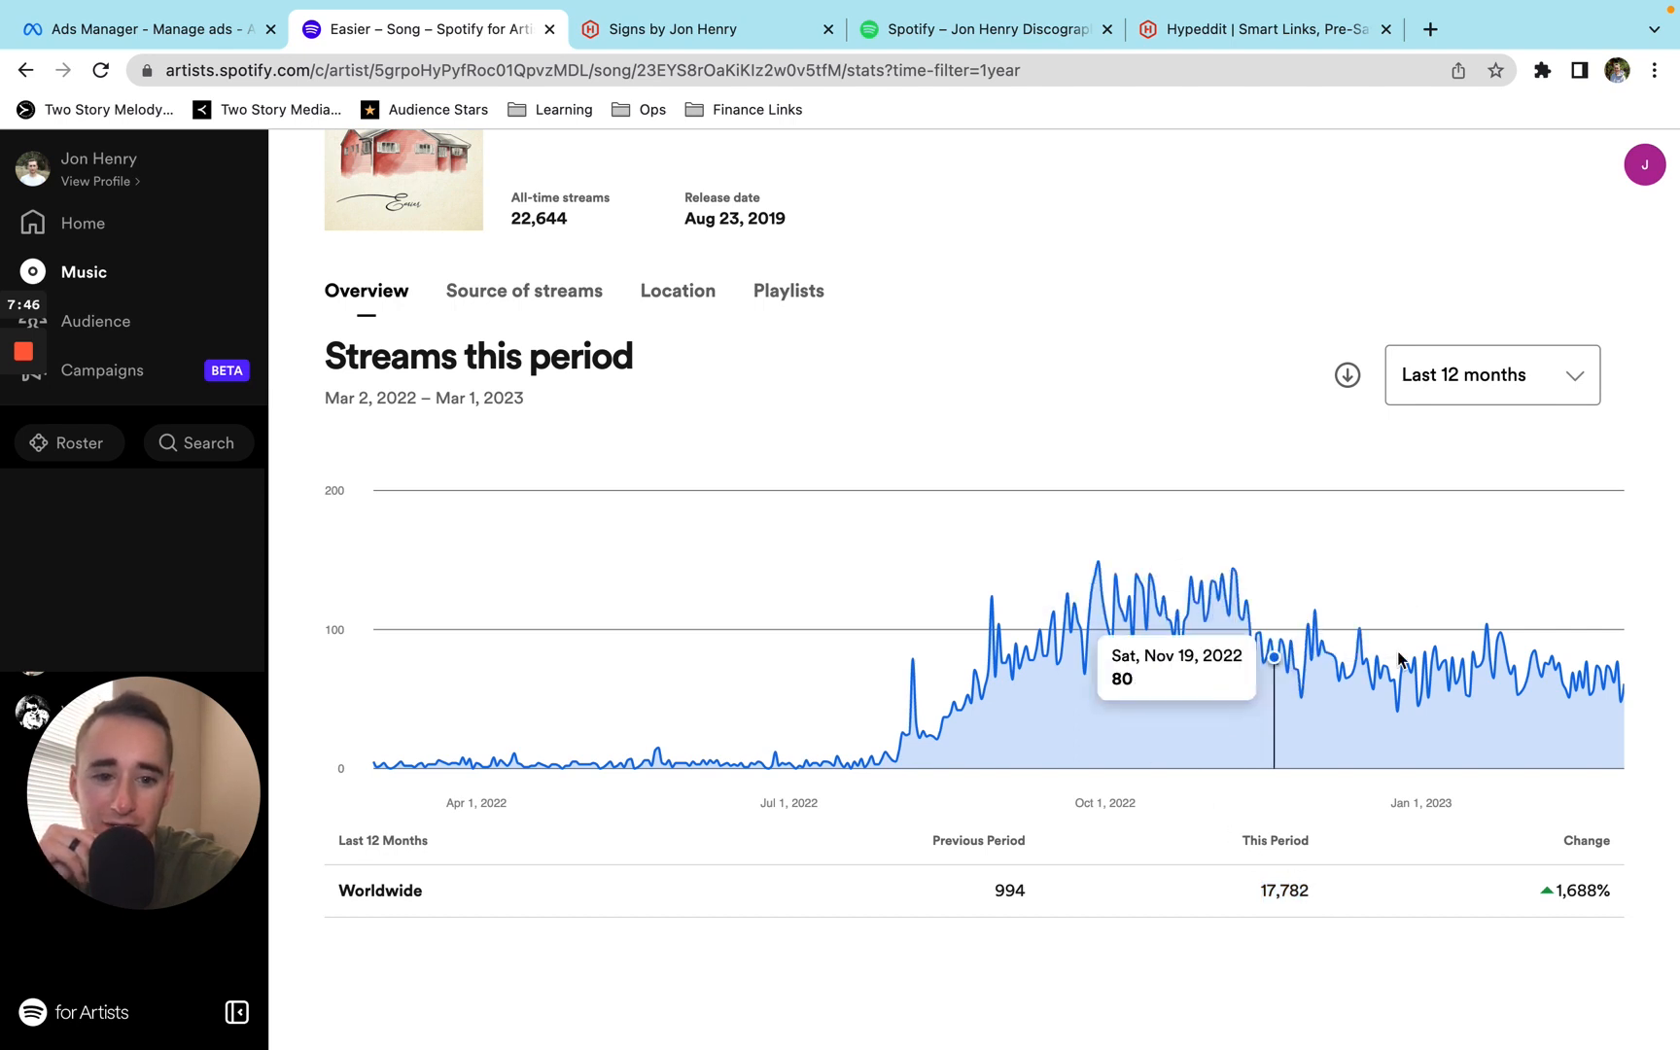
{"action": "mouse_move", "coordinate": [524, 239]}
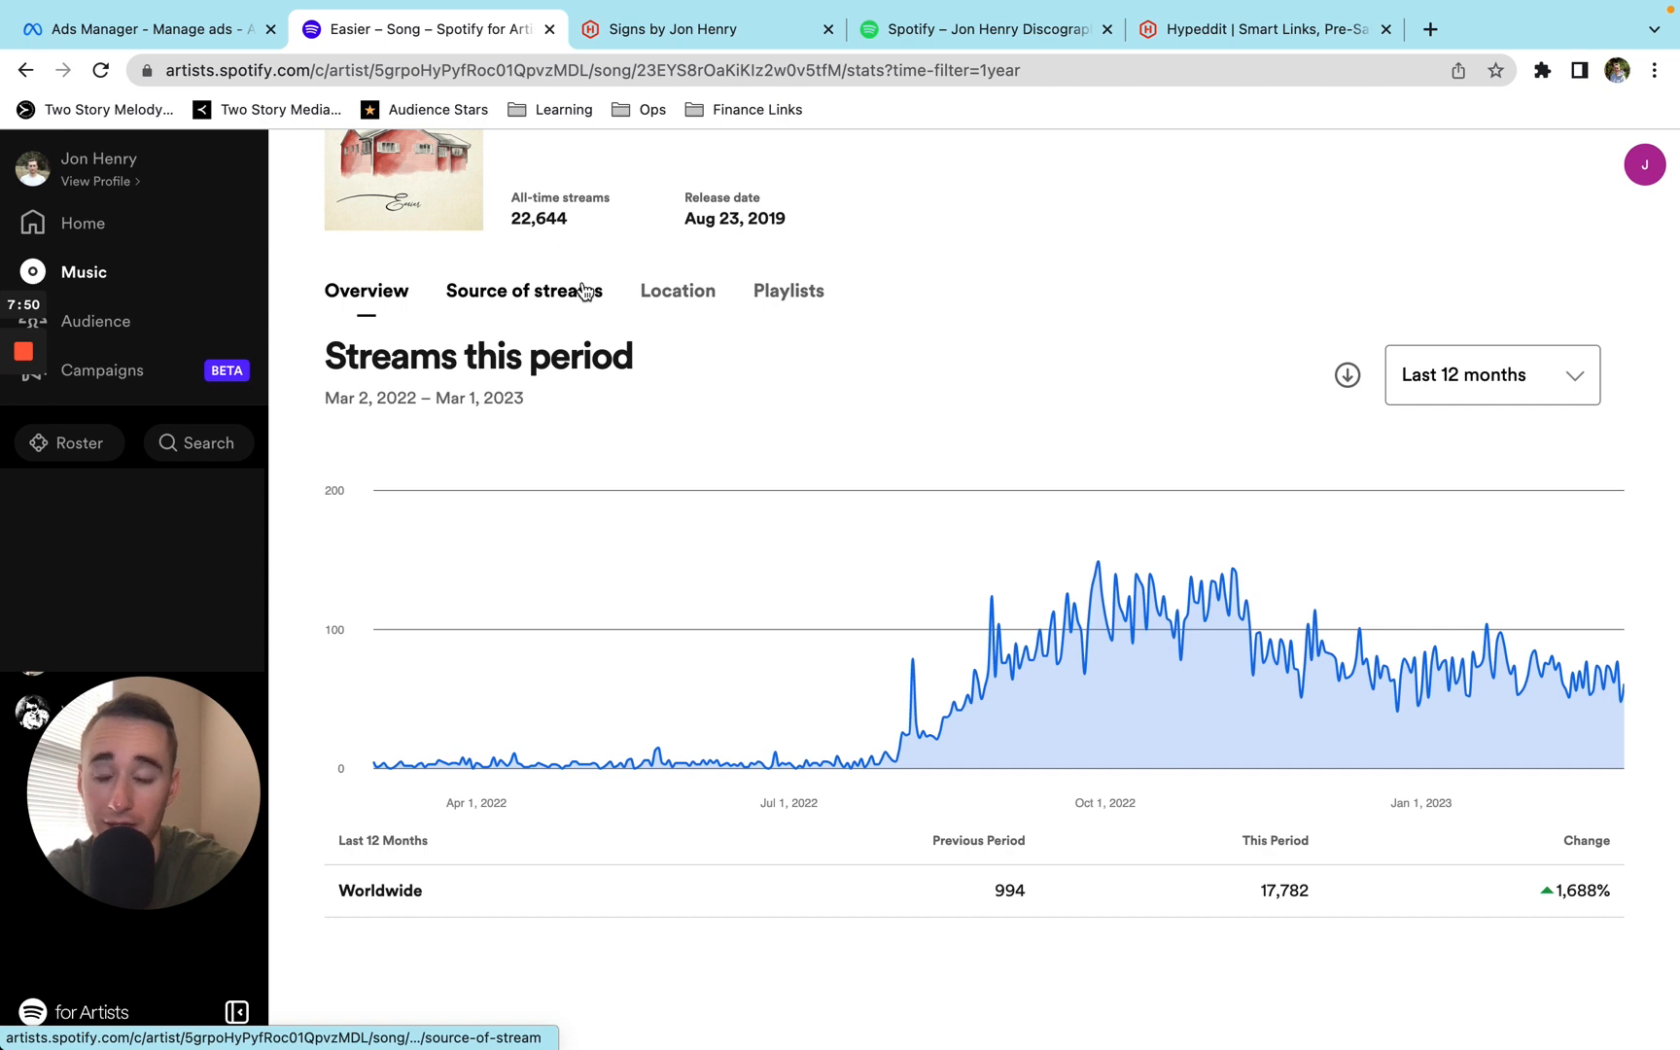
{"action": "mouse_move", "coordinate": [561, 333]}
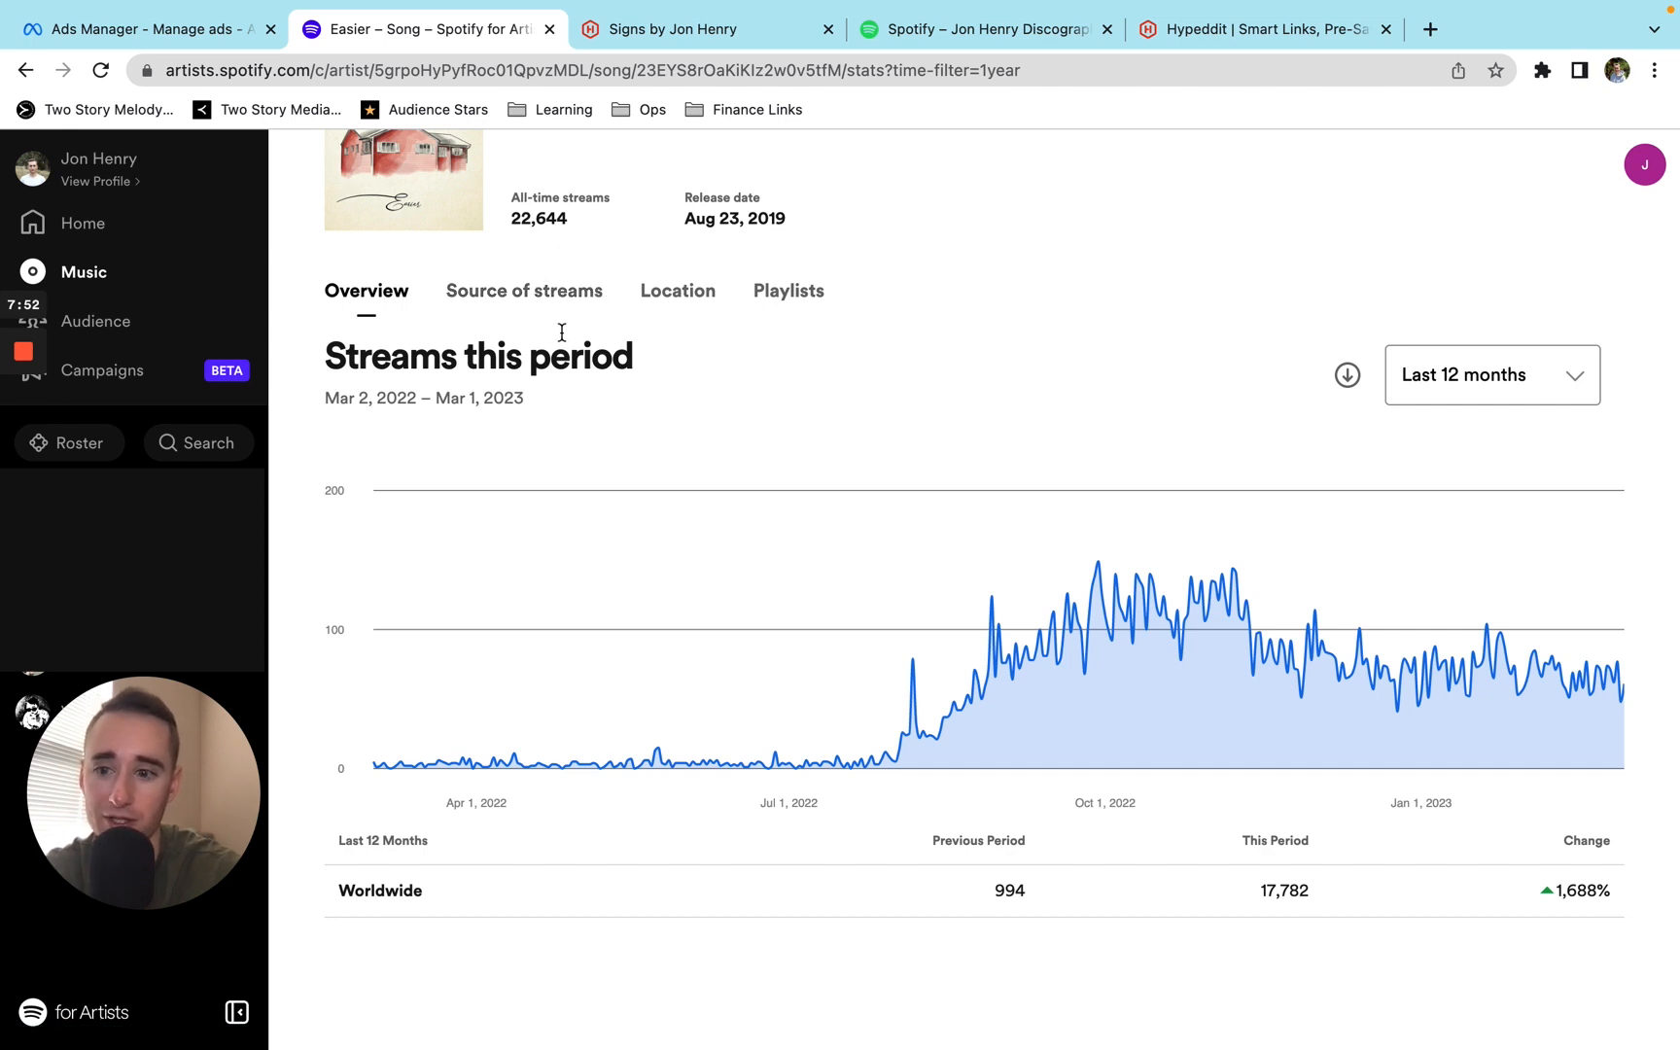
Browse Easier's top 72 of 170 playlists, led by Jon Henry Discography at 372 streams.
{"action": "left_click", "coordinate": [787, 290]}
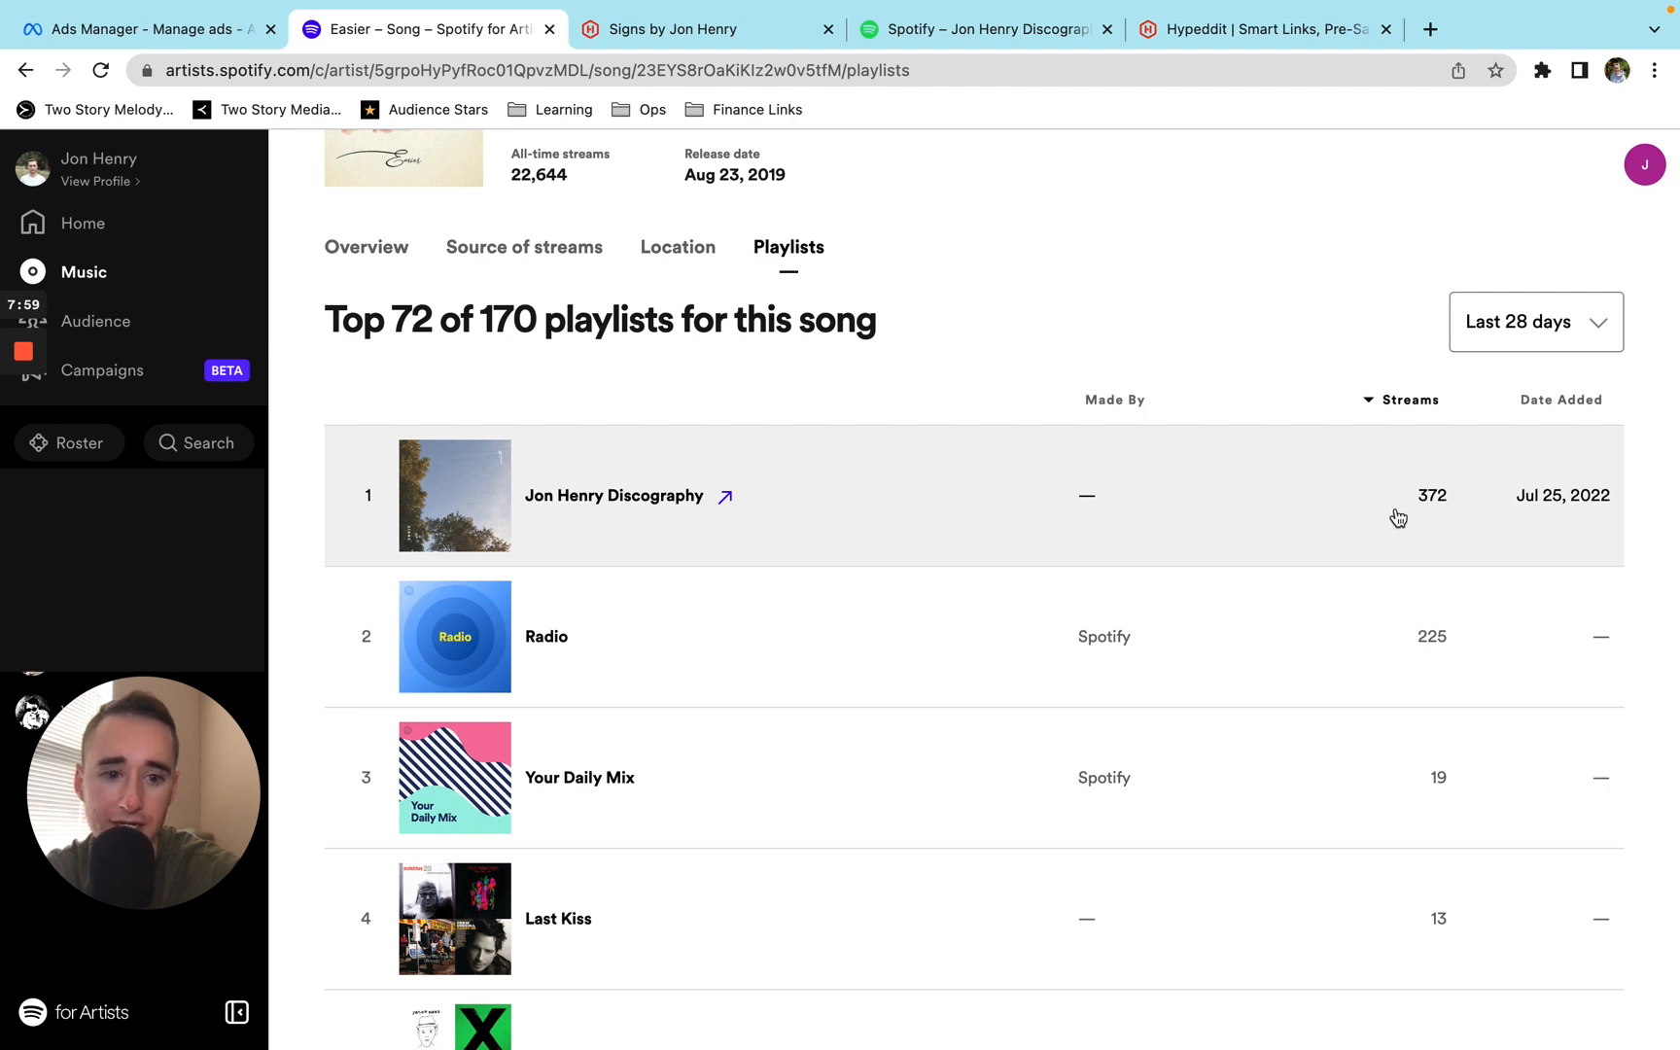
{"action": "mouse_move", "coordinate": [1105, 515]}
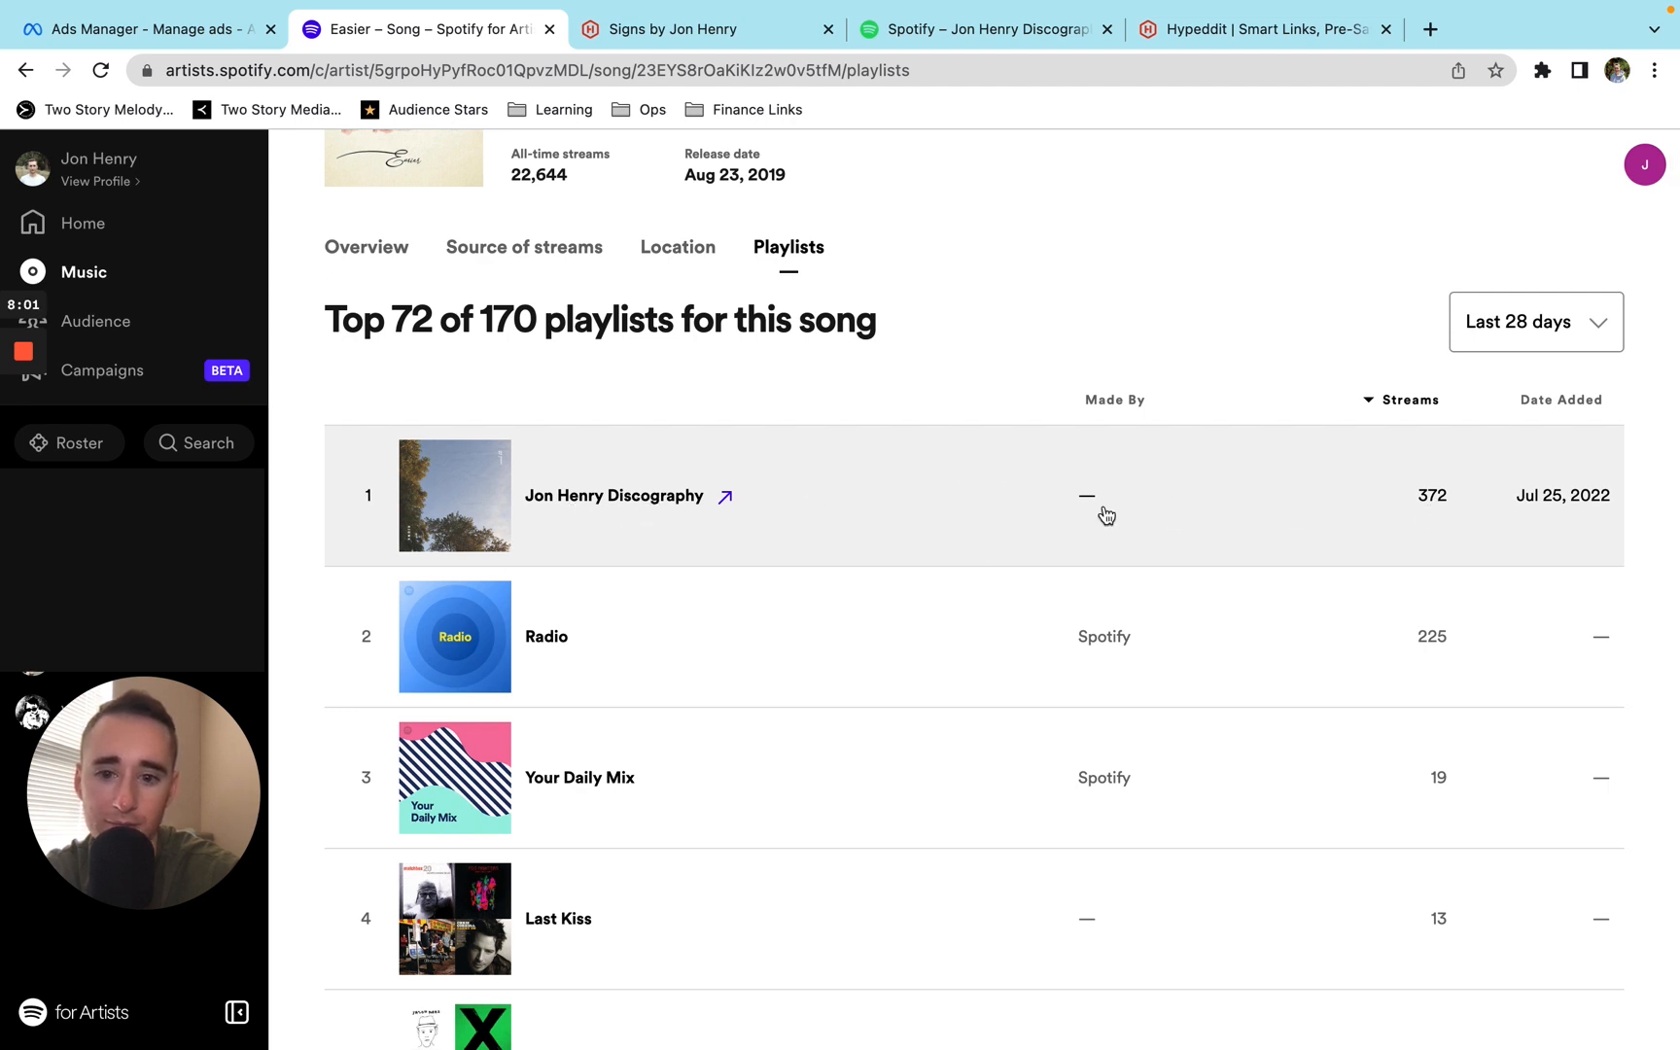
{"action": "scroll", "scroll_direction": "down", "scroll_amount": 3}
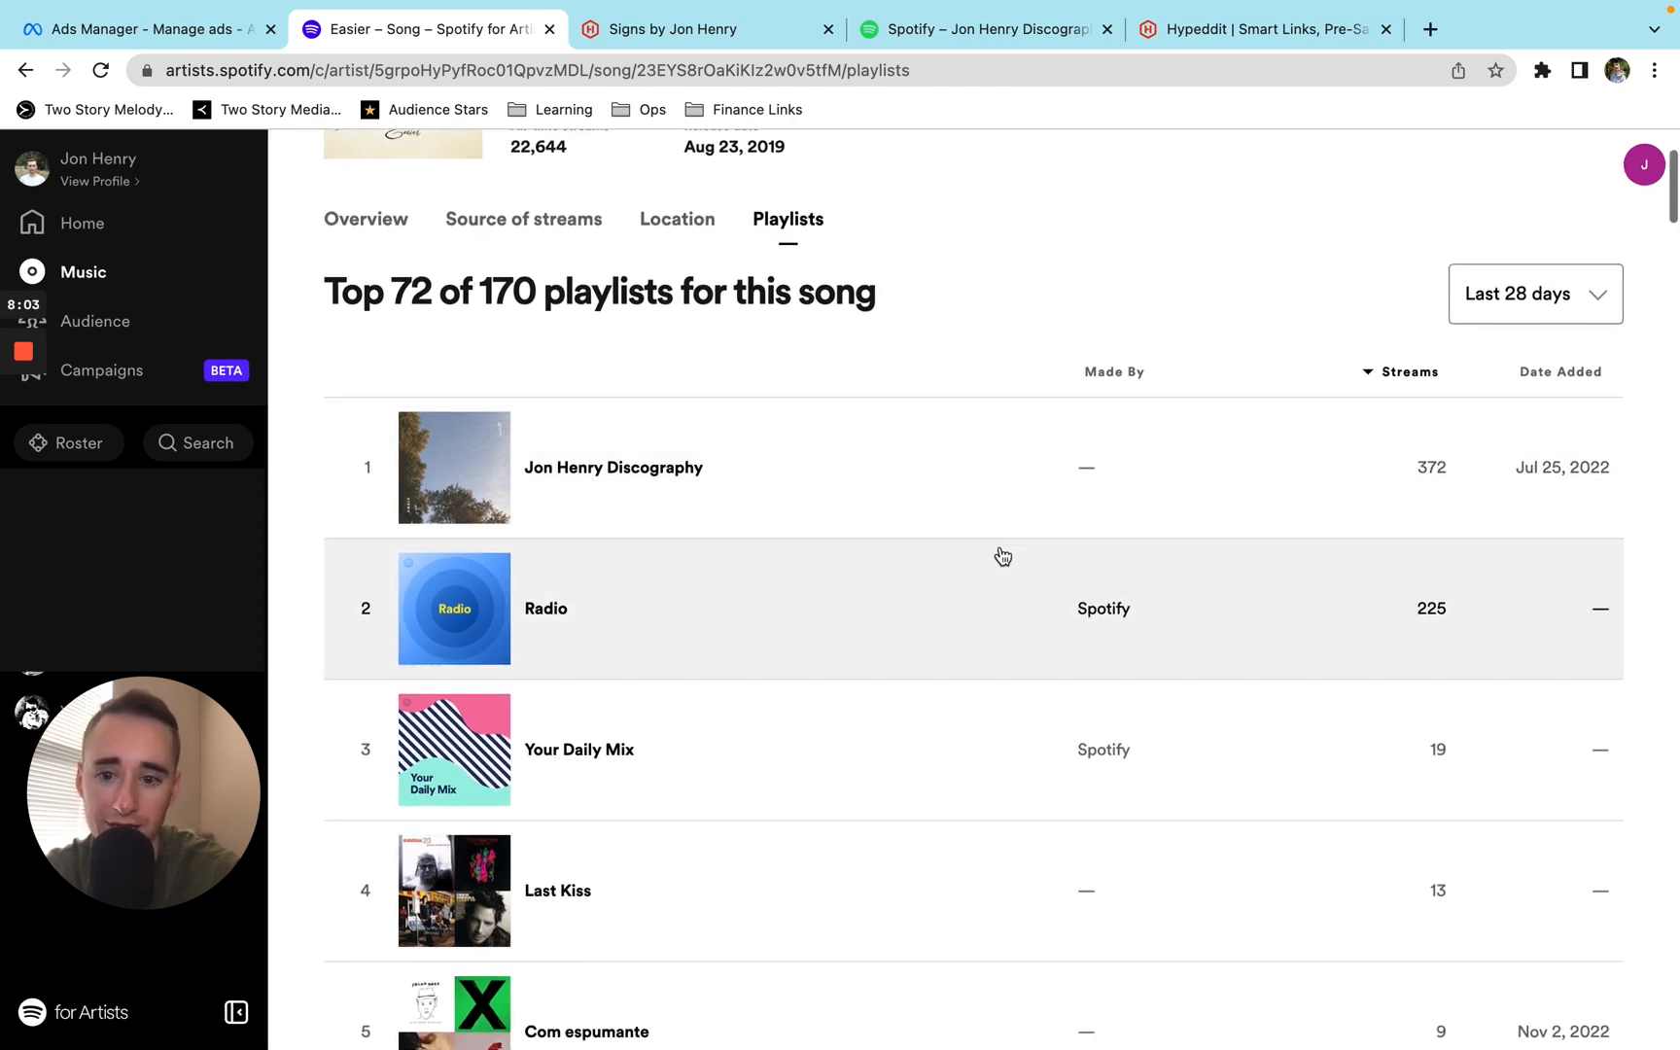
{"action": "scroll", "scroll_direction": "down", "scroll_amount": 3}
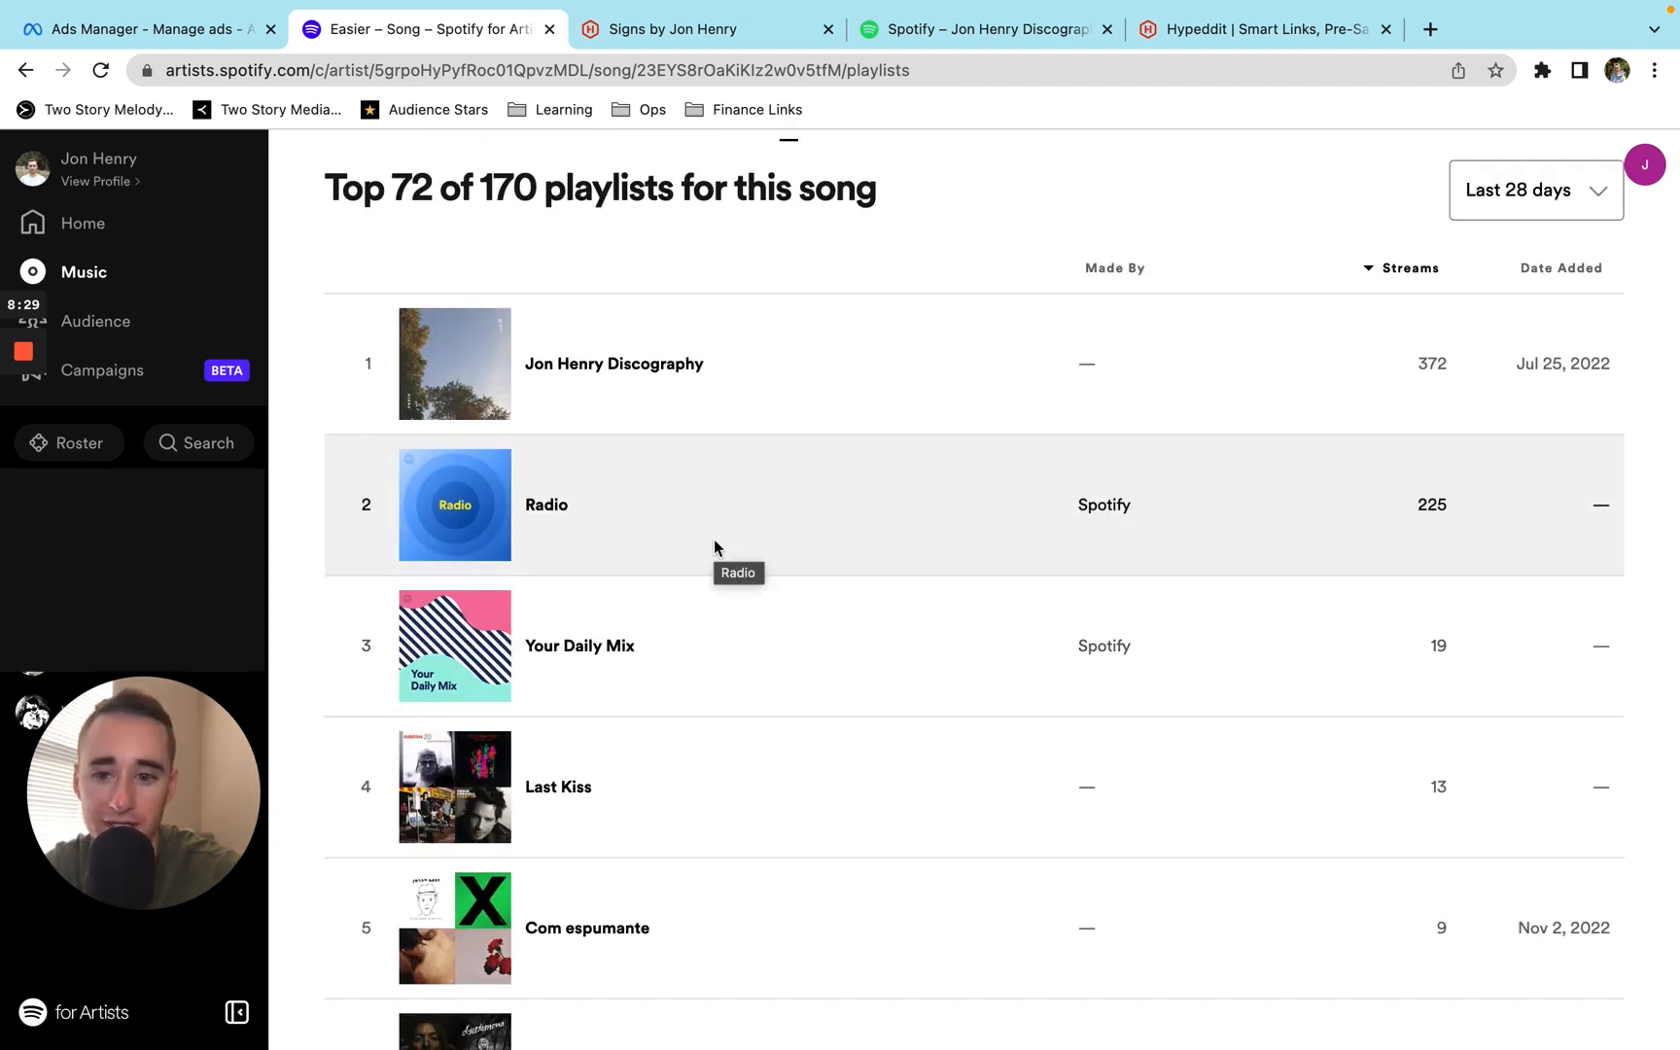
{"action": "mouse_move", "coordinate": [942, 534]}
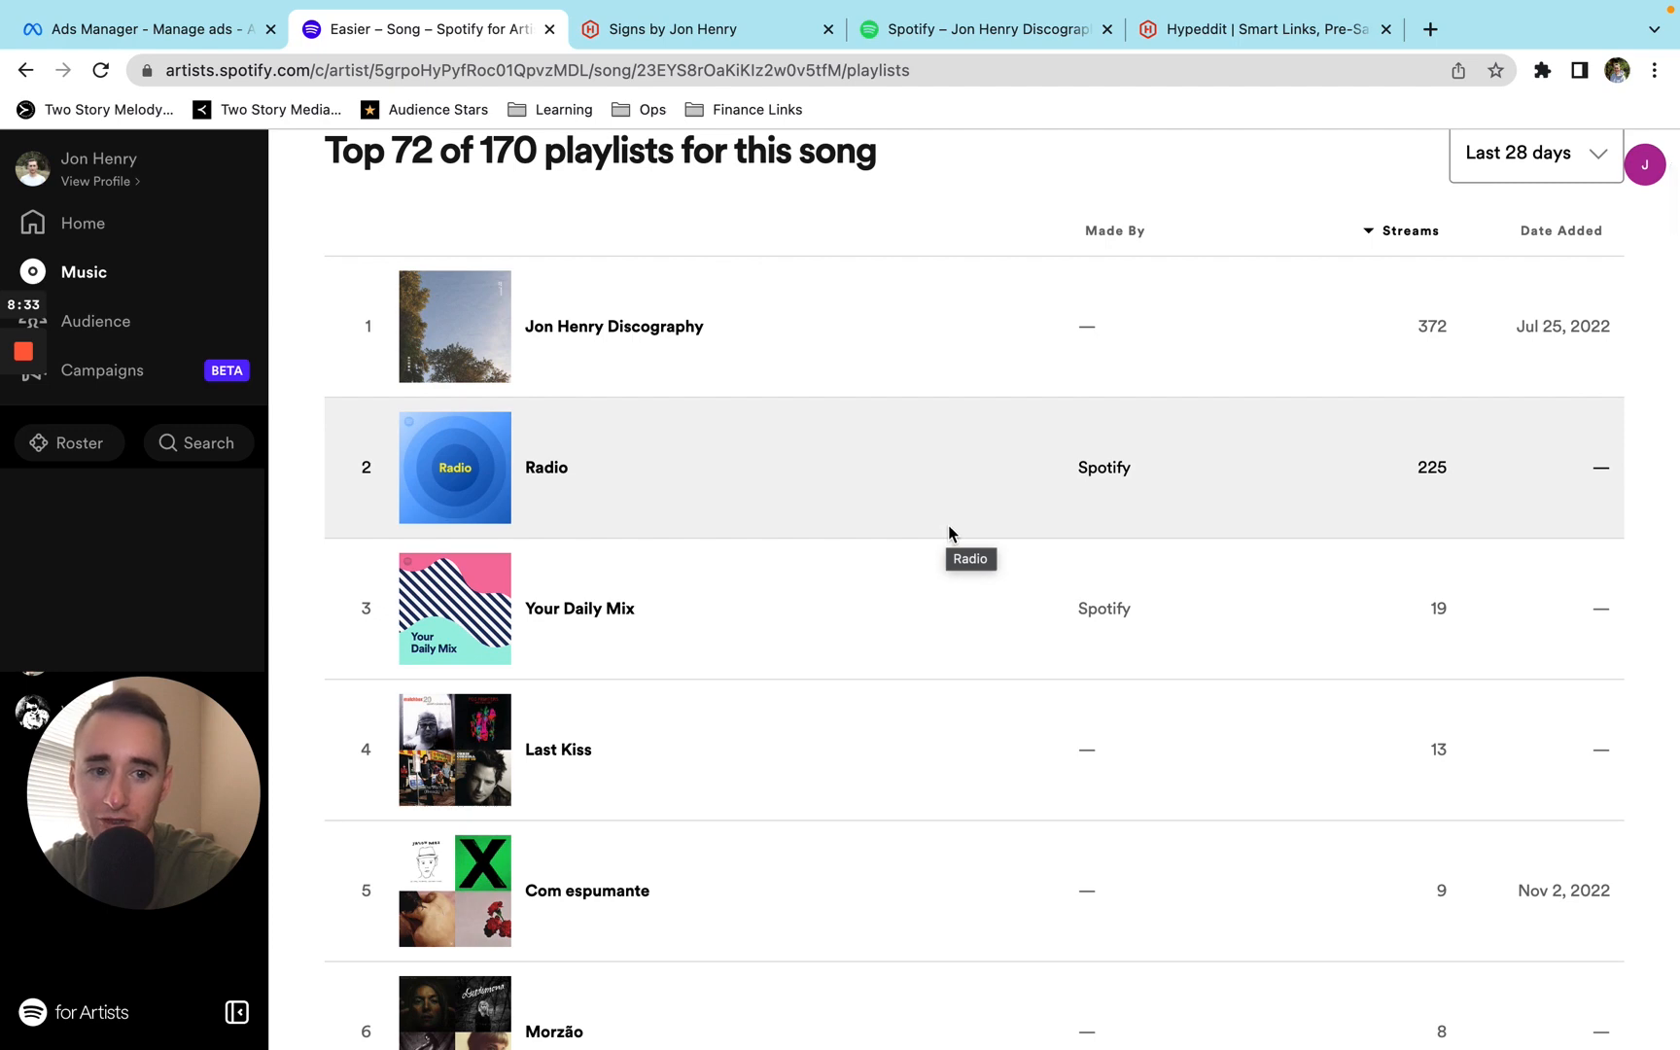
{"action": "scroll", "scroll_direction": "down", "scroll_amount": 3}
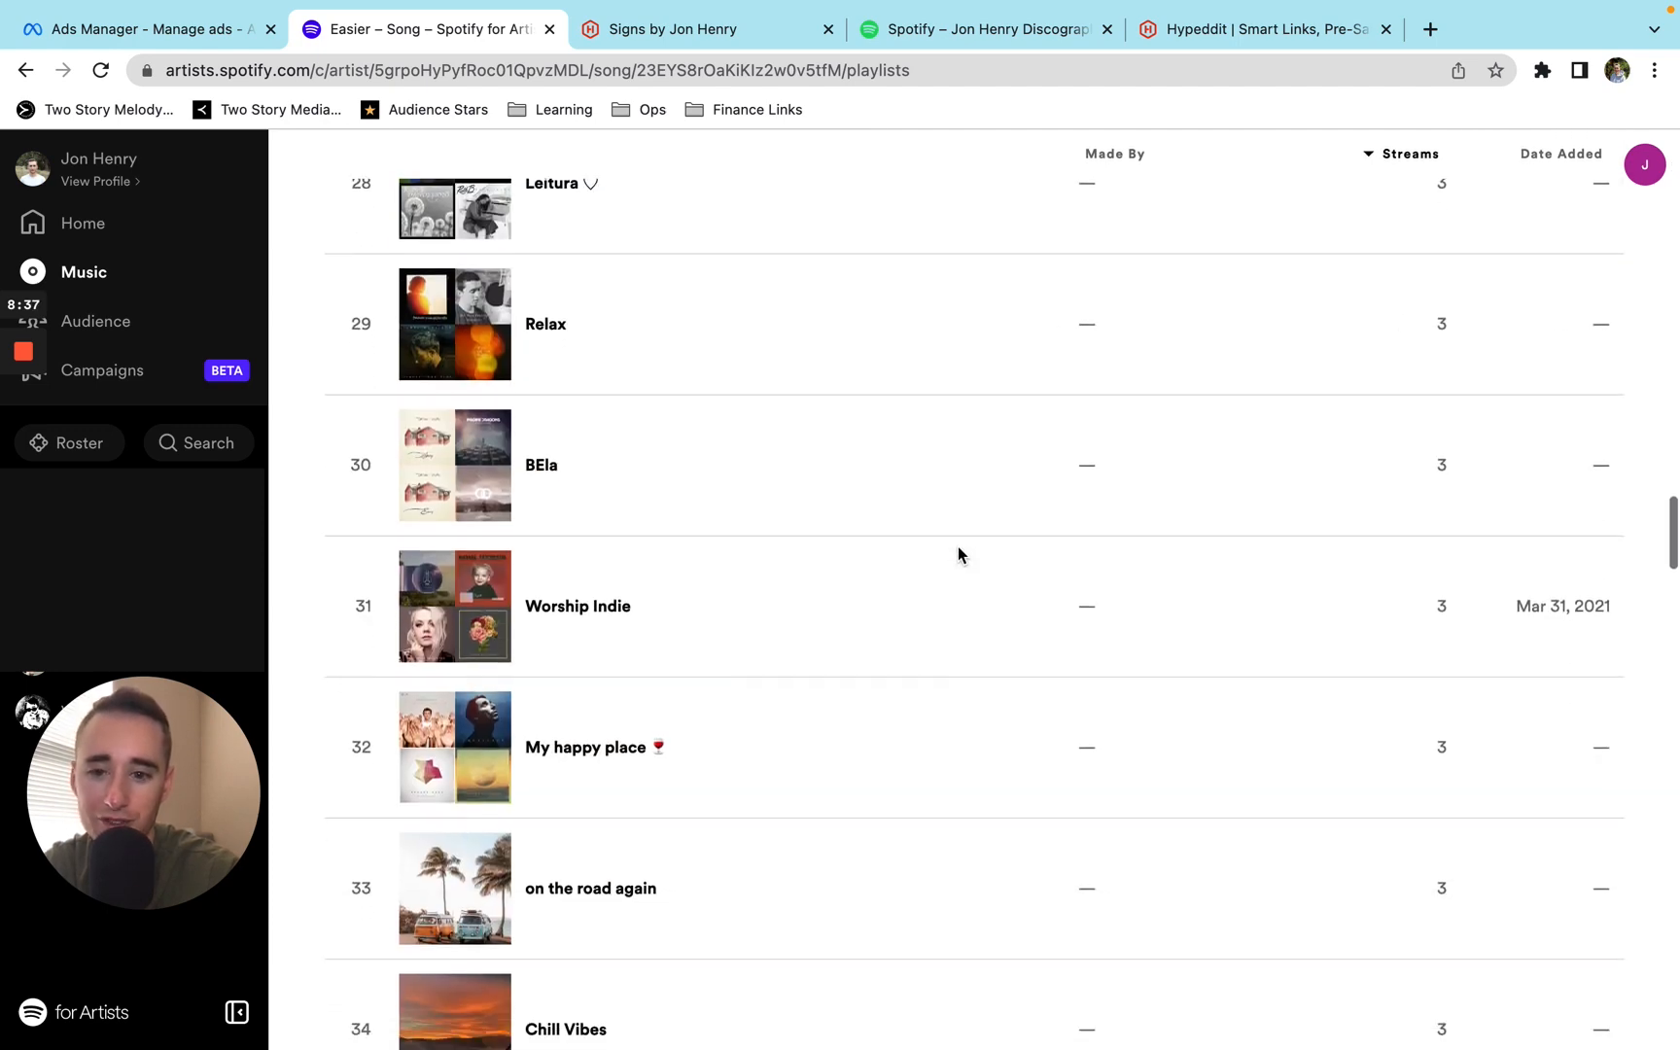
{"action": "scroll", "scroll_direction": "down", "scroll_amount": 3}
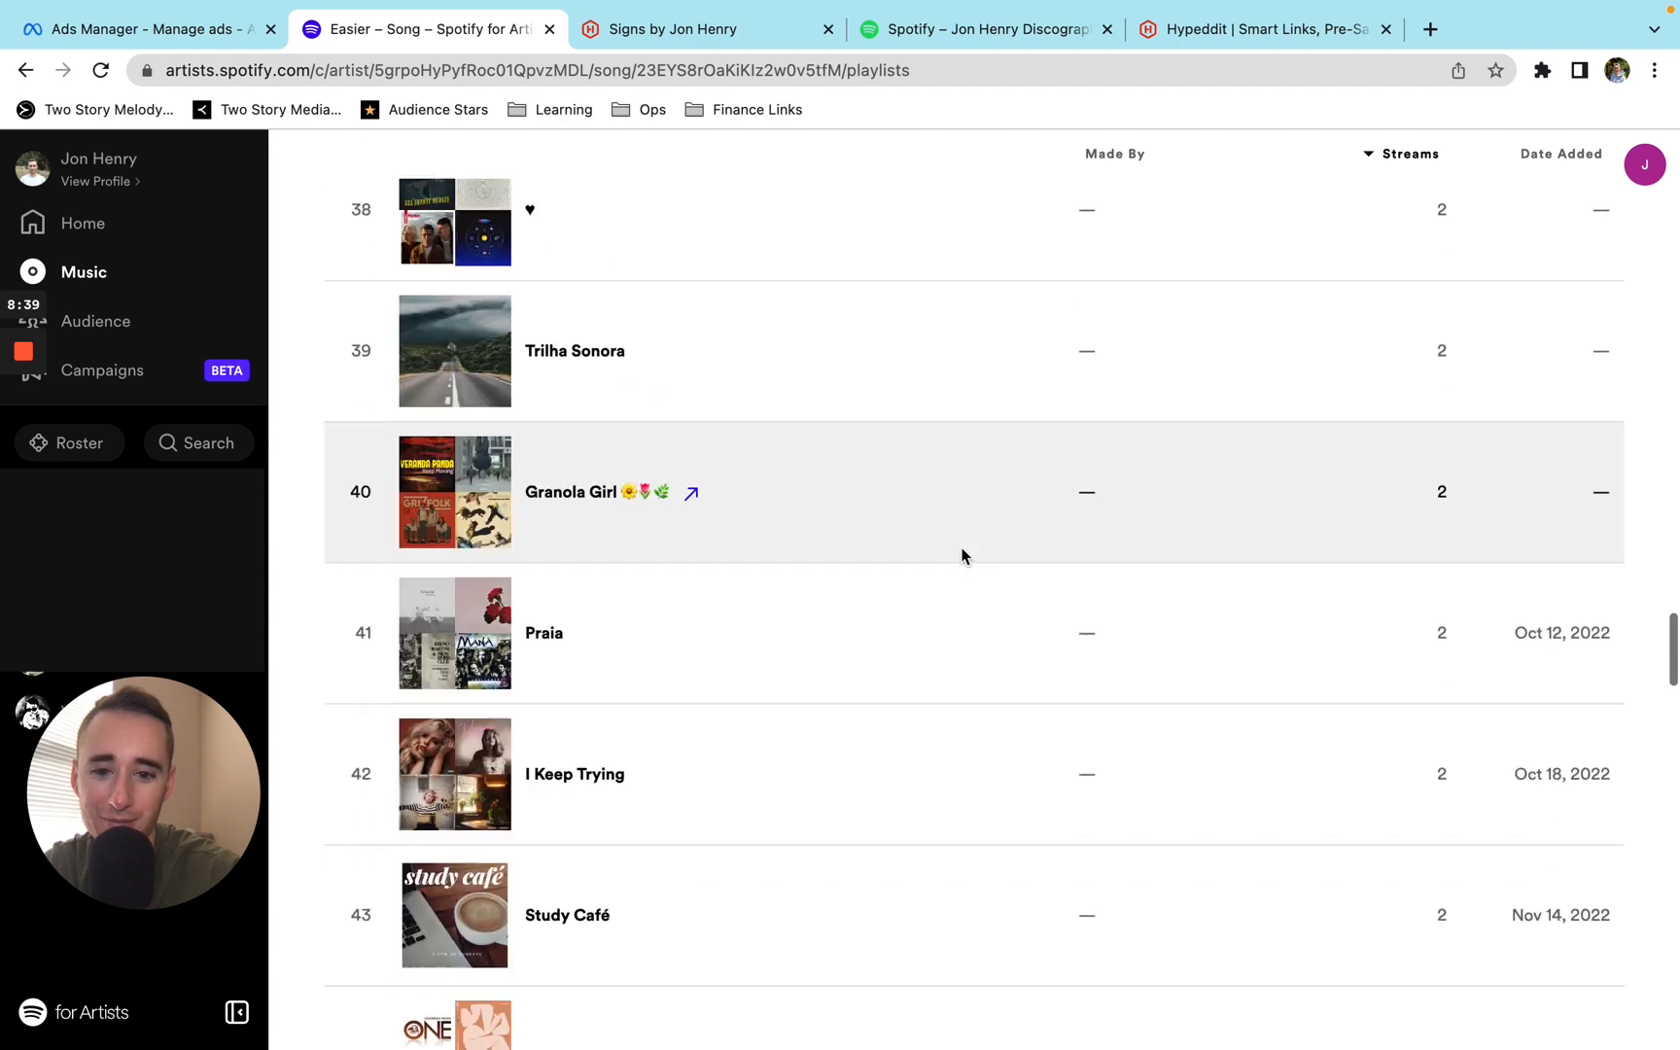
{"action": "scroll", "scroll_direction": "up", "scroll_amount": 3}
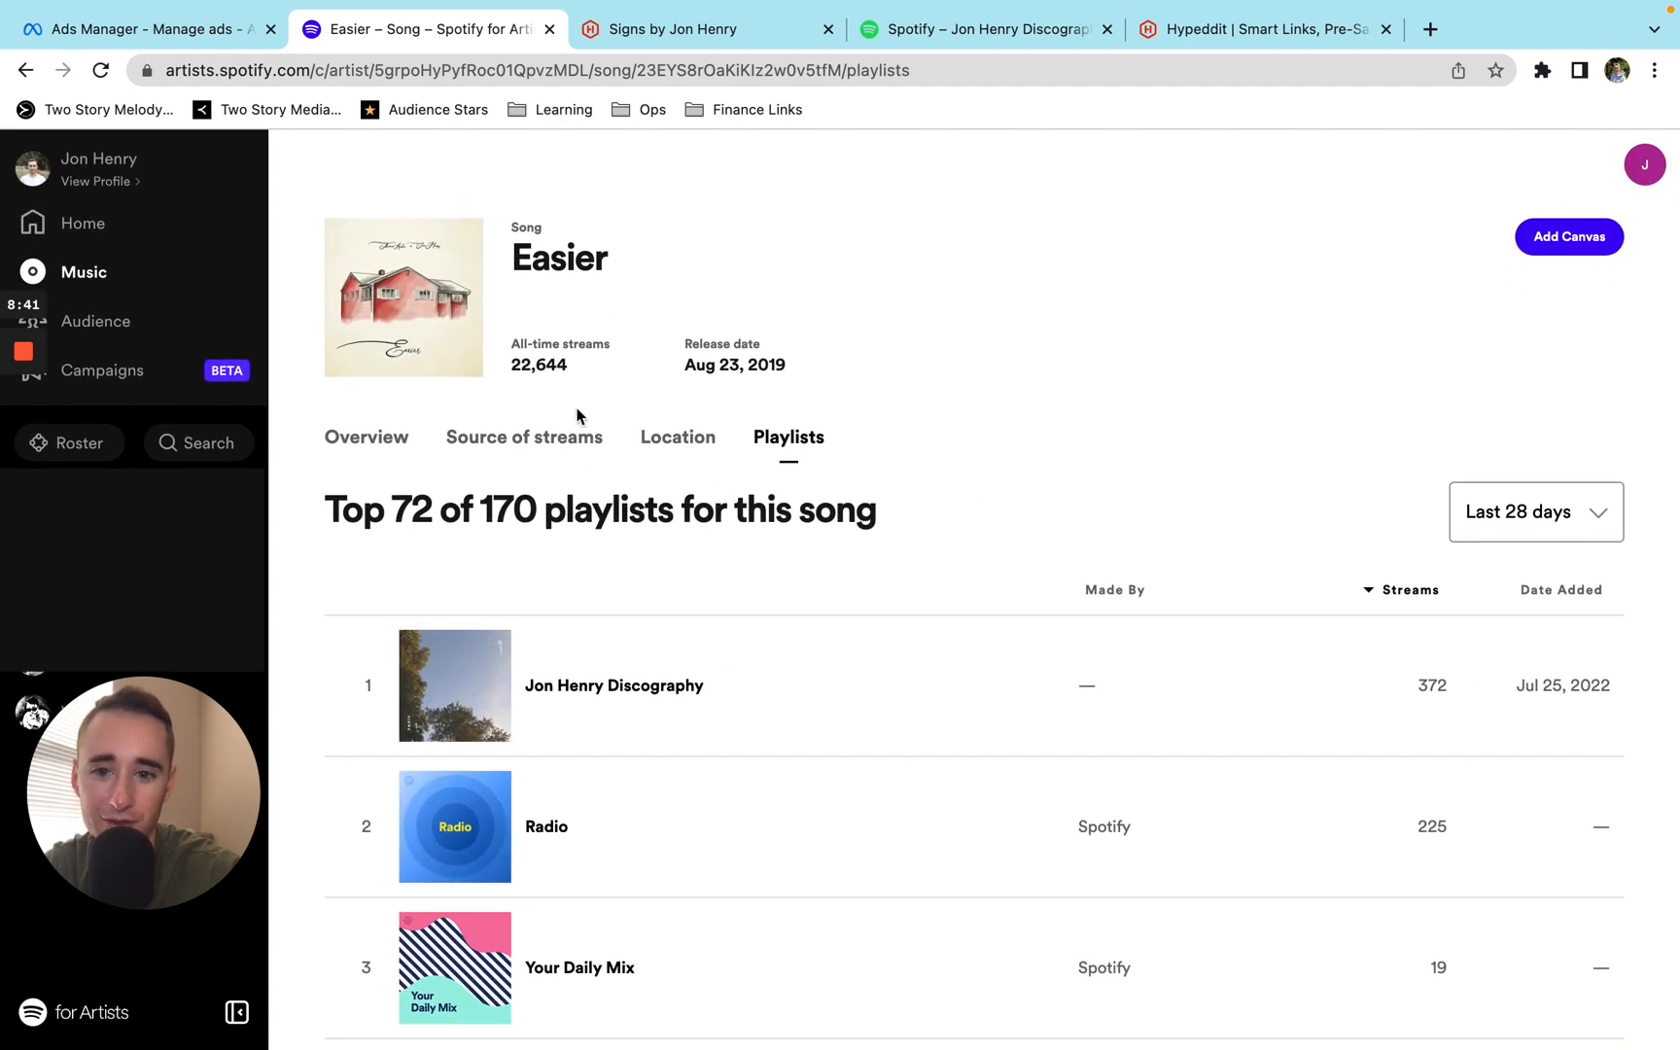
Show Easier's Source of streams, led by listeners' own playlists and library at 33%.
{"action": "left_click", "coordinate": [524, 438]}
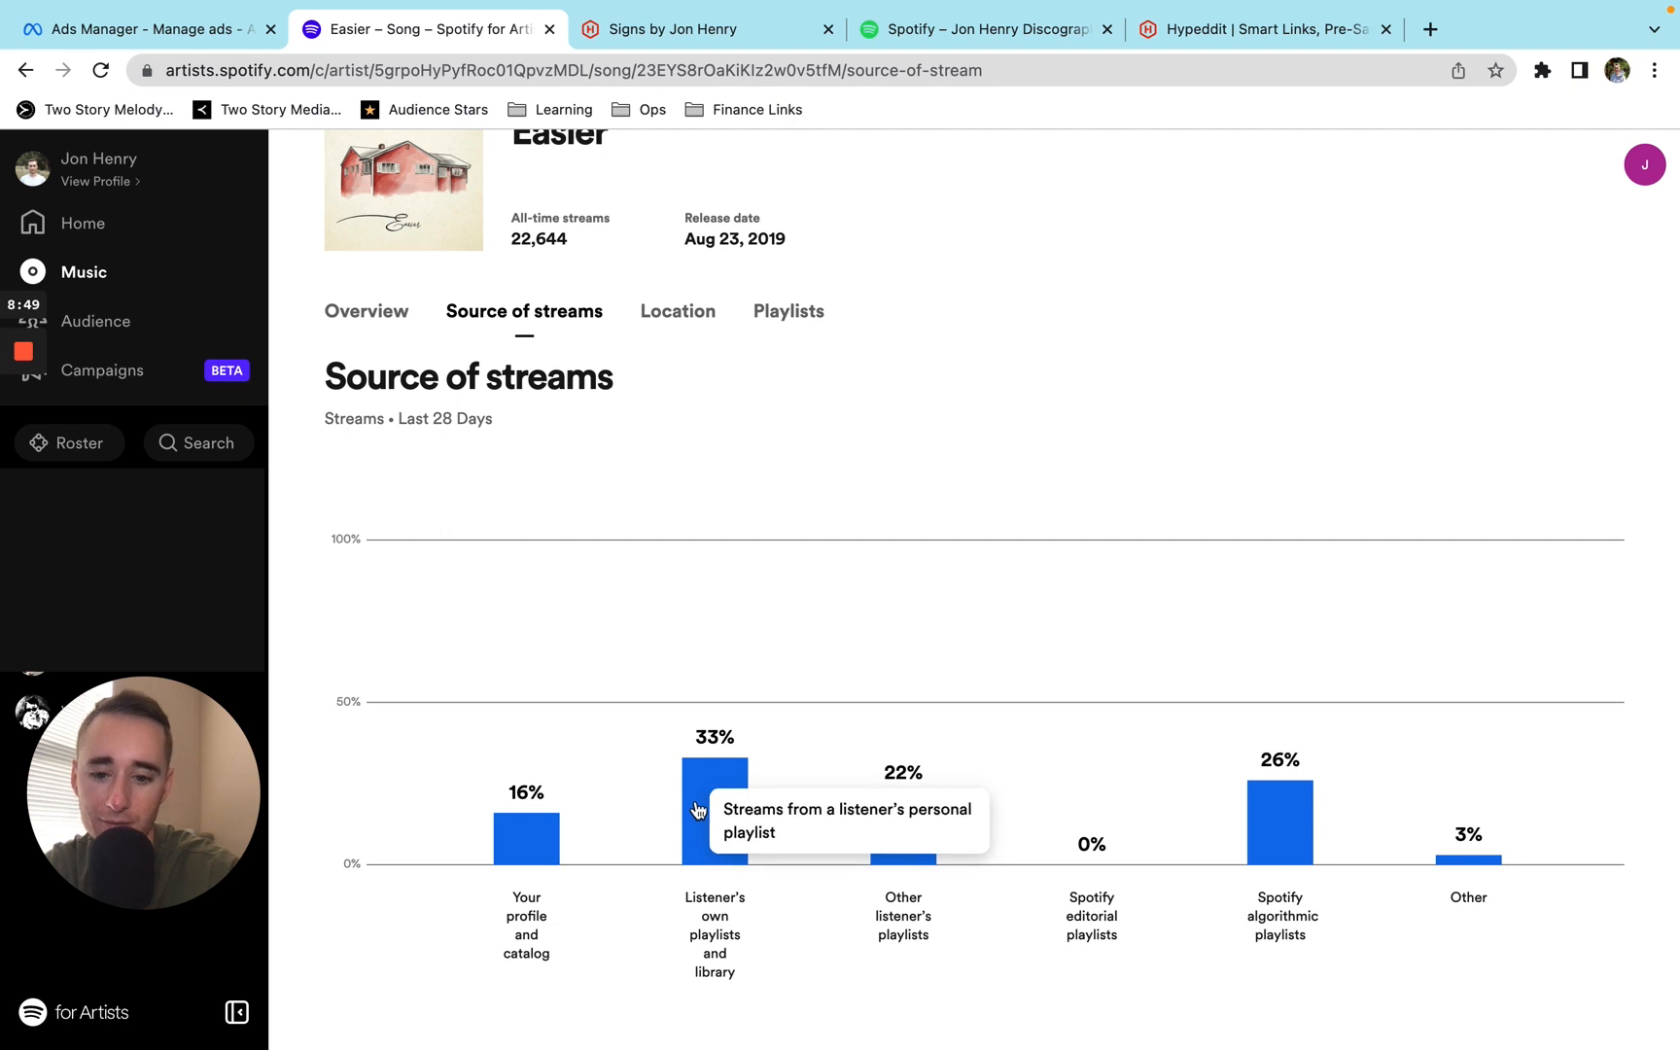
{"action": "mouse_move", "coordinate": [912, 843]}
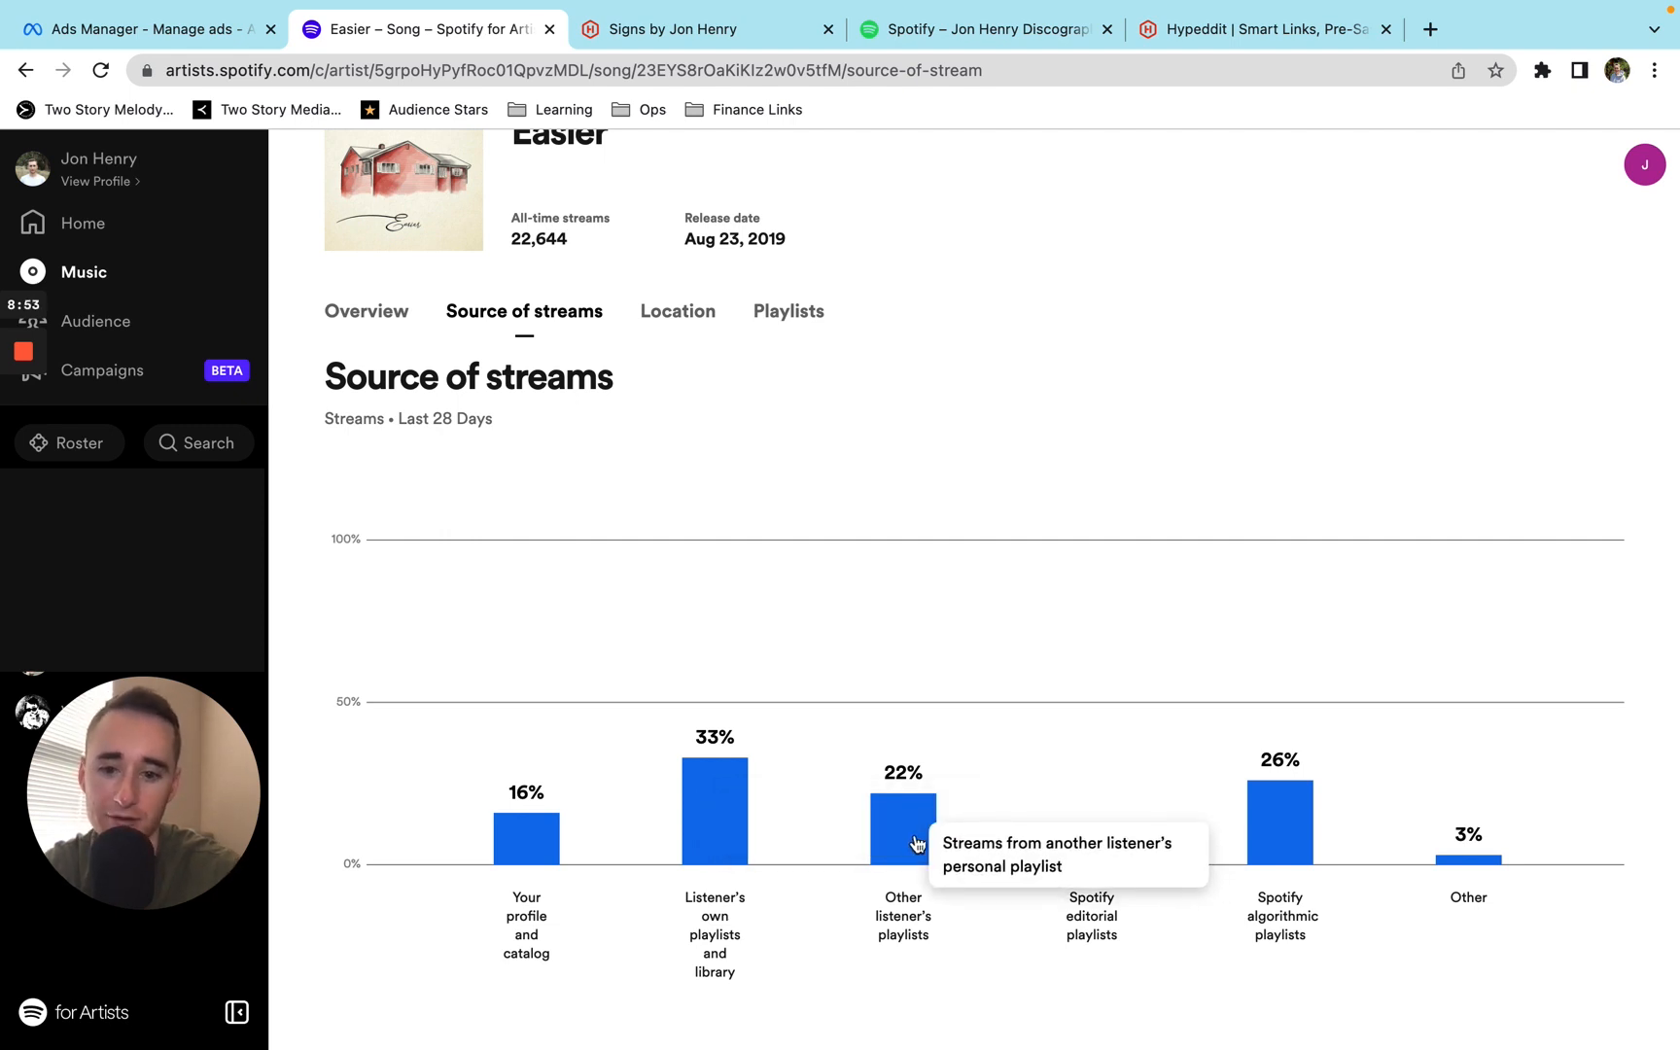
{"action": "mouse_move", "coordinate": [671, 737]}
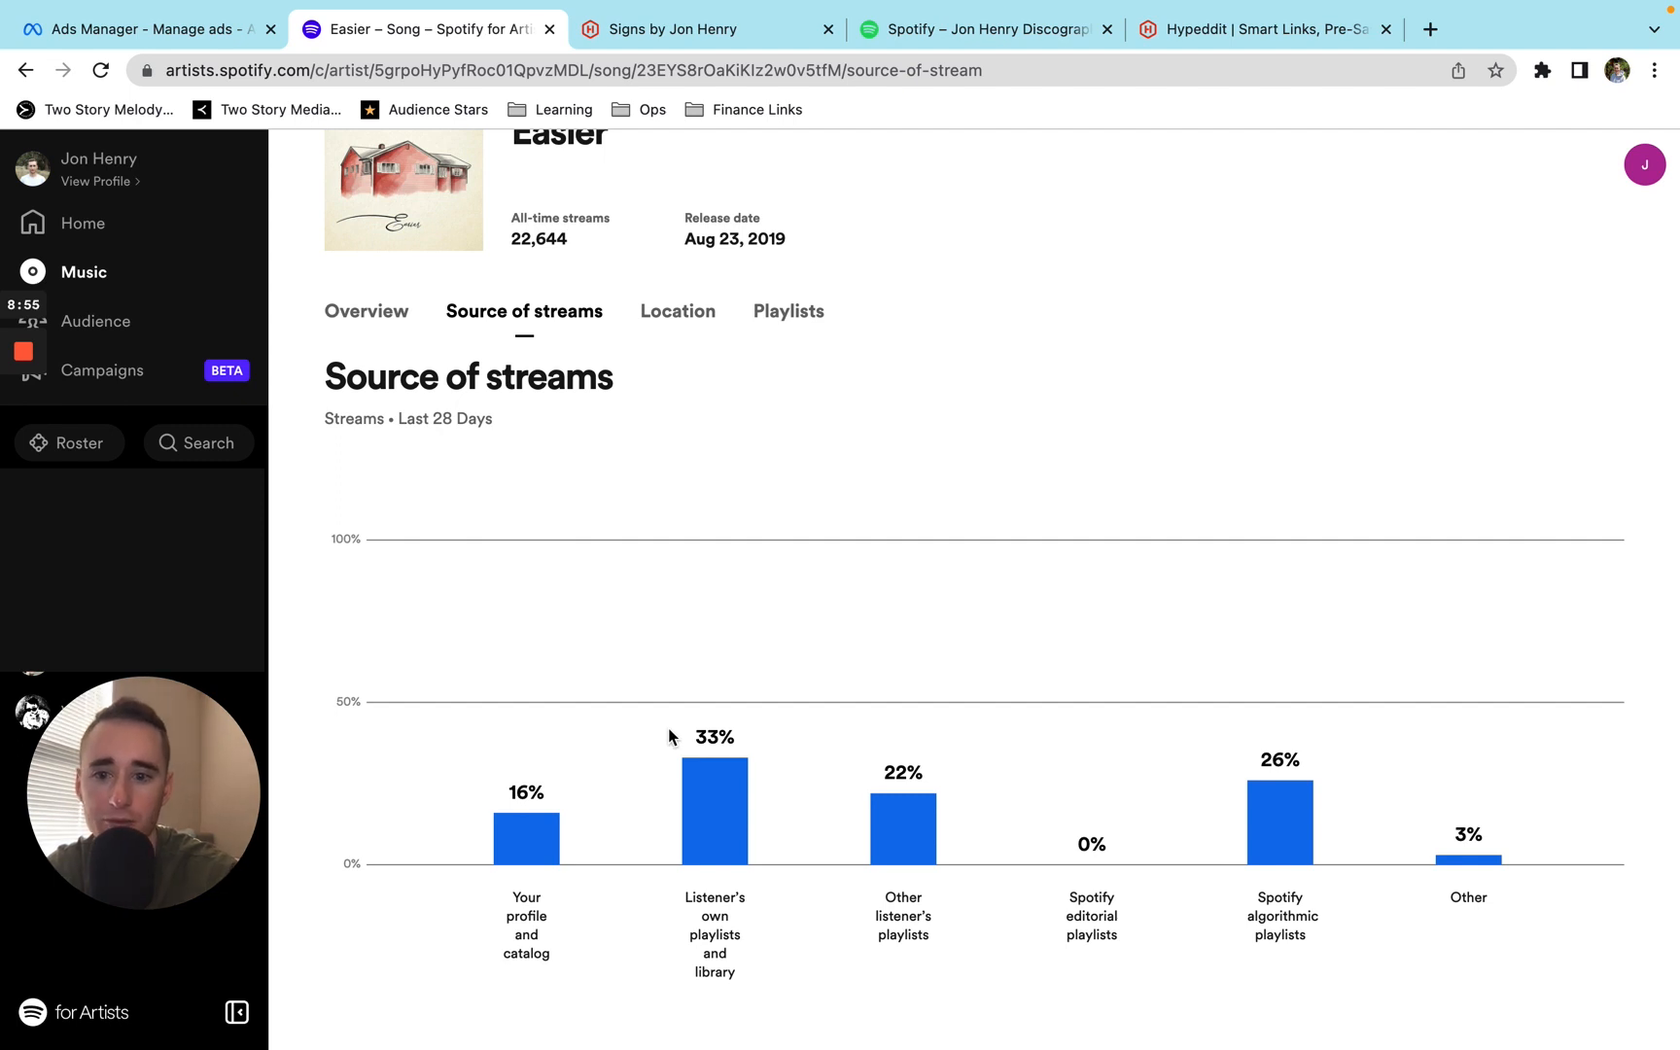
{"action": "mouse_move", "coordinate": [296, 465]}
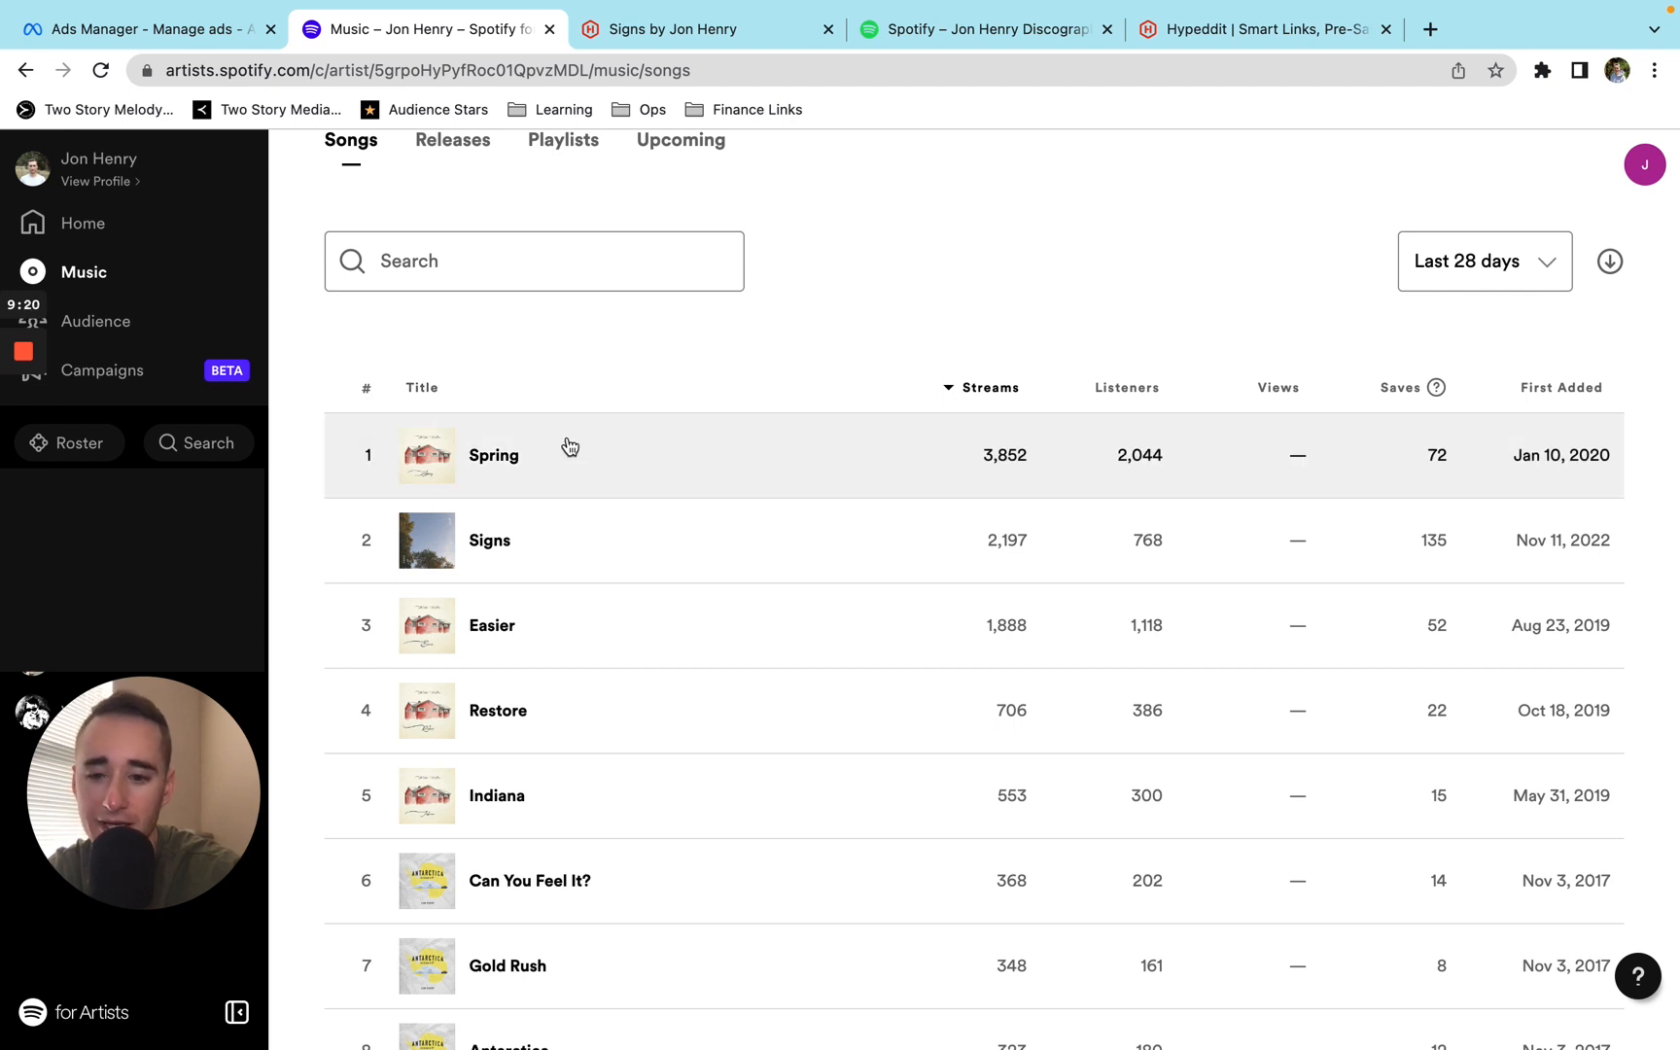
{"action": "mouse_move", "coordinate": [547, 743]}
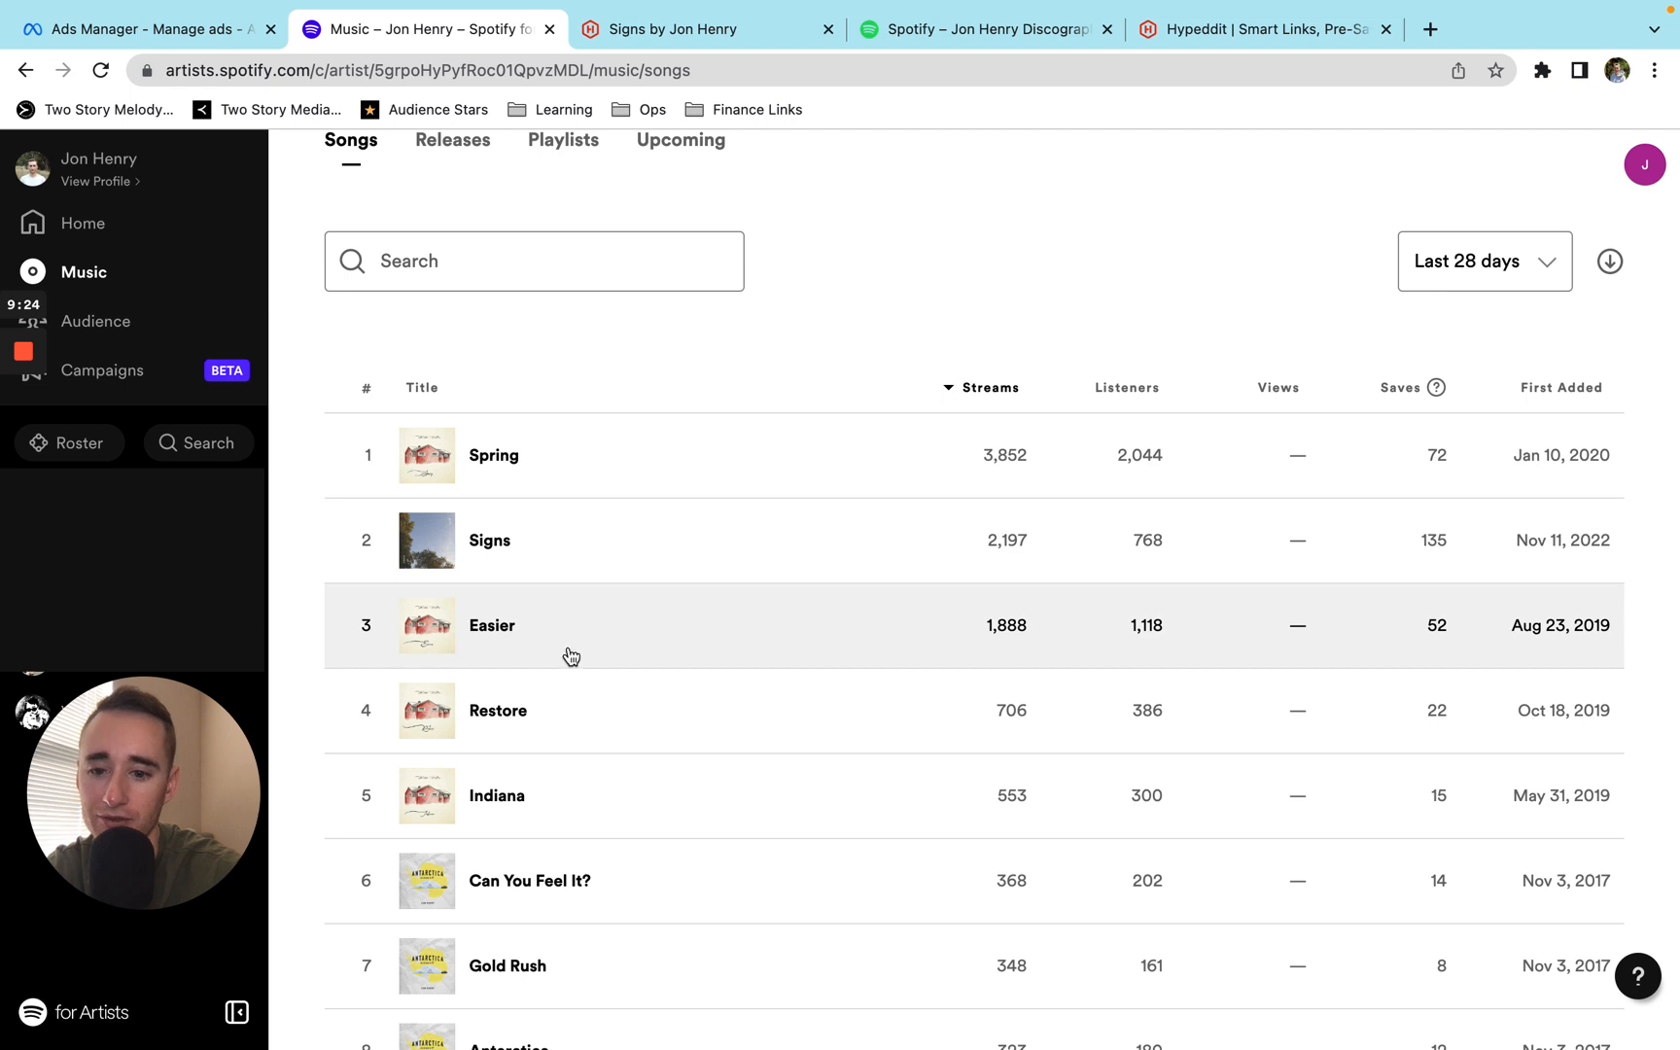
{"action": "mouse_move", "coordinate": [514, 721]}
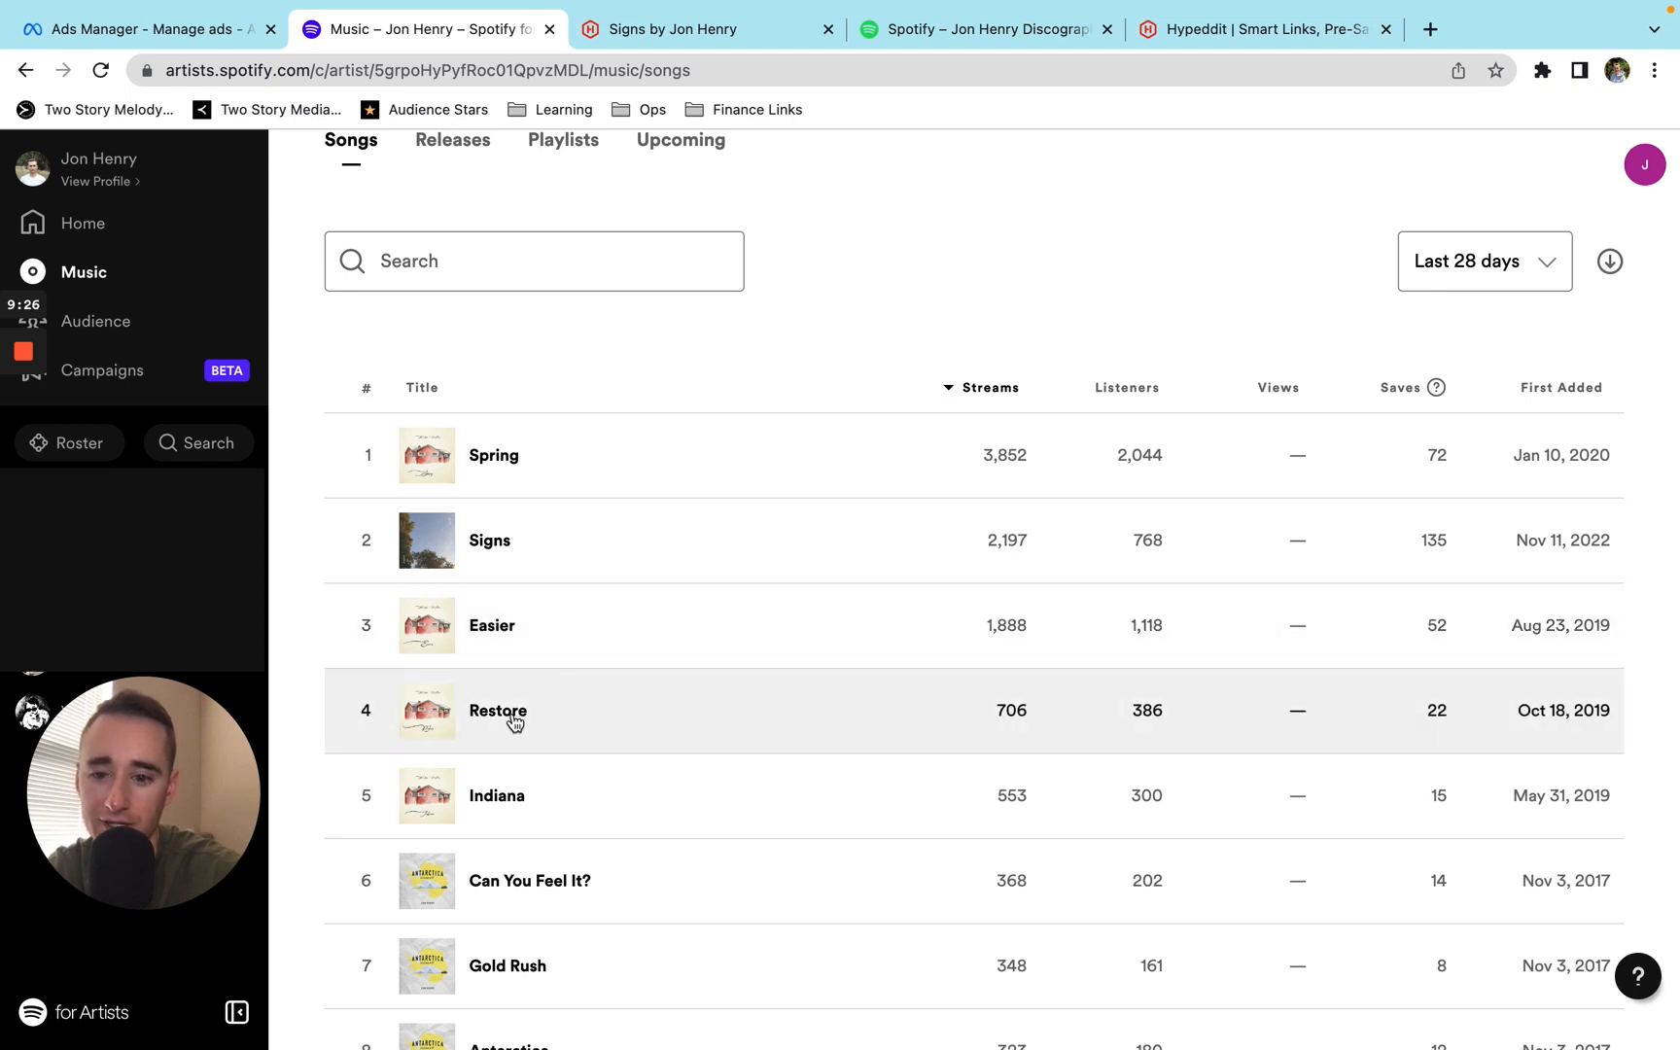
Check the public discography playlist, then return to the Spotify for Artists songs list.
{"action": "left_click", "coordinate": [984, 29]}
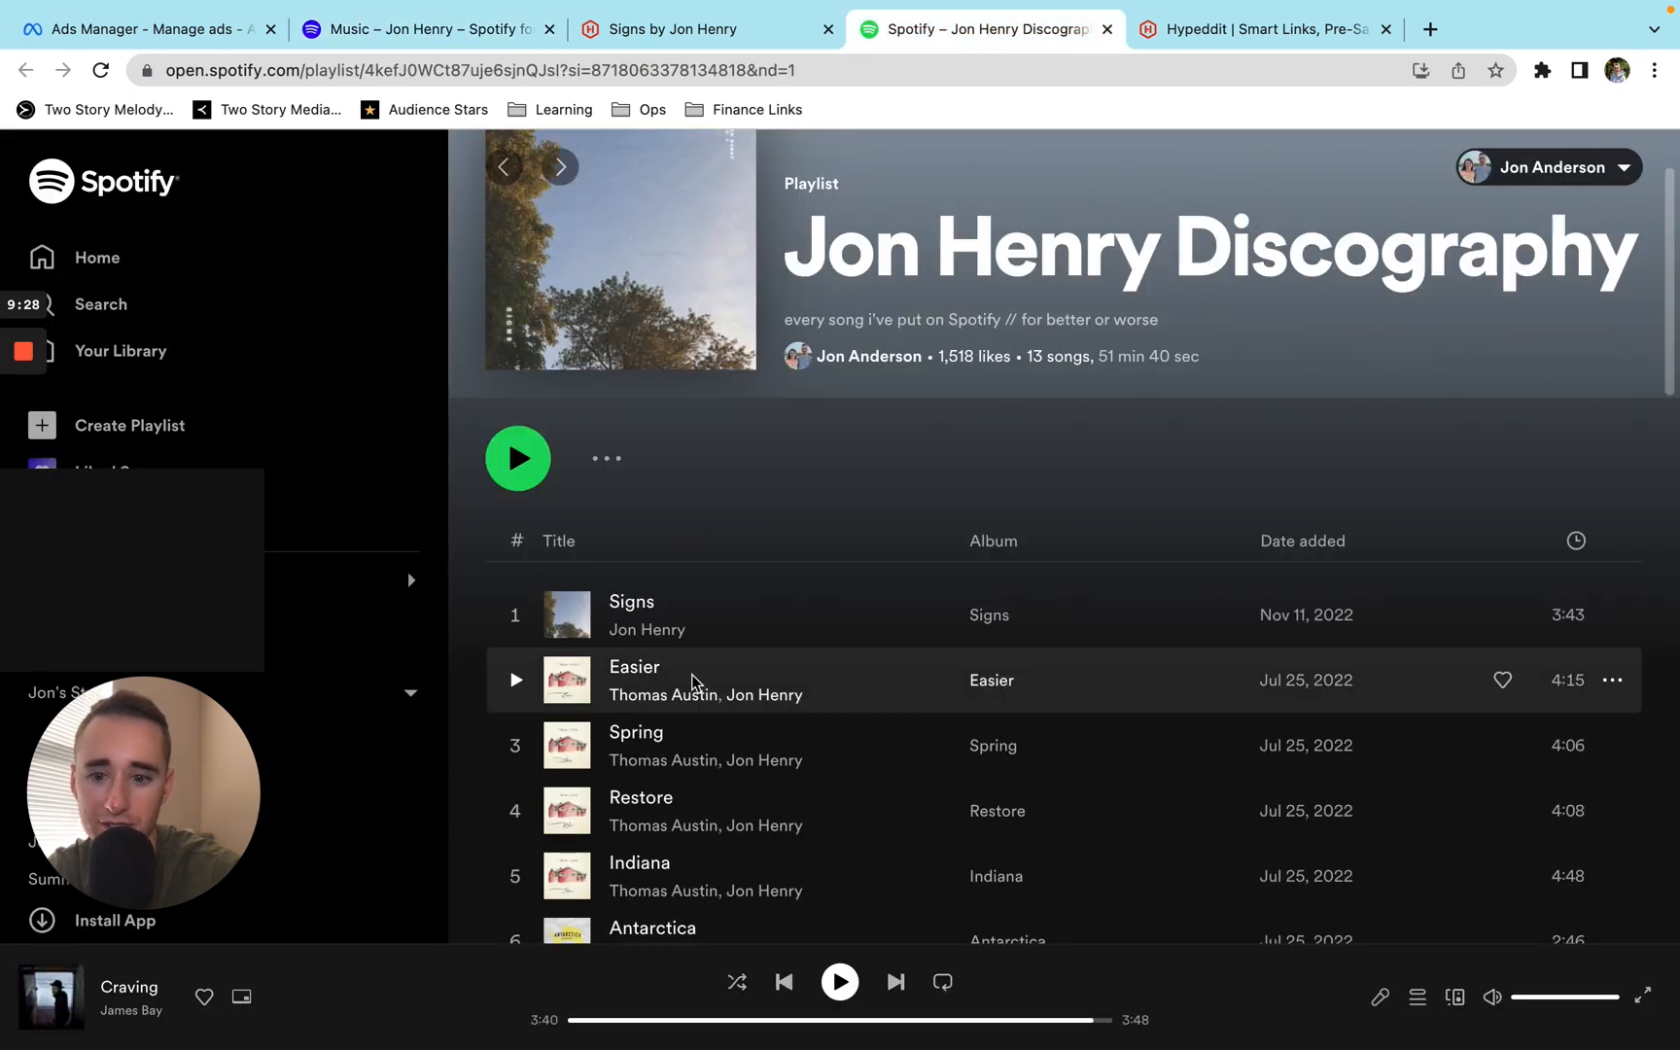
{"action": "scroll", "scroll_direction": "down", "scroll_amount": 3}
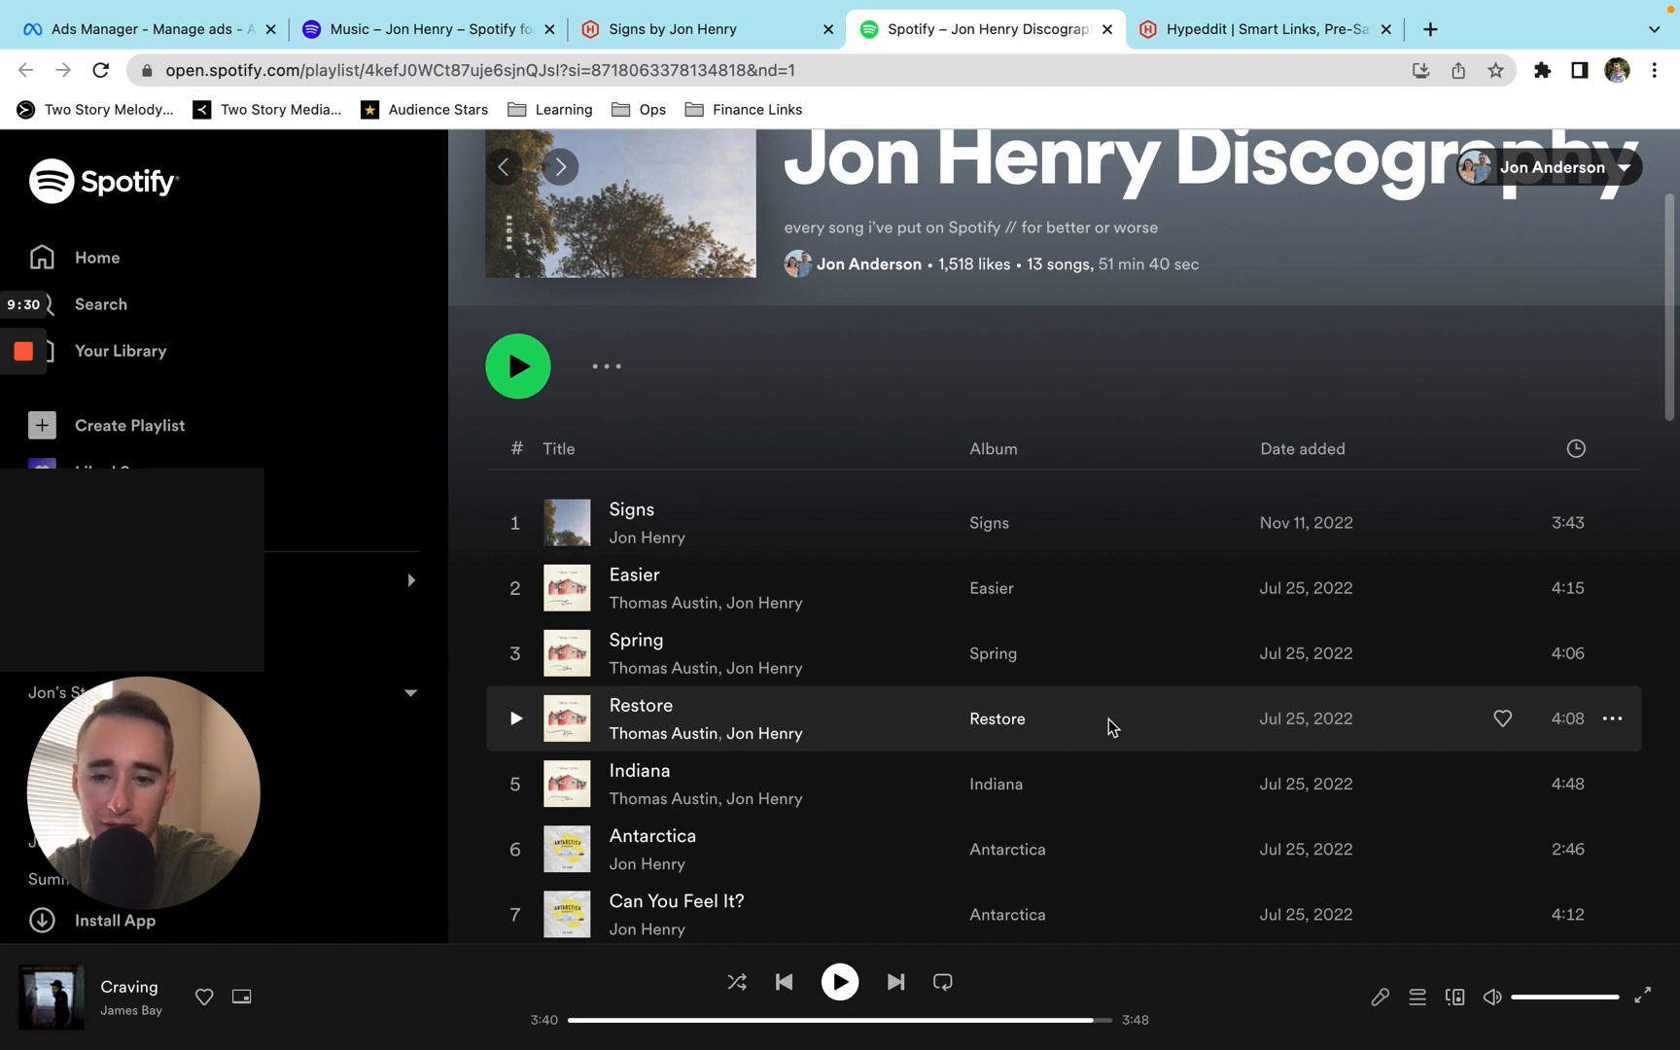
{"action": "left_click", "coordinate": [426, 30]}
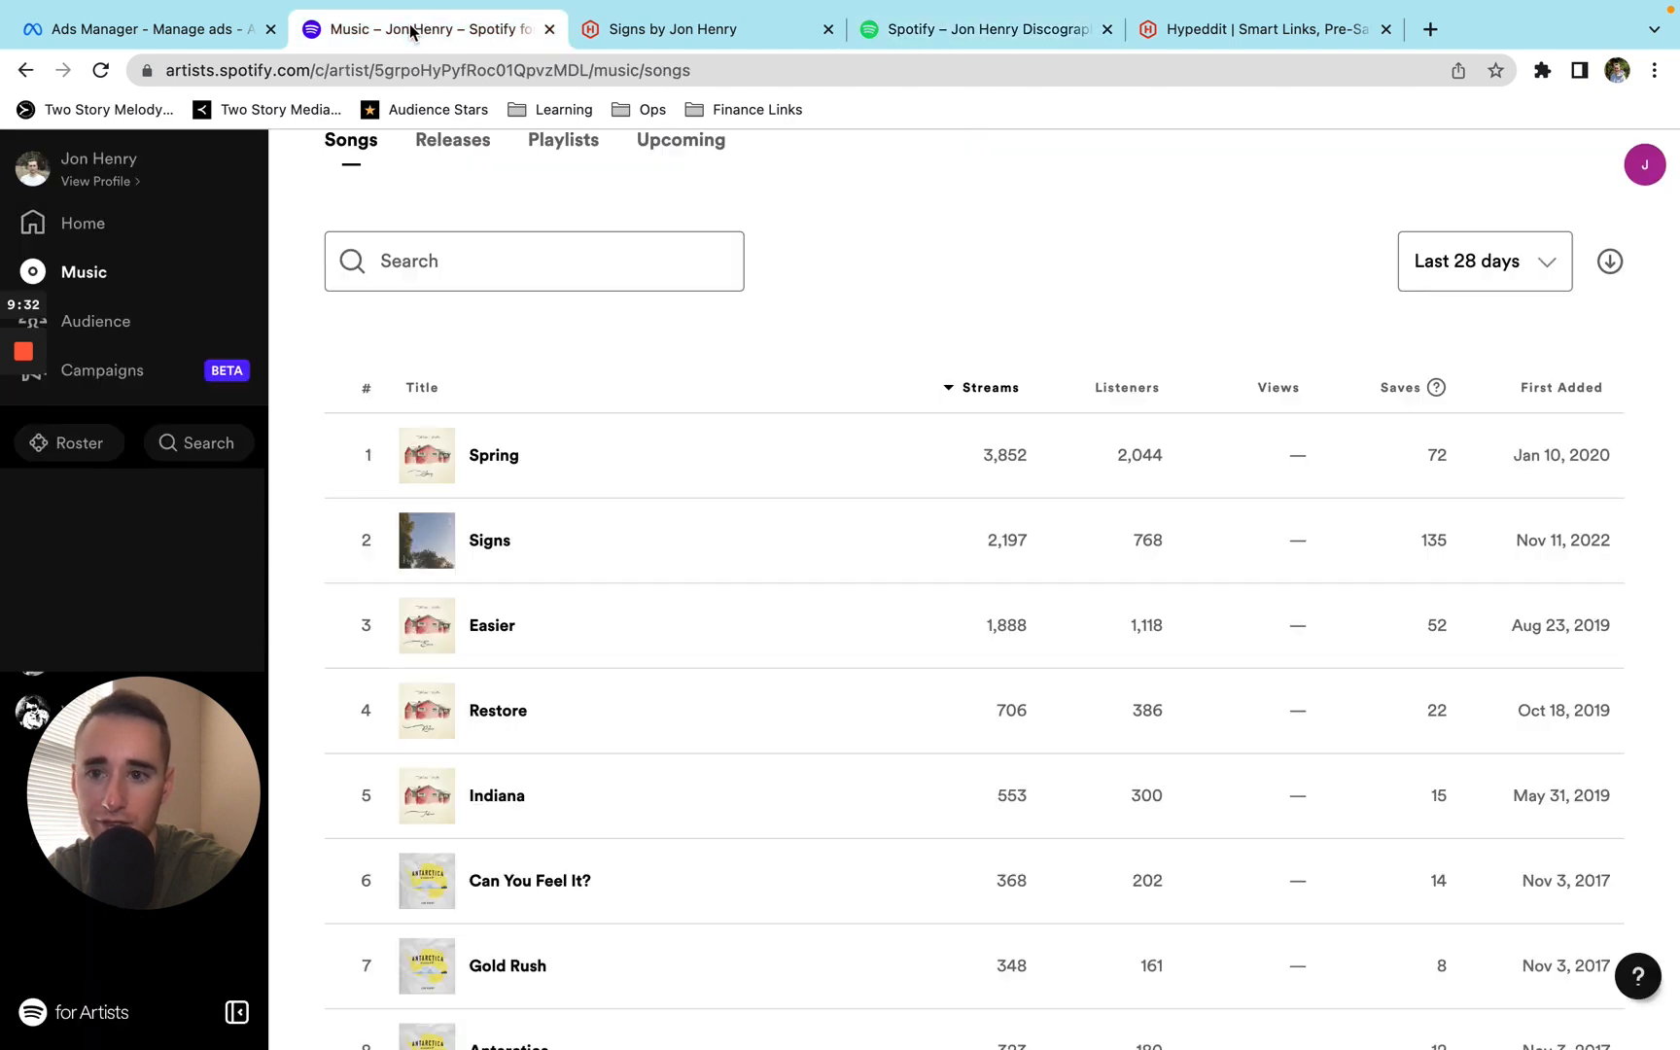
{"action": "mouse_move", "coordinate": [558, 750]}
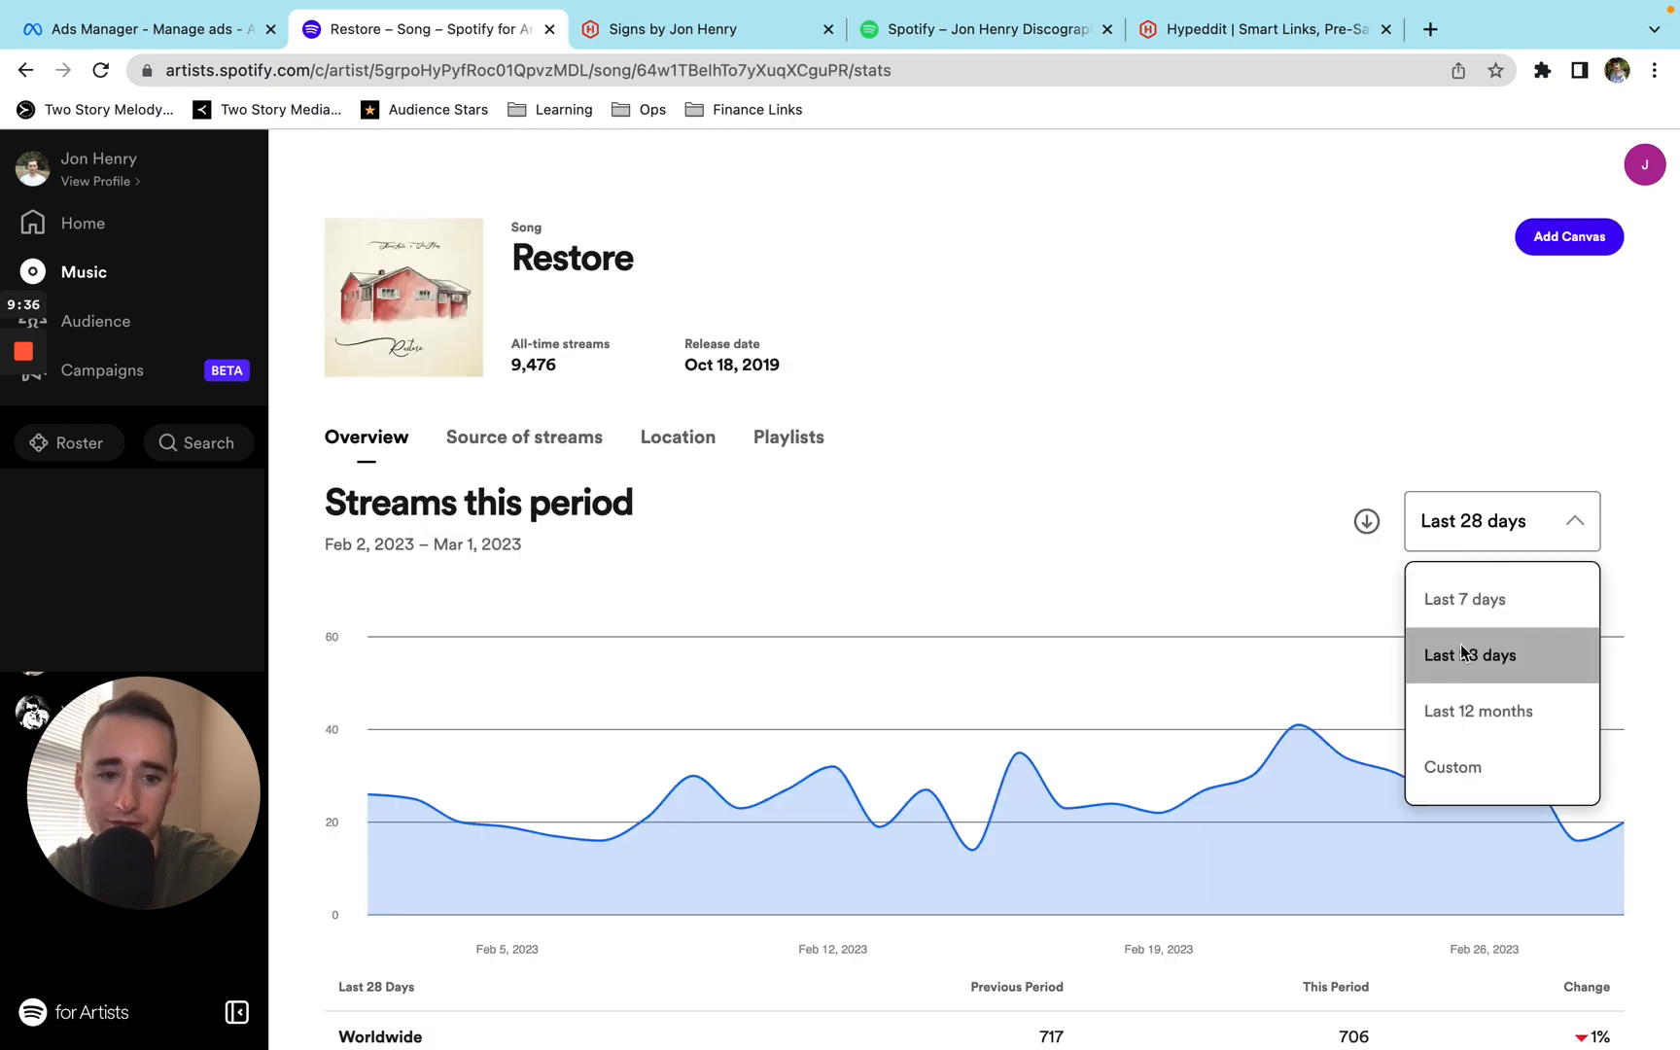
Show Restore's last 12 months (up 455%) and revisit the public discography playlist.
{"action": "left_click", "coordinate": [1477, 711]}
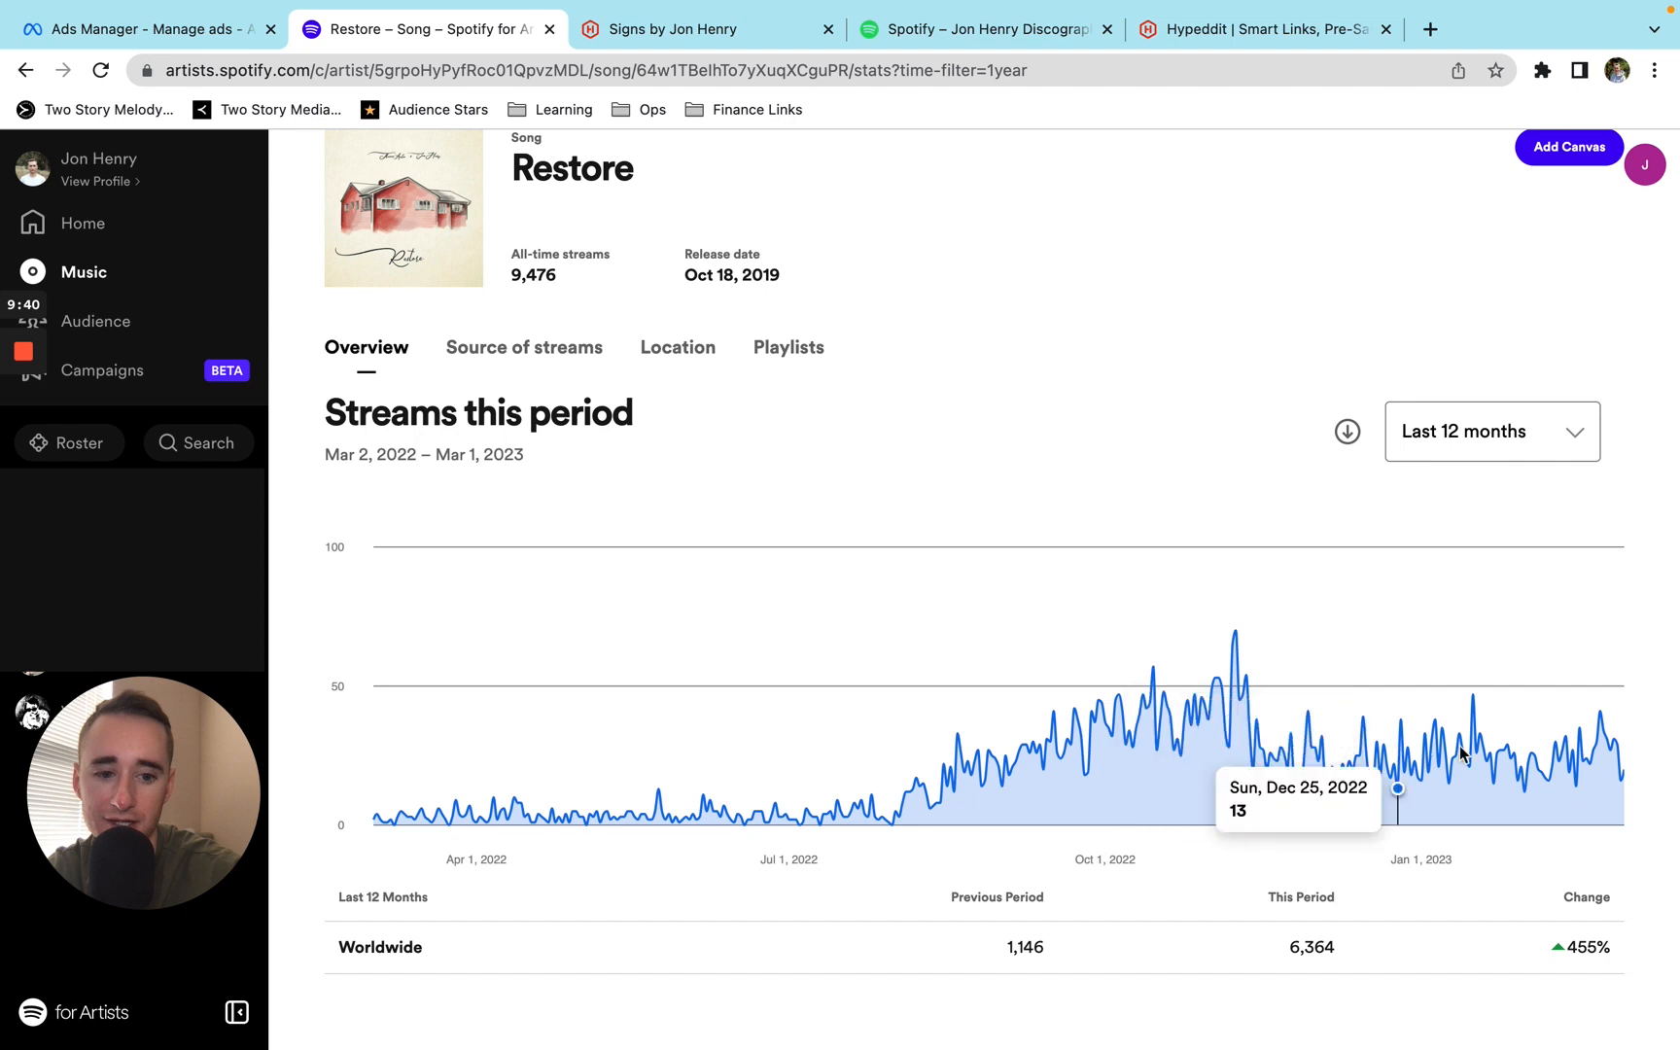
{"action": "mouse_move", "coordinate": [855, 805]}
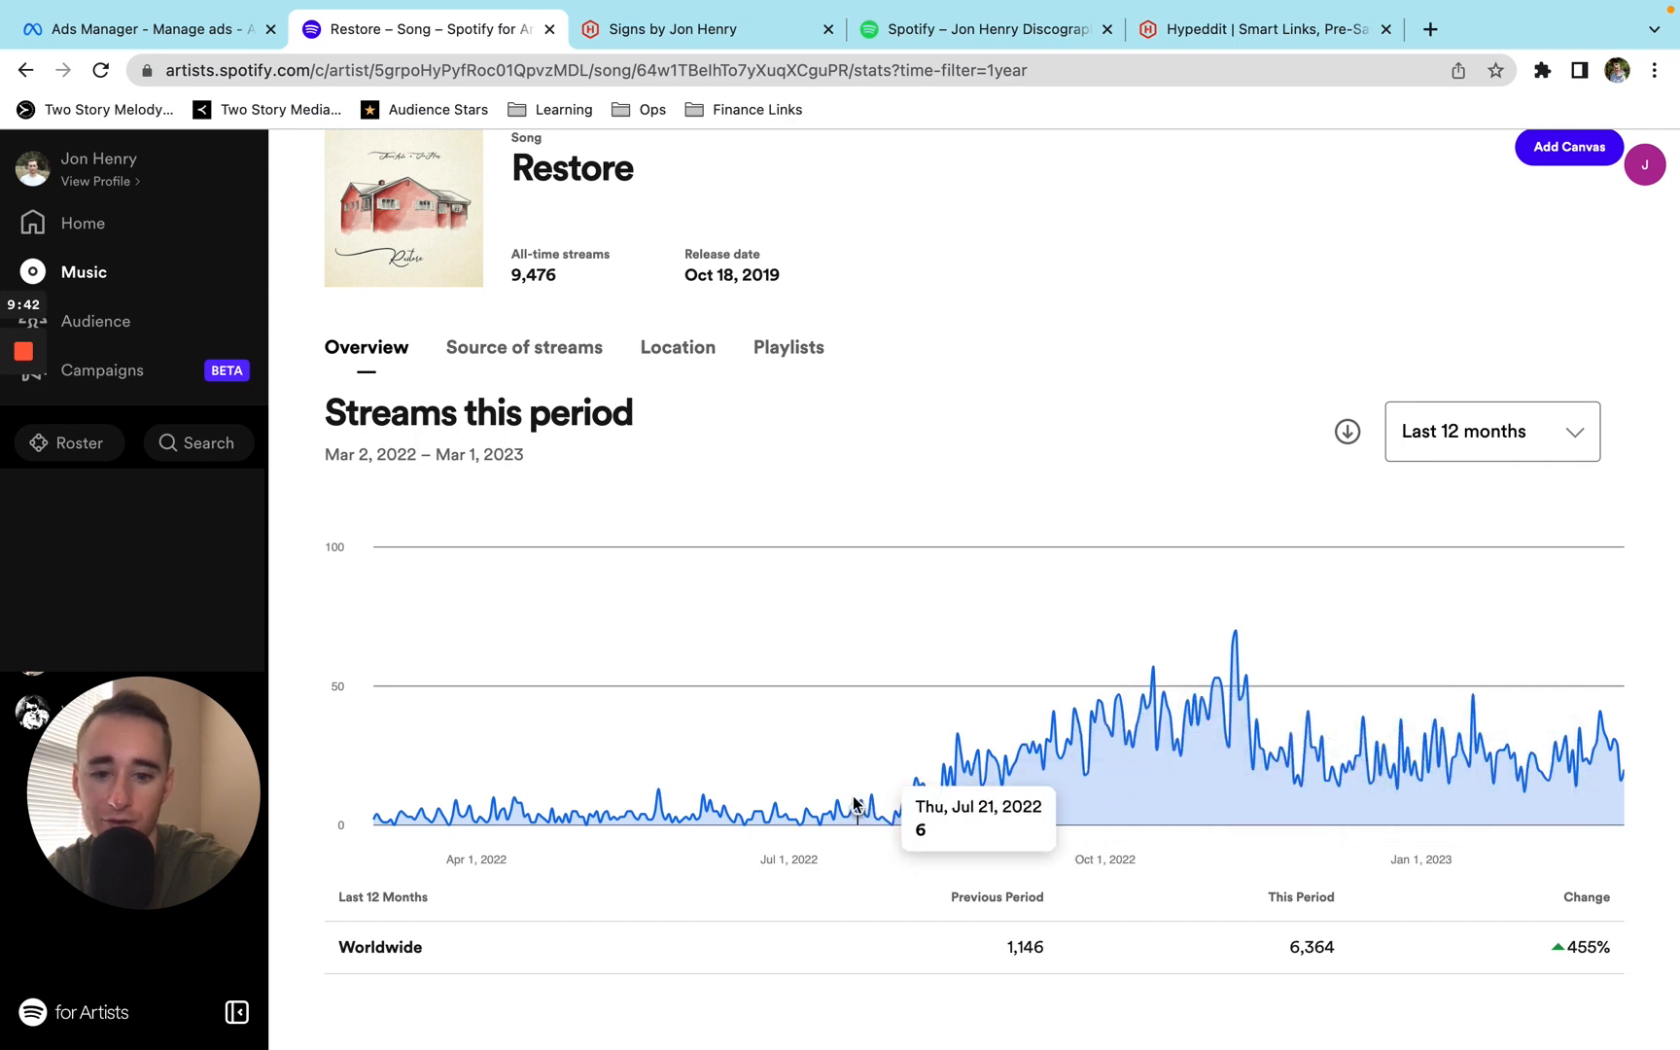
{"action": "mouse_move", "coordinate": [1594, 753]}
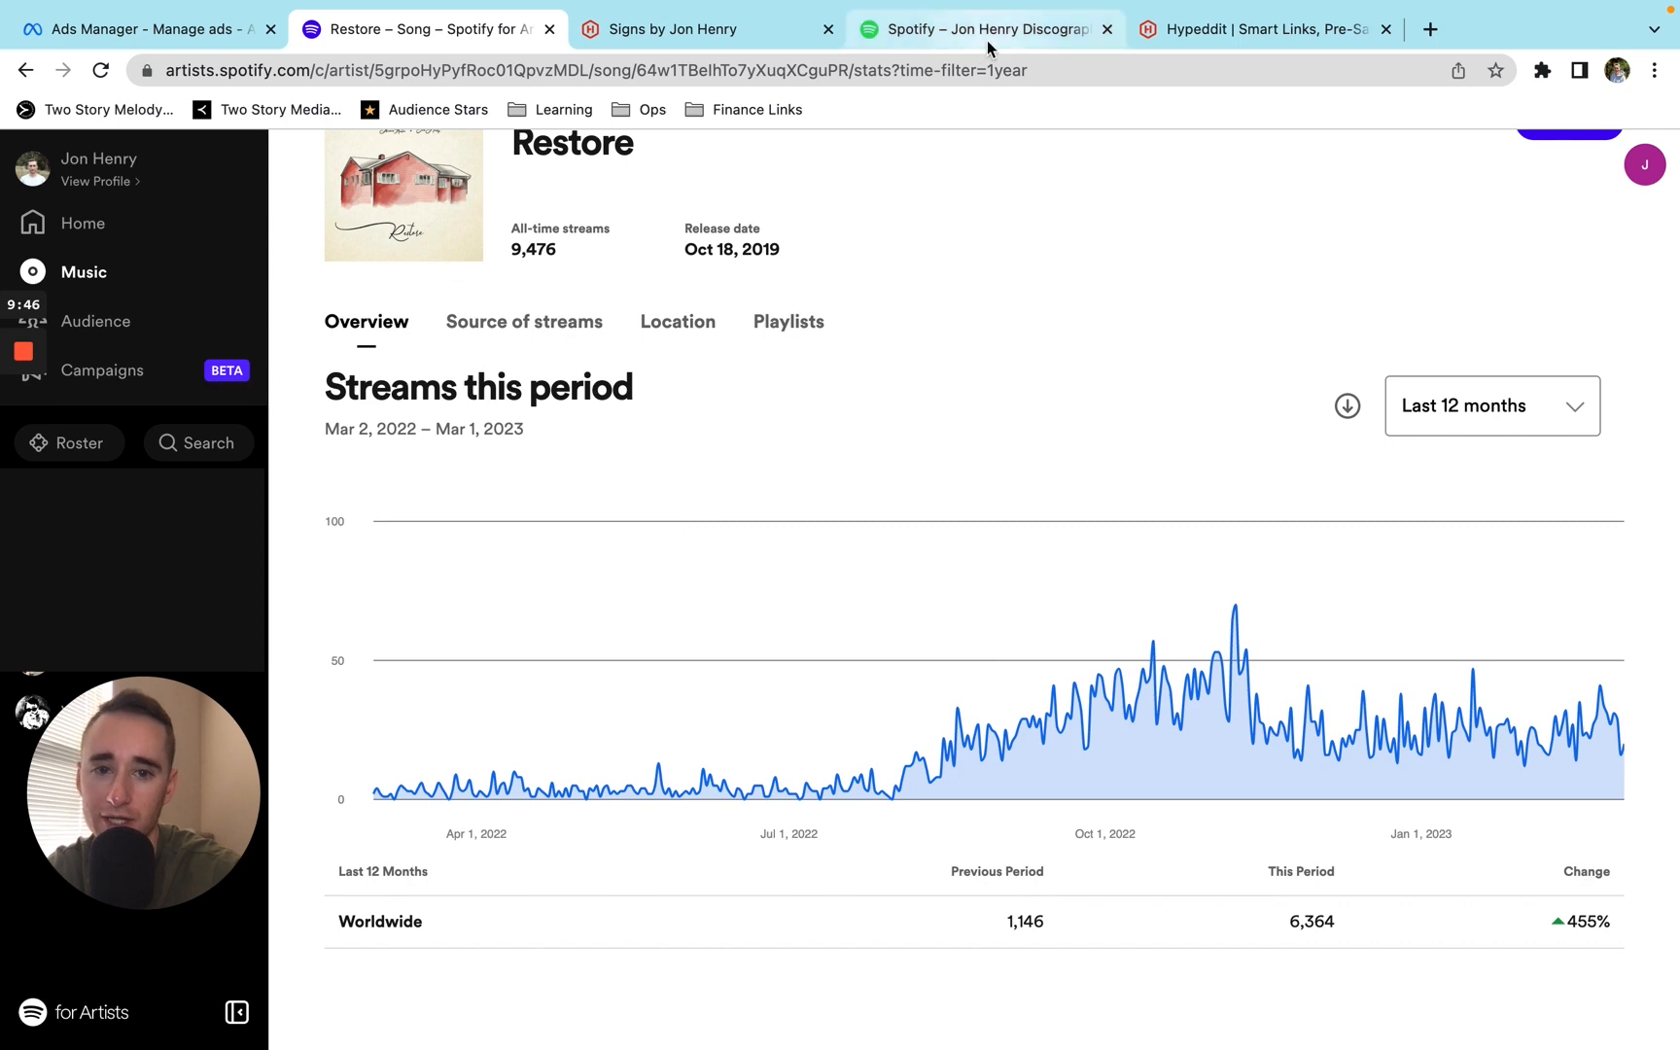
{"action": "left_click", "coordinate": [986, 29]}
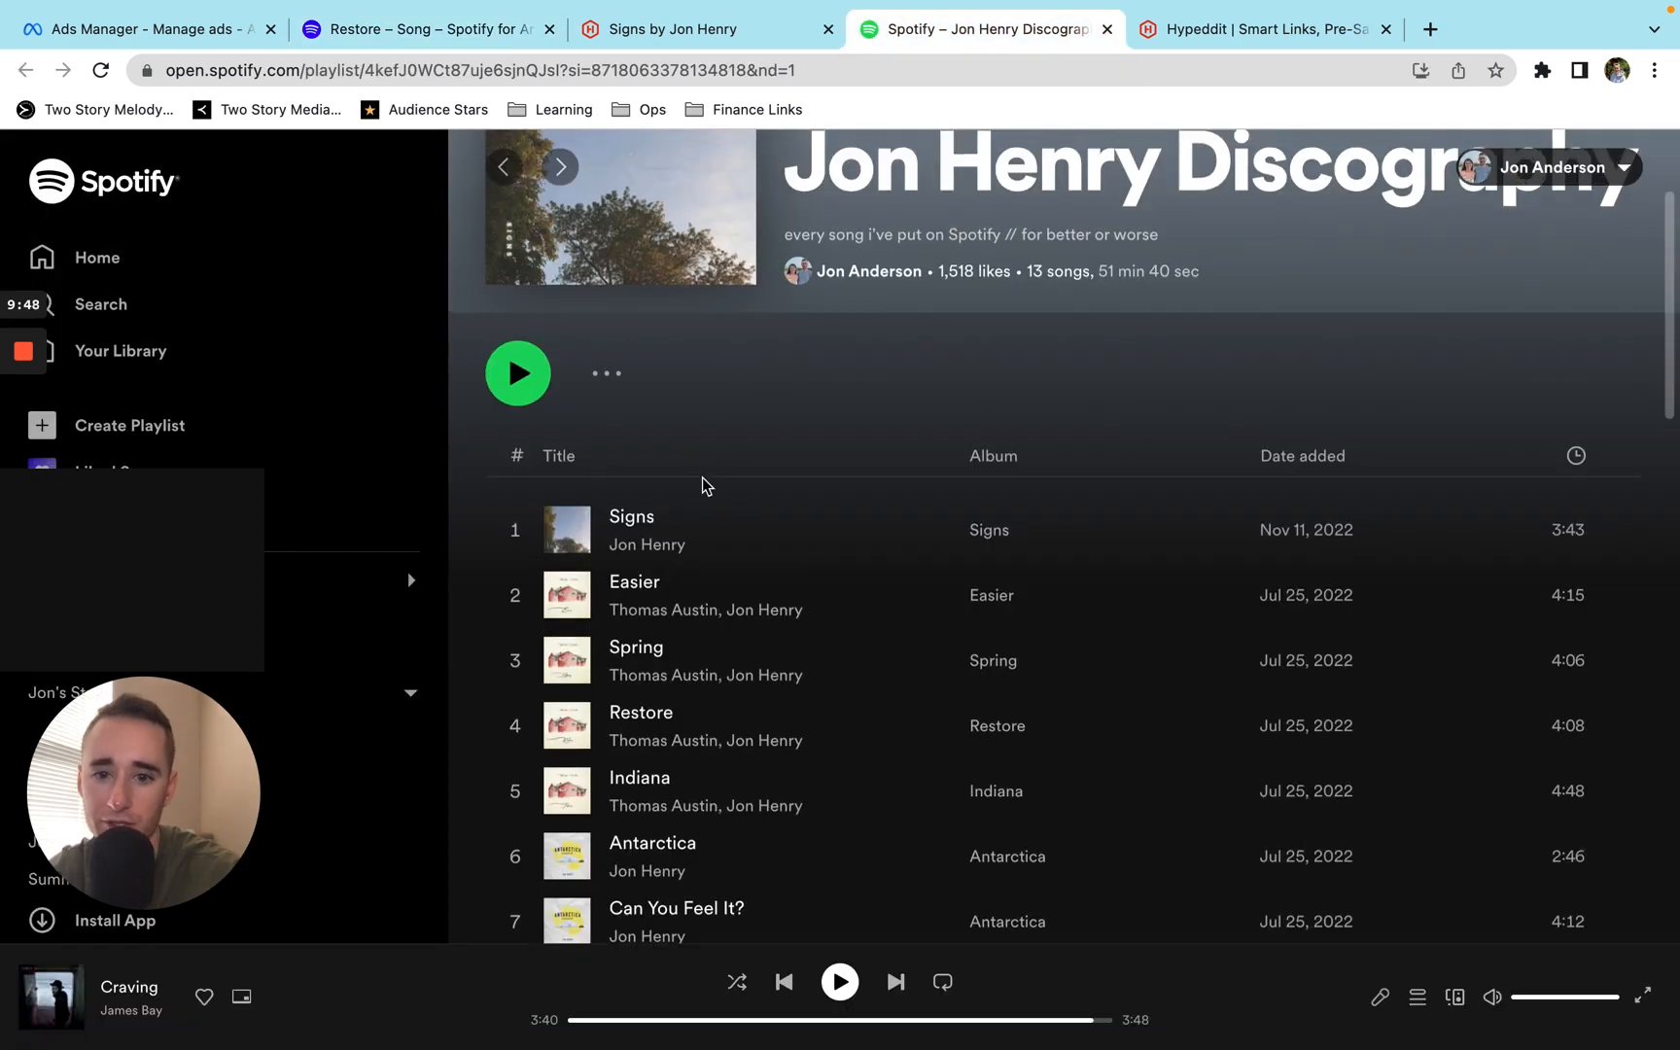
{"action": "scroll", "scroll_direction": "down", "scroll_amount": 3}
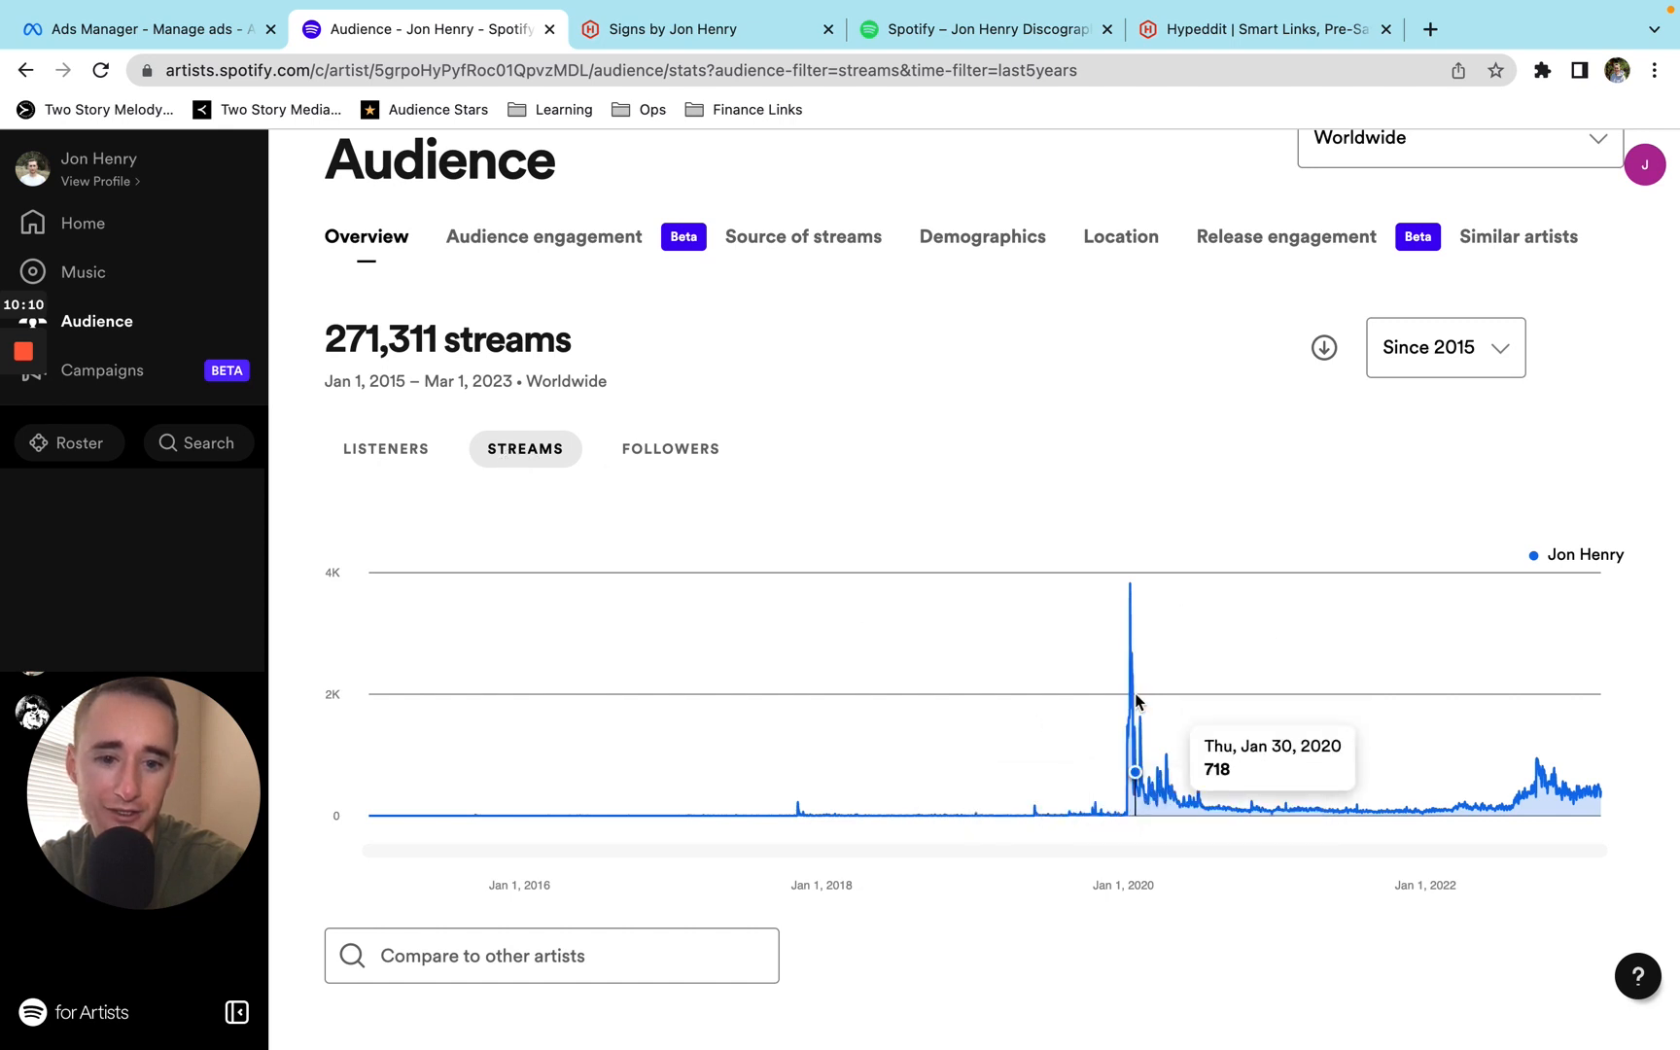
{"action": "mouse_move", "coordinate": [1132, 598]}
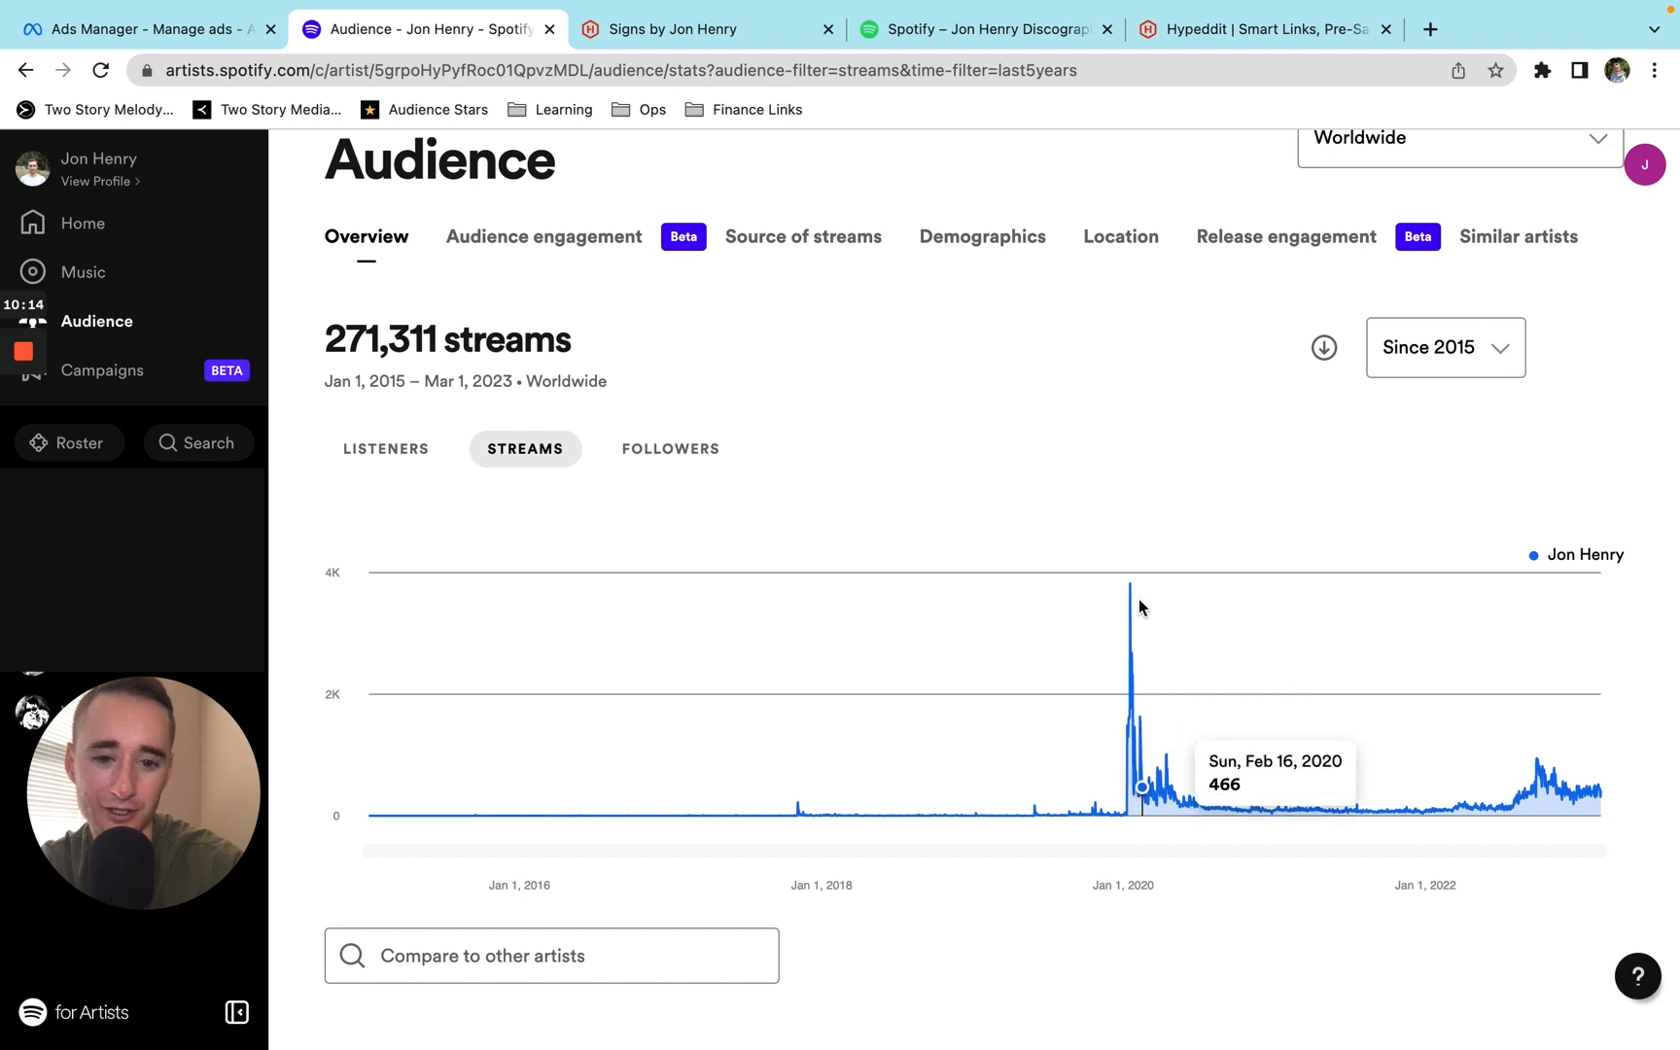
{"action": "mouse_move", "coordinate": [1554, 777]}
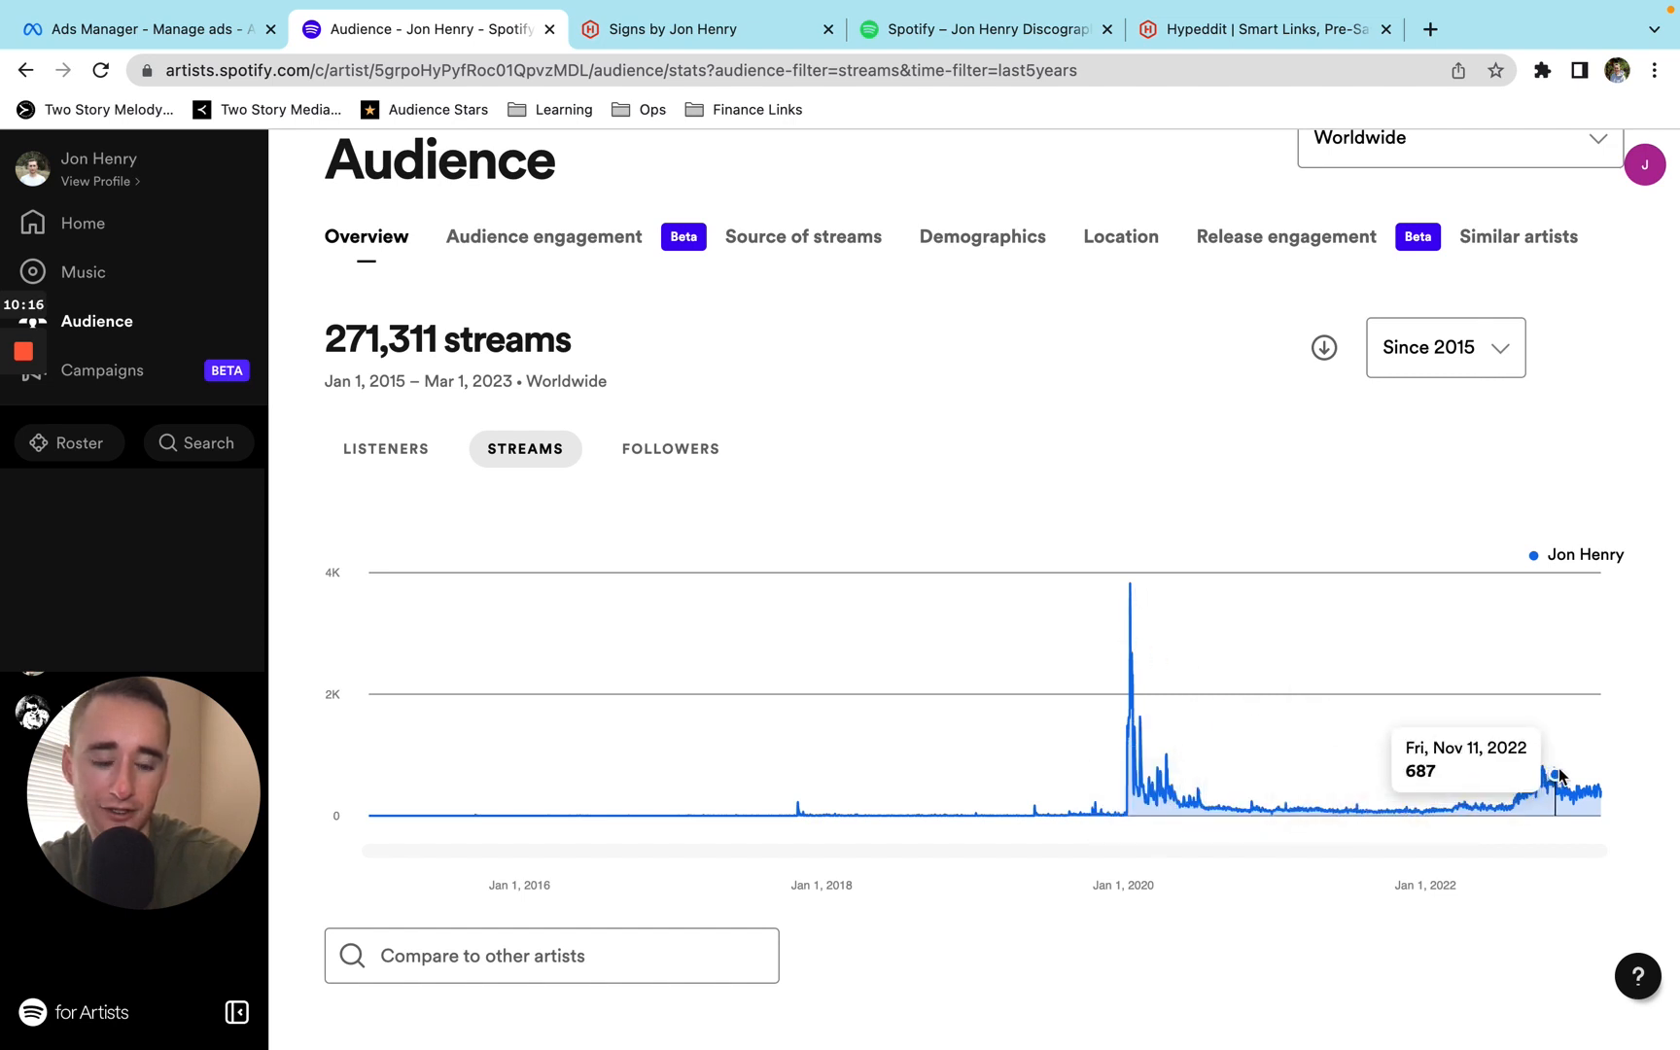
{"action": "mouse_move", "coordinate": [1234, 811]}
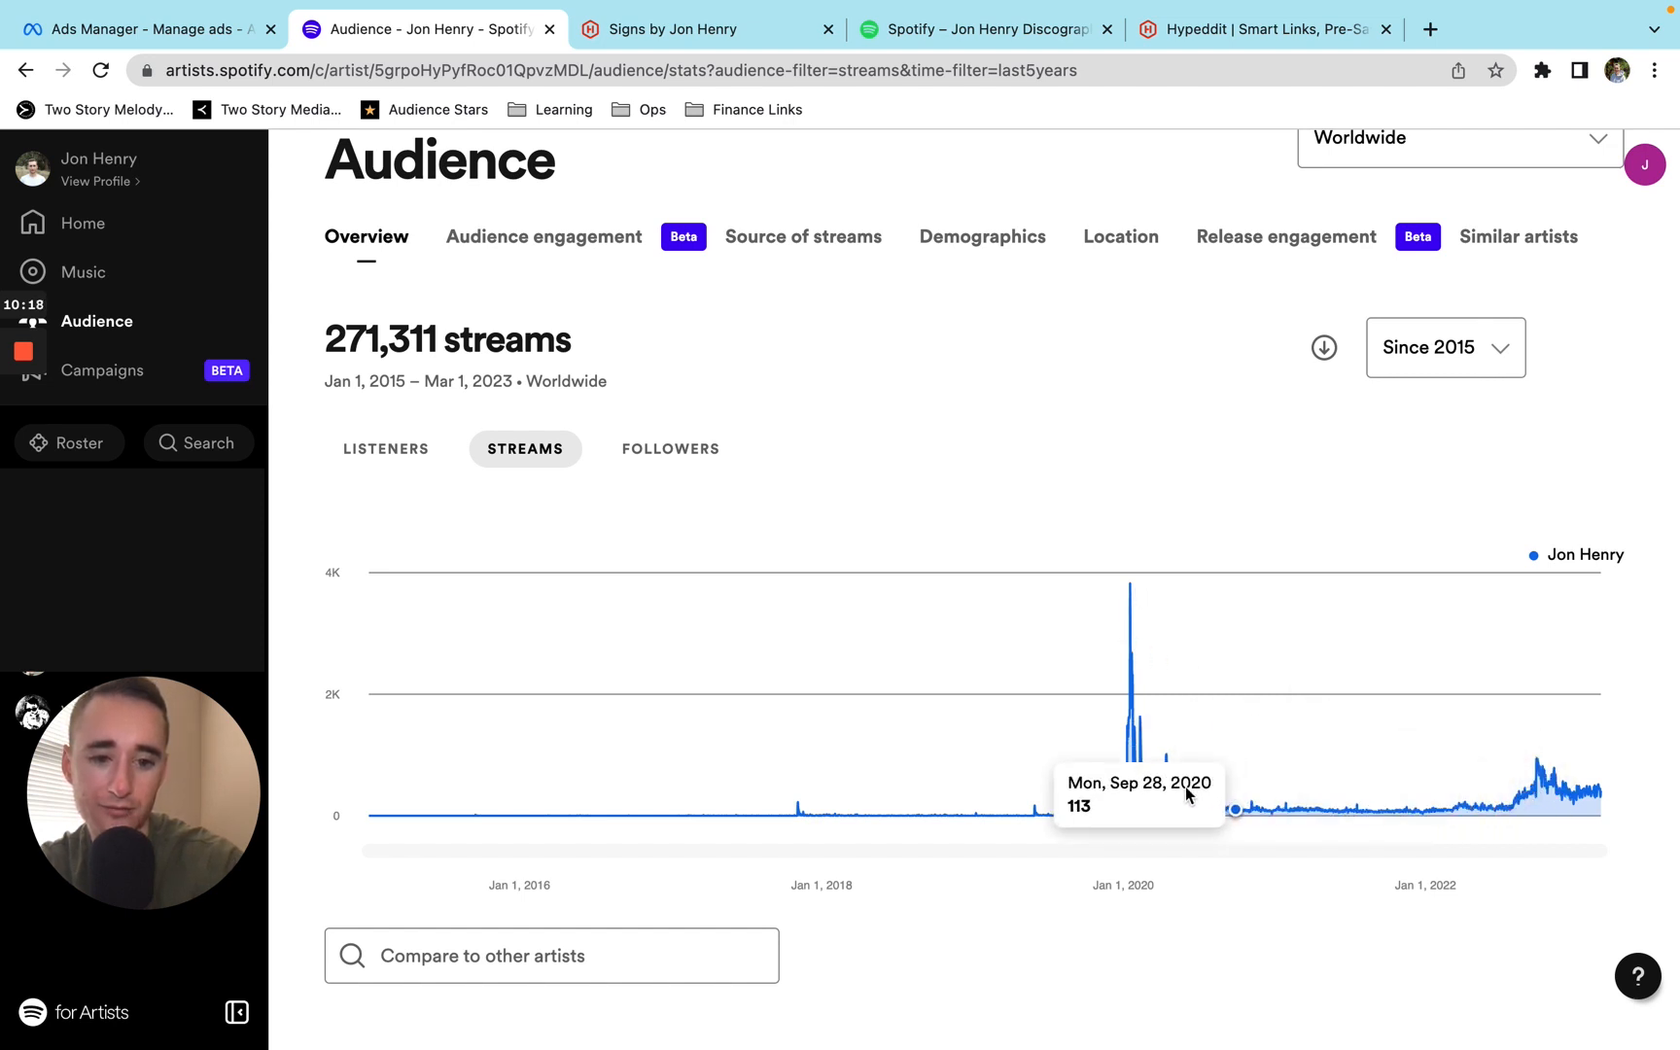
{"action": "mouse_move", "coordinate": [1407, 801]}
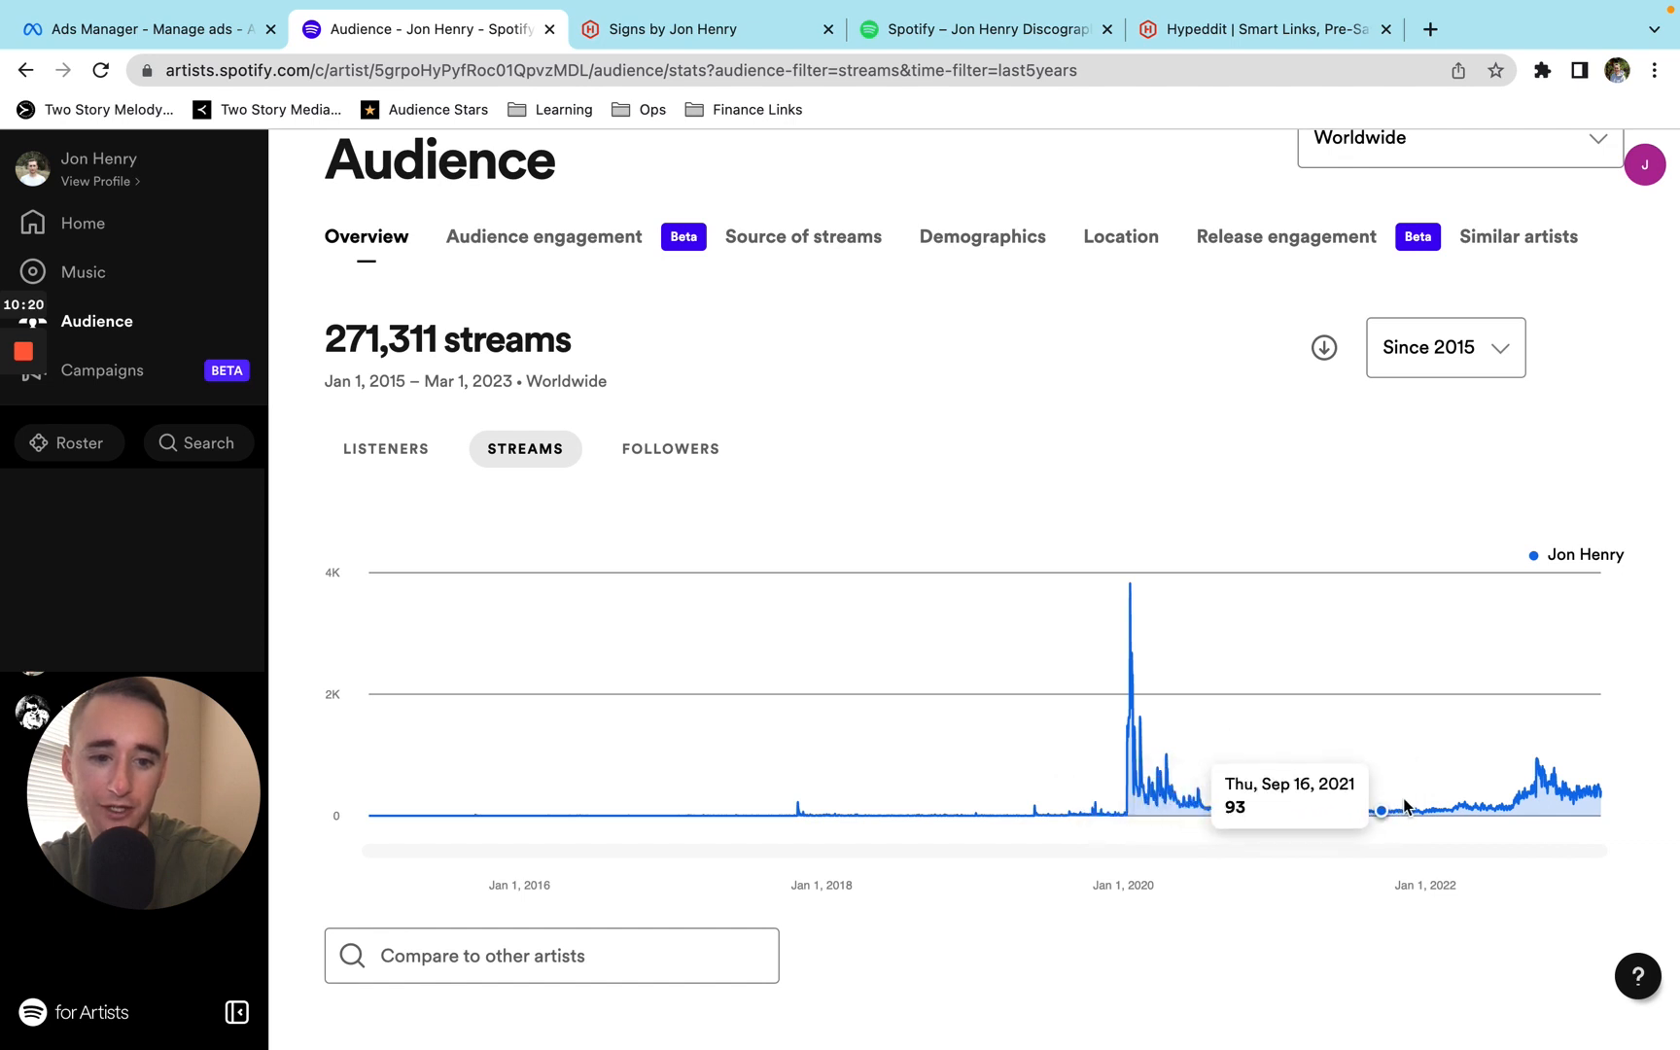
{"action": "mouse_move", "coordinate": [1581, 788]}
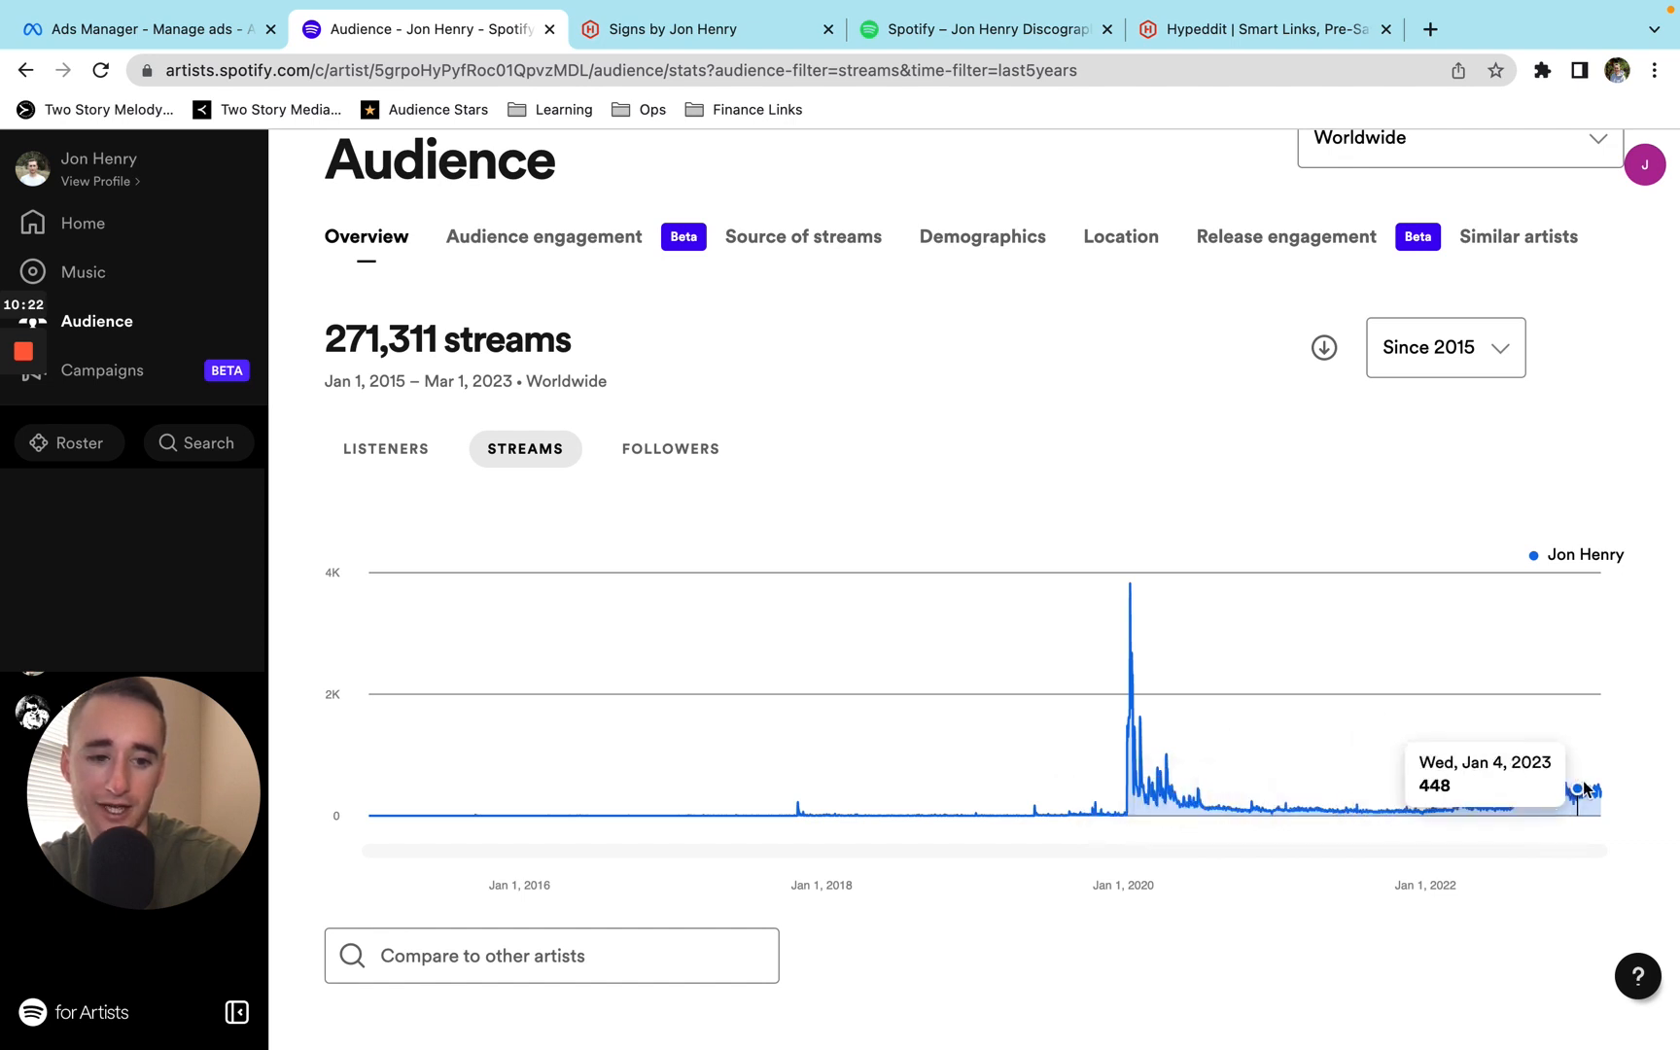
{"action": "mouse_move", "coordinate": [1600, 790]}
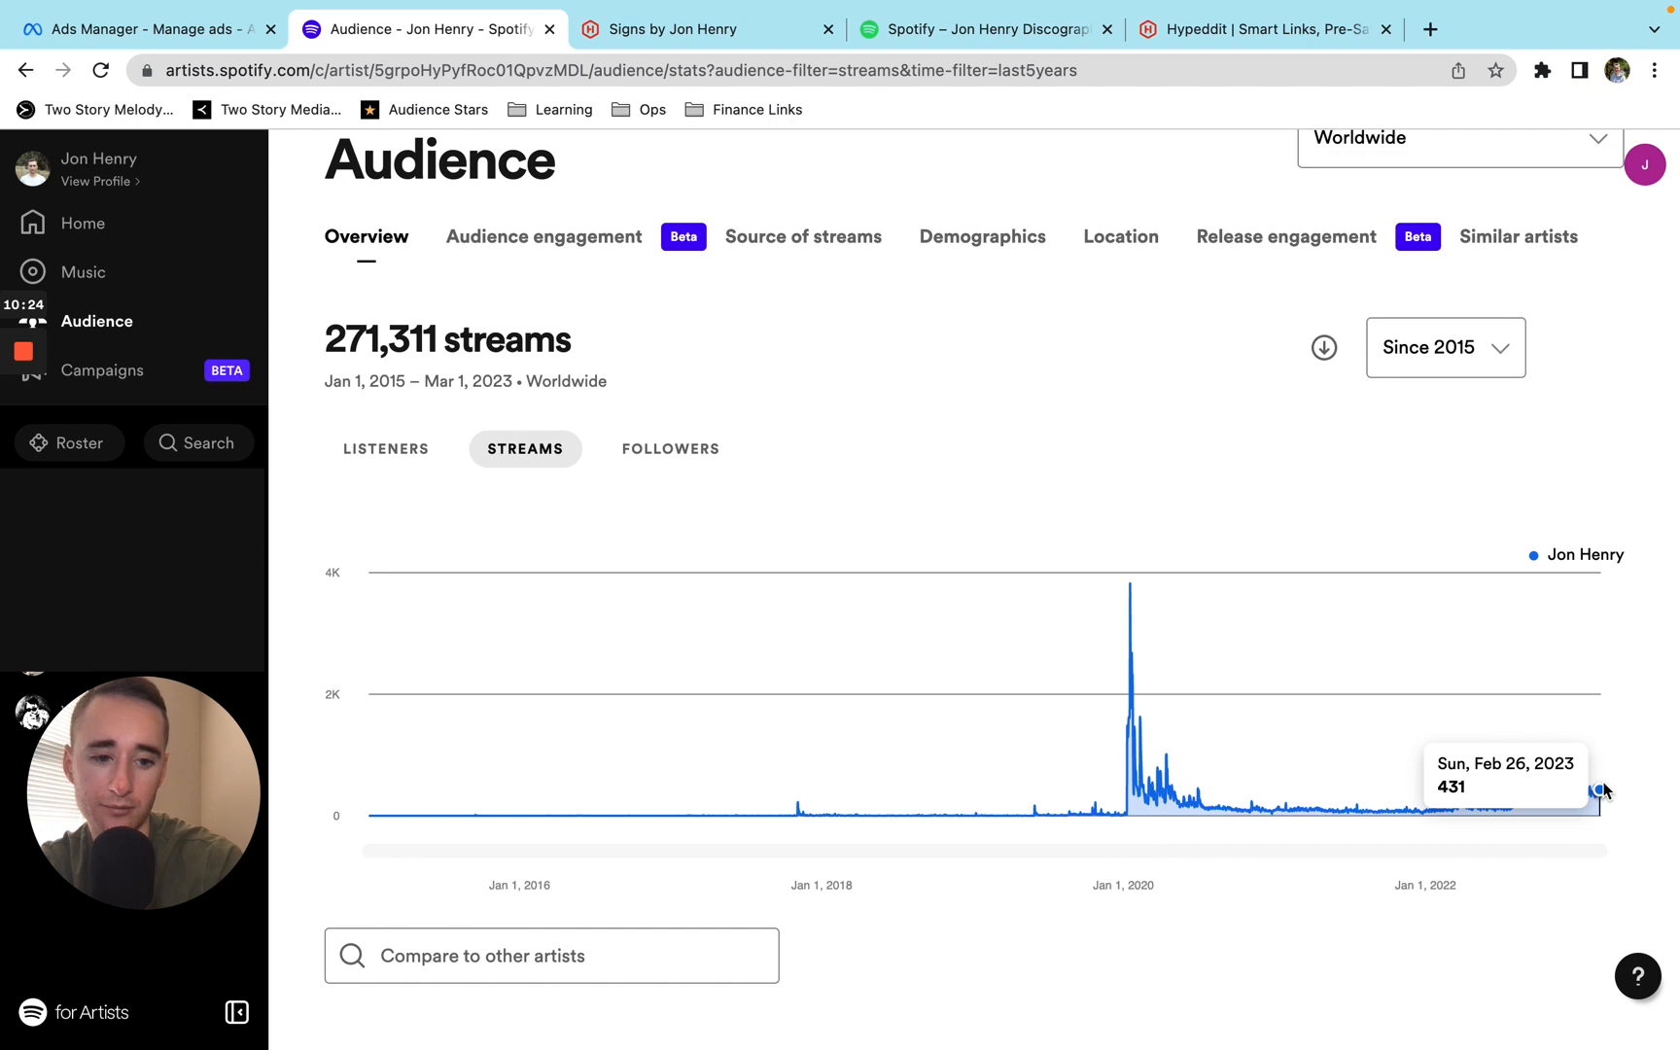
Switch the Audience chart since 2015 from streams to followers (286 total).
{"action": "left_click", "coordinate": [669, 449]}
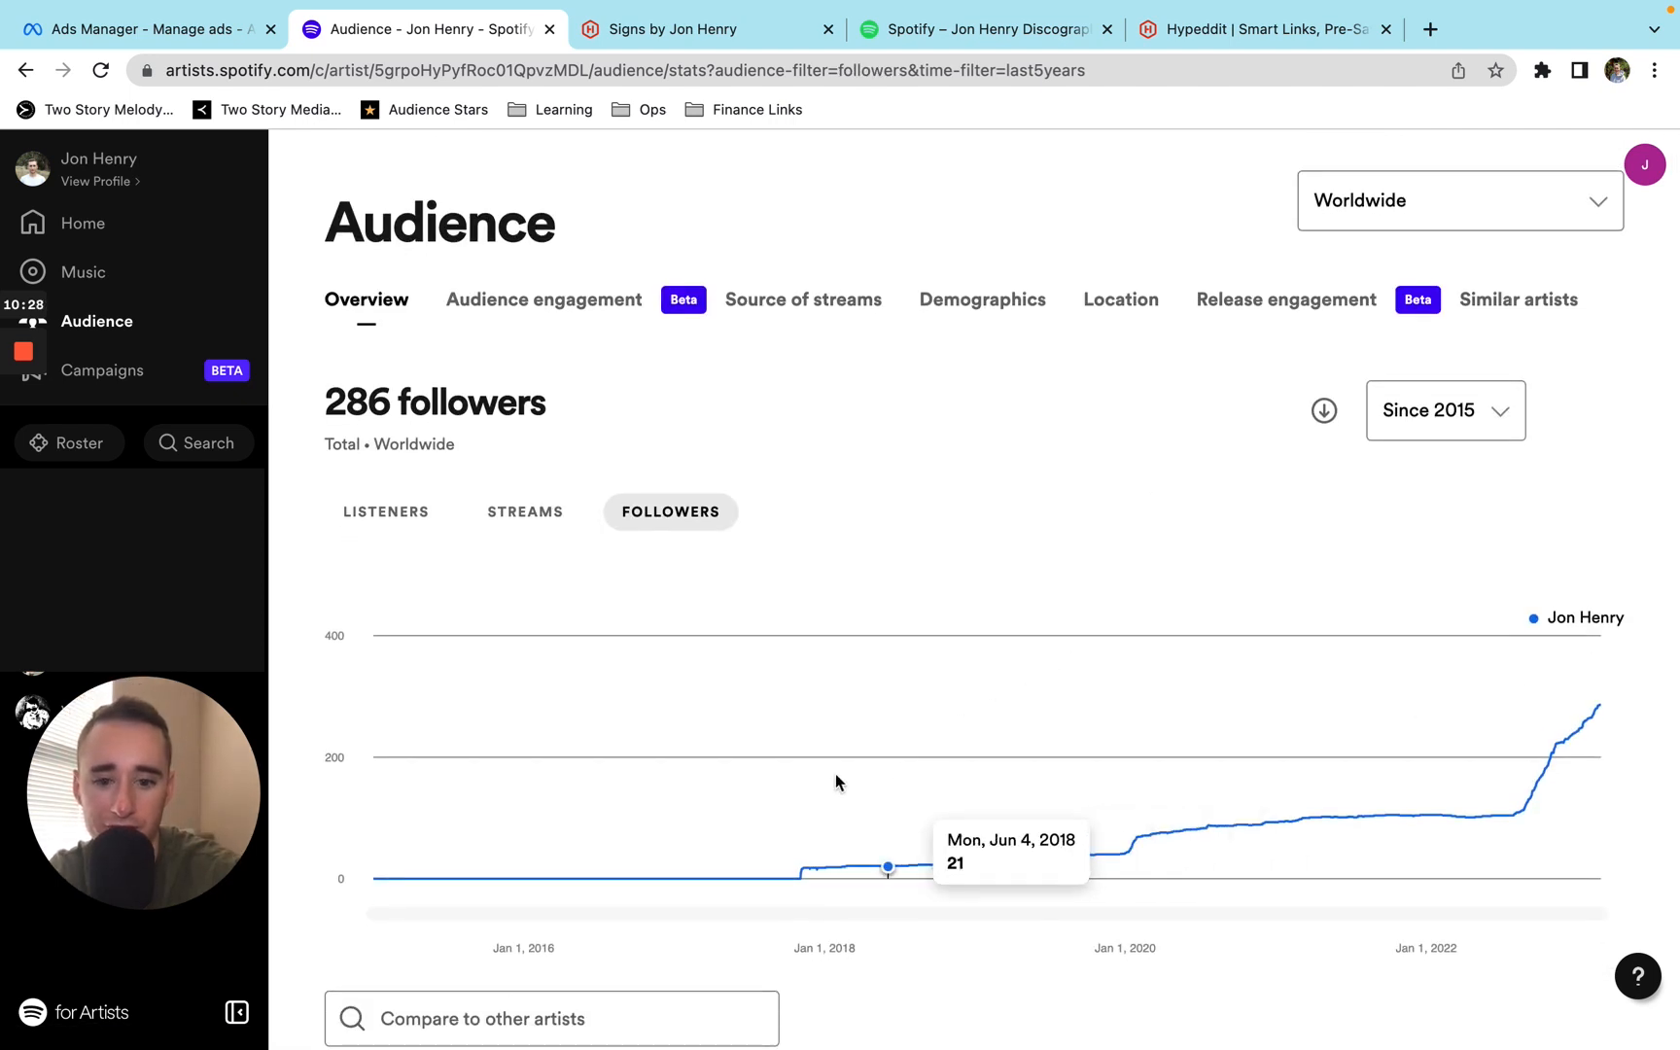
{"action": "mouse_move", "coordinate": [1225, 813]}
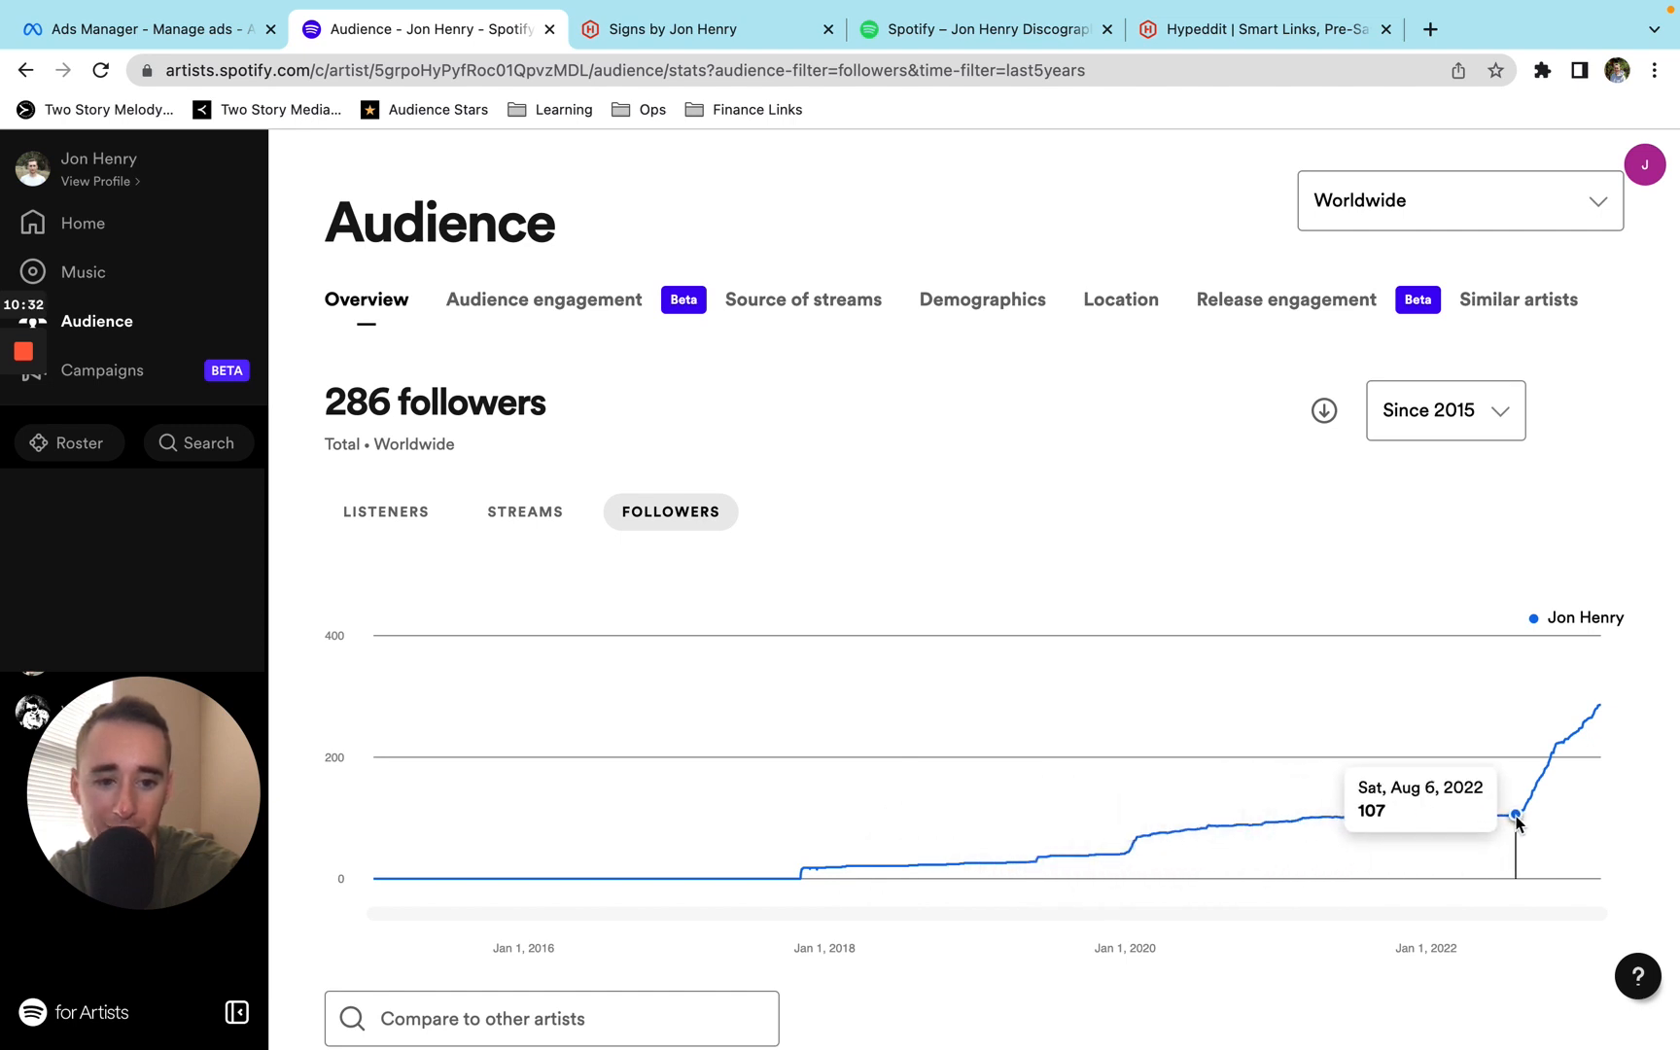
{"action": "mouse_move", "coordinate": [884, 569]}
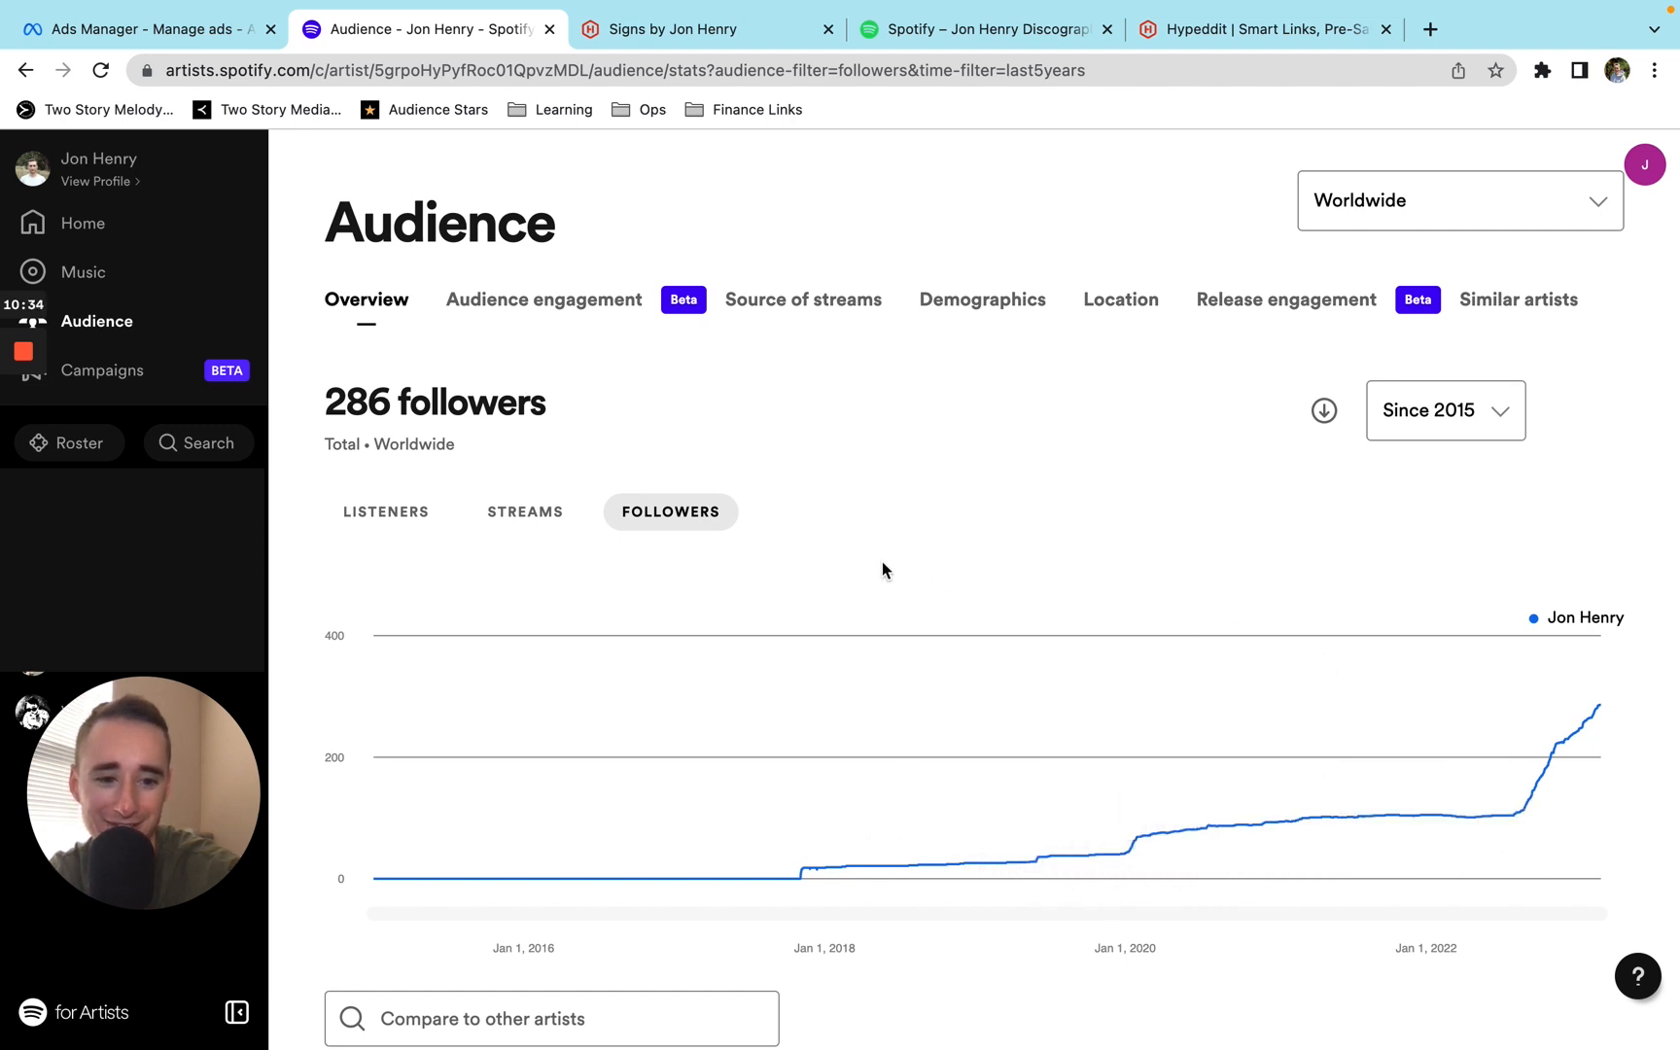
{"action": "mouse_move", "coordinate": [774, 535]}
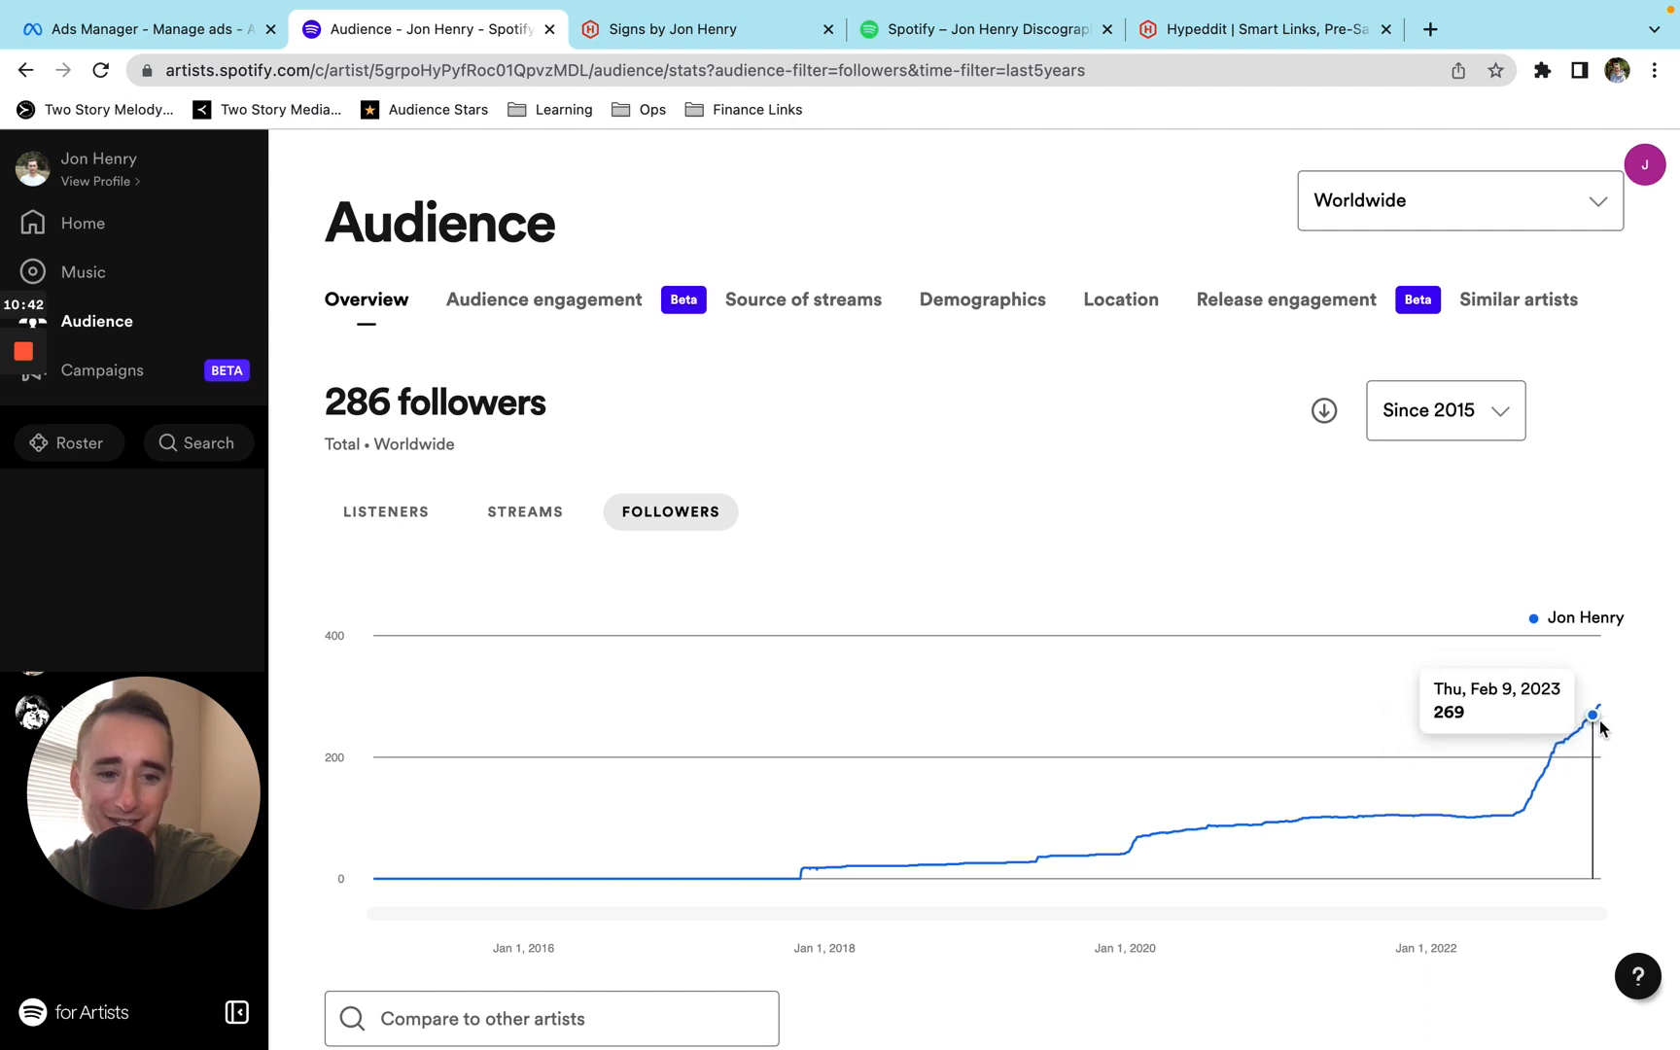
{"action": "mouse_move", "coordinate": [1556, 751]}
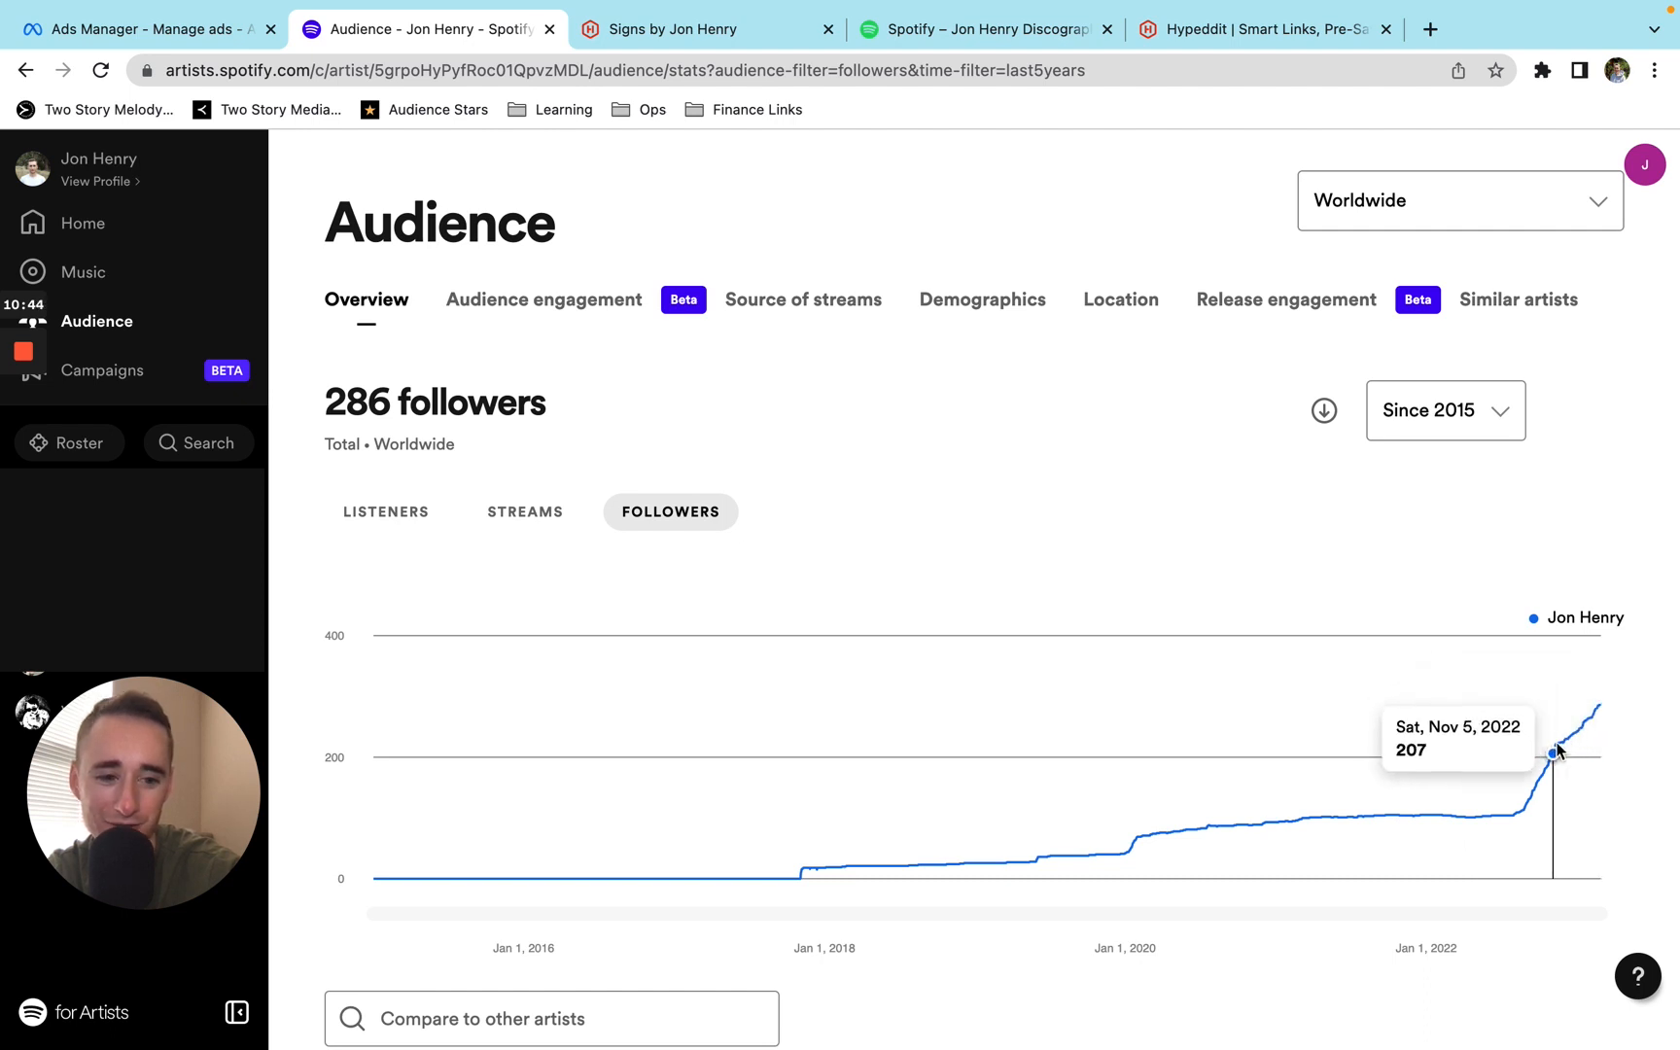
{"action": "mouse_move", "coordinate": [1605, 710]}
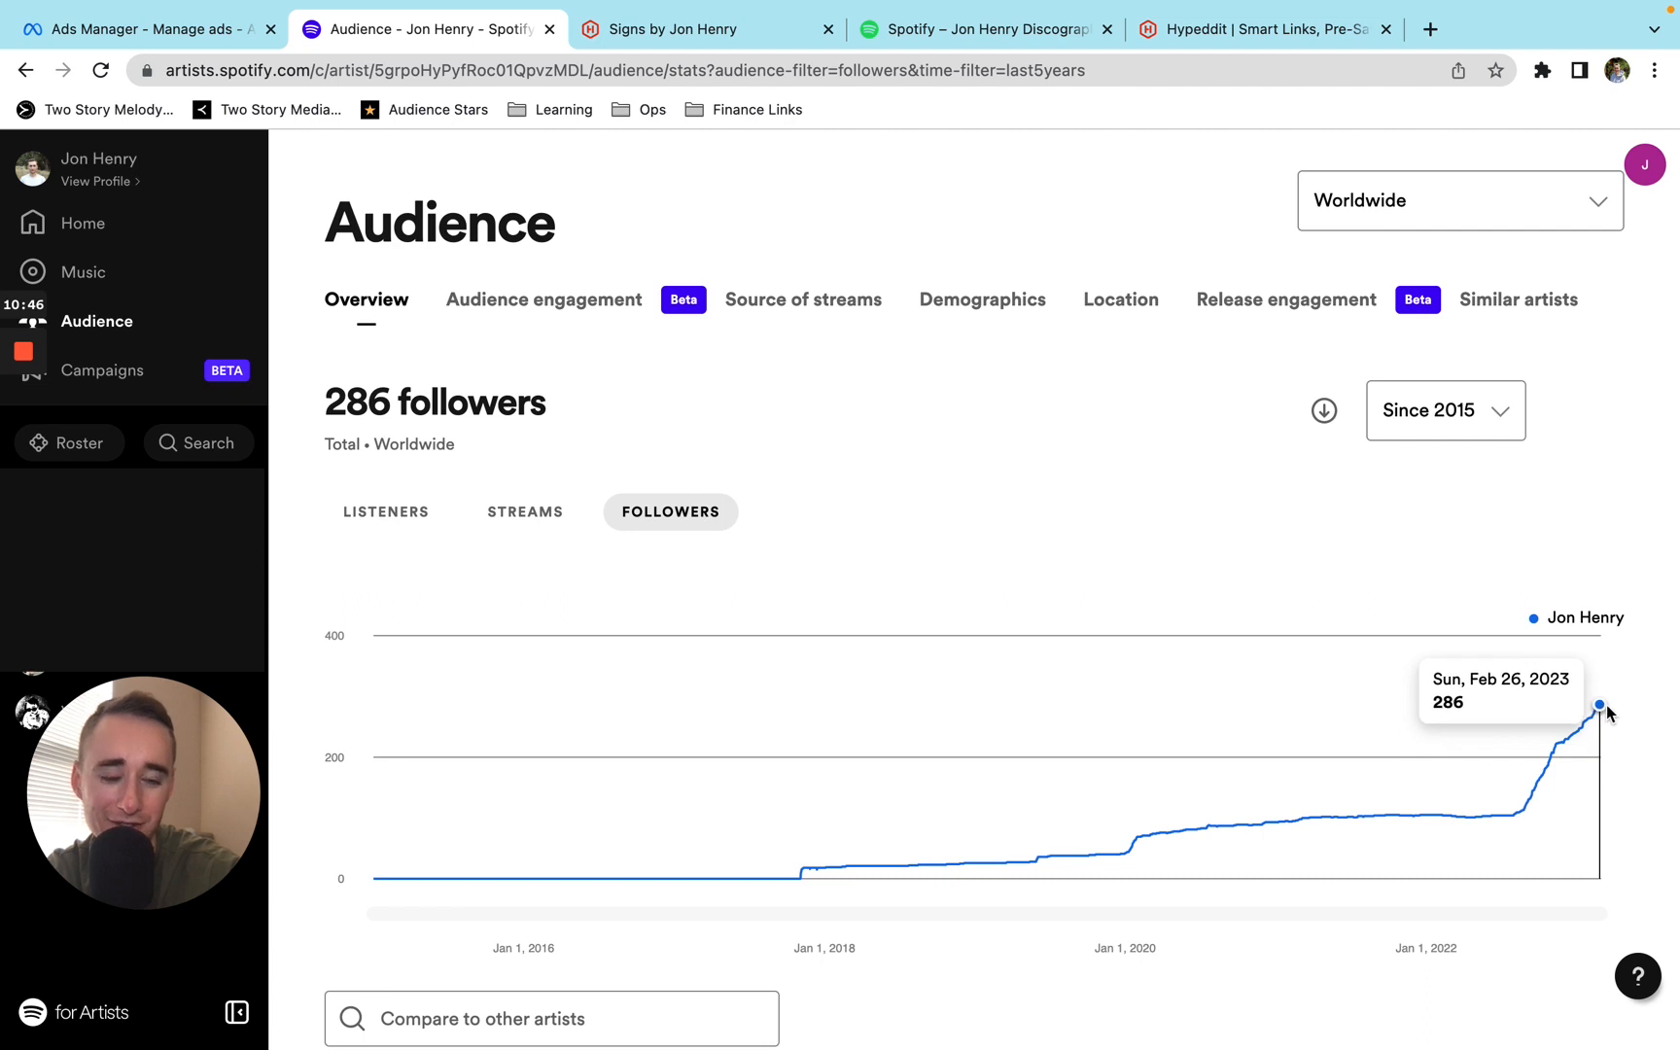
{"action": "mouse_move", "coordinate": [615, 502]}
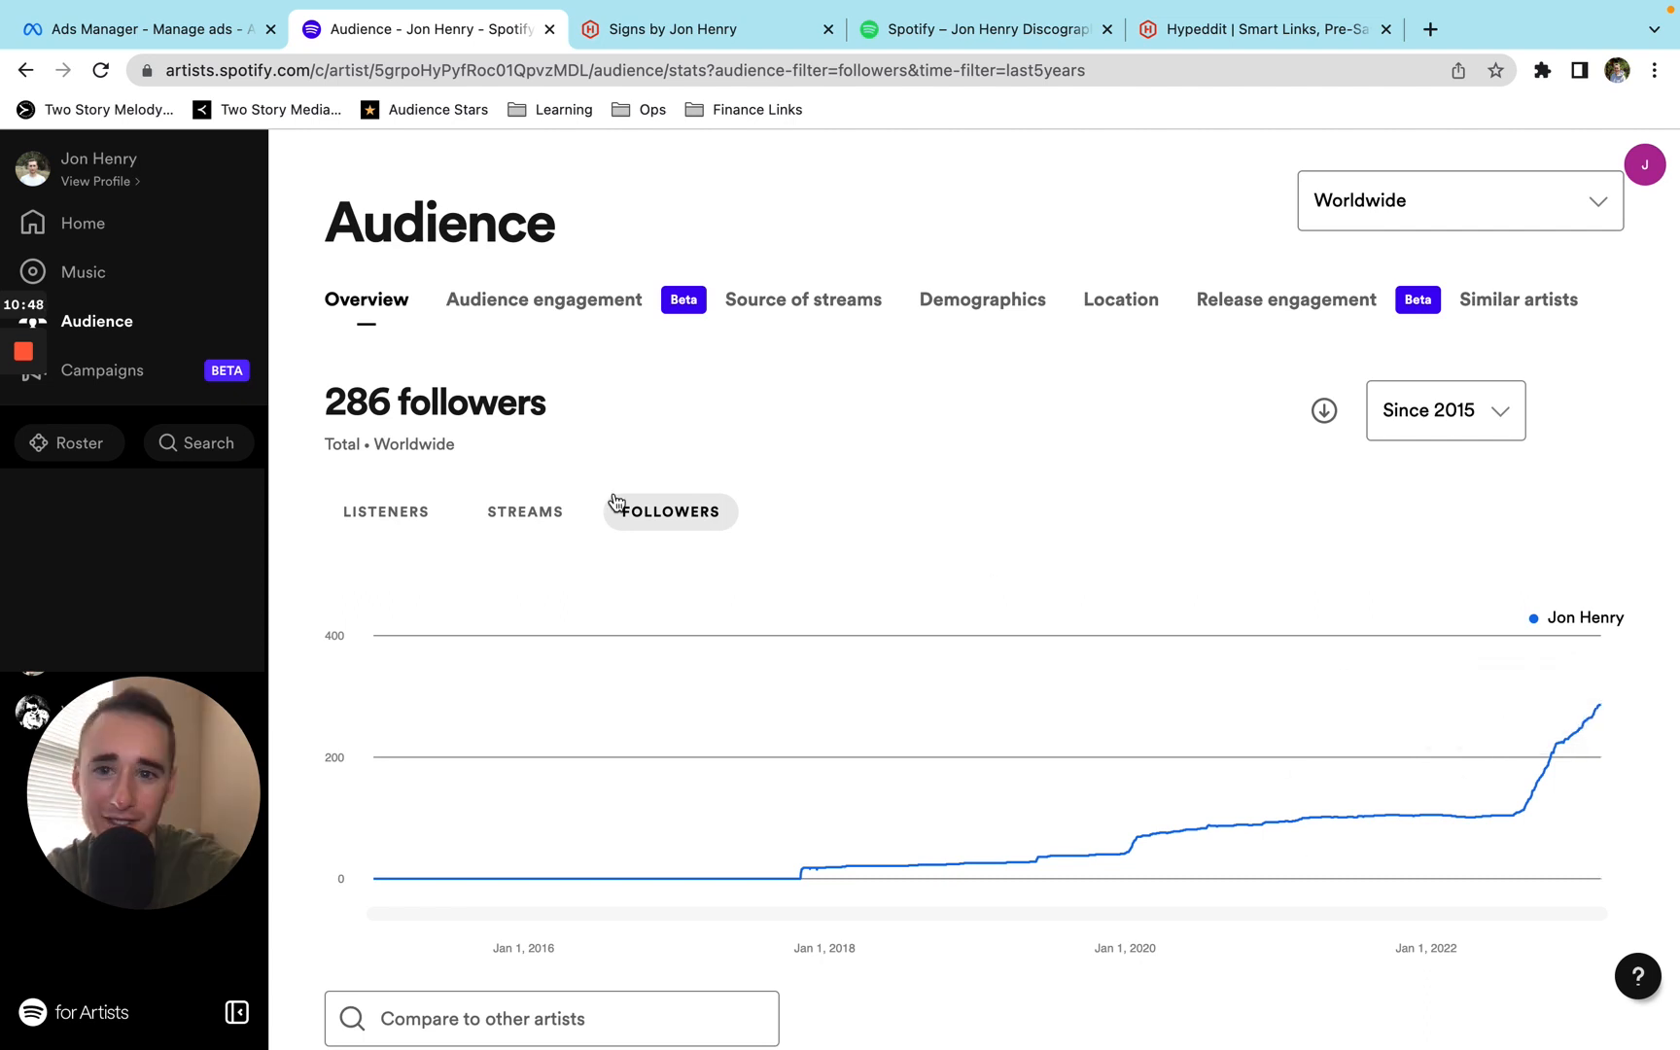
{"action": "left_click", "coordinate": [1410, 29]}
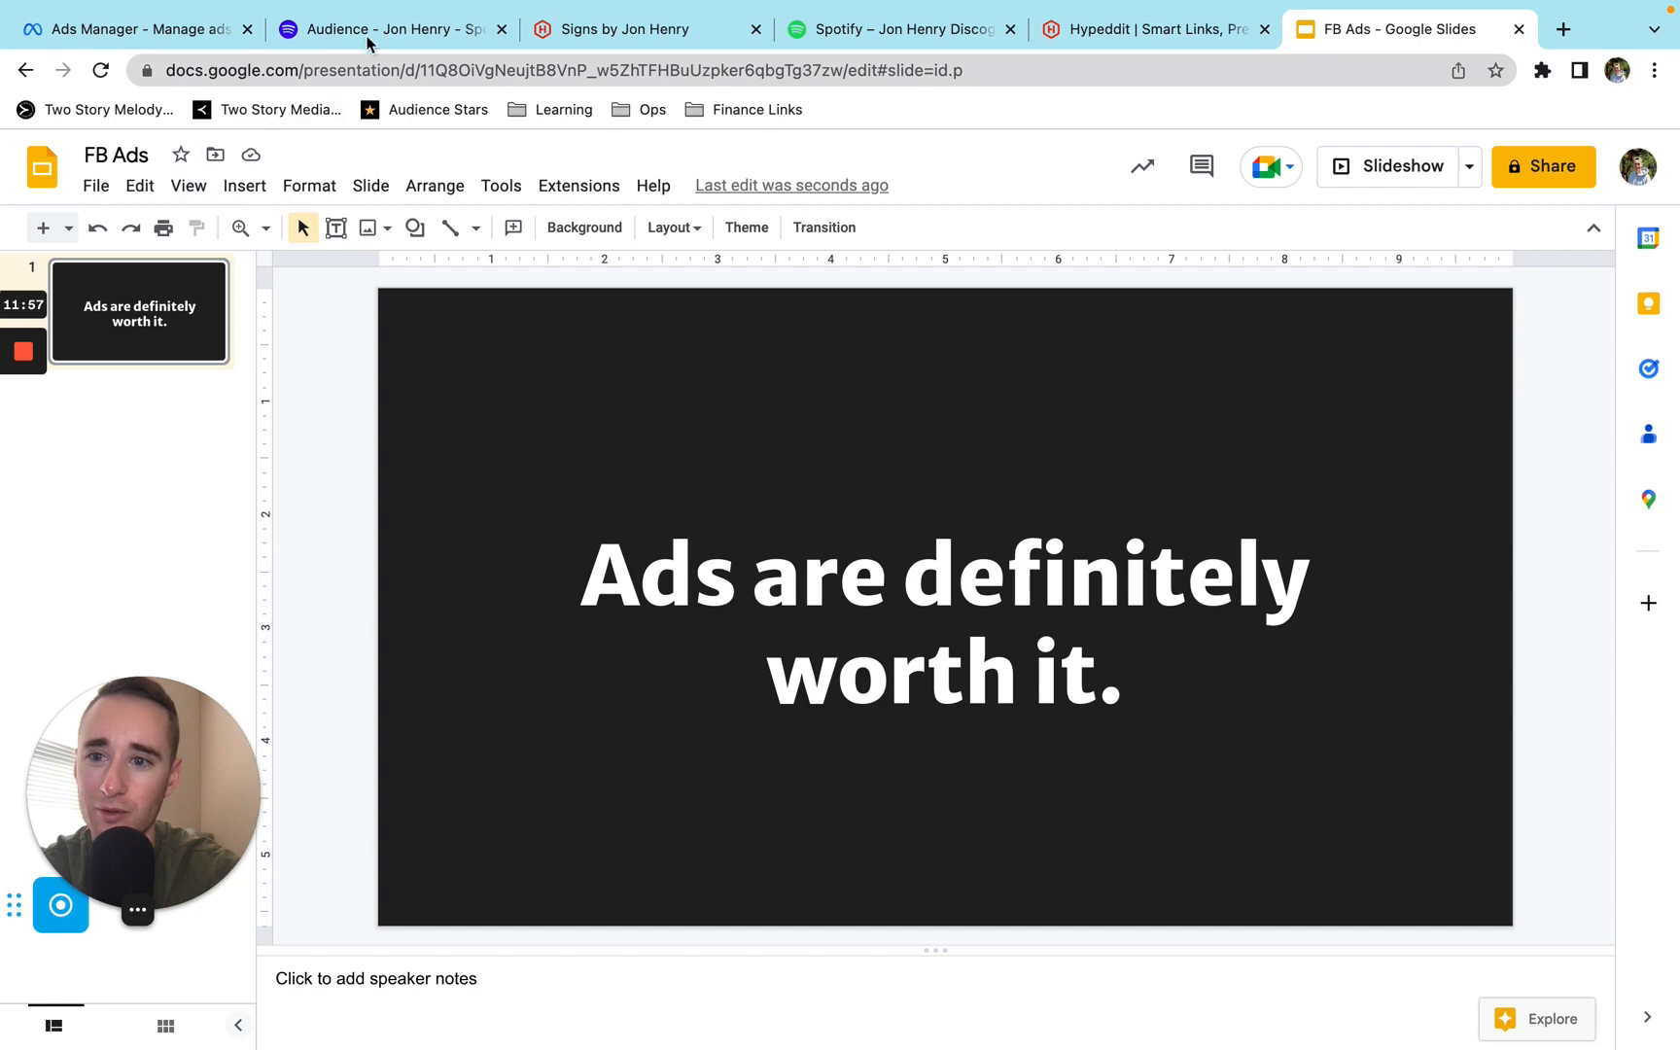
Recheck the follower chart, then return to the 'Ads are definitely worth it.' slide.
{"action": "left_click", "coordinate": [391, 29]}
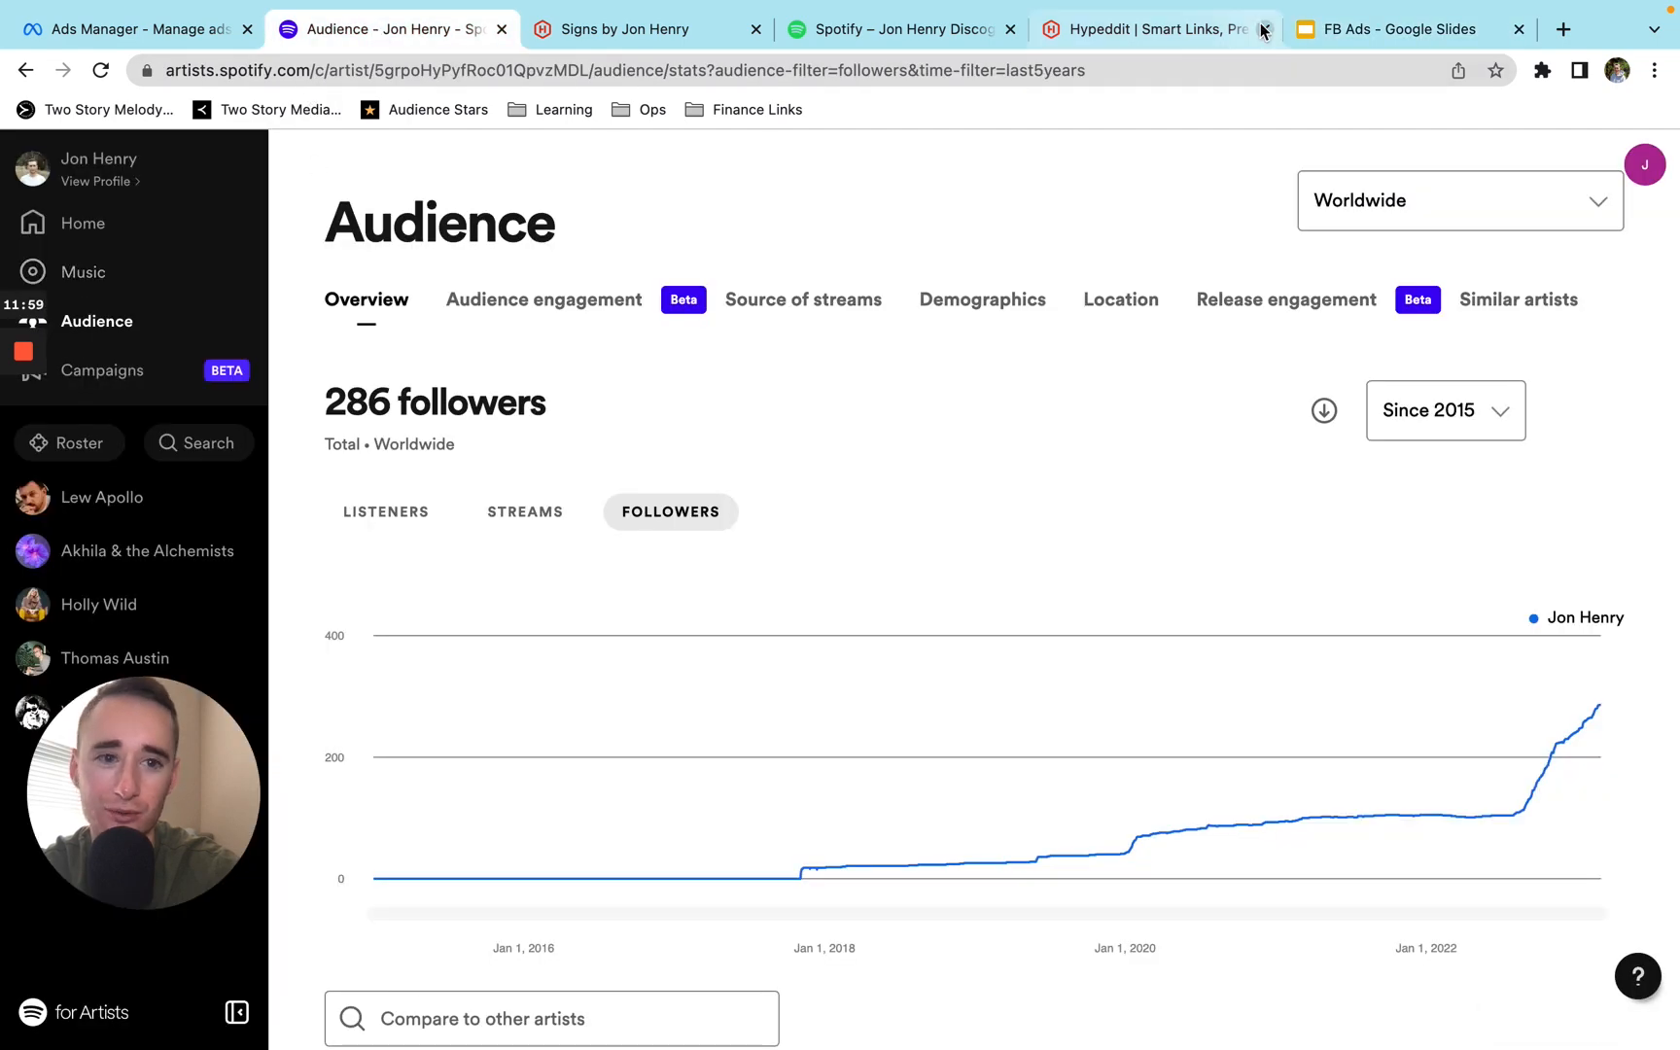
{"action": "left_click", "coordinate": [1407, 29]}
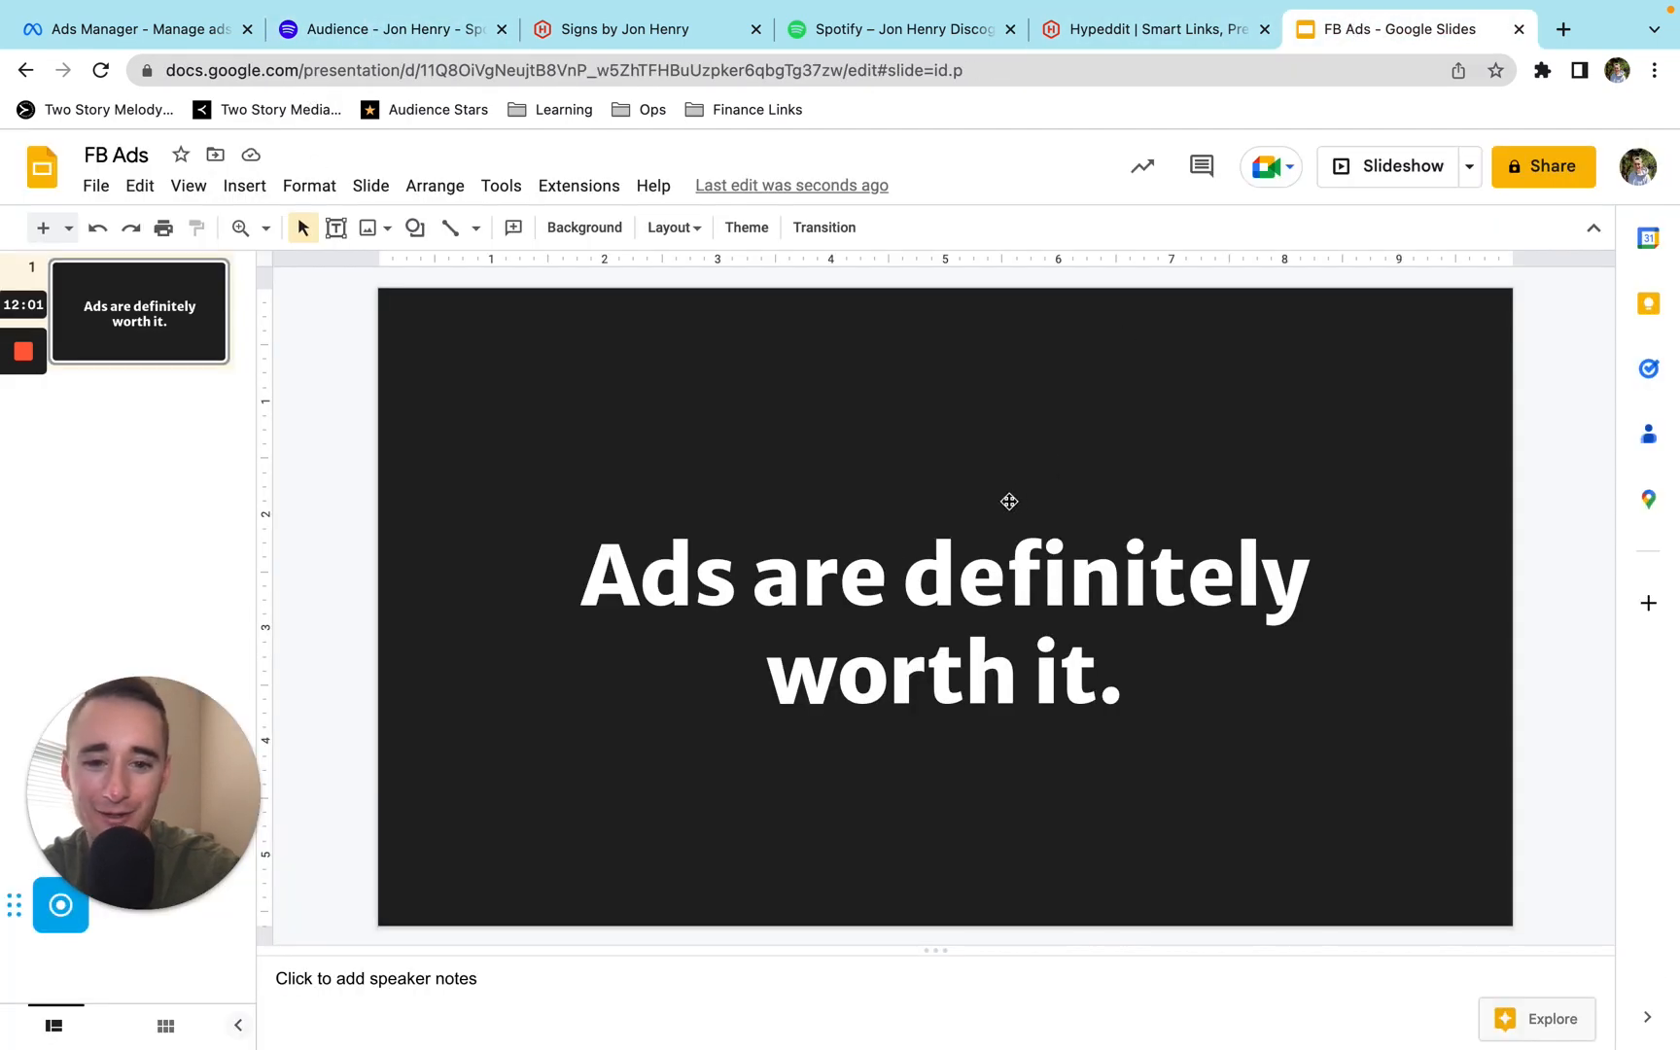